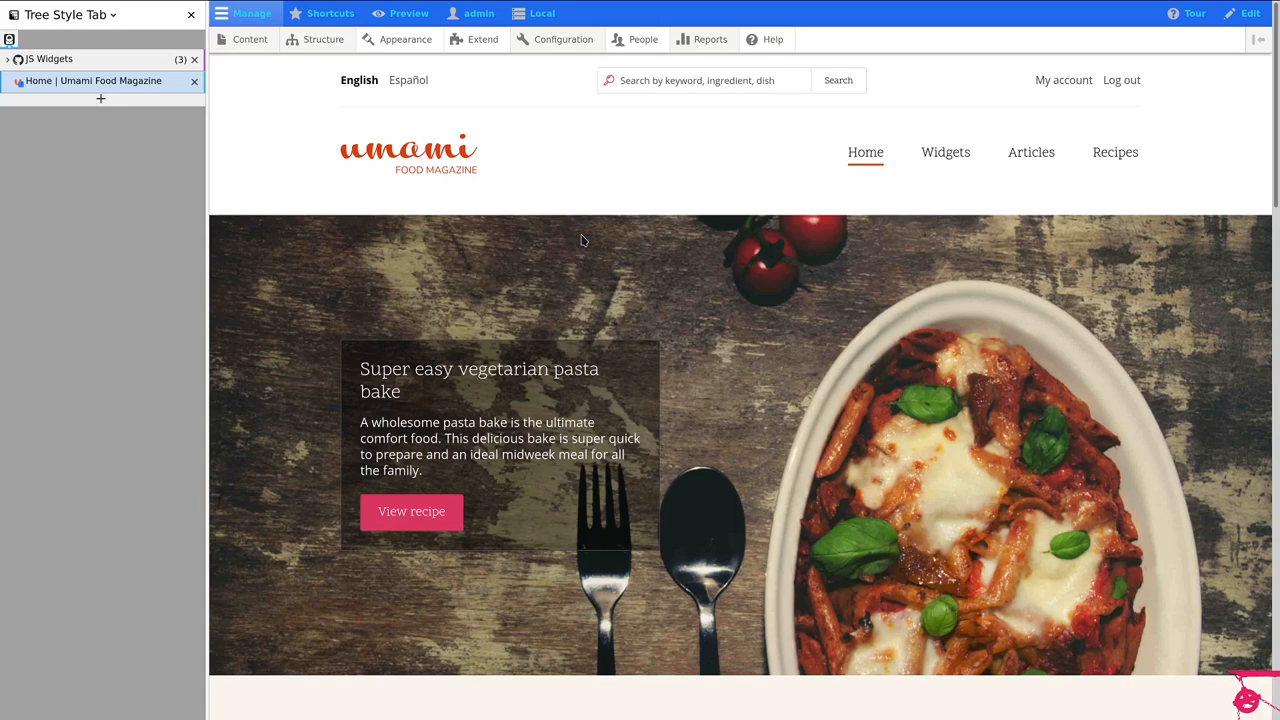
mouse_move(950, 318)
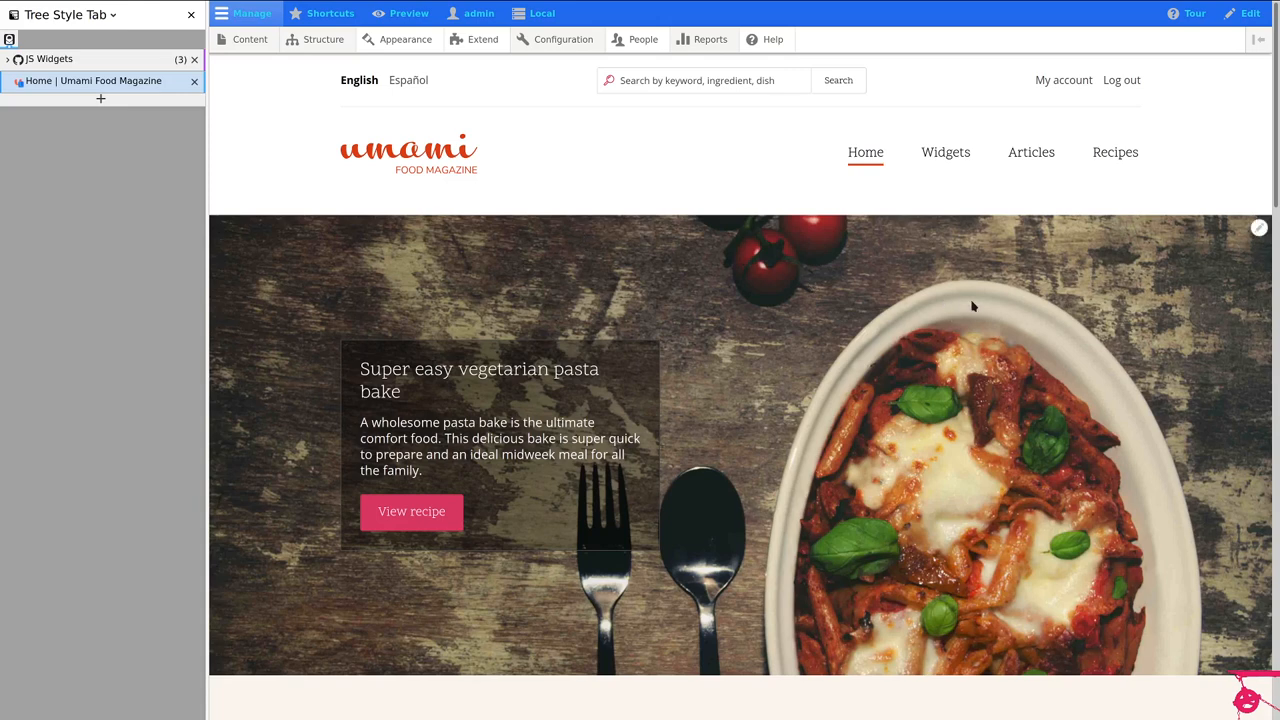
mouse_move(924, 320)
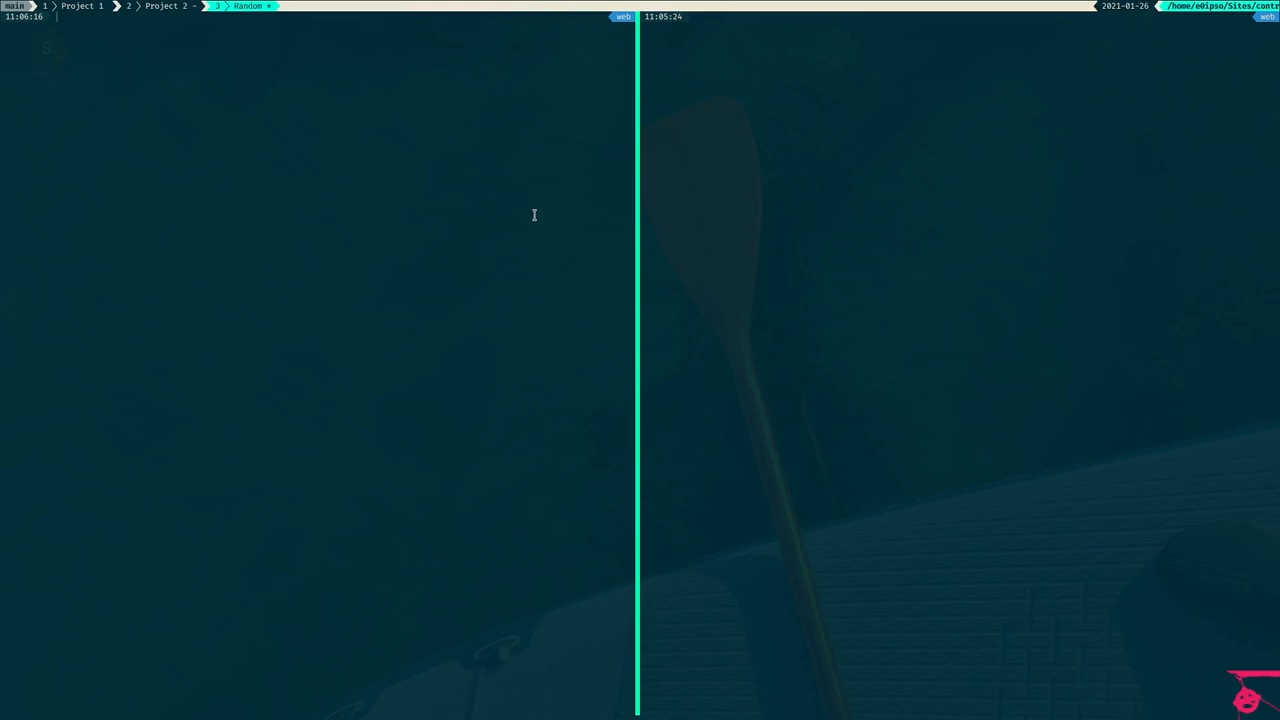
Step: Run composer update --lock, then require drupal/widget_instance, widget_type and widget_ingestion
text(composer update --lock --no-interaction --no-progress; notification)
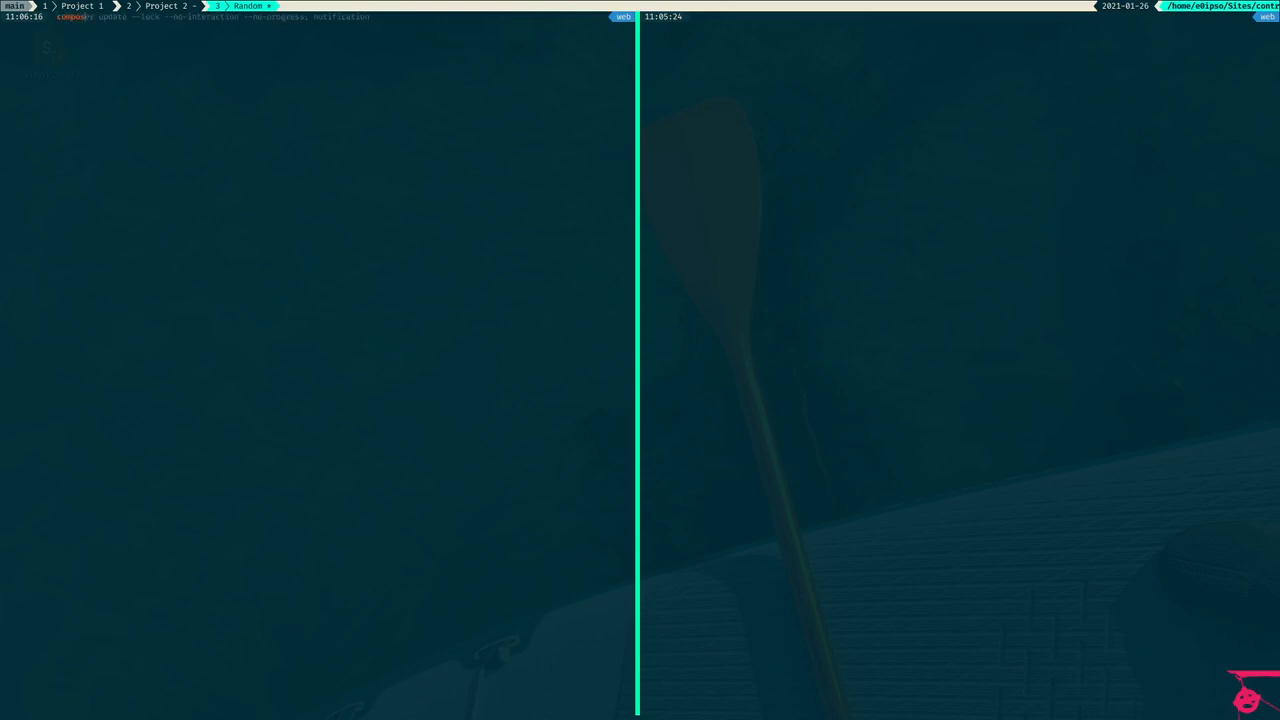
text(composer require drupal/widget_instance drupal/widget_type drupal/widget_ingestion)
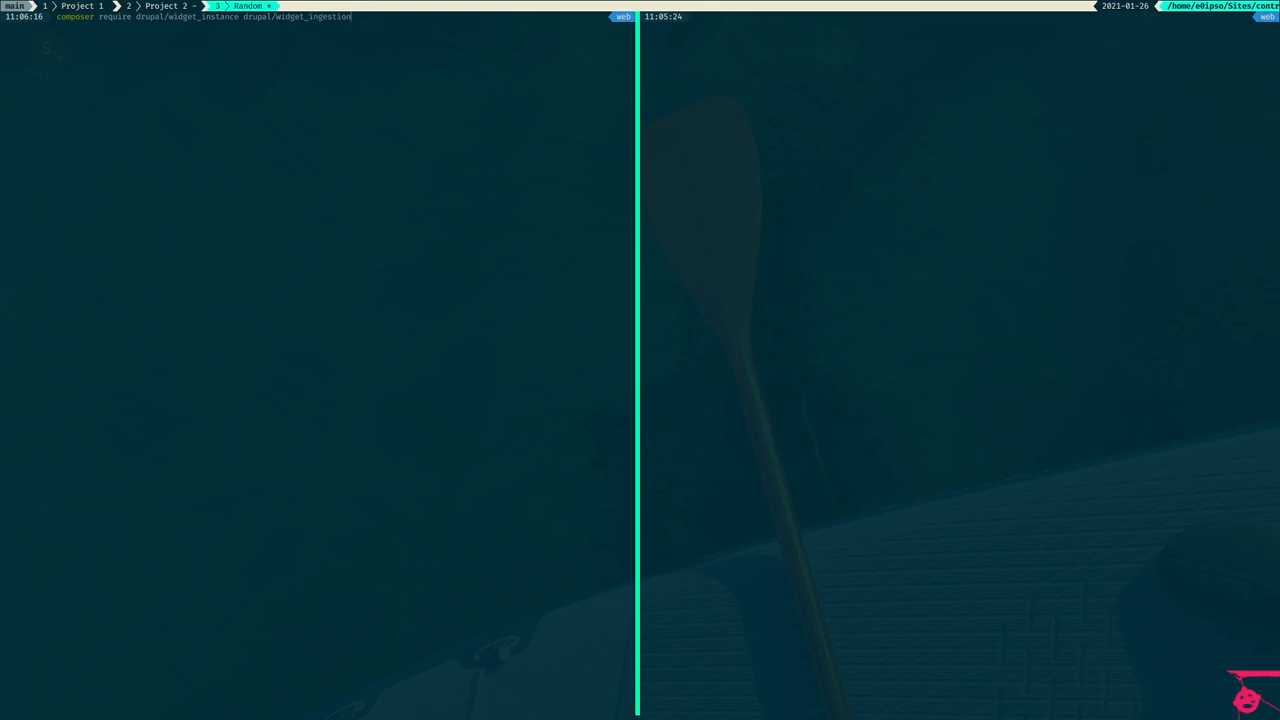
mouse_move(540, 218)
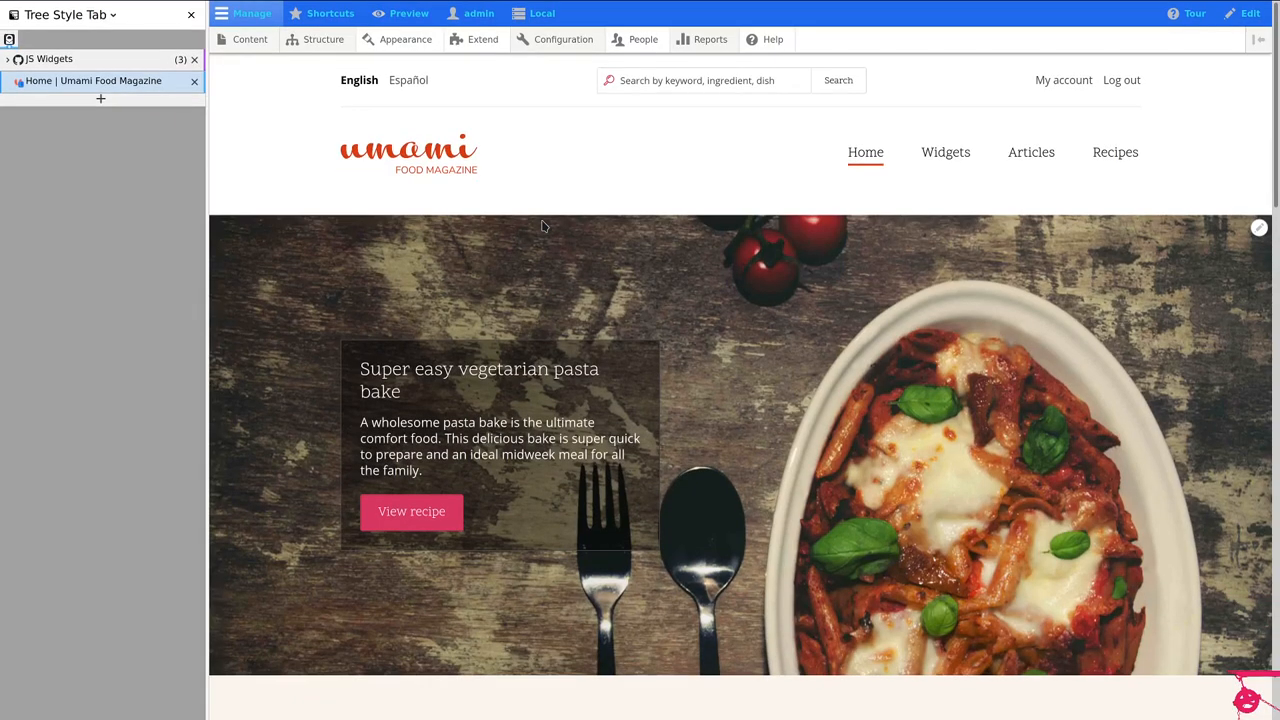
mouse_move(620, 320)
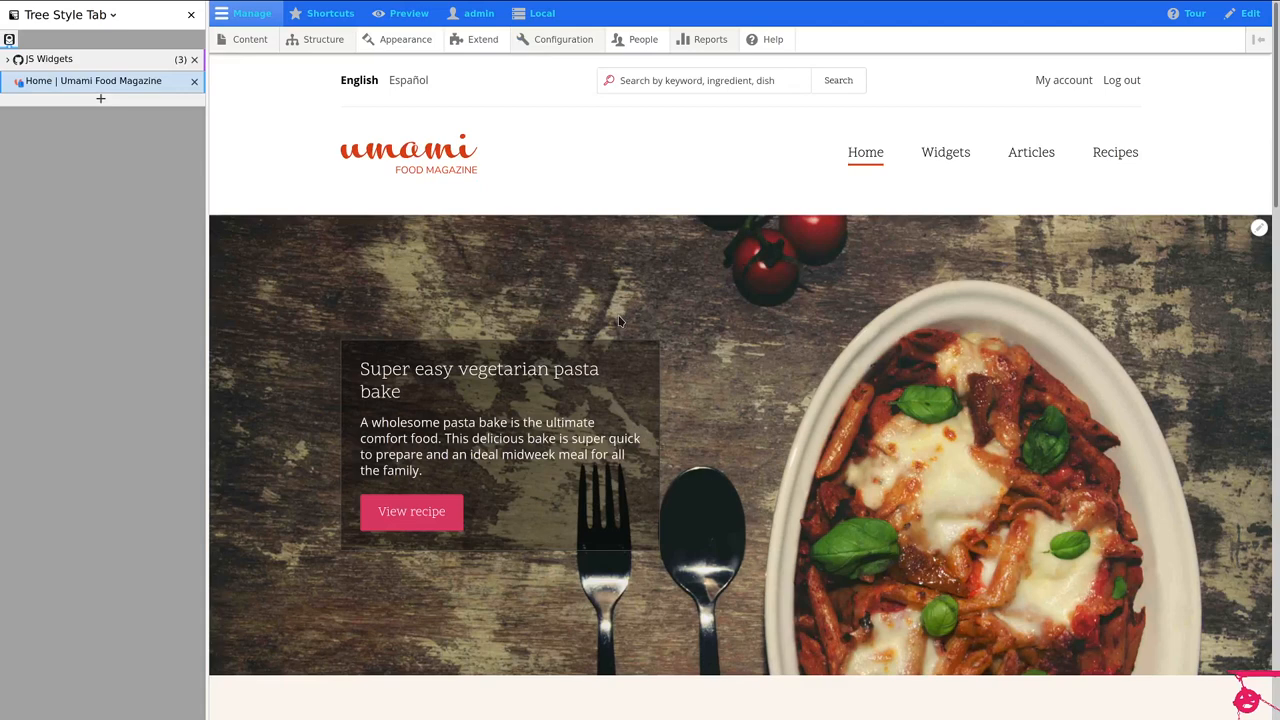
mouse_move(270, 124)
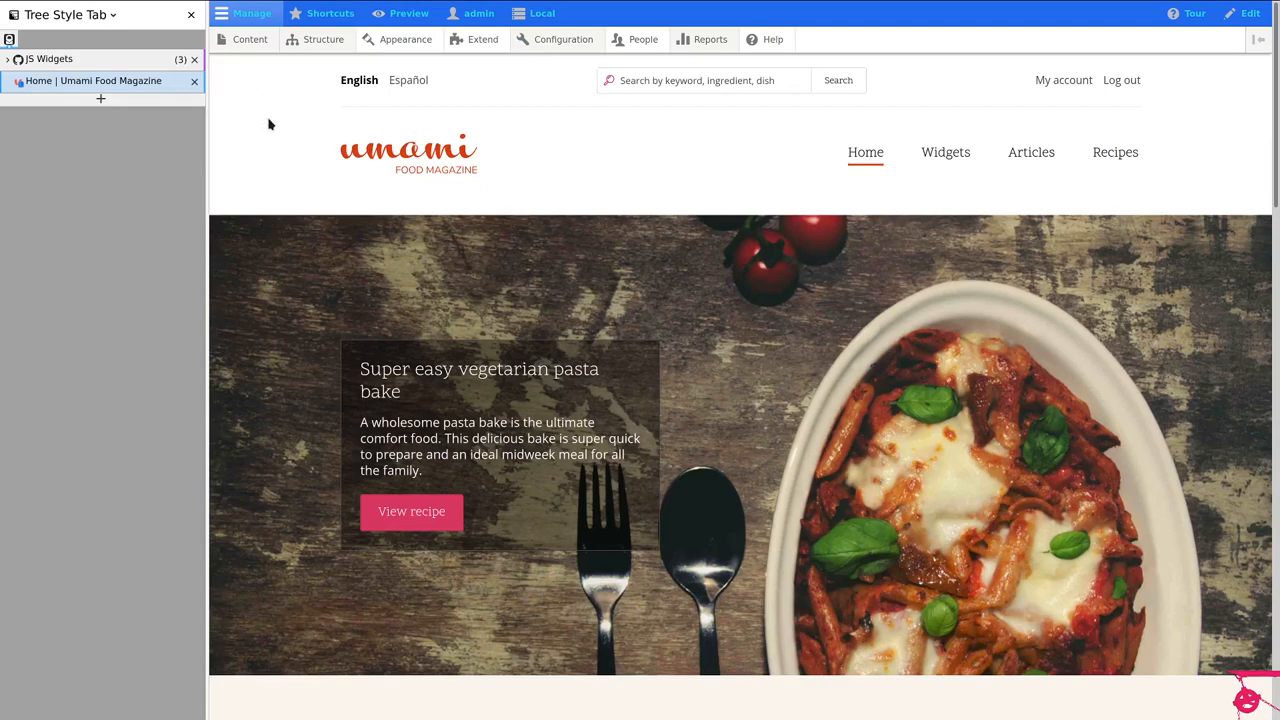
mouse_move(252, 96)
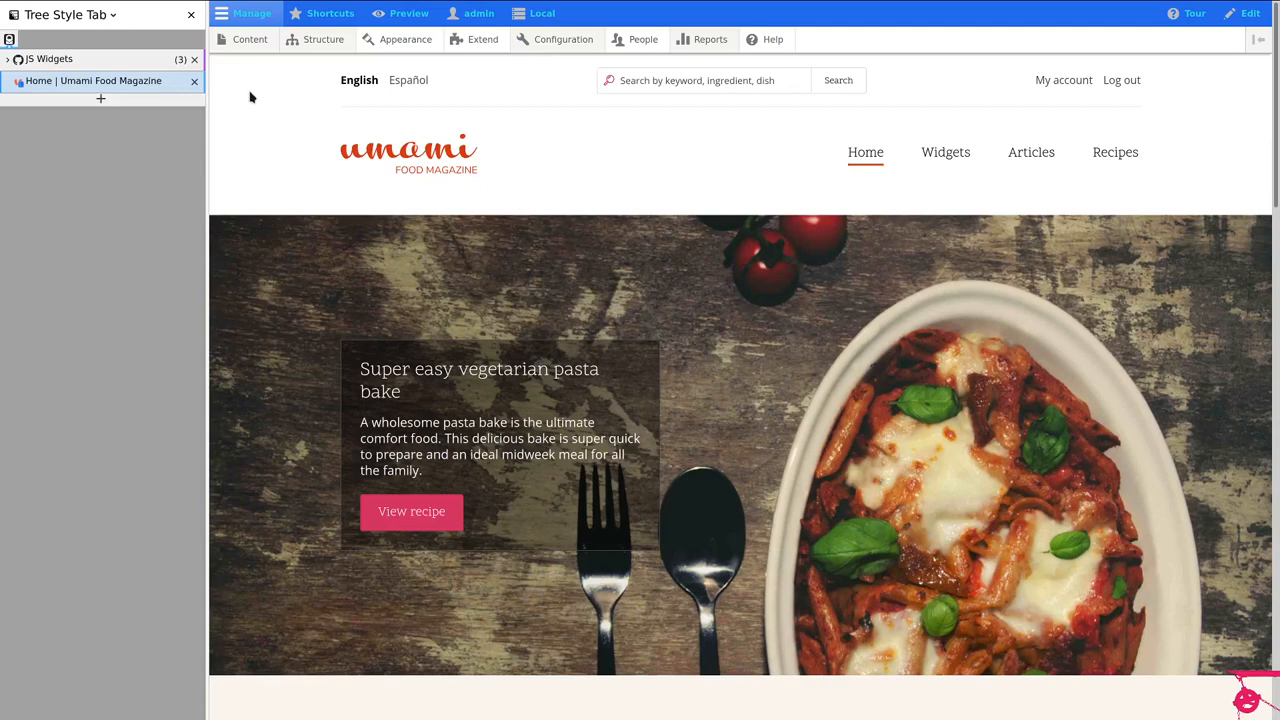
Step: Go to Content > Interactive Components to list widget ingestion settings, instances and types
click(248, 40)
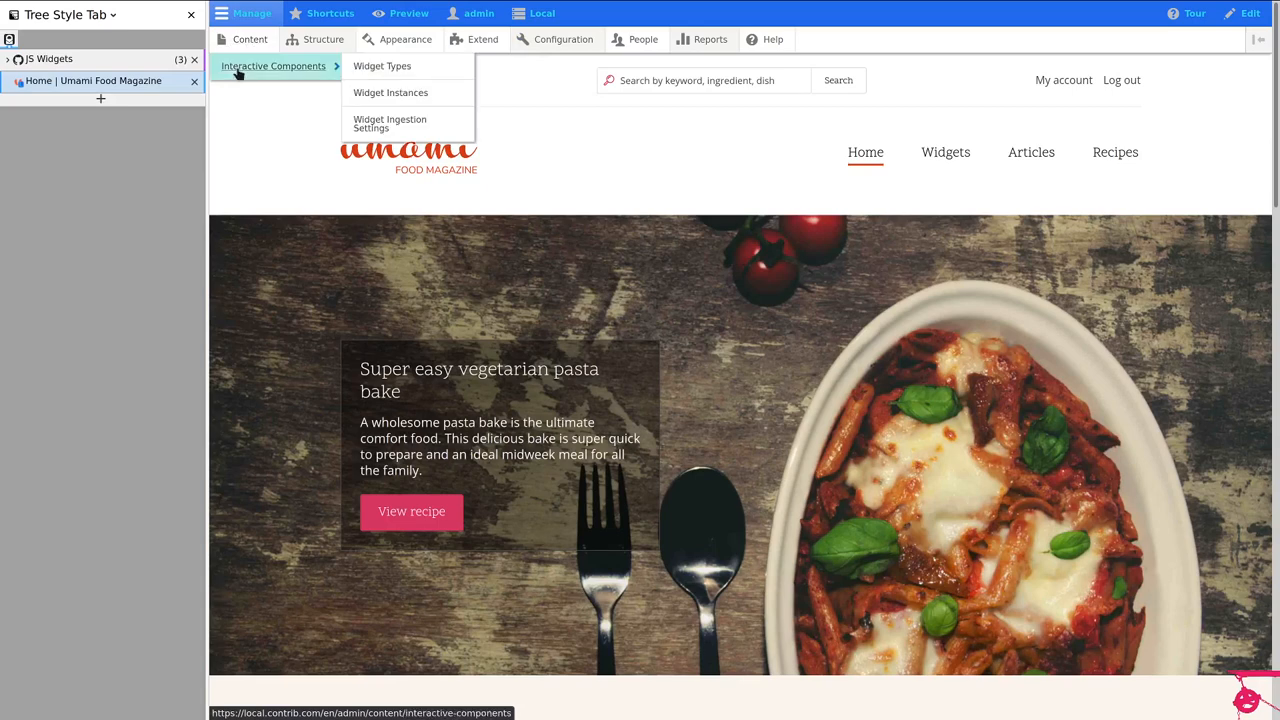
click(272, 64)
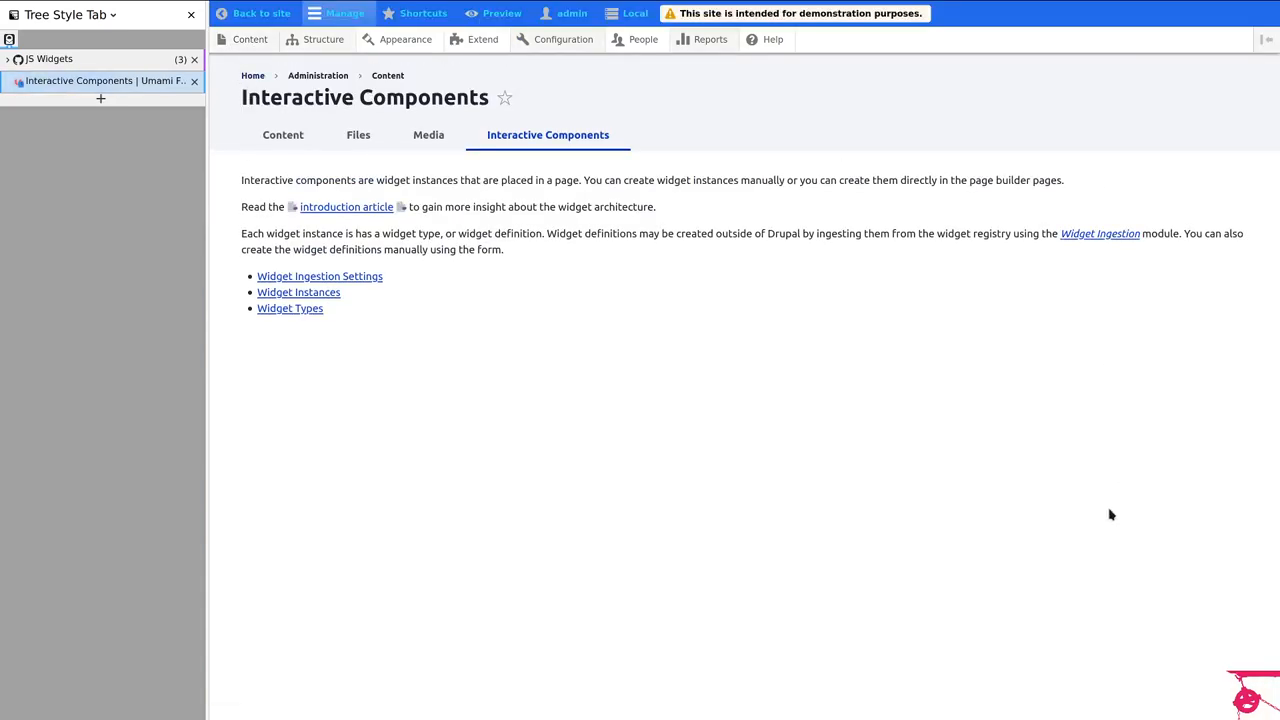
mouse_move(524, 300)
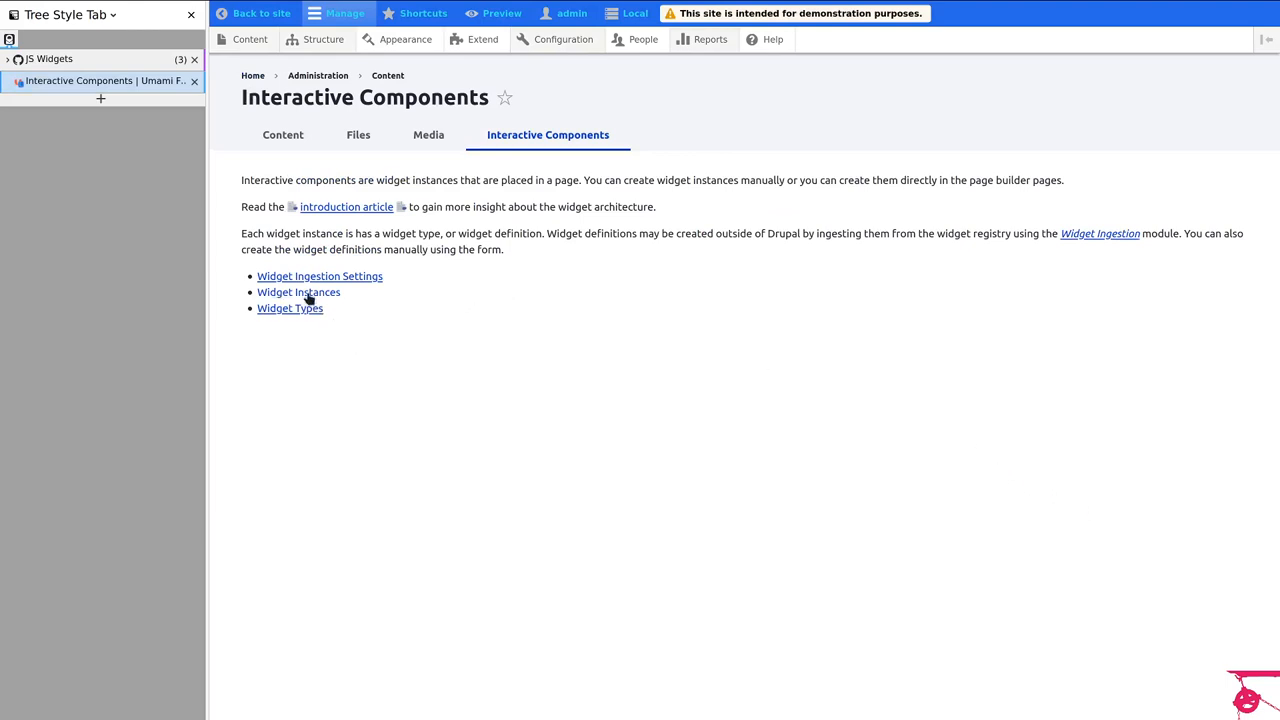
mouse_move(852, 368)
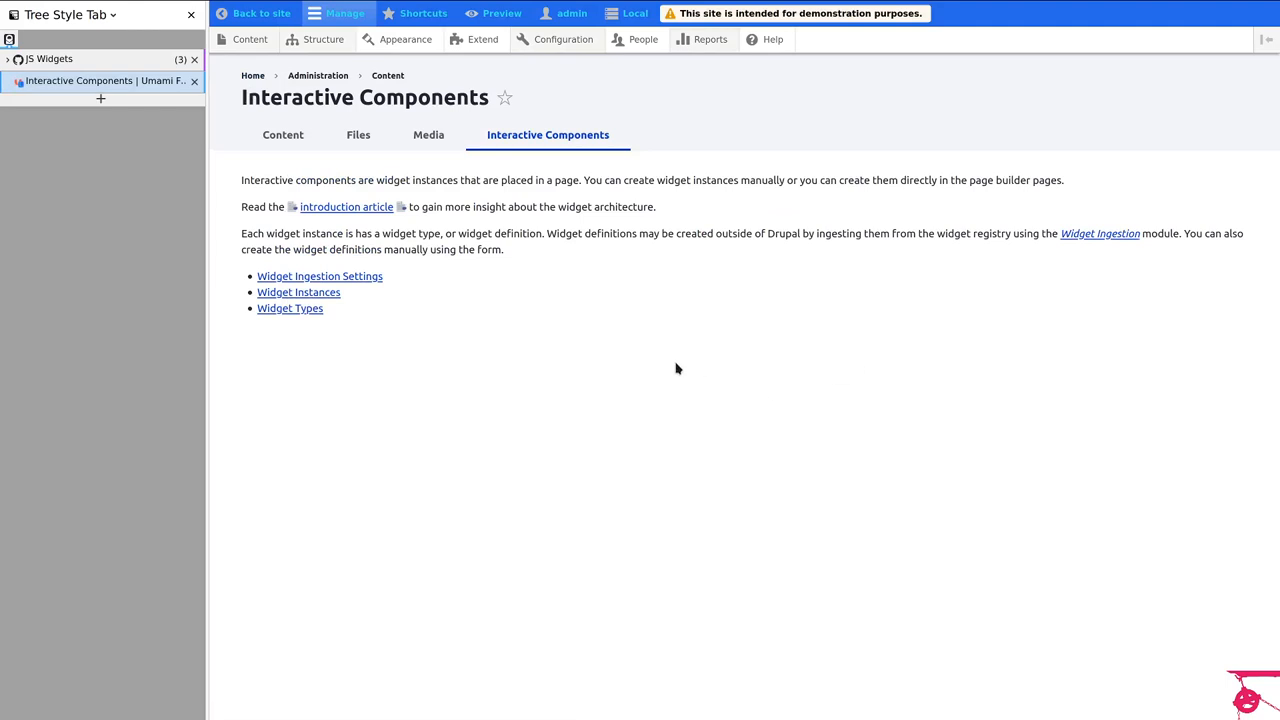
mouse_move(810, 404)
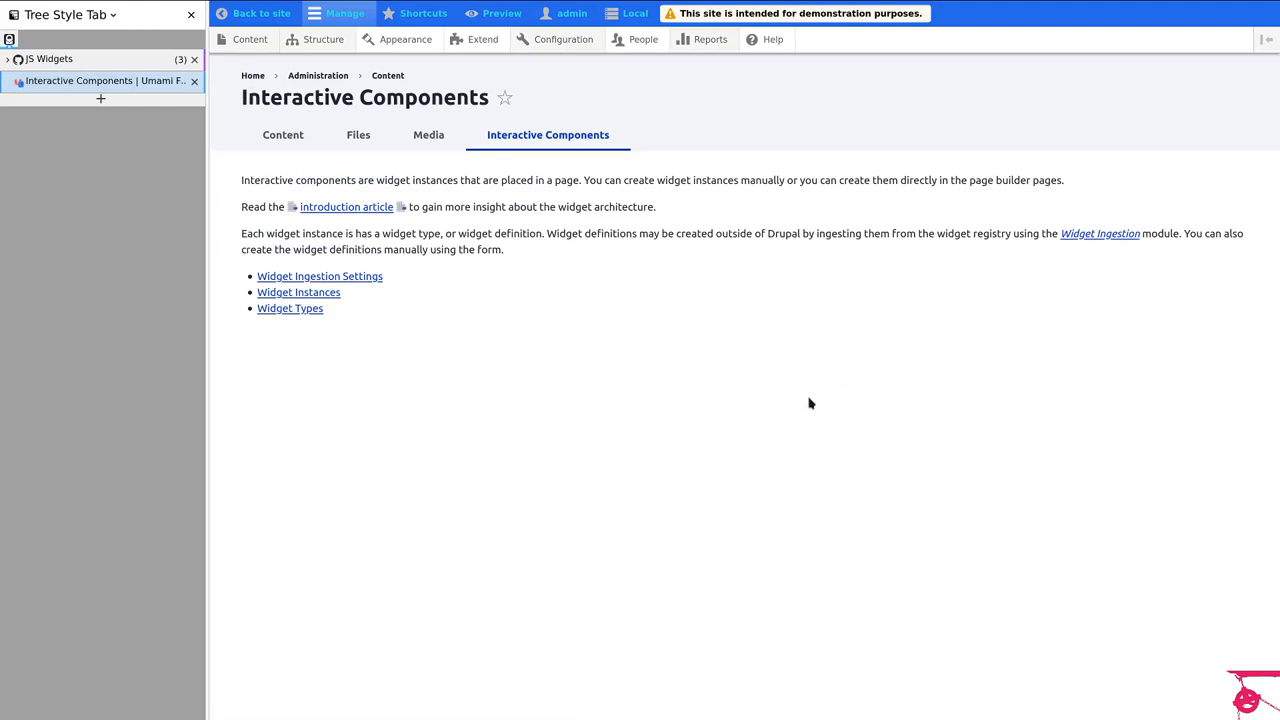
mouse_move(276, 382)
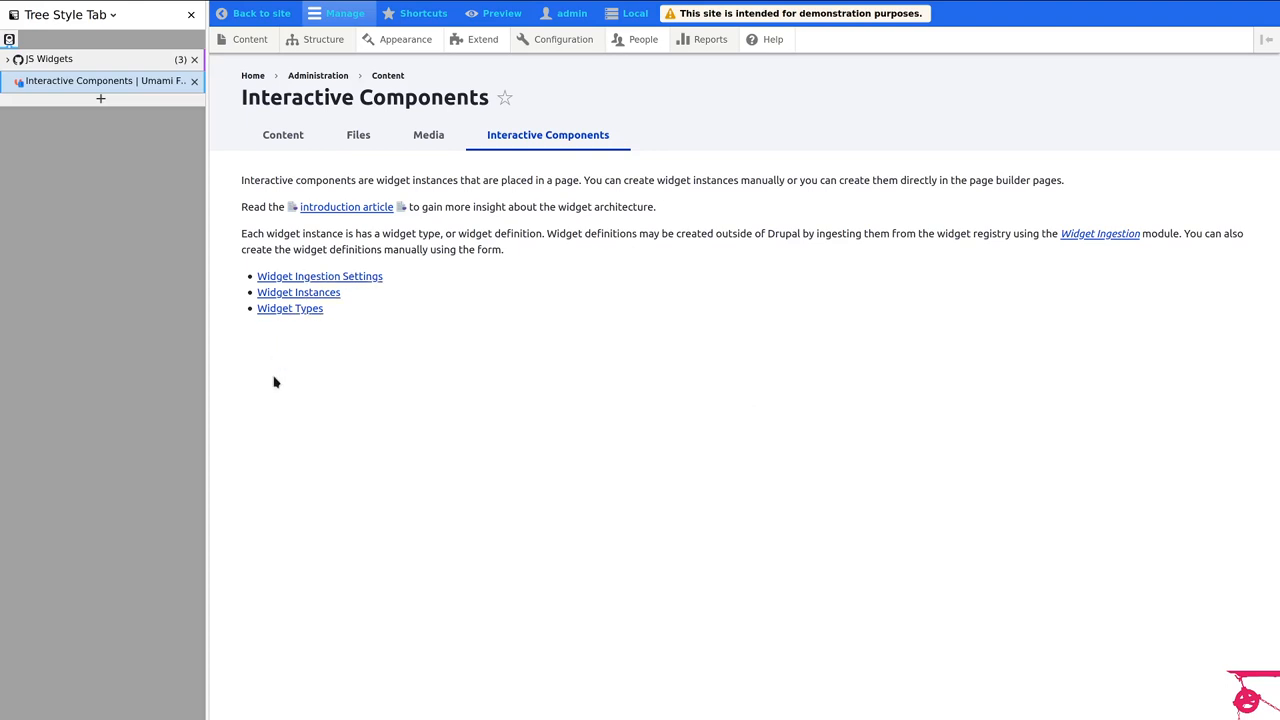
mouse_move(276, 338)
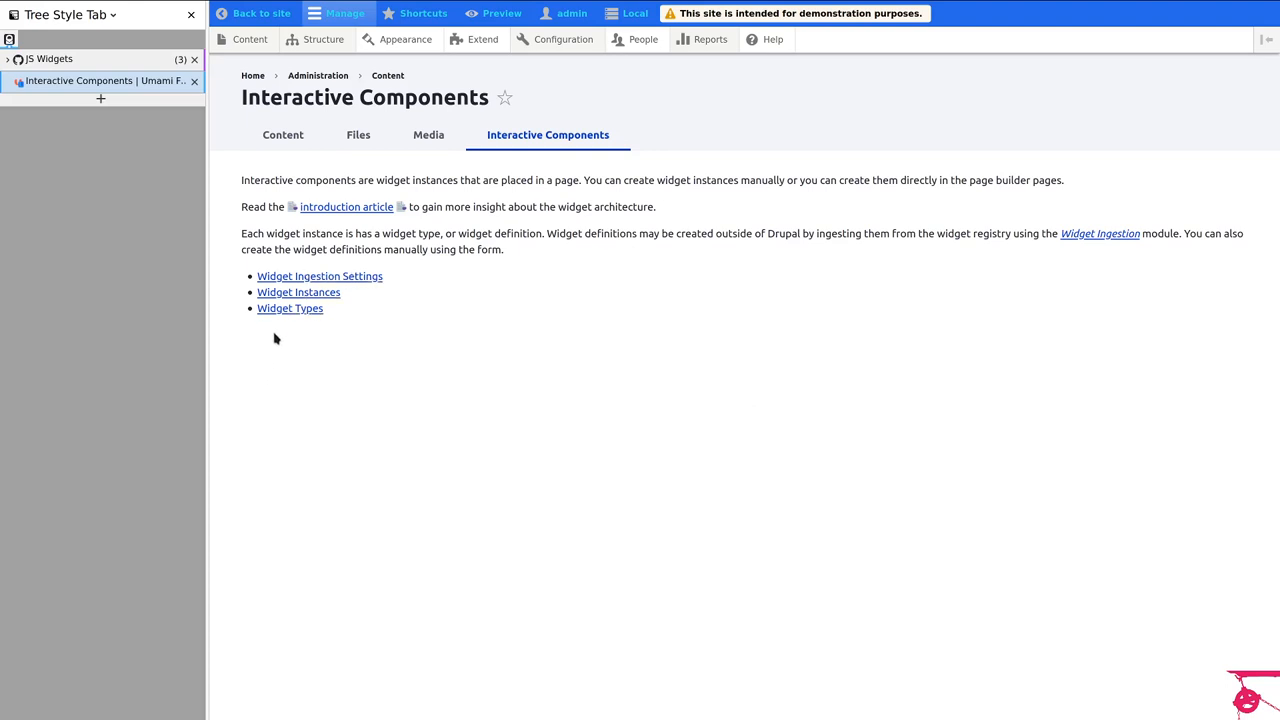
mouse_move(290, 308)
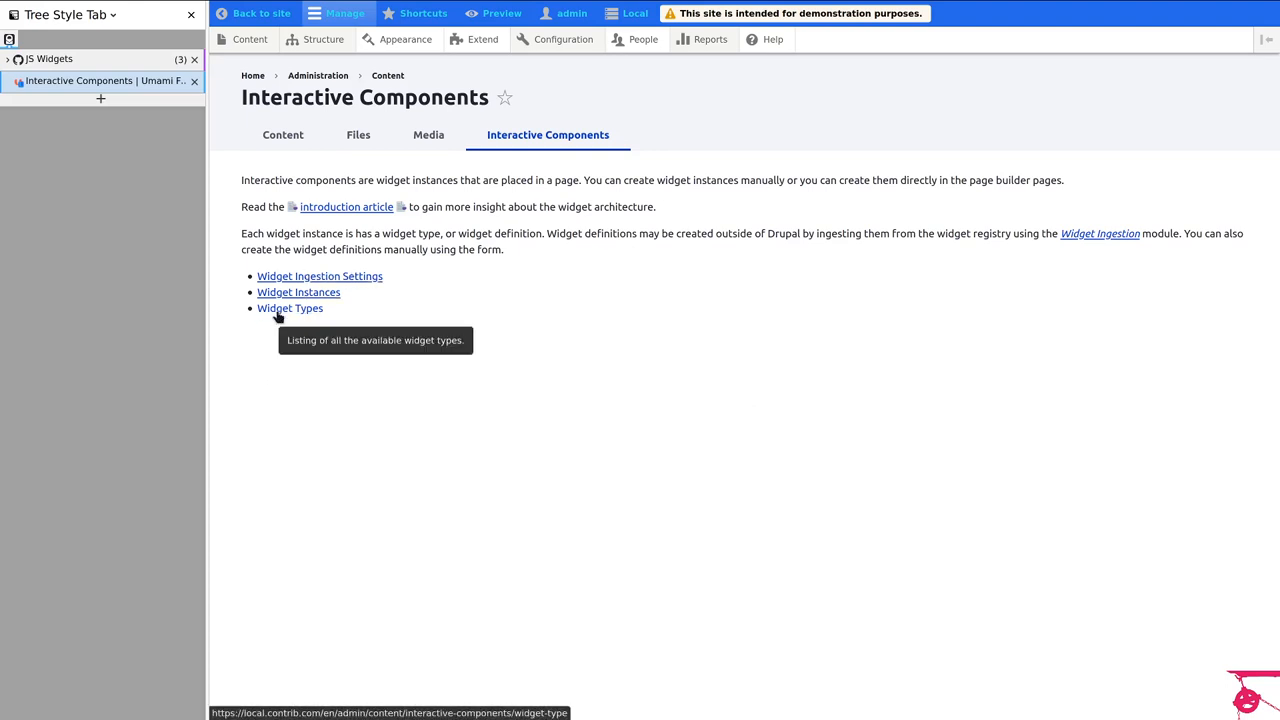
click(288, 308)
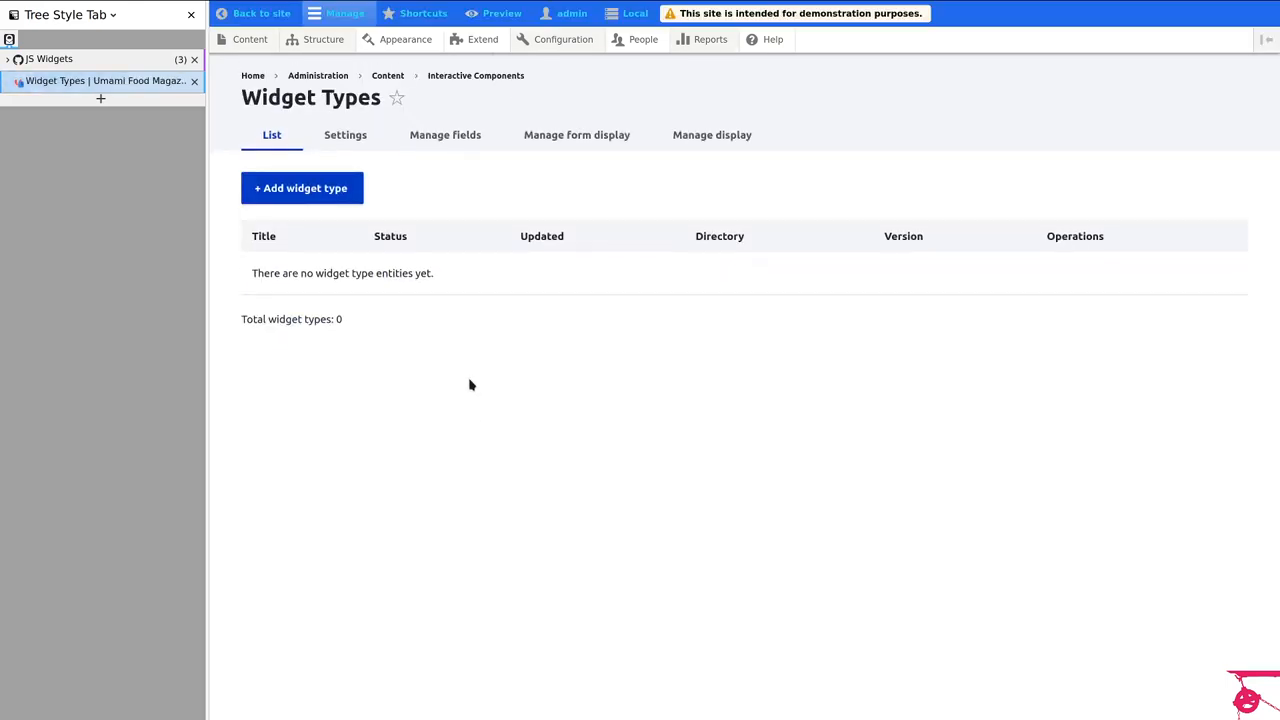
mouse_move(302, 188)
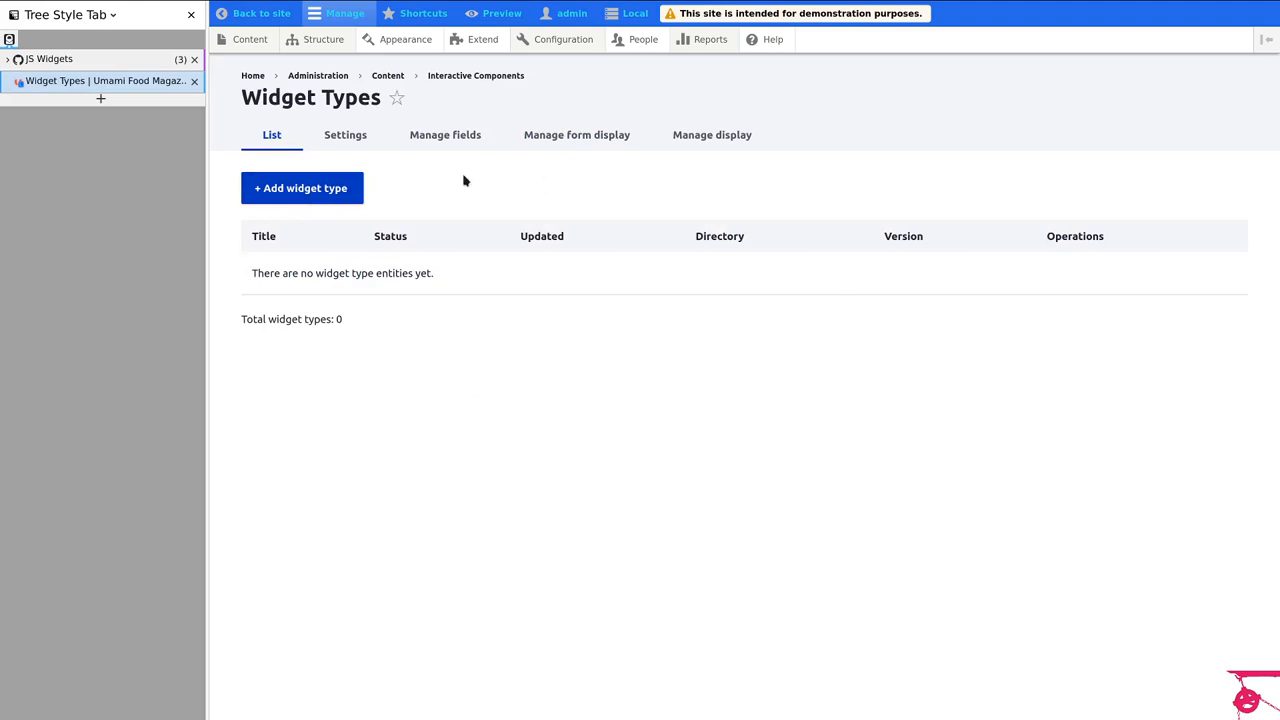
mouse_move(544, 308)
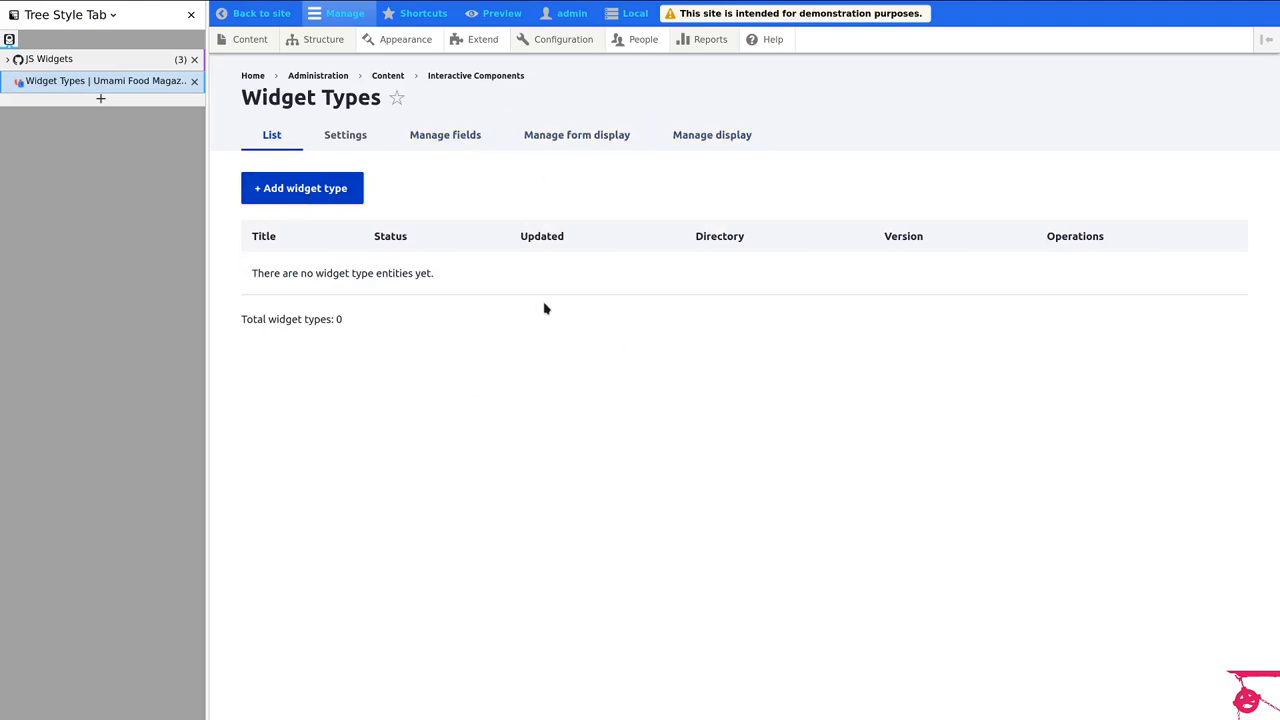
mouse_move(416, 378)
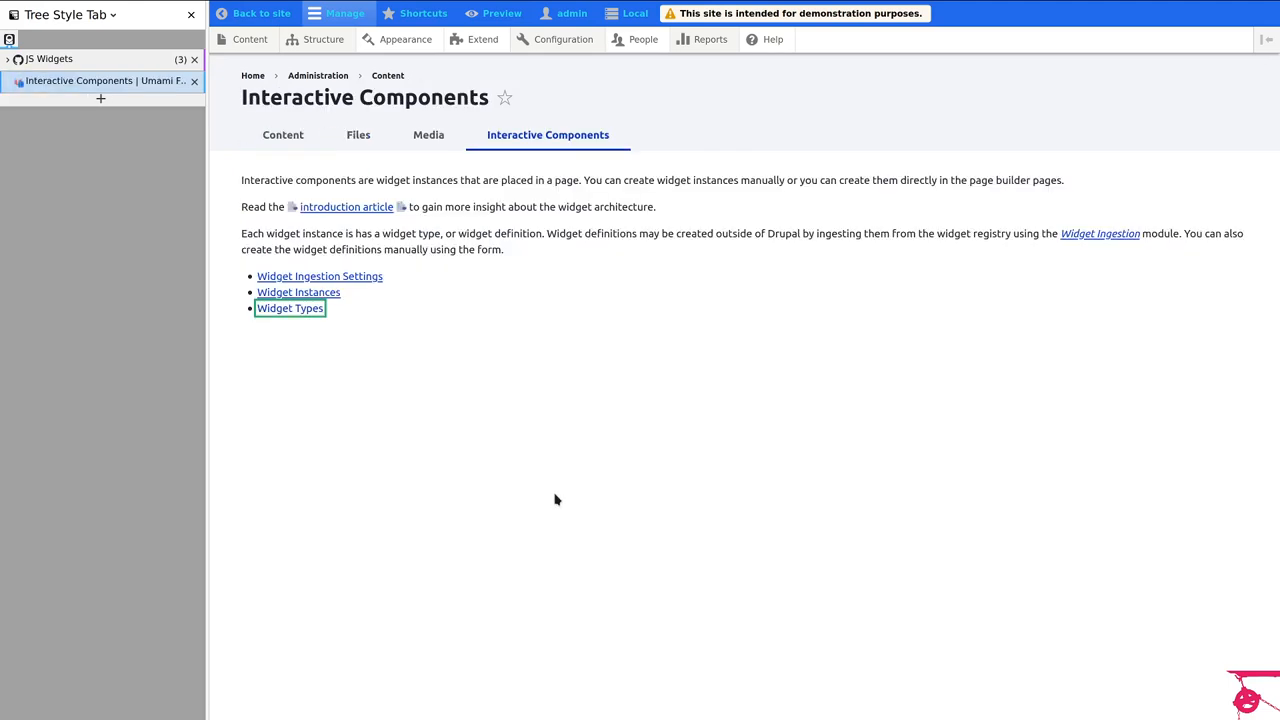
mouse_move(298, 292)
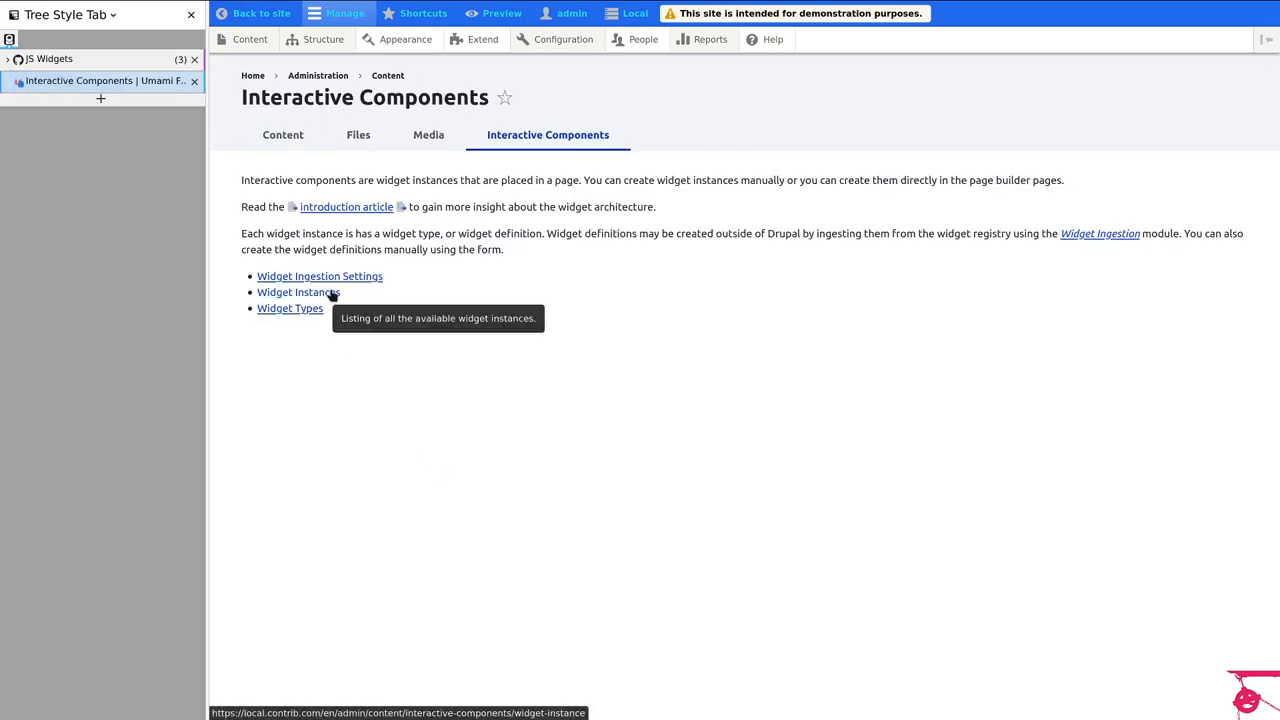
click(298, 292)
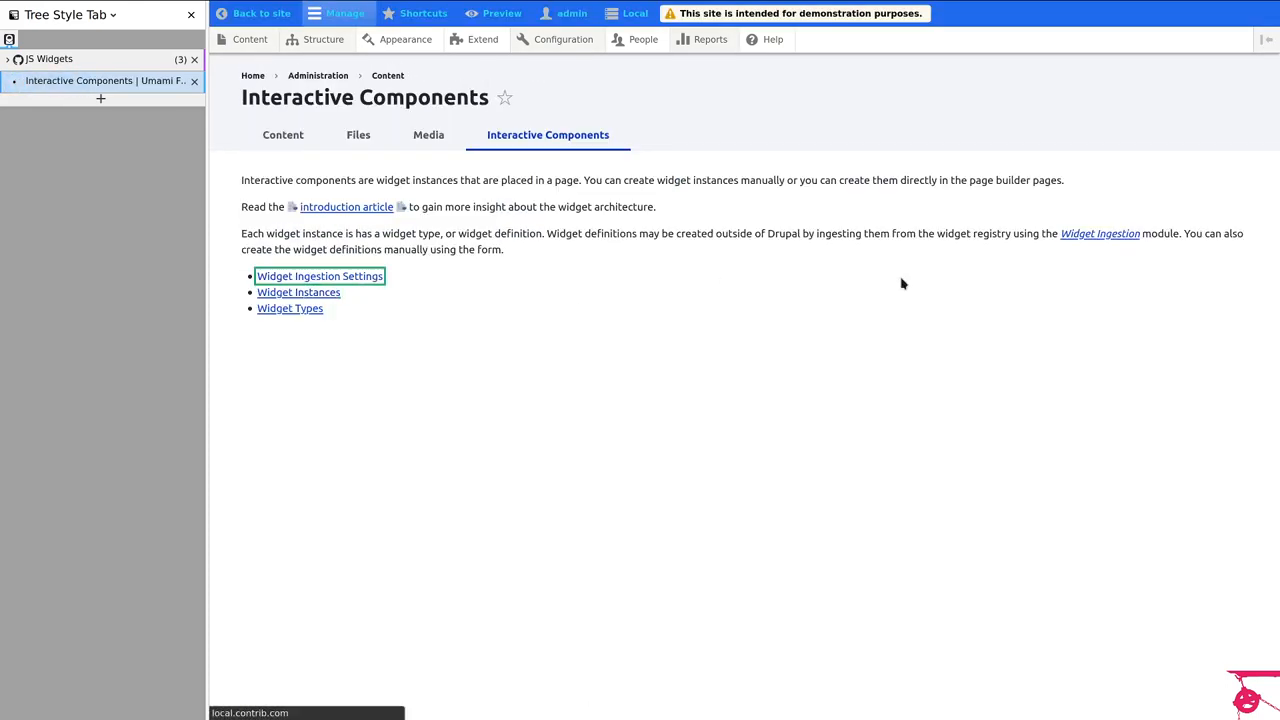
Step: Fill the Endpoint URL with the js-widgets sandbox registry.json address and select it
click(320, 276)
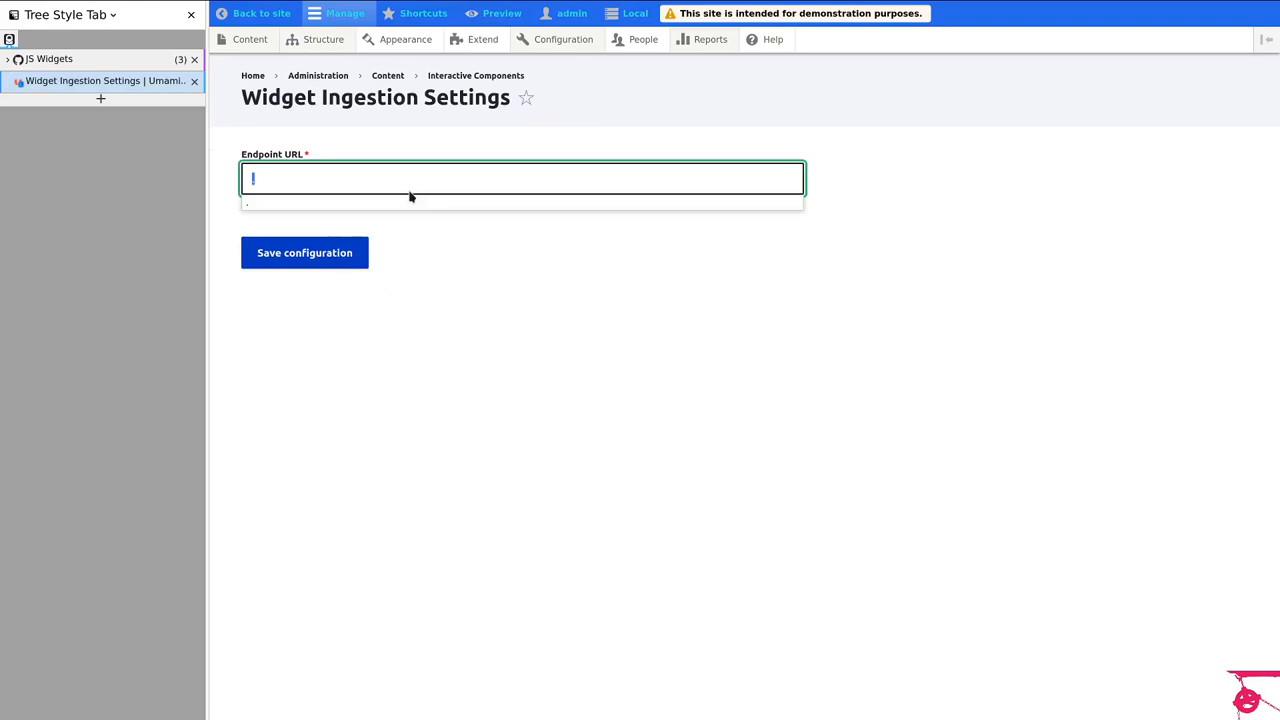
click(522, 178)
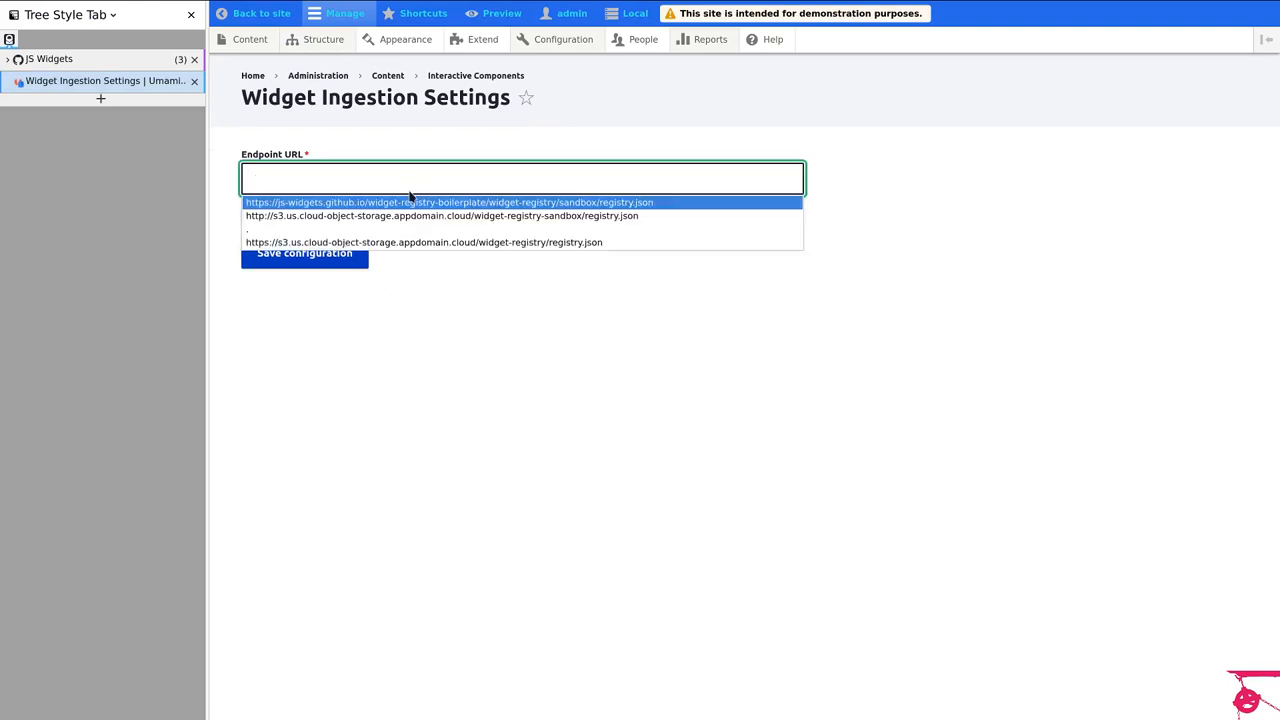
click(448, 202)
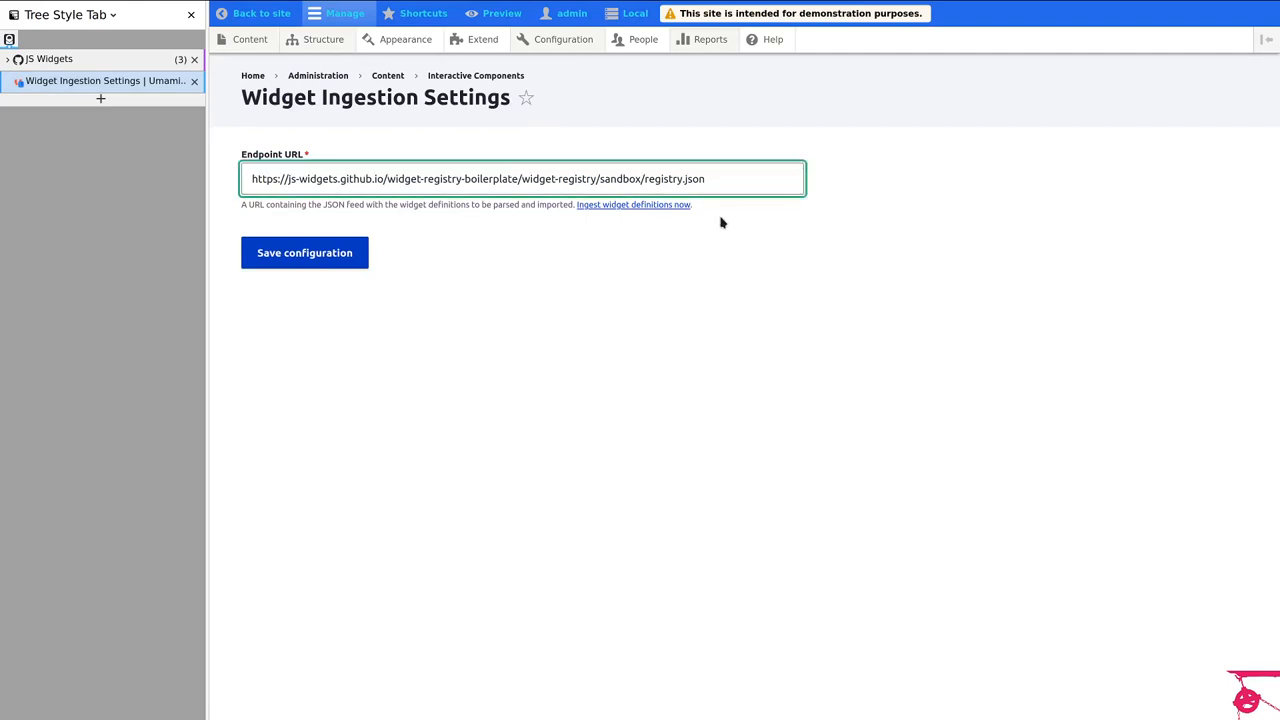
triple_click(476, 178)
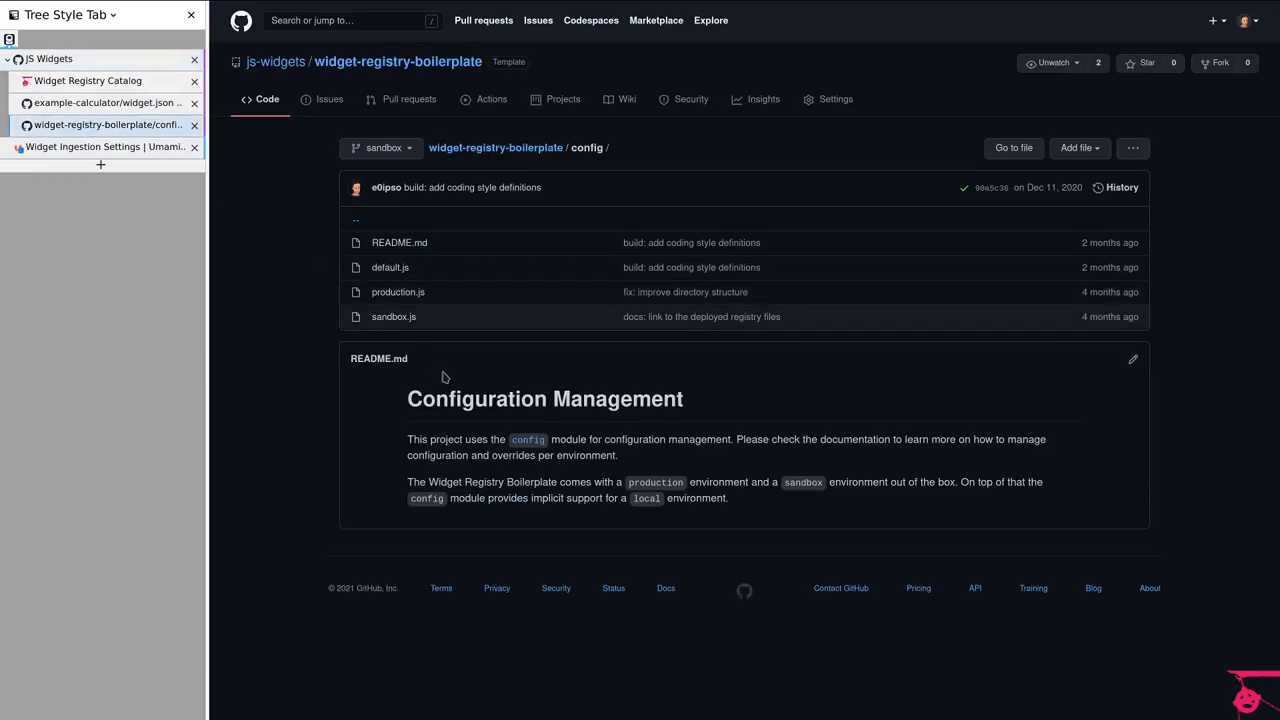
mouse_move(352, 528)
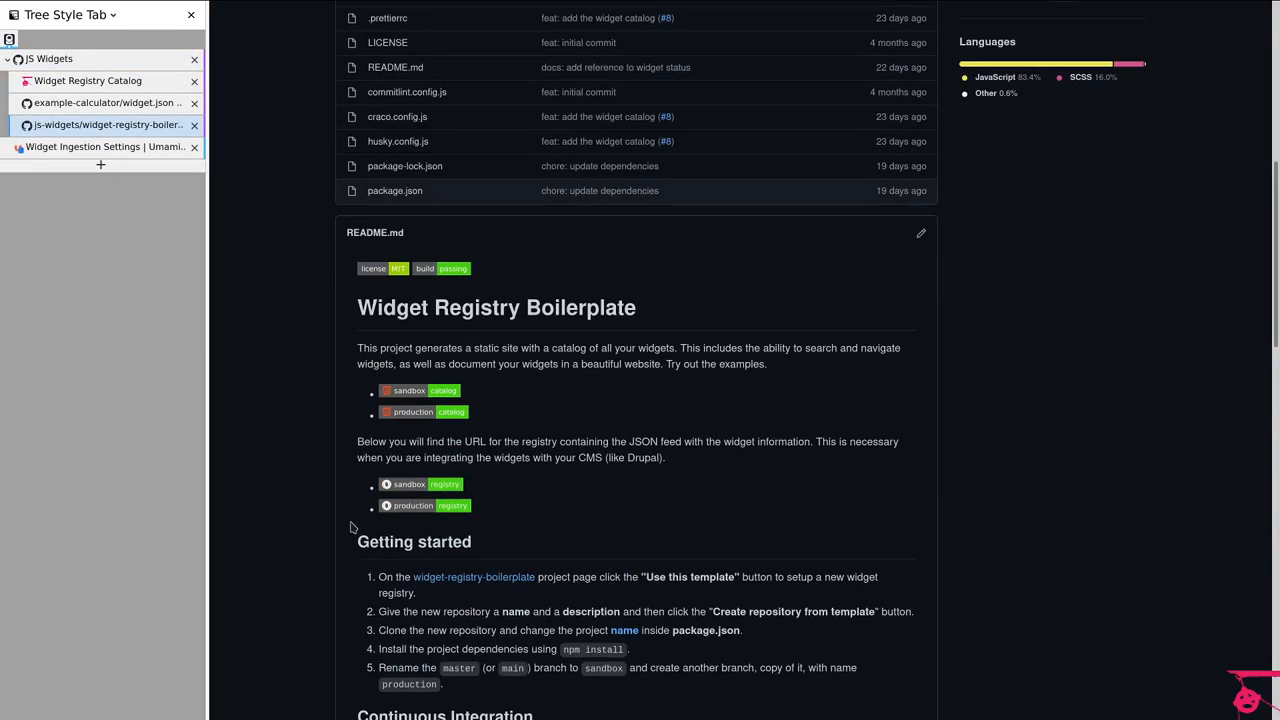
mouse_move(430, 496)
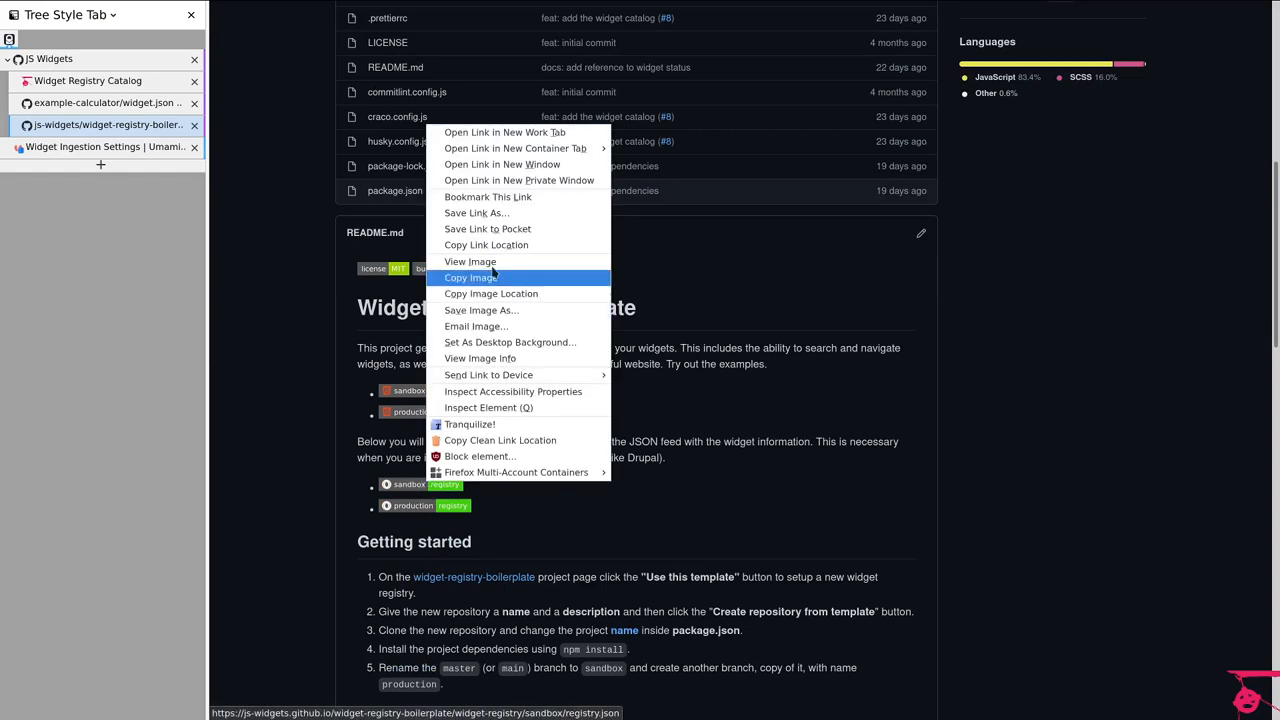
mouse_move(492, 292)
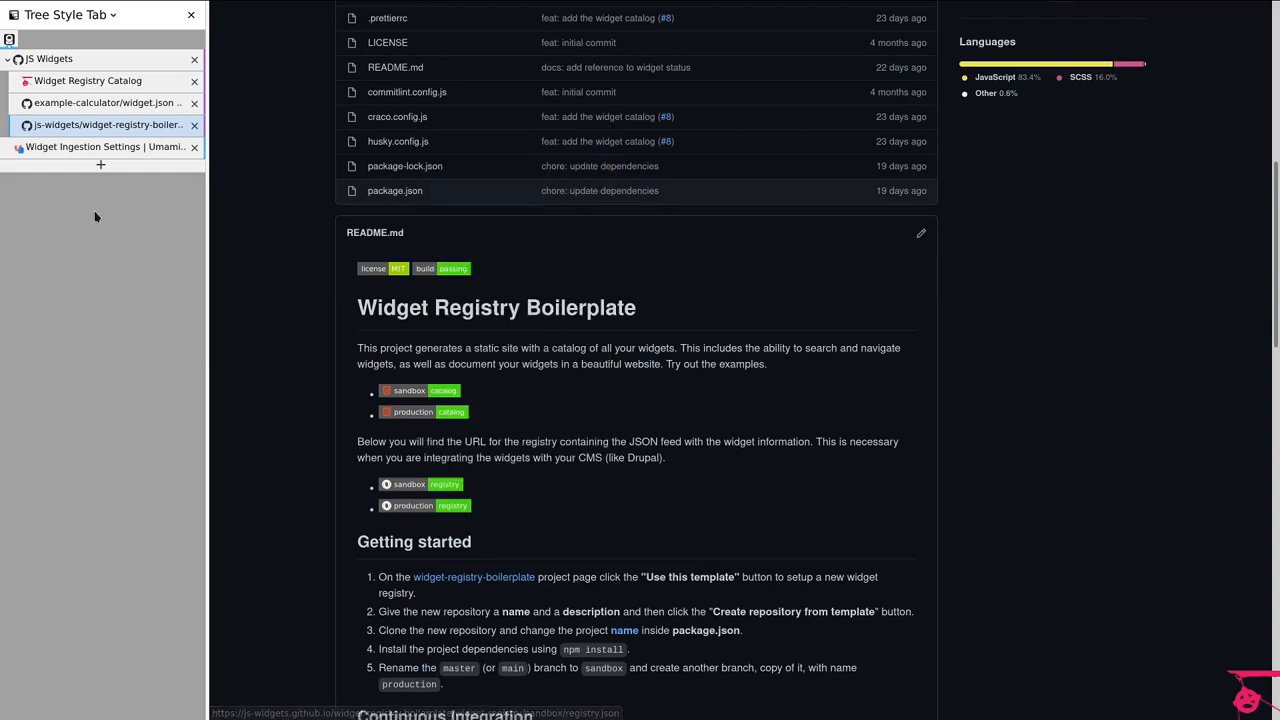
Step: Save the Widget Ingestion Settings with the sandbox registry.json endpoint URL
click(104, 148)
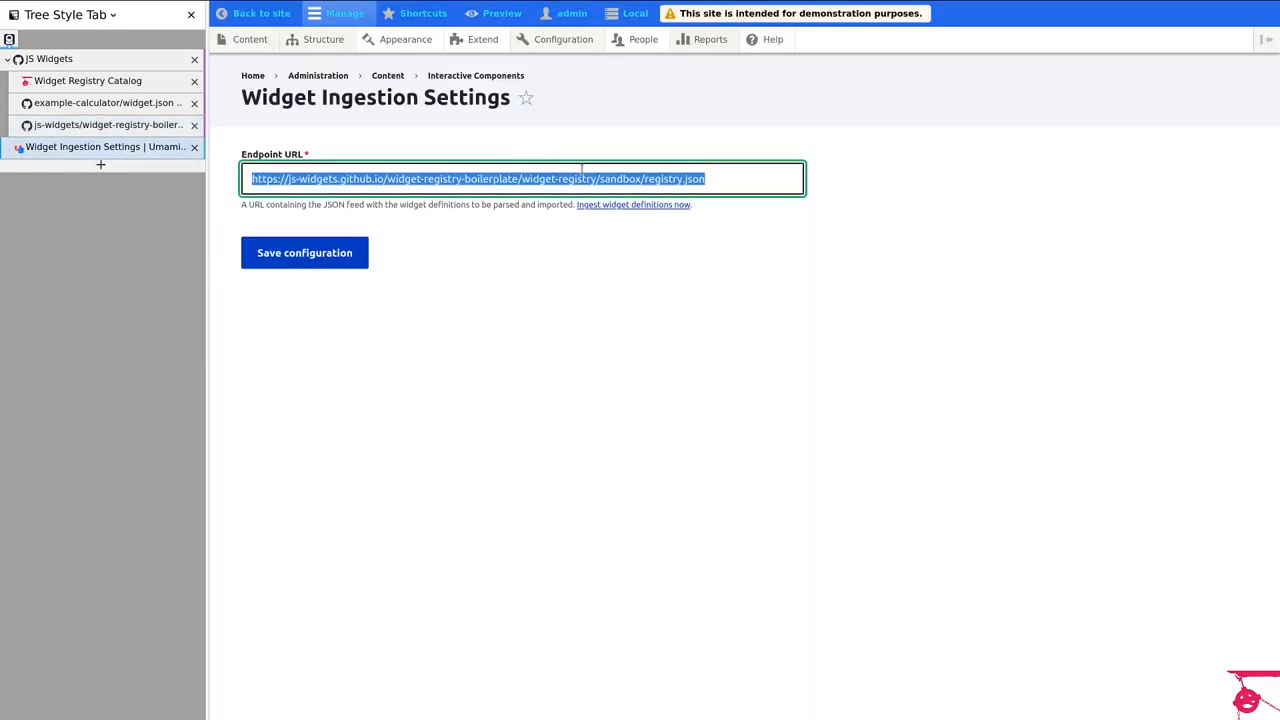
click(304, 252)
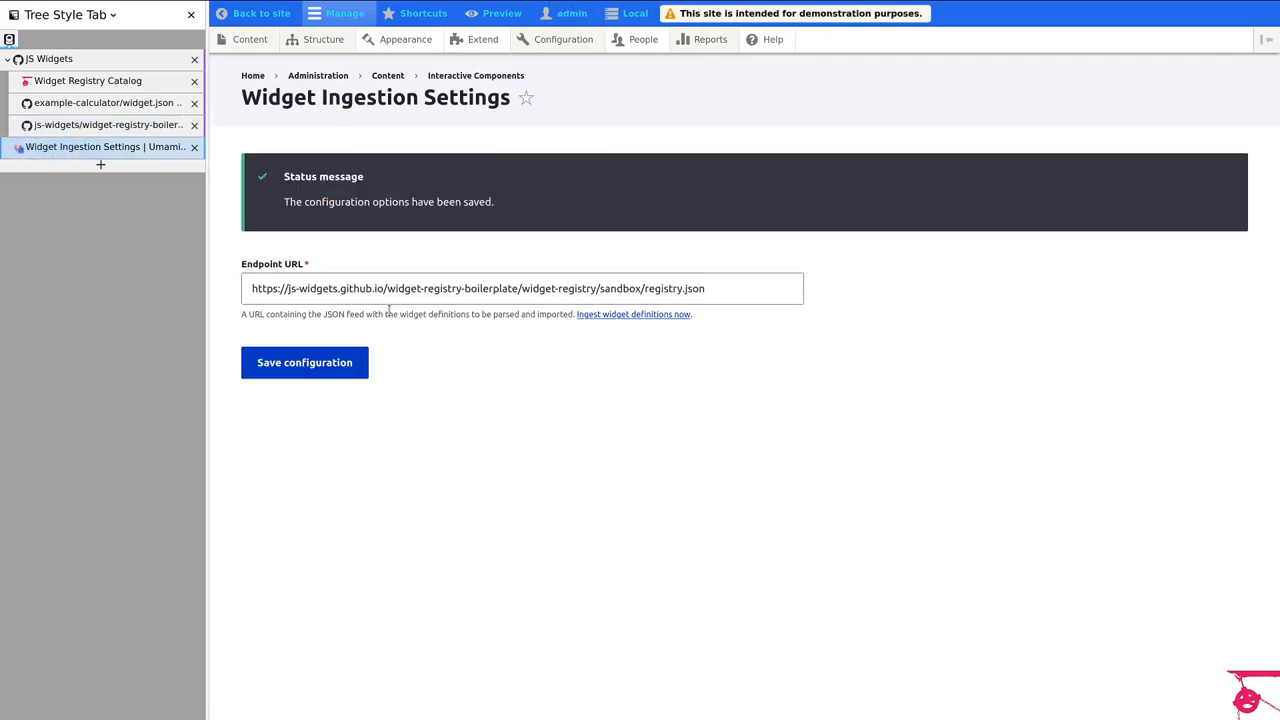
mouse_move(572, 392)
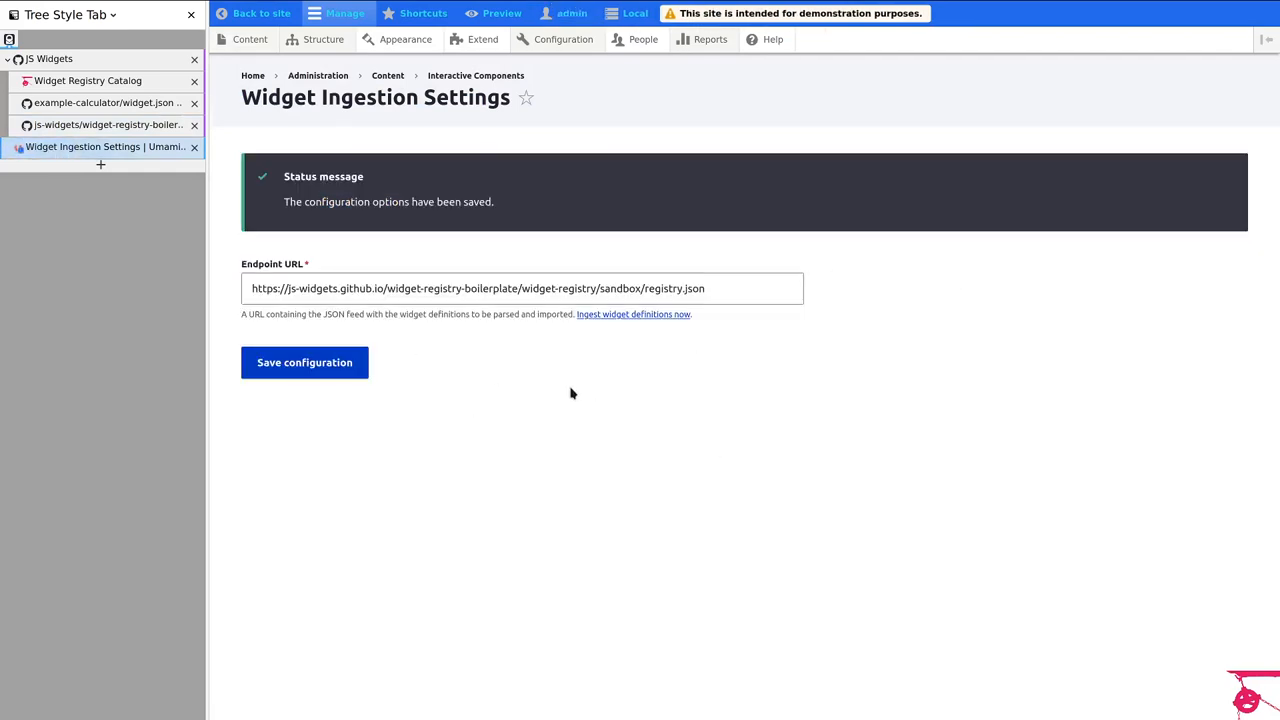
mouse_move(596, 378)
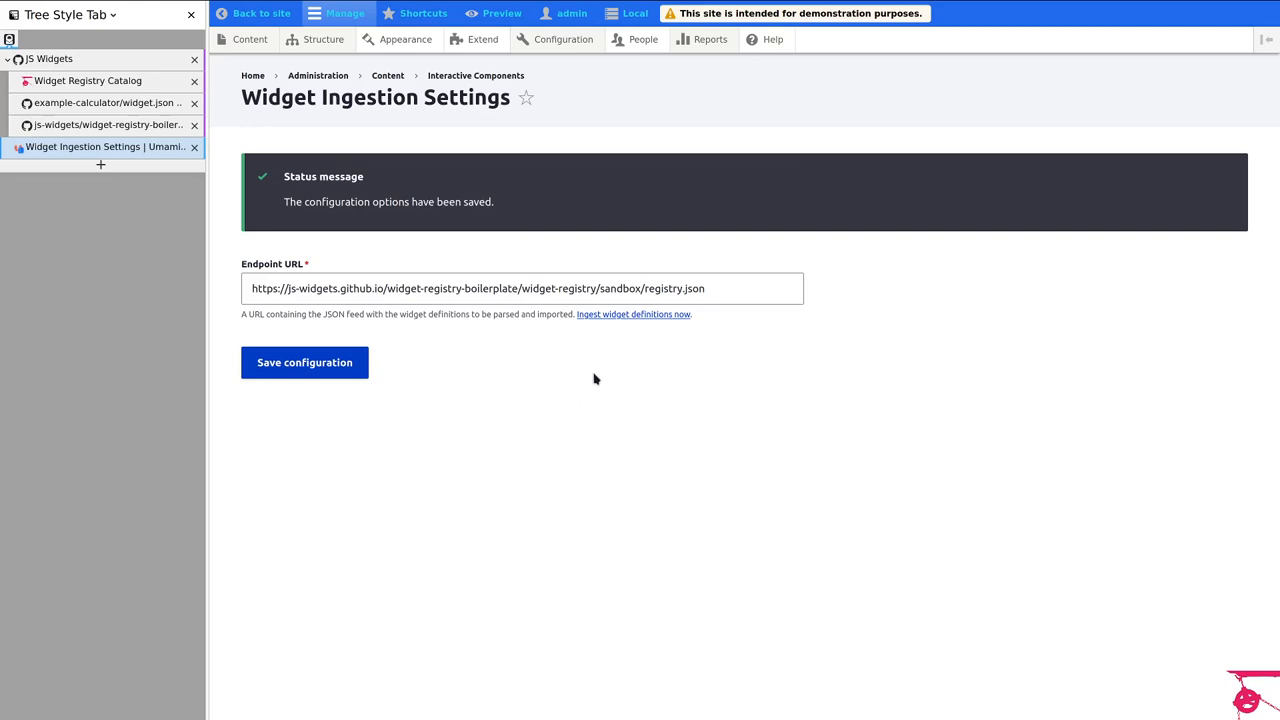
mouse_move(632, 314)
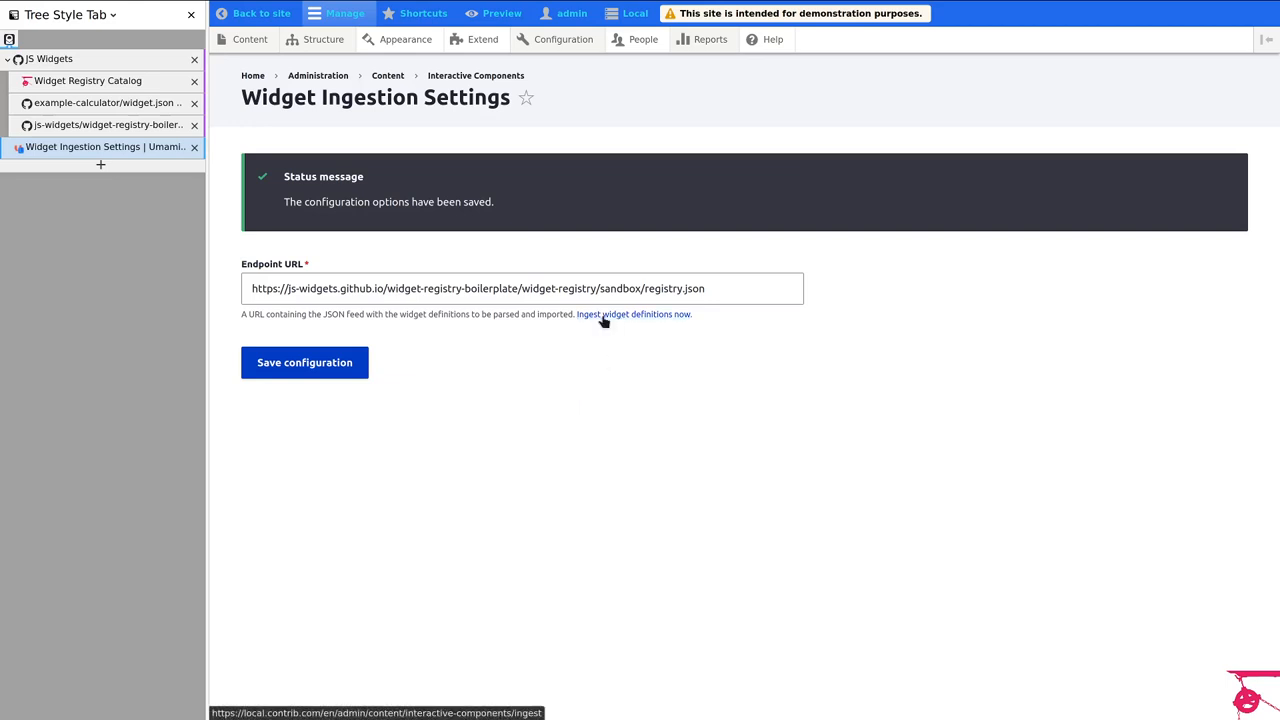
Step: Run manual ingestion without forcing, ingesting Example Widget, Example Emojis and Example Calculator
click(632, 314)
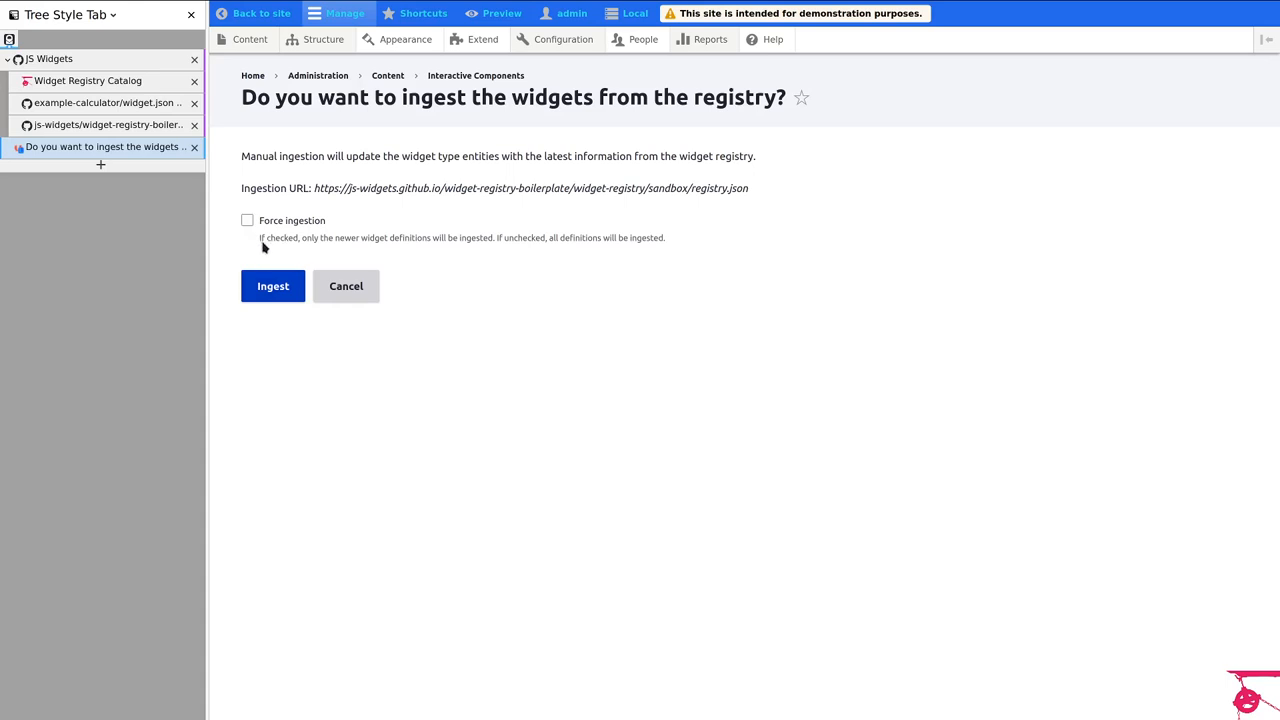
double_click(292, 220)
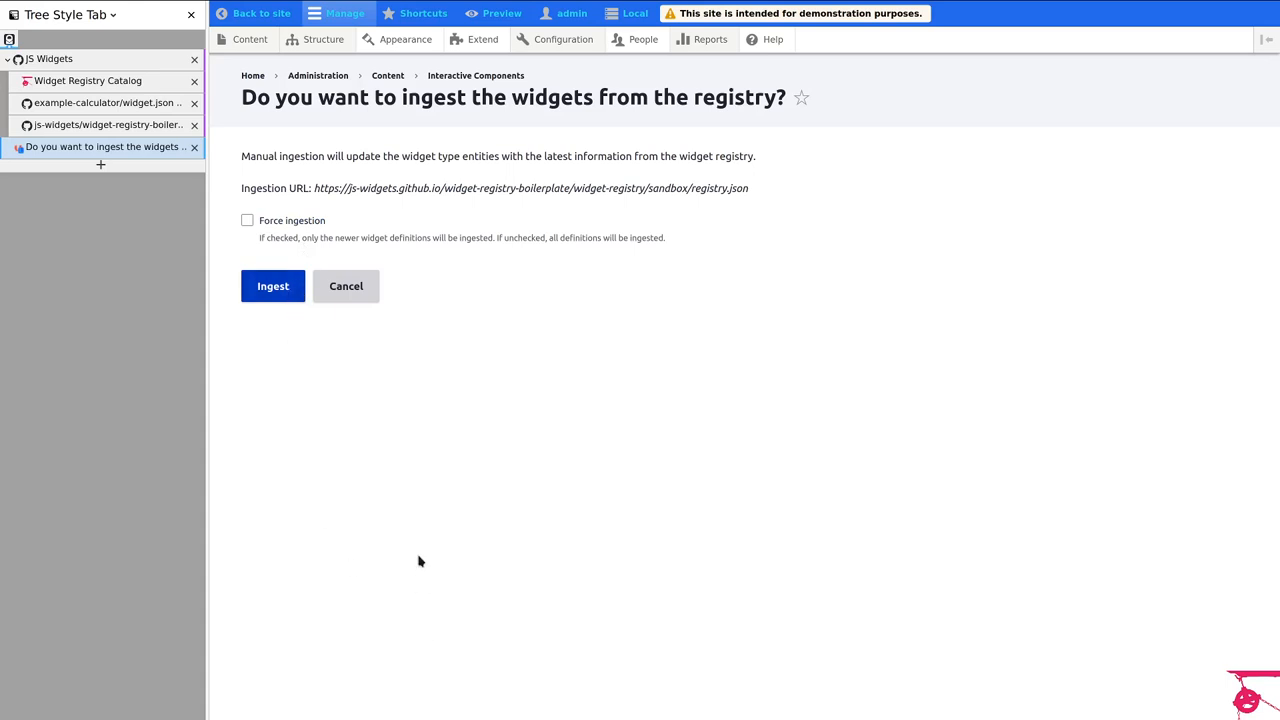
mouse_move(410, 516)
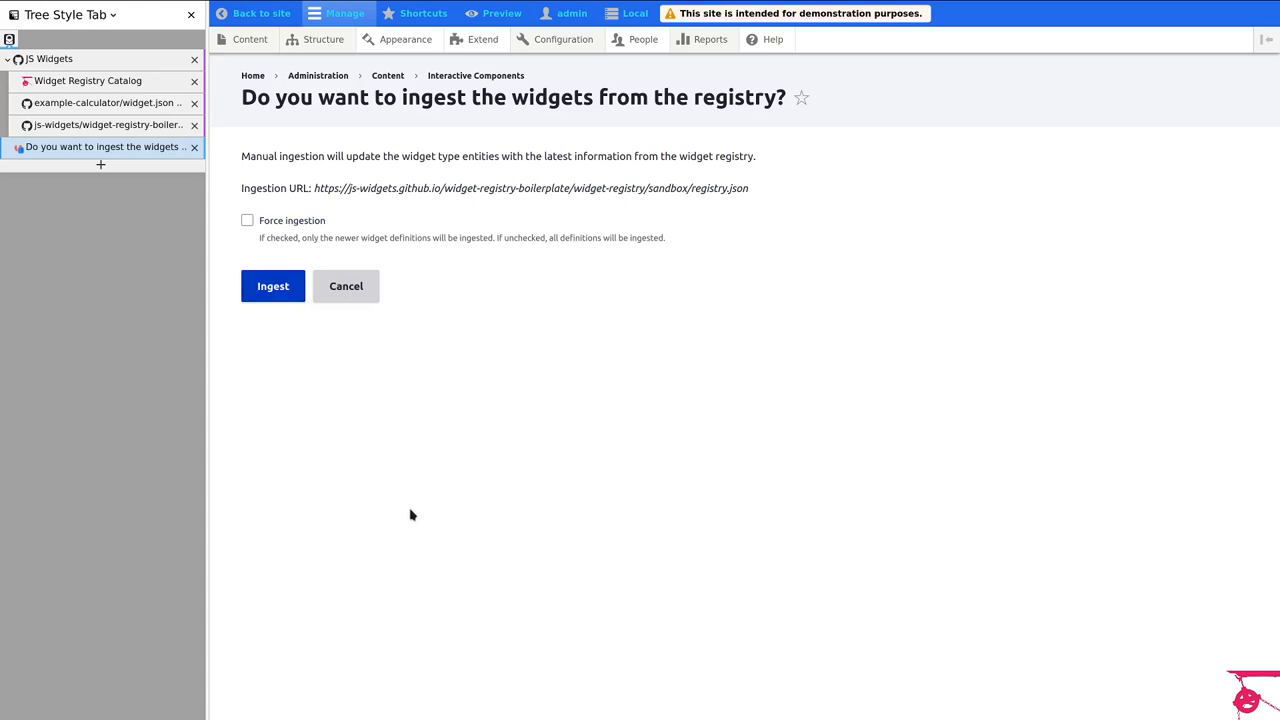
mouse_move(404, 536)
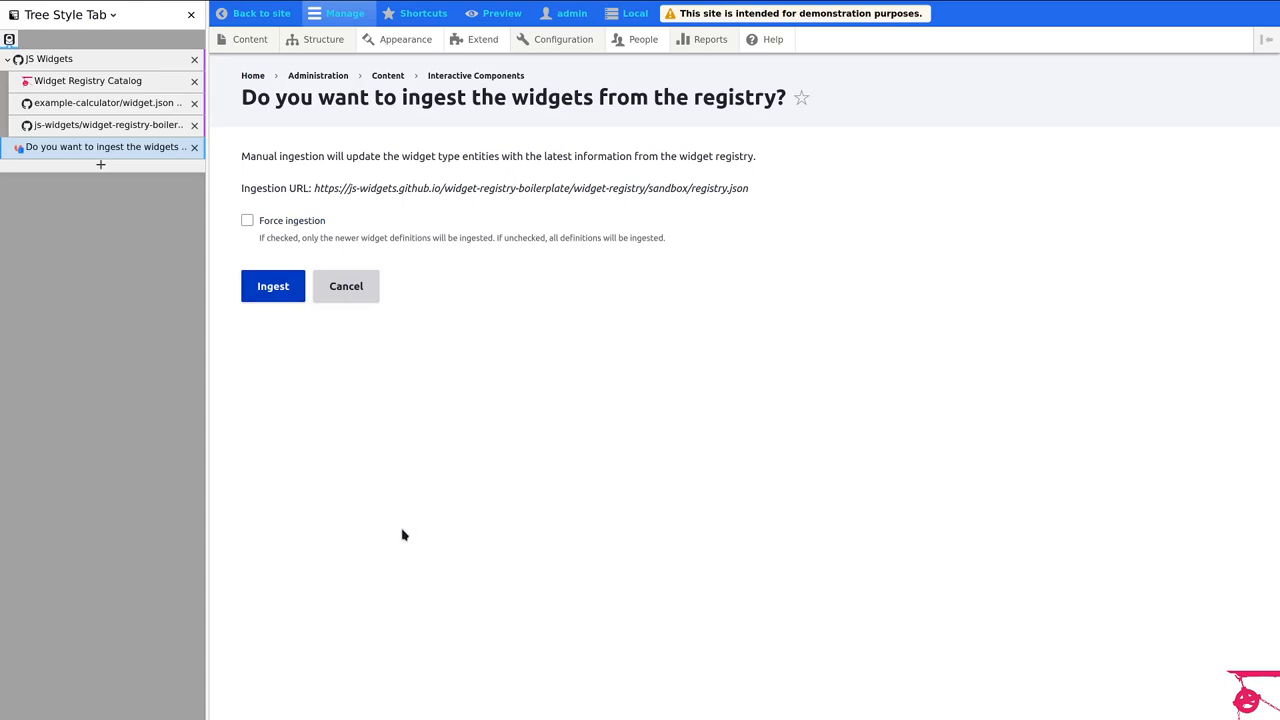
mouse_move(402, 536)
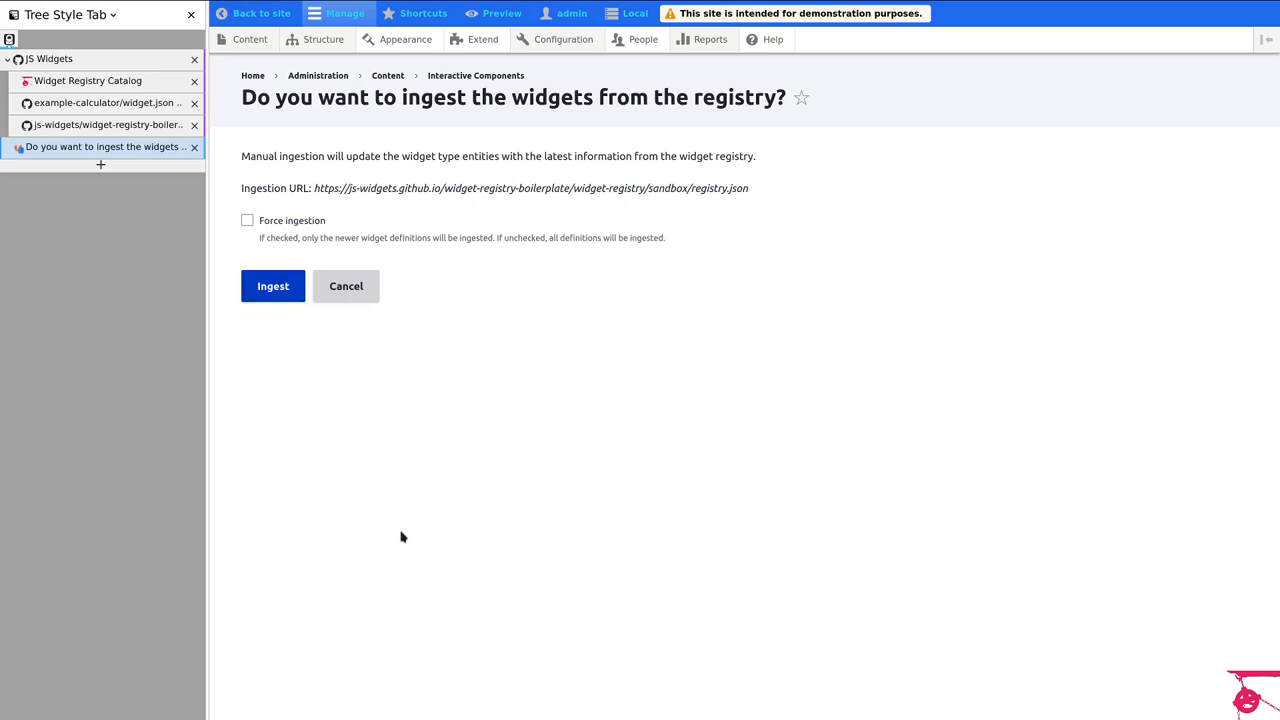
mouse_move(336, 368)
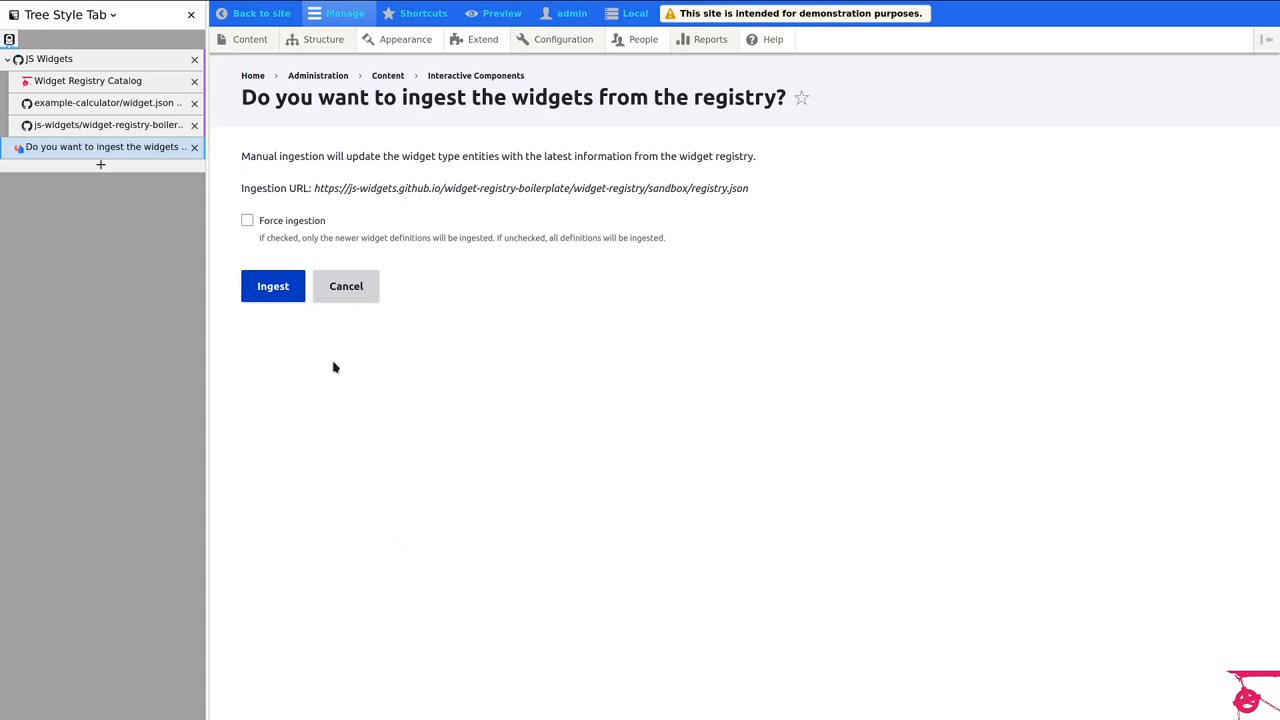
click(248, 220)
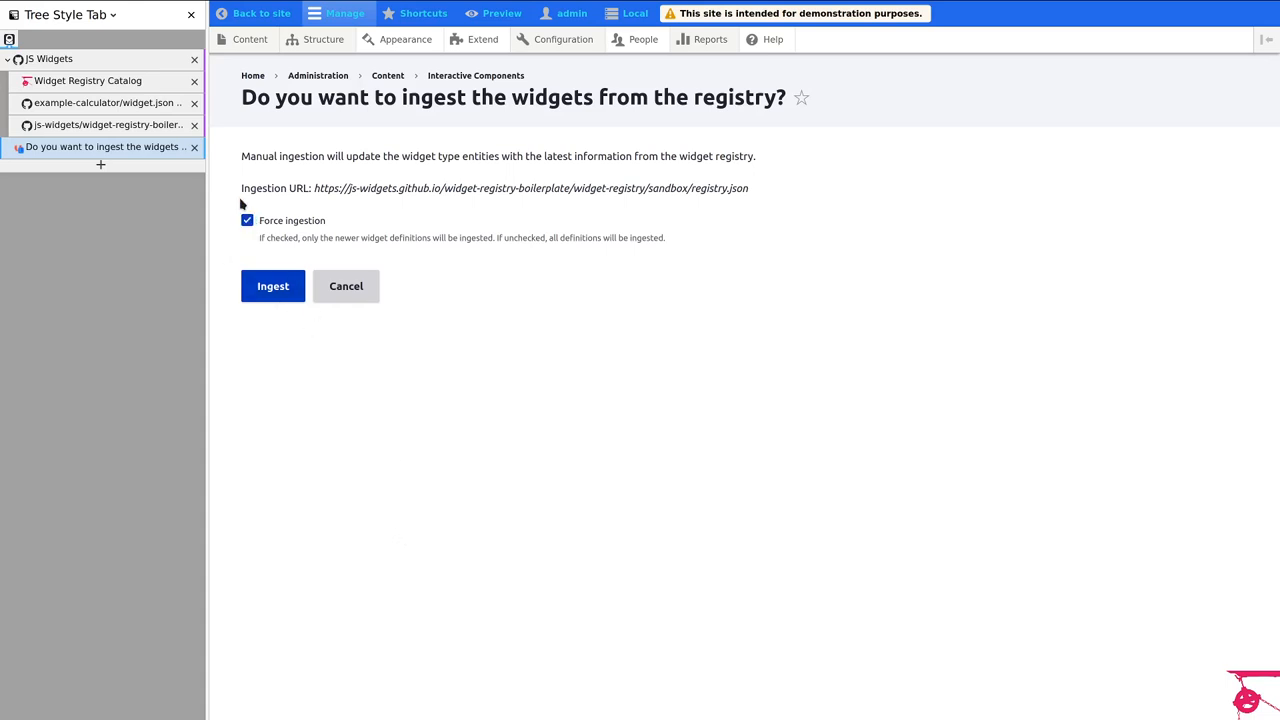
click(248, 220)
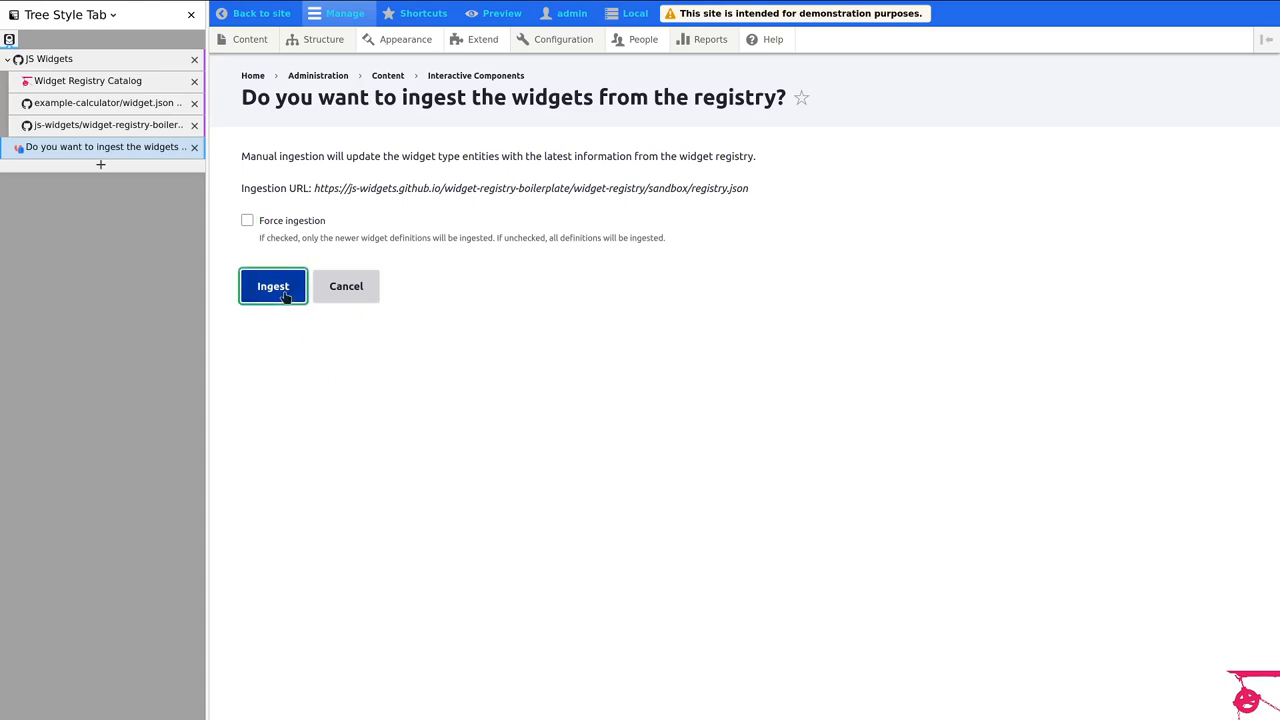
click(272, 286)
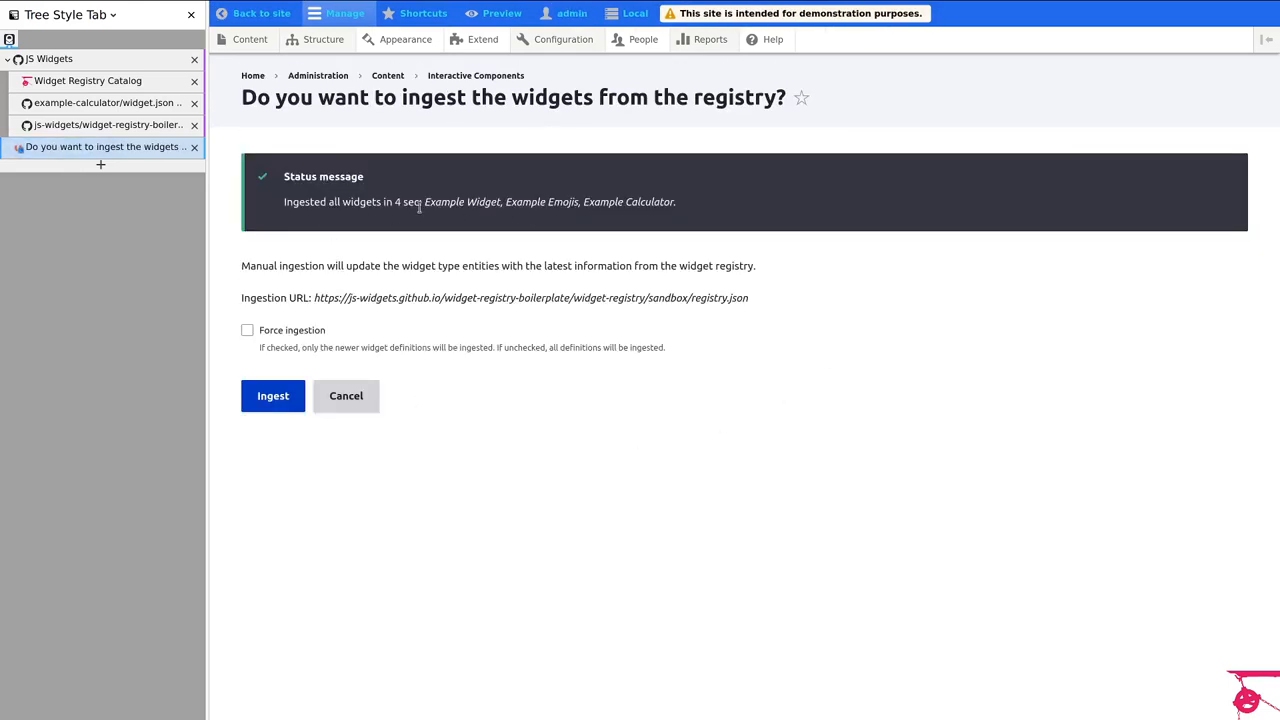
mouse_move(680, 280)
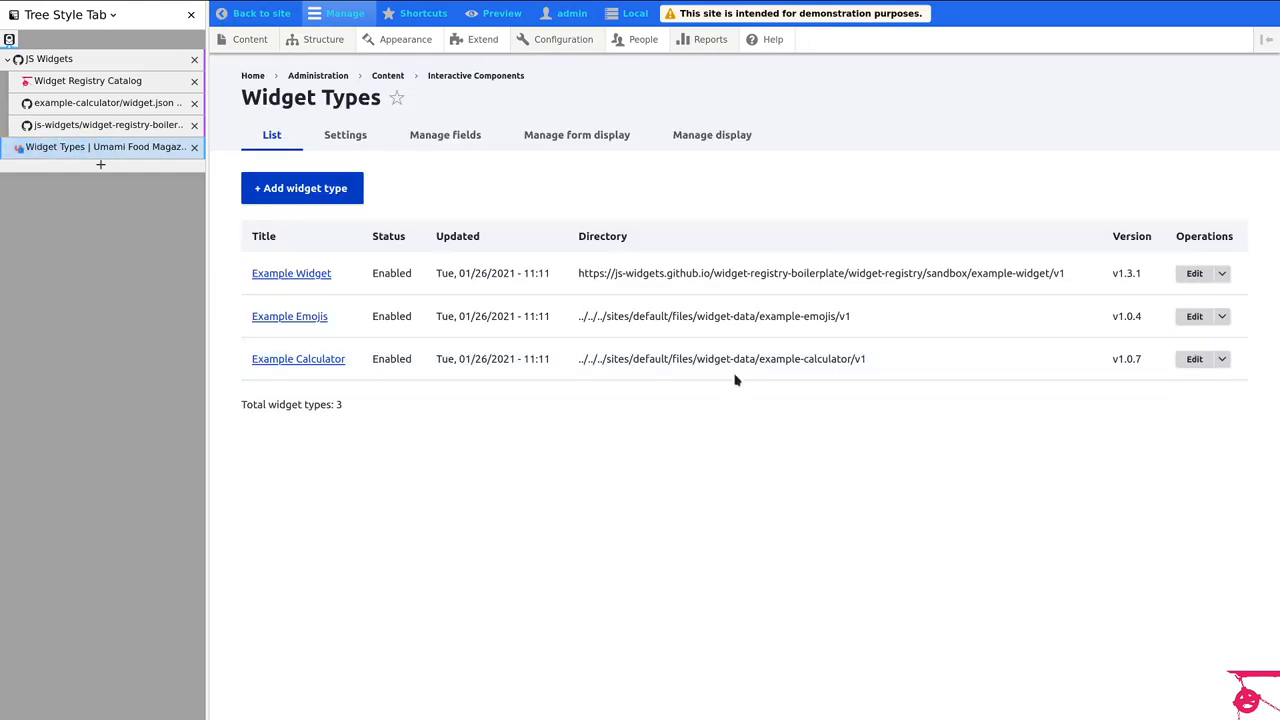
mouse_move(1140, 360)
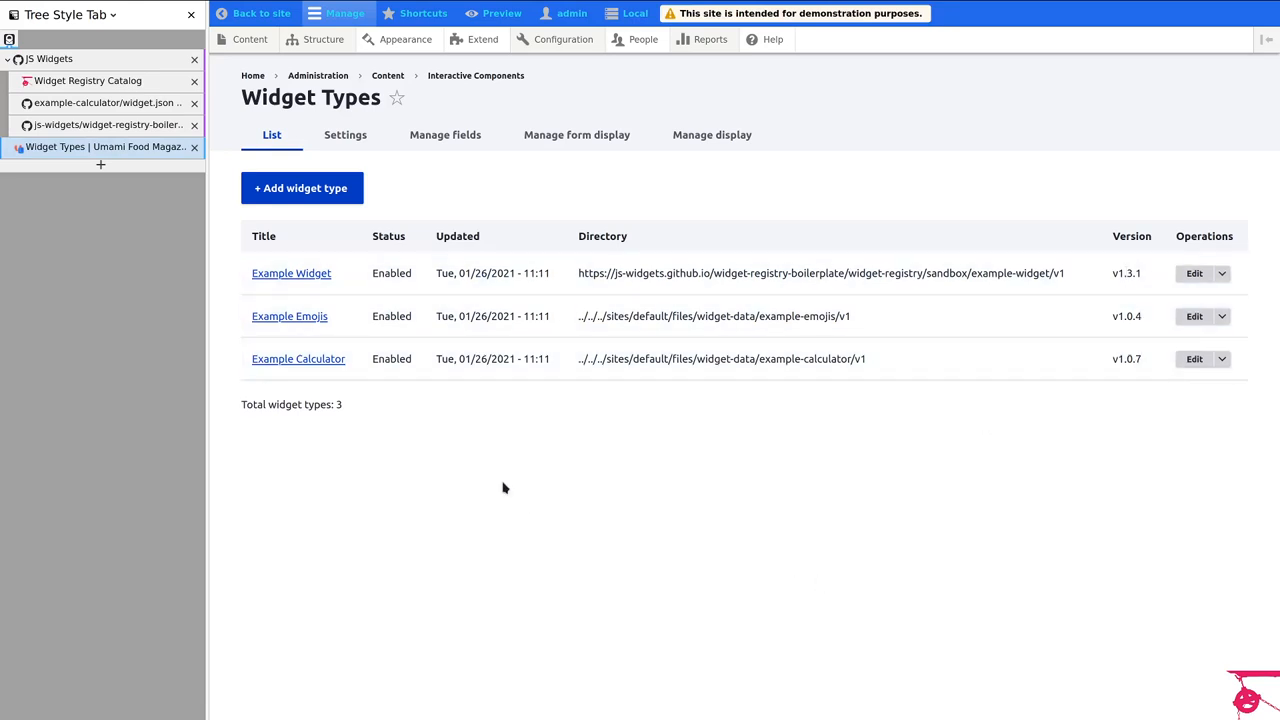
Step: Highlight the Directory column and the local files path of Example Emojis
double_click(602, 236)
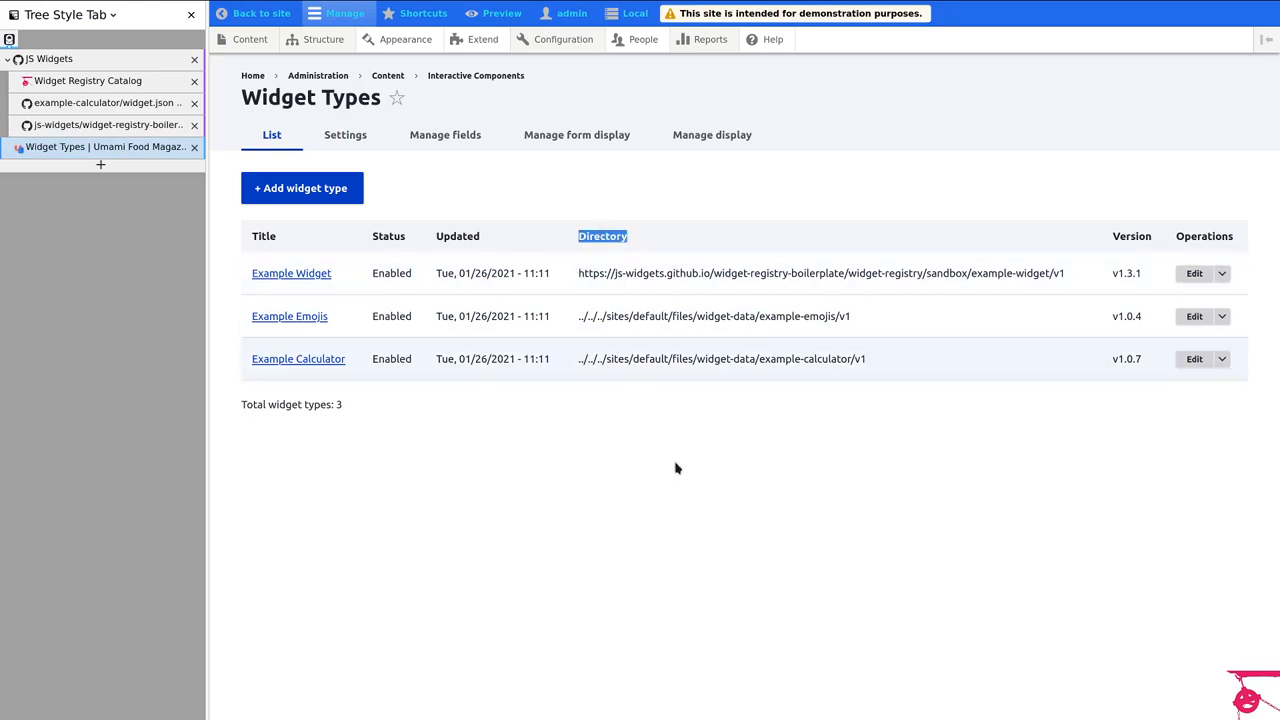
mouse_move(844, 488)
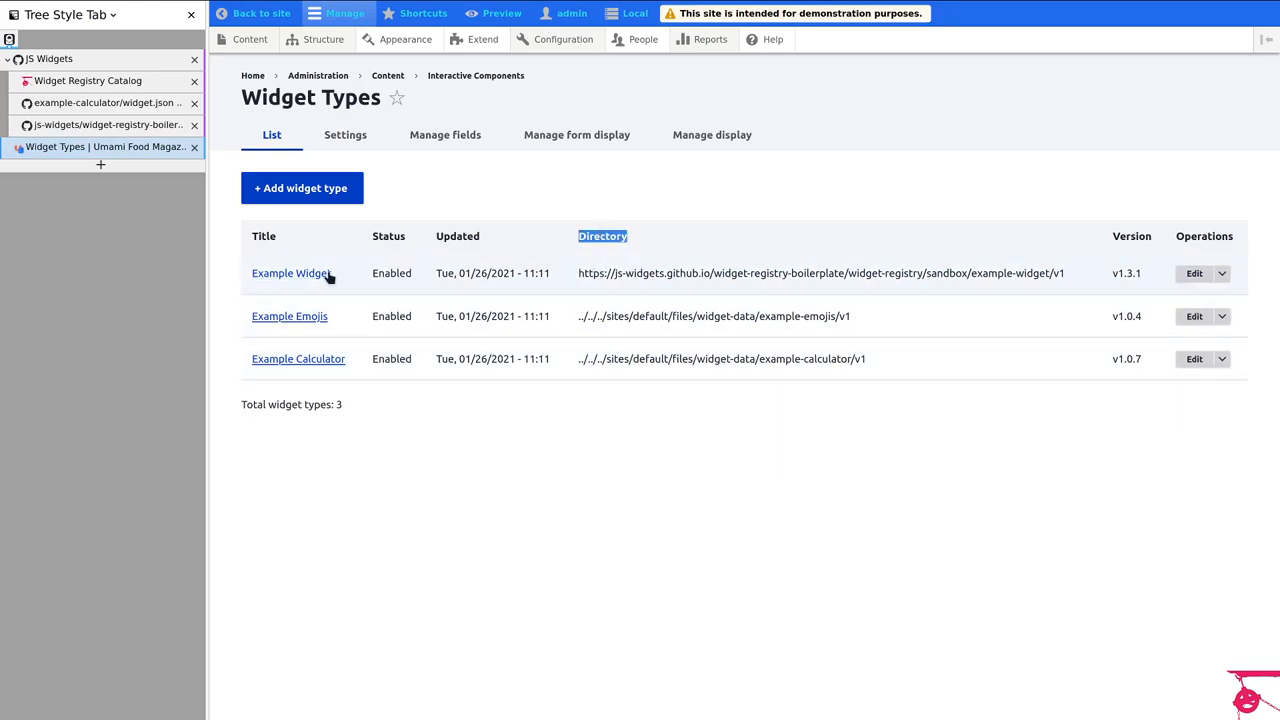
double_click(584, 316)
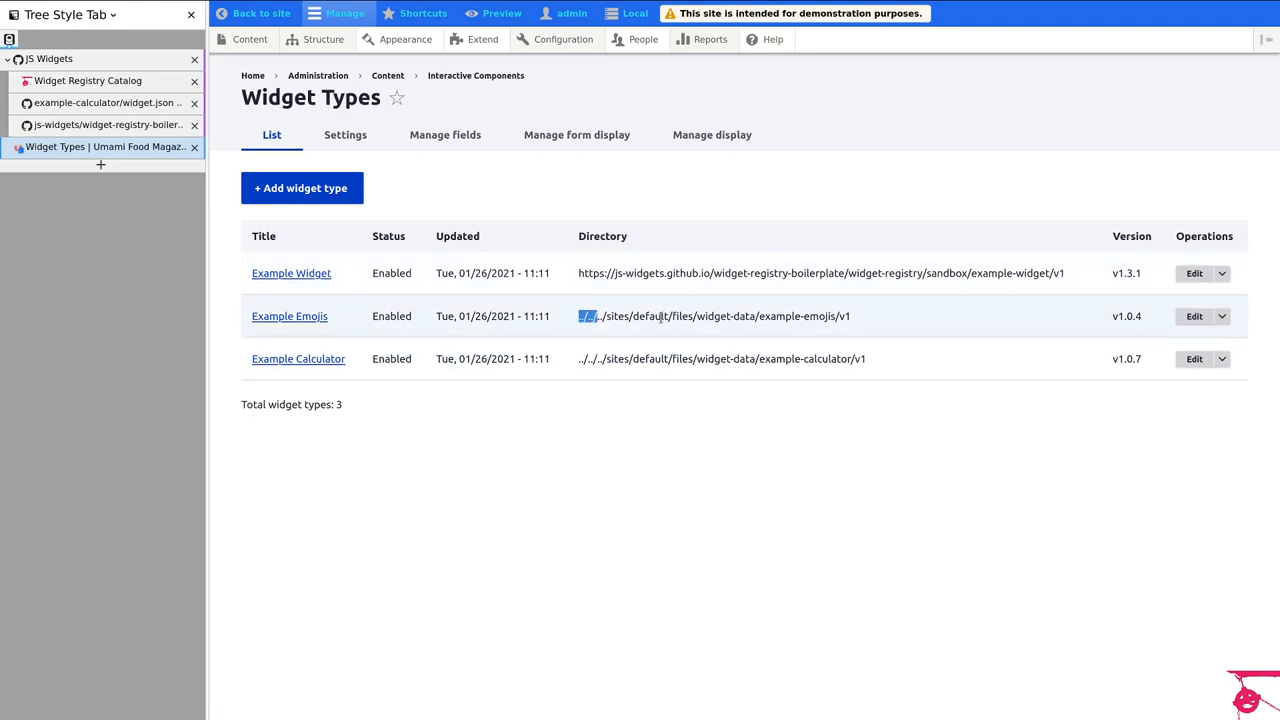
drag(578, 316, 796, 316)
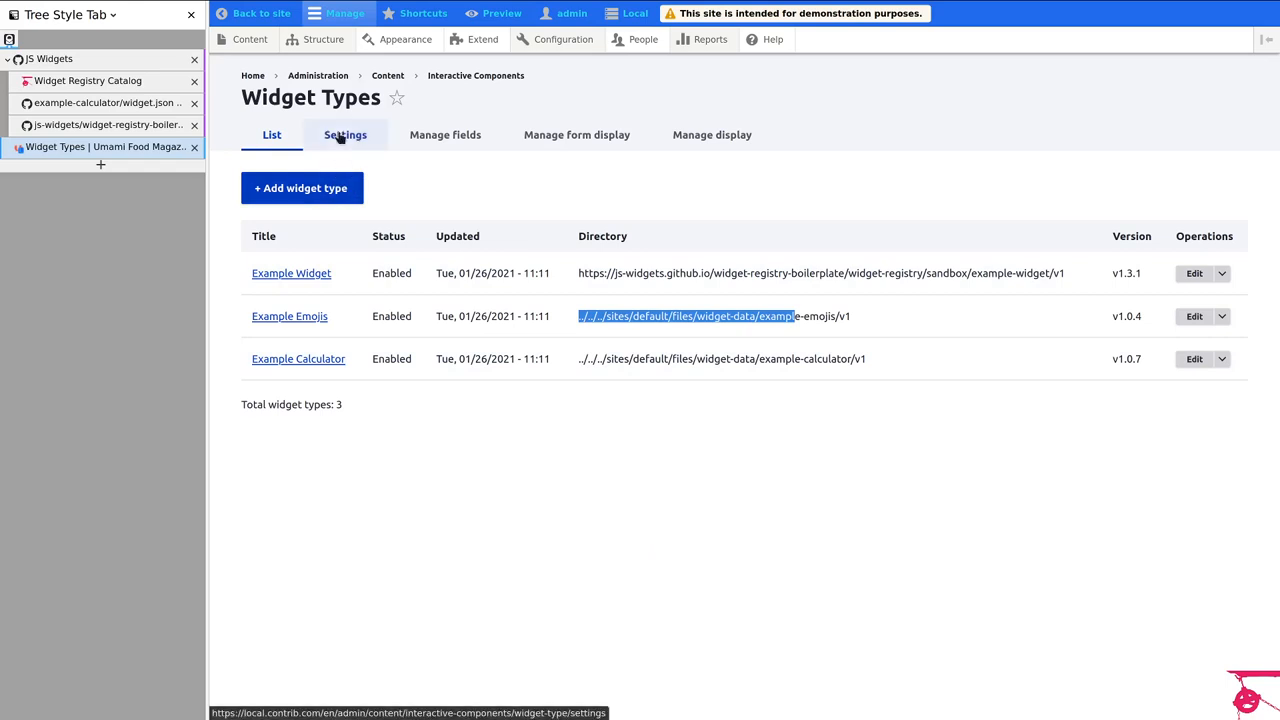
Step: Show the Widget Types download settings with Example Widget on the disallowed list
click(344, 134)
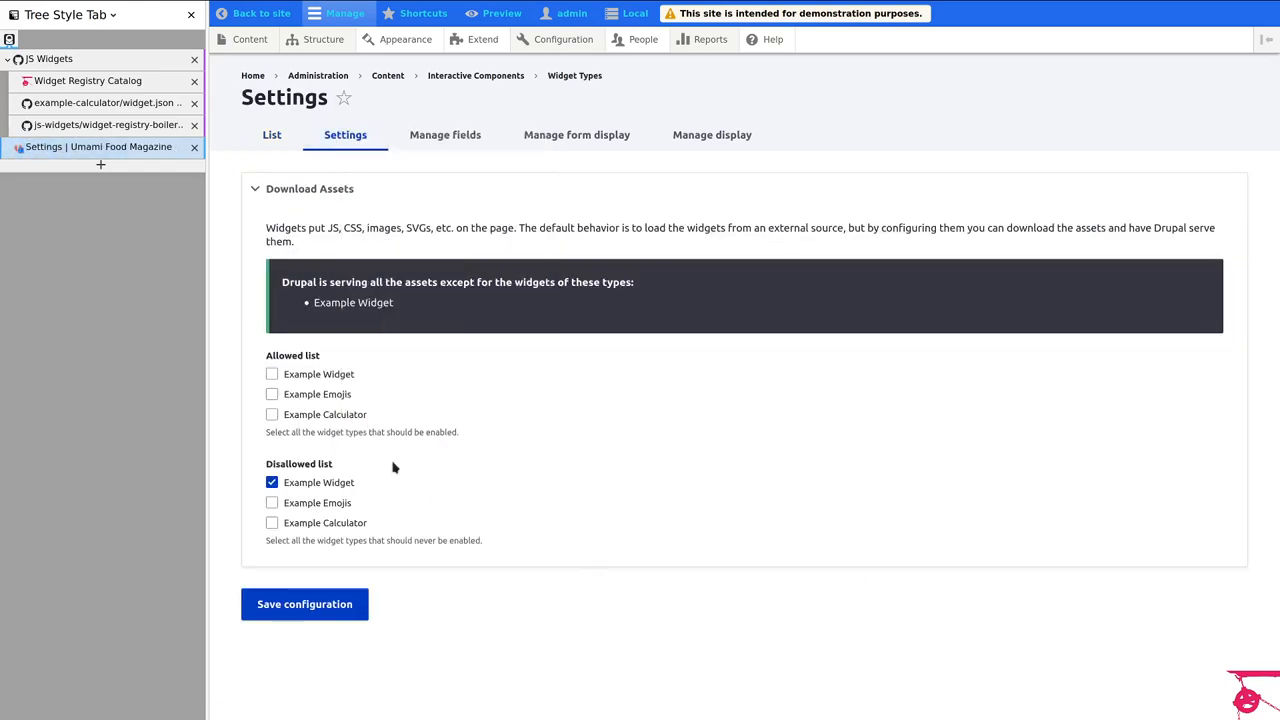
mouse_move(444, 320)
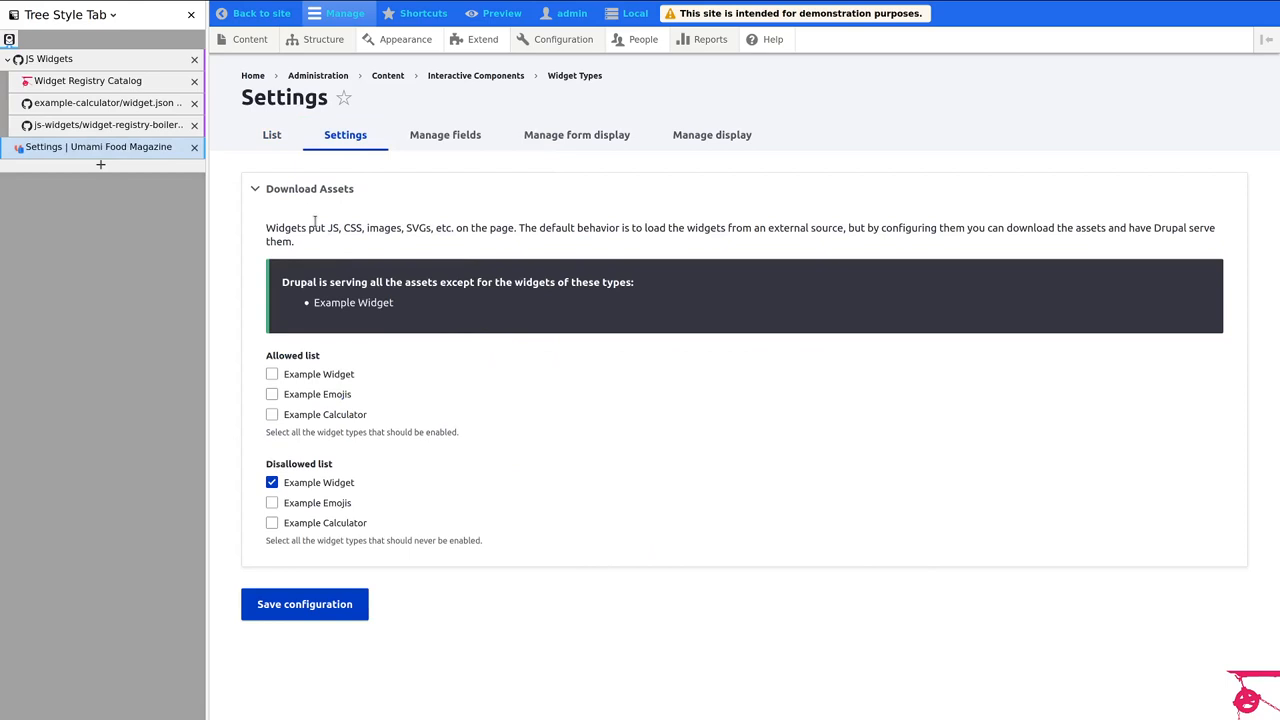
mouse_move(332, 464)
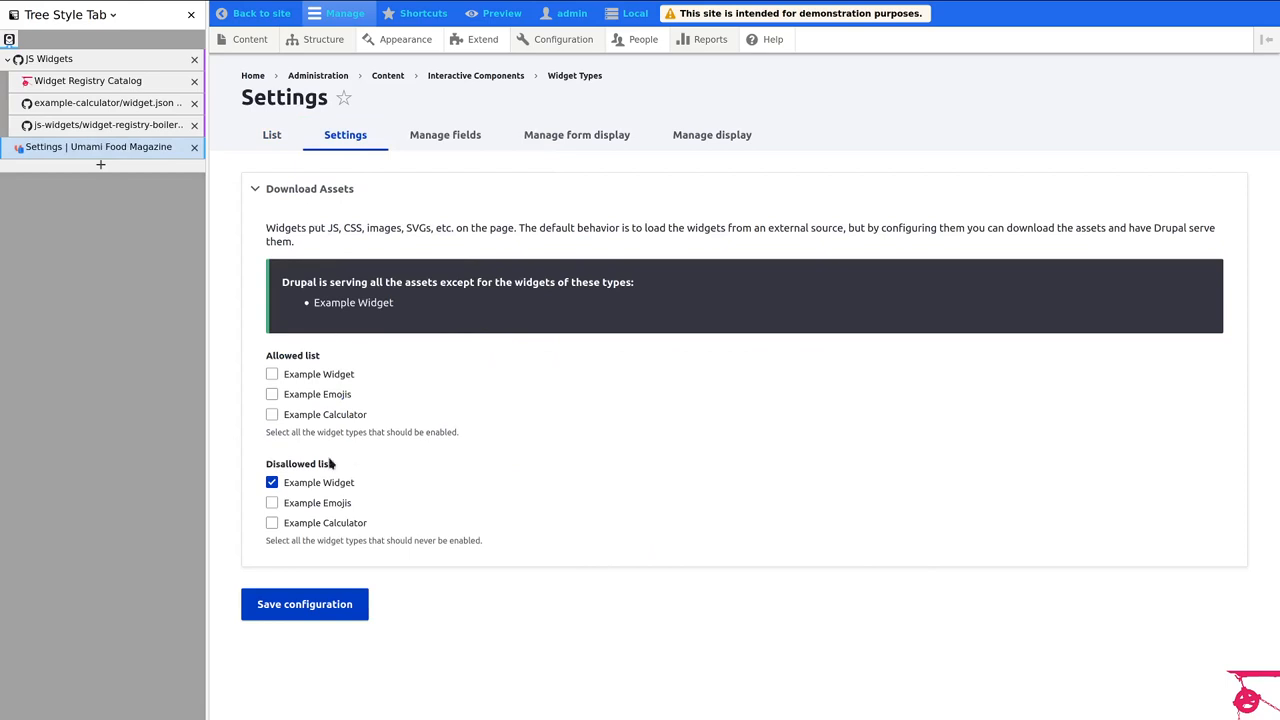
mouse_move(396, 480)
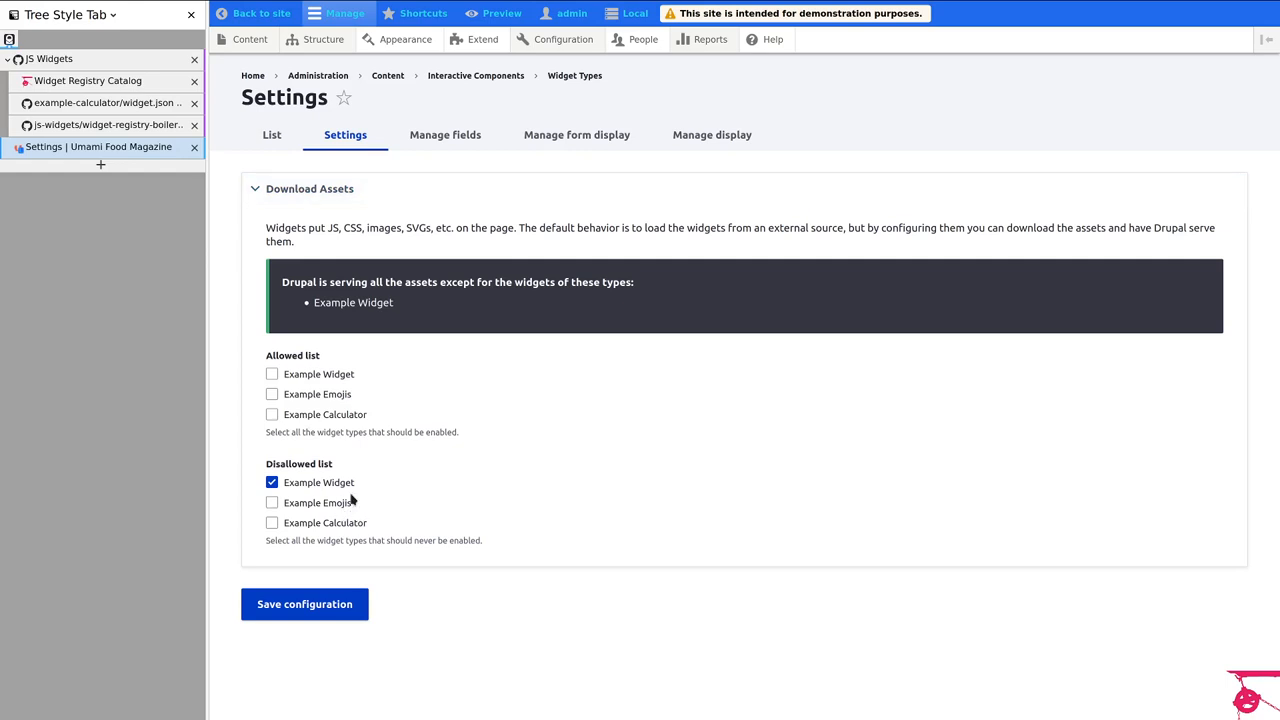
mouse_move(332, 184)
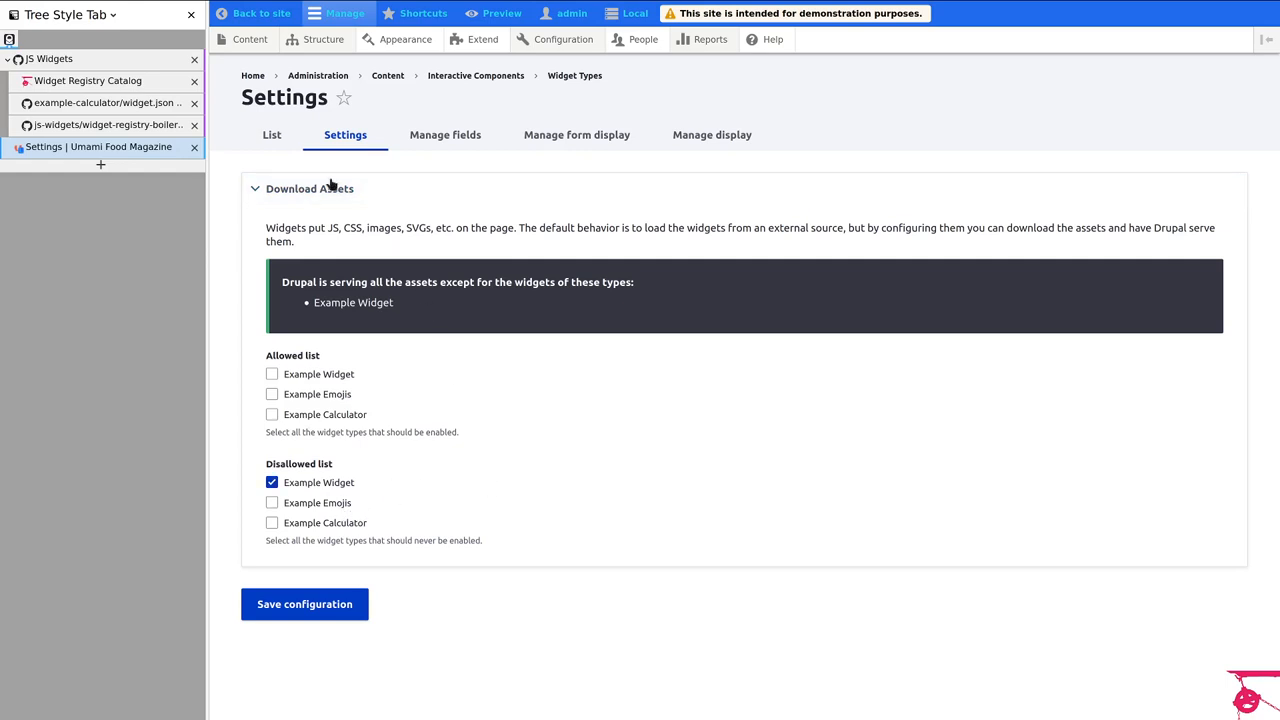
click(272, 136)
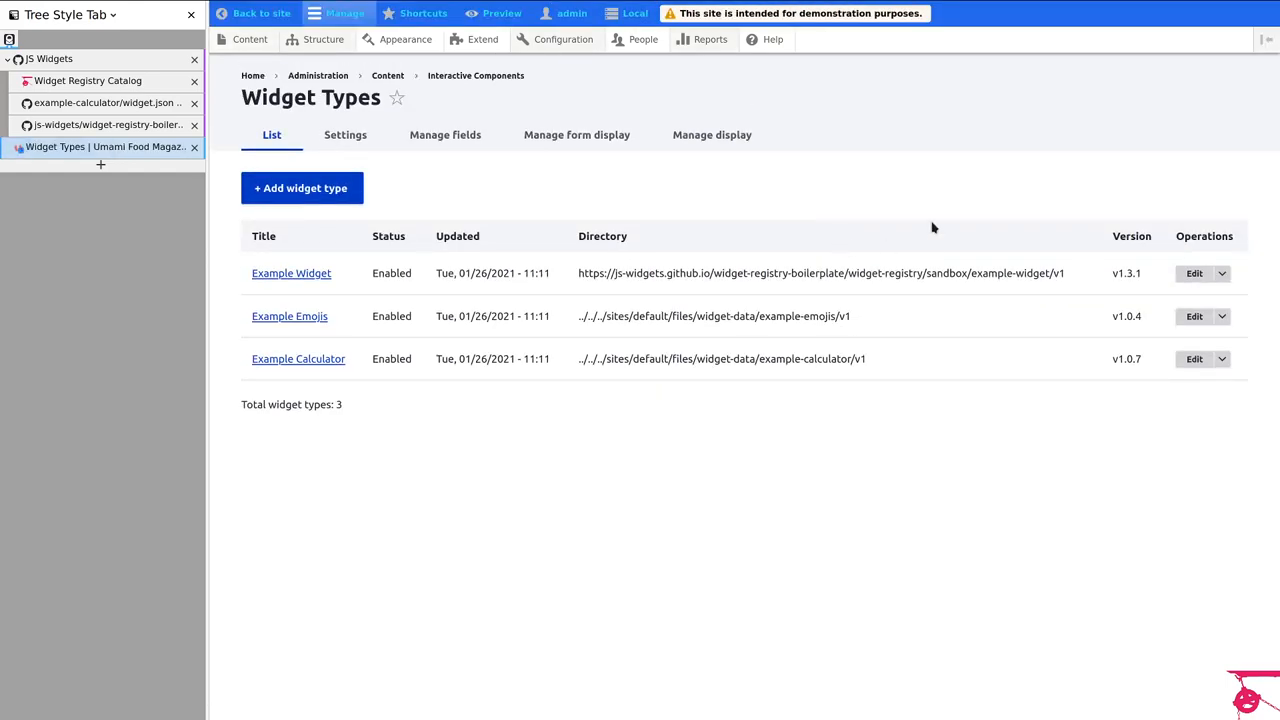
mouse_move(576, 280)
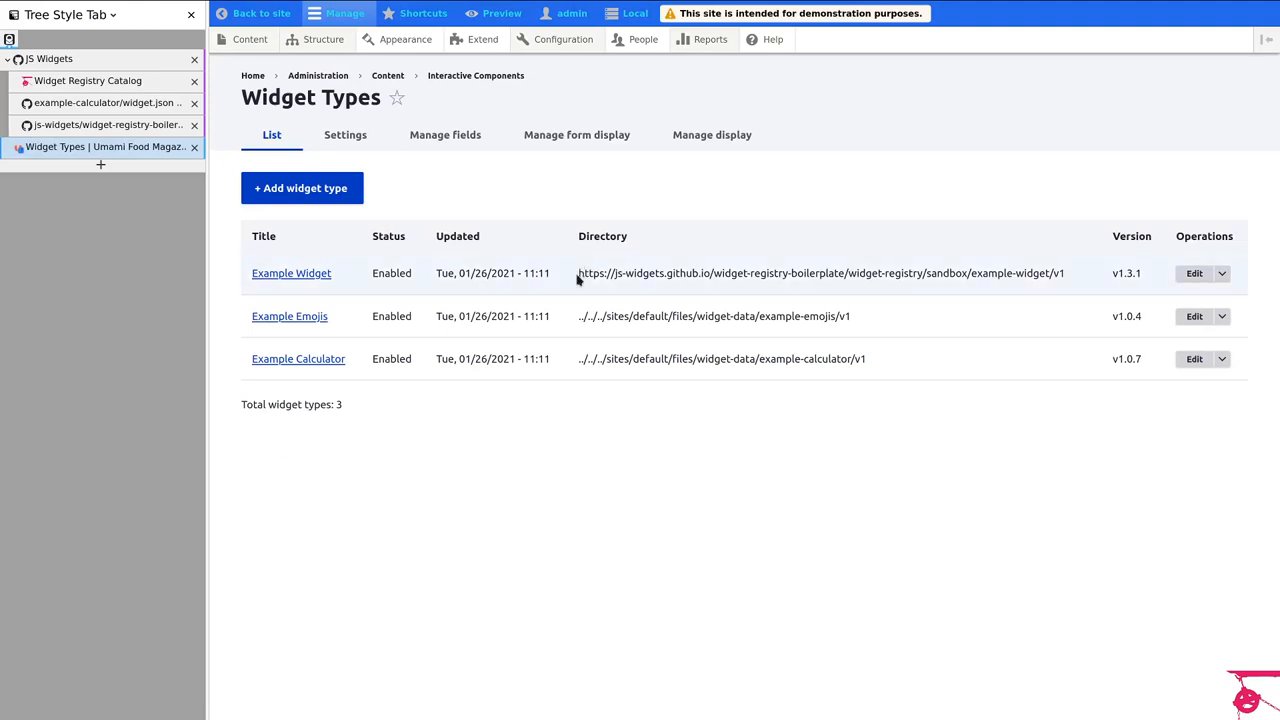
drag(578, 272, 1064, 272)
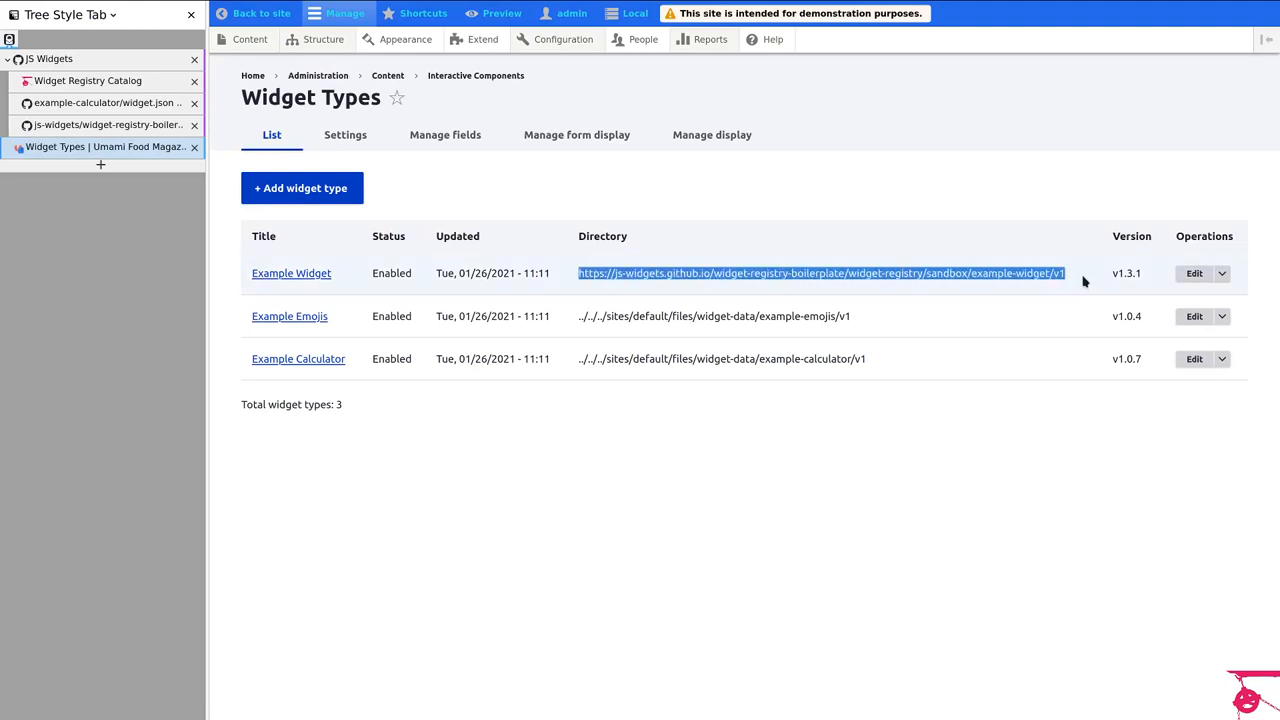
mouse_move(394, 298)
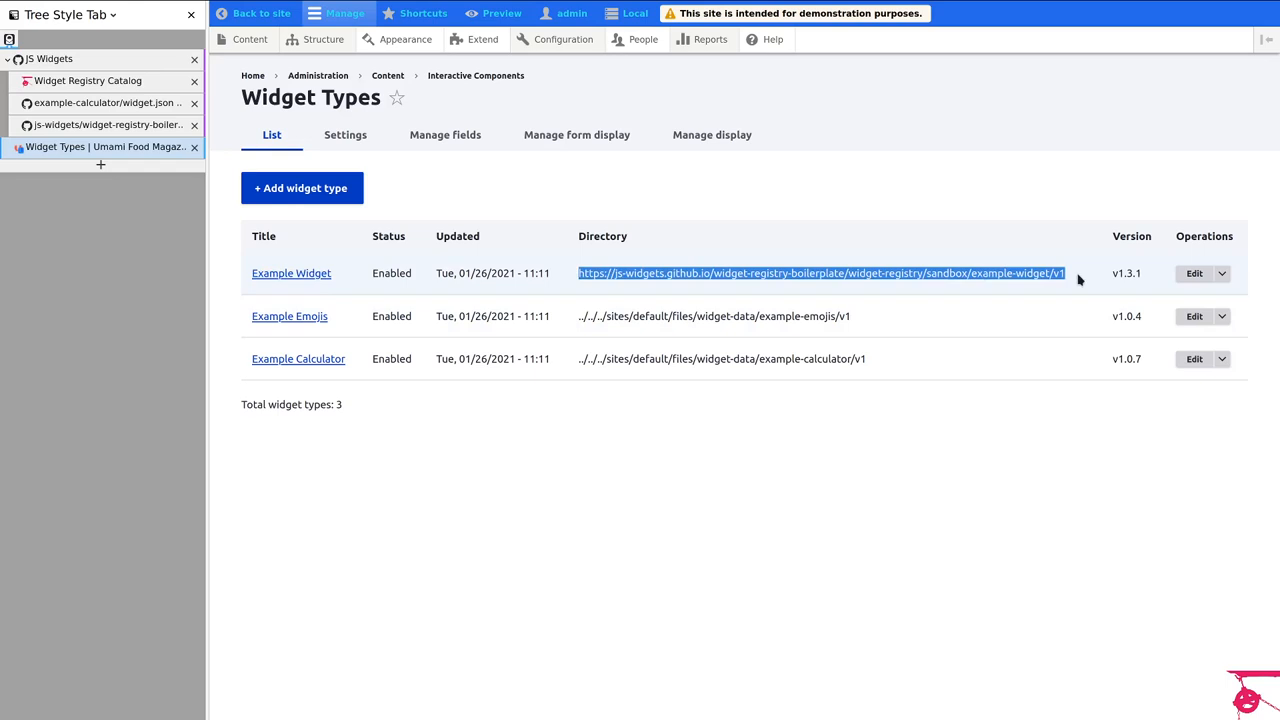
mouse_move(1078, 280)
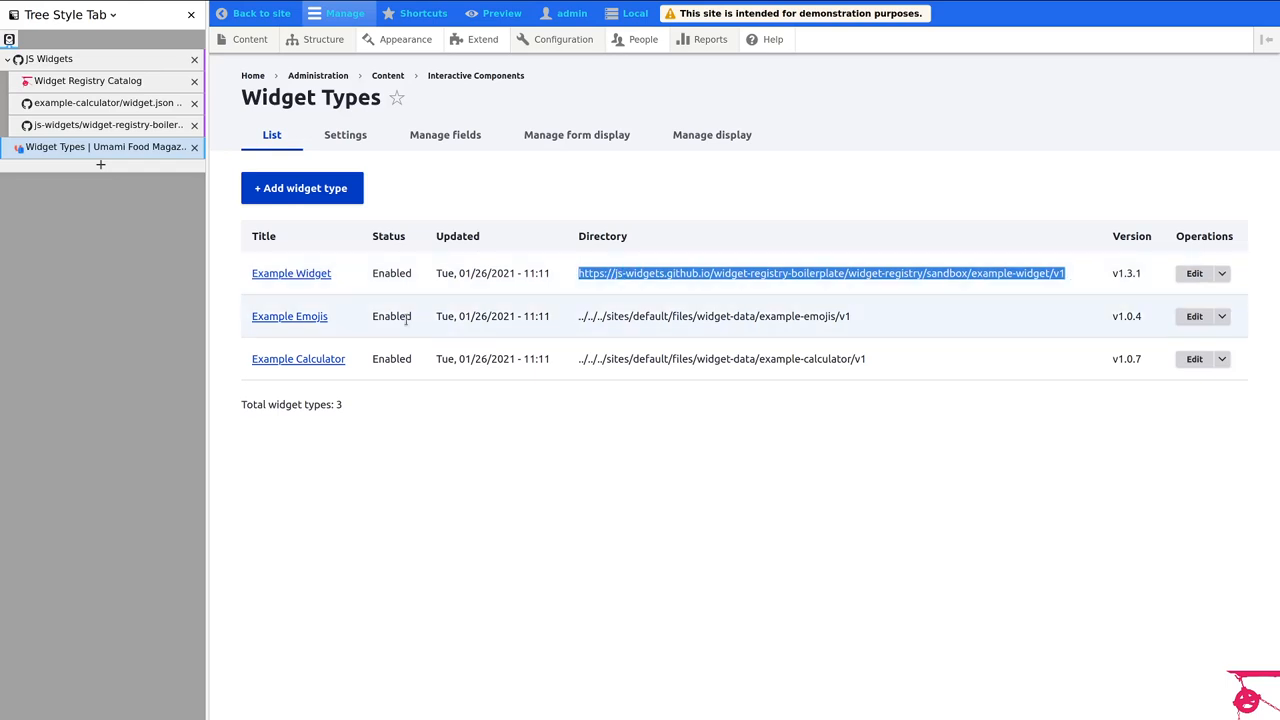
mouse_move(580, 320)
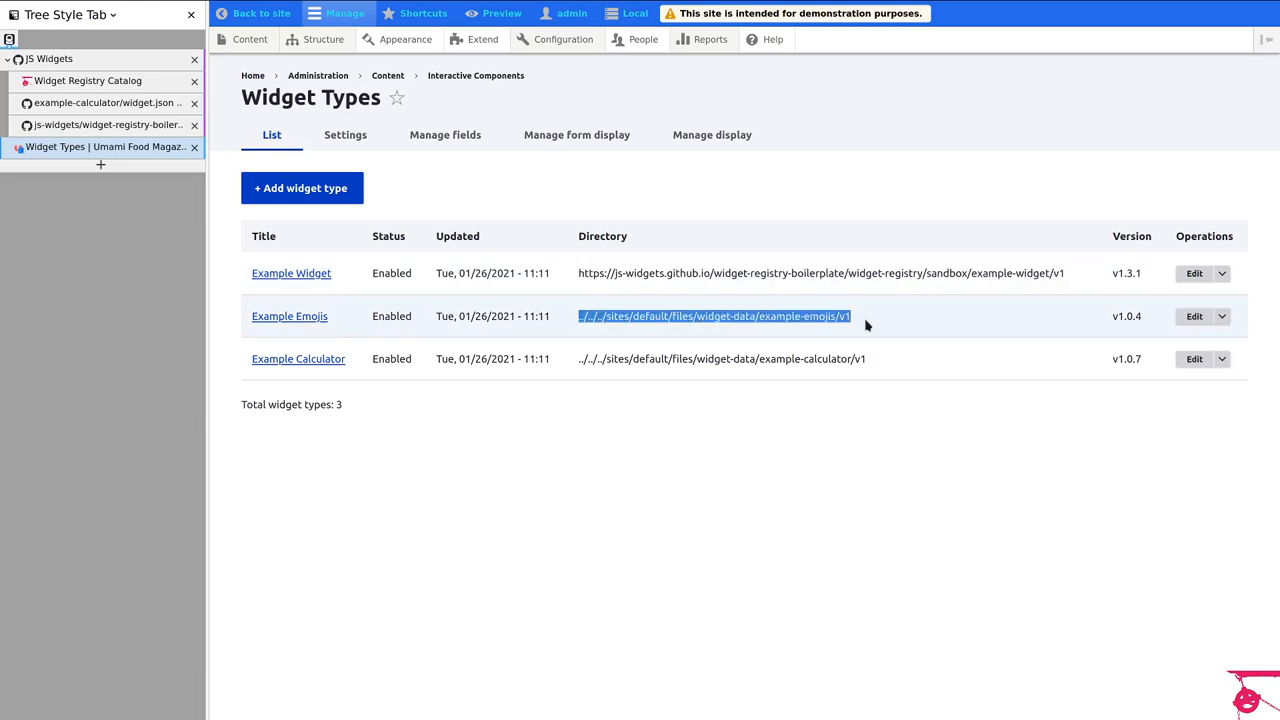
mouse_move(880, 316)
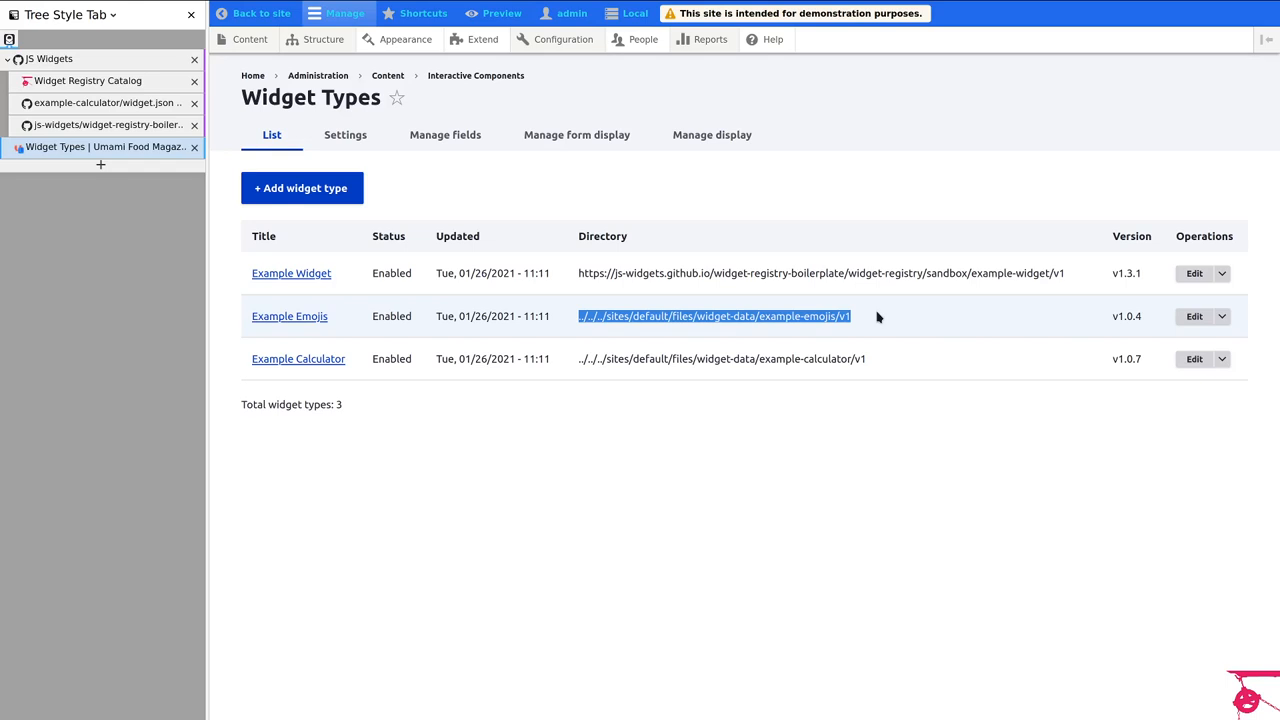
mouse_move(344, 136)
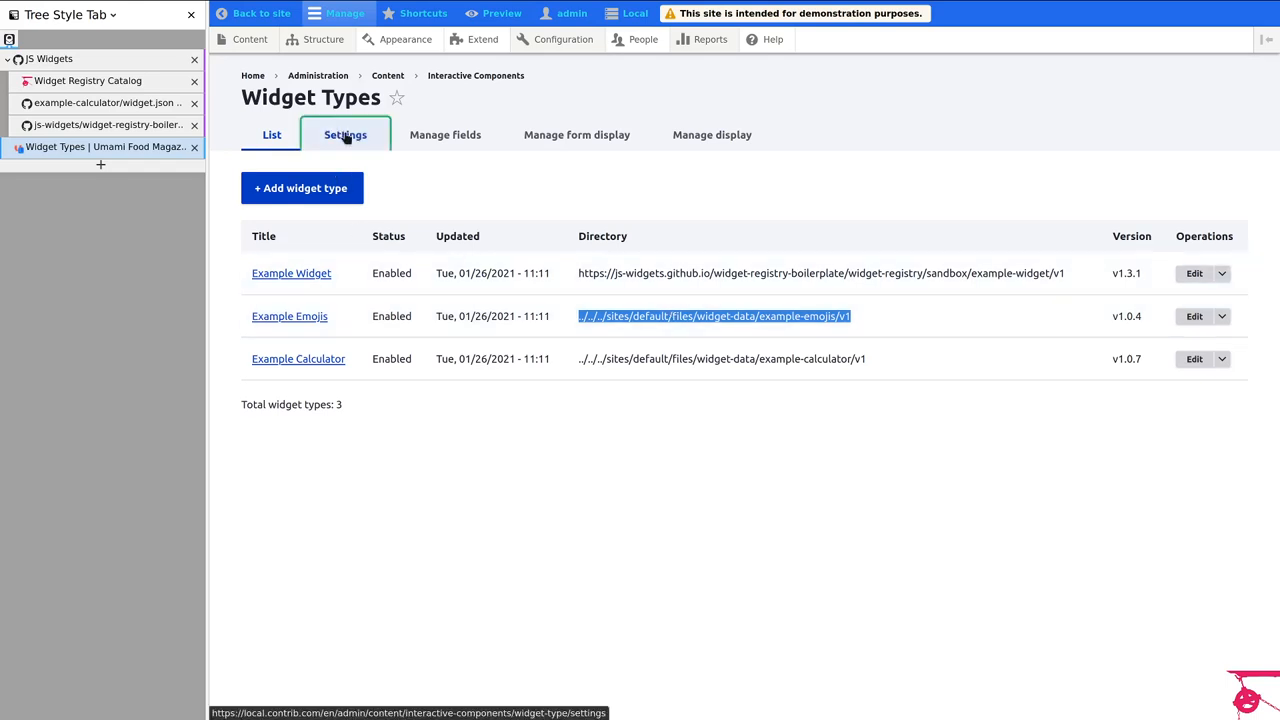
click(344, 136)
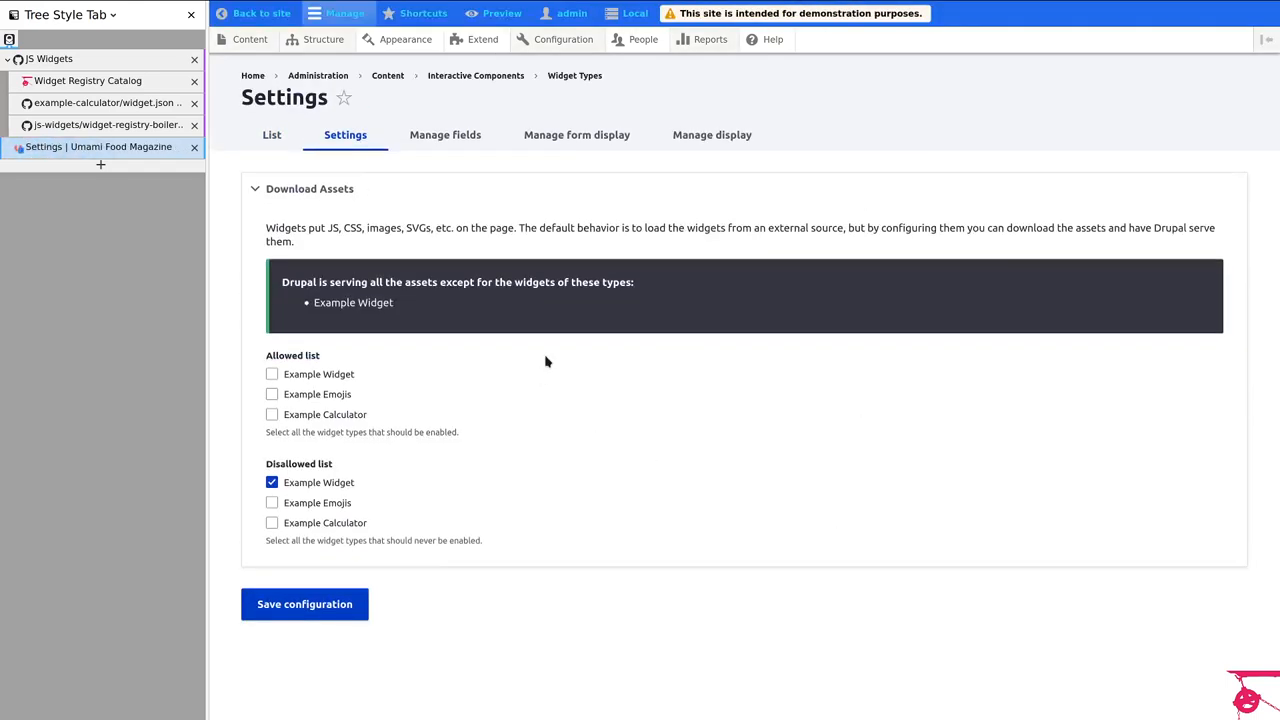
click(272, 136)
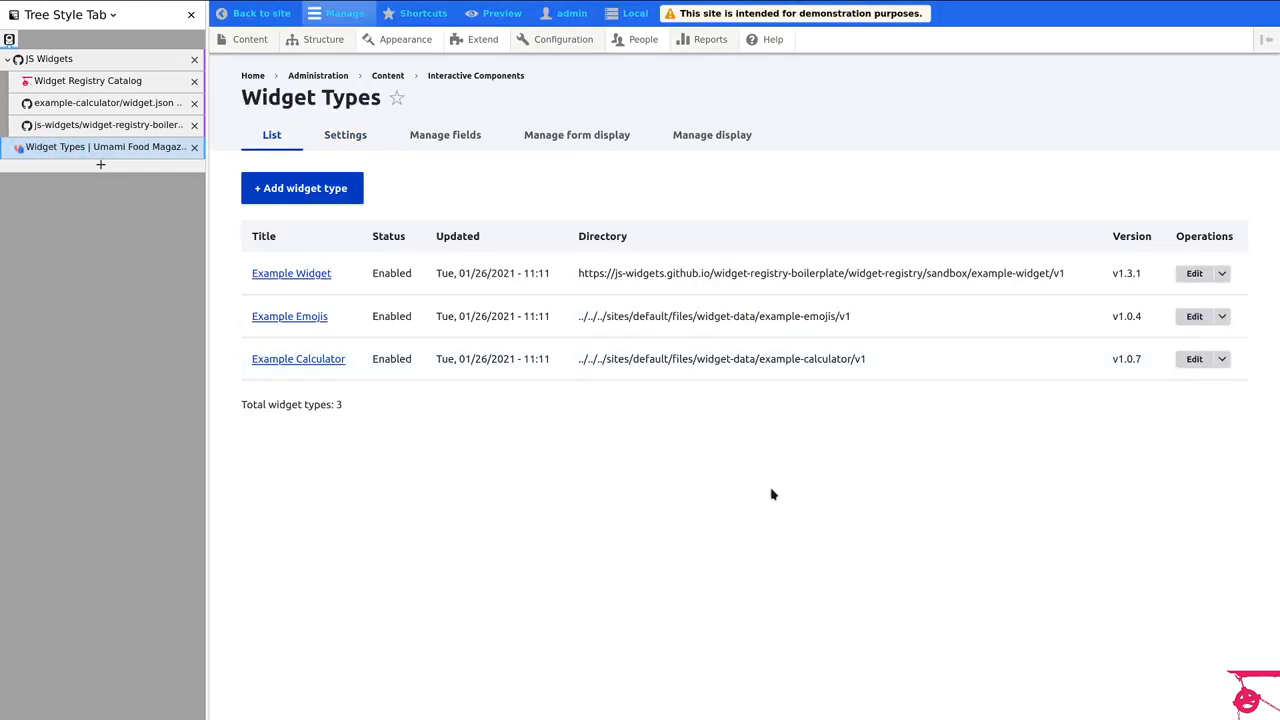
mouse_move(348, 164)
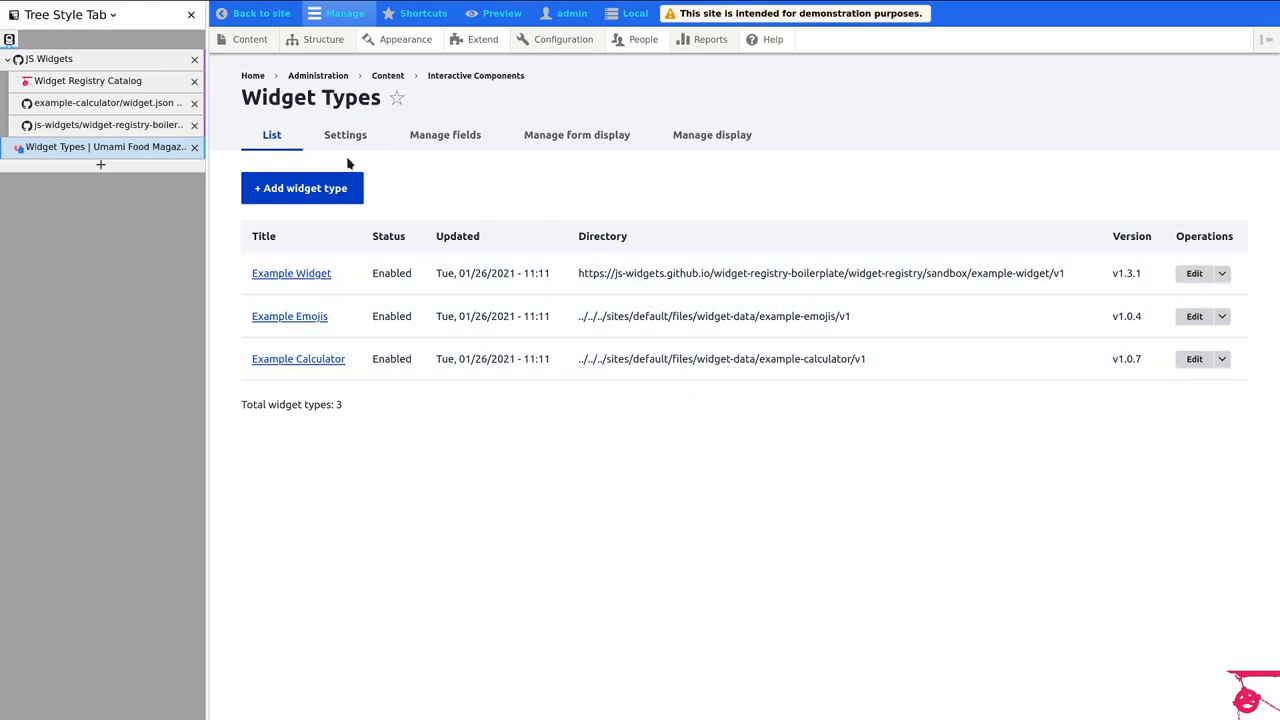
mouse_move(292, 272)
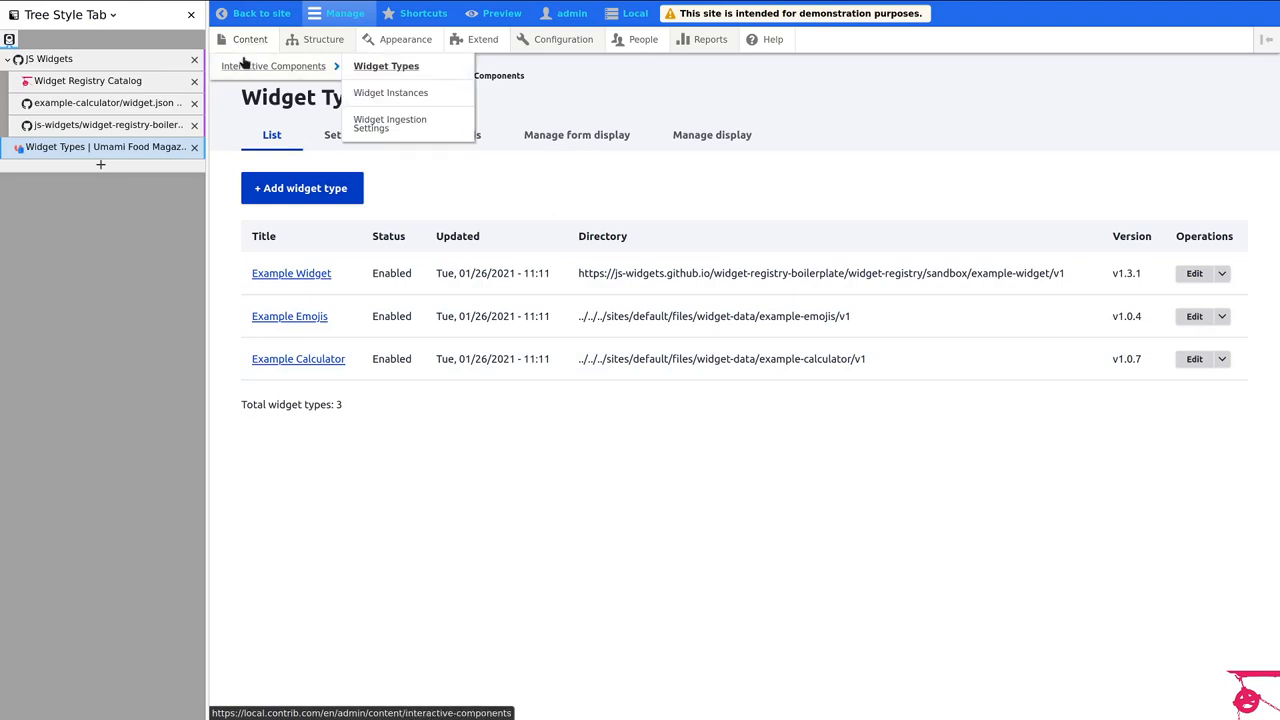
Step: Check the empty Widget Instances list, then view the Widget testing page from Content
click(392, 92)
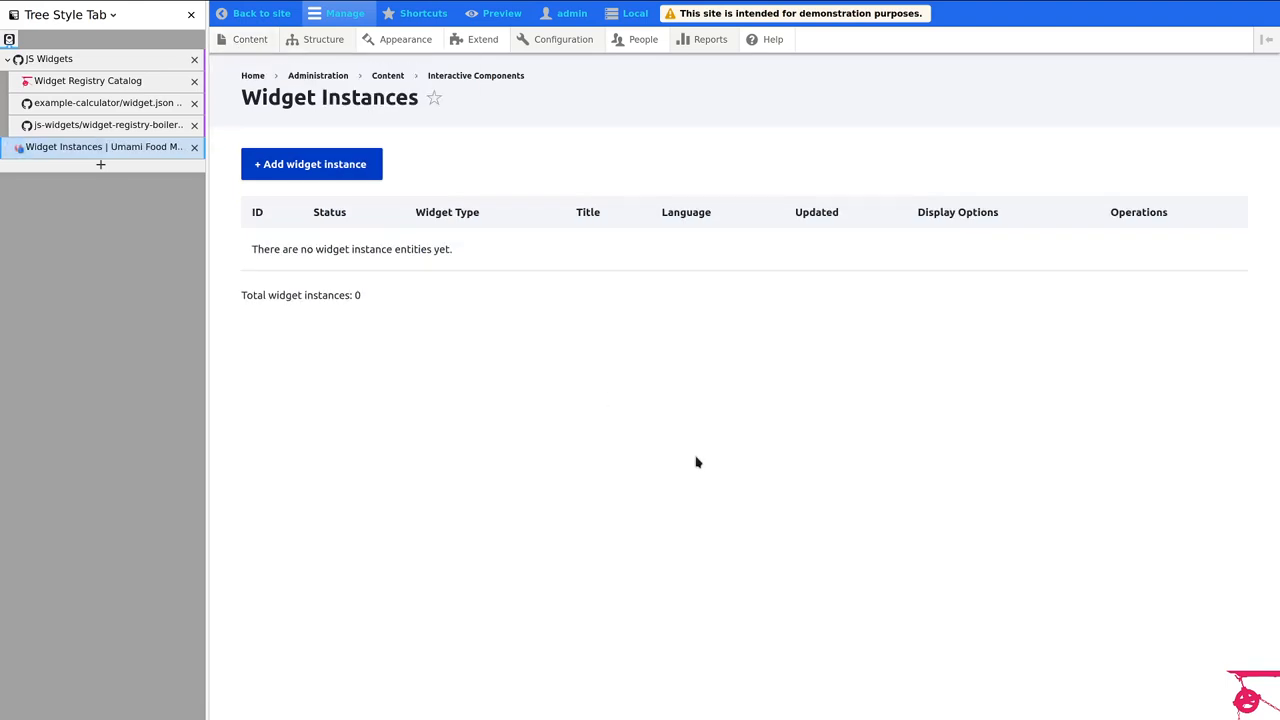
mouse_move(716, 548)
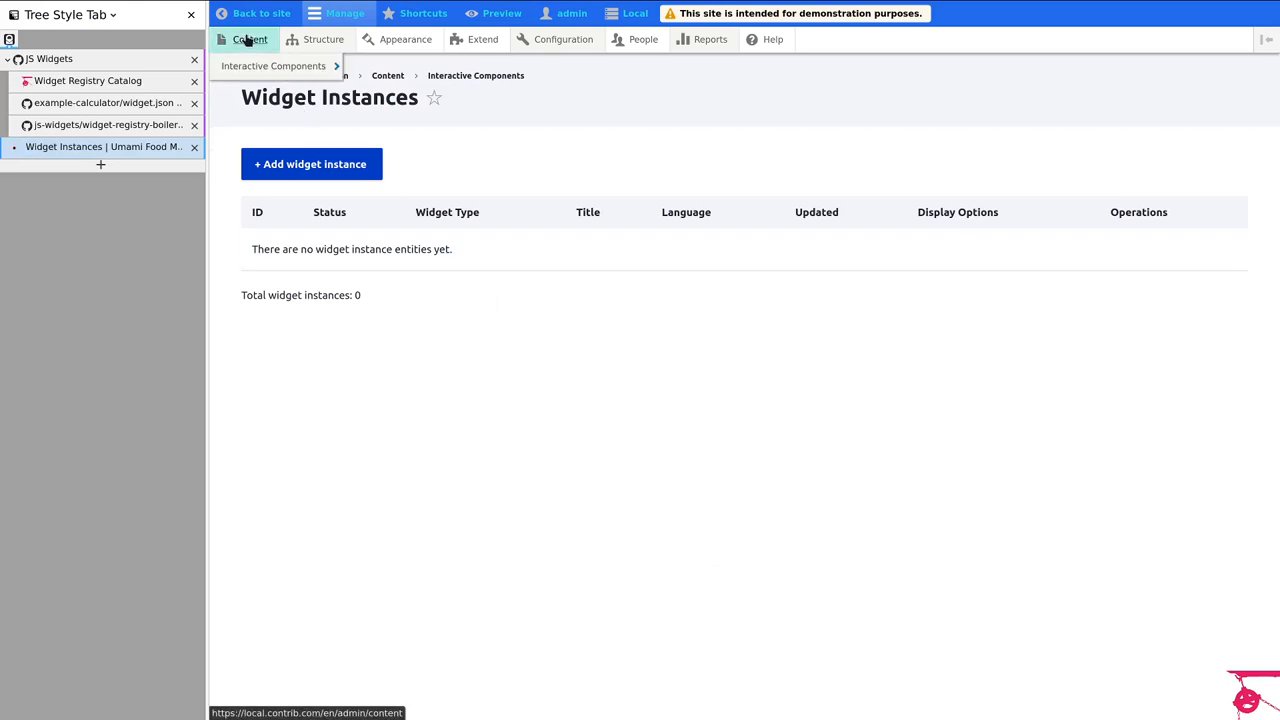
click(250, 40)
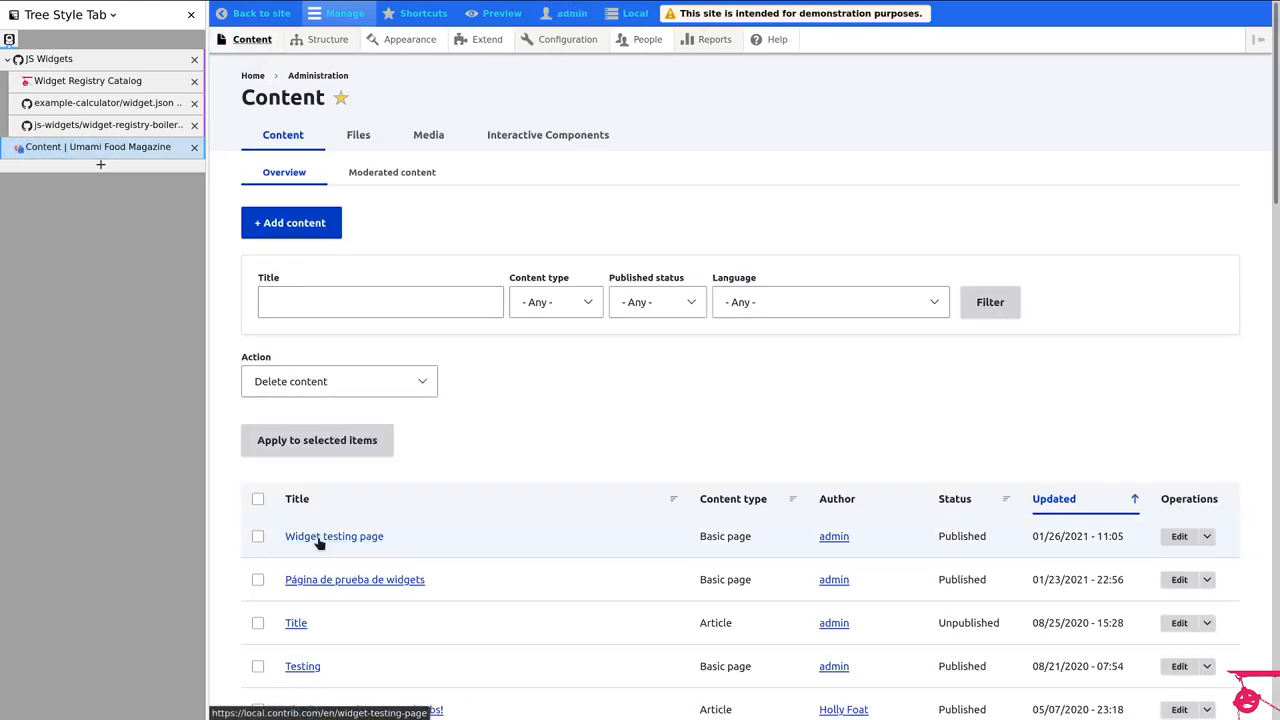
click(334, 536)
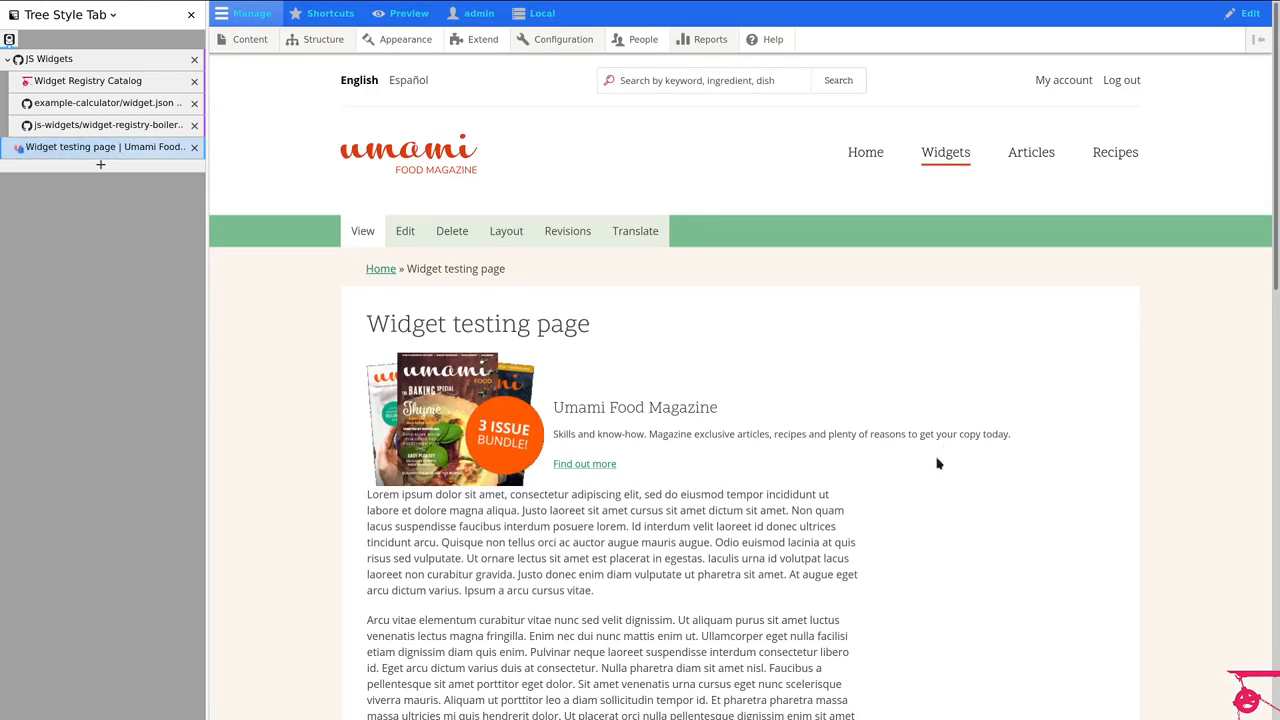
scroll(down, 3)
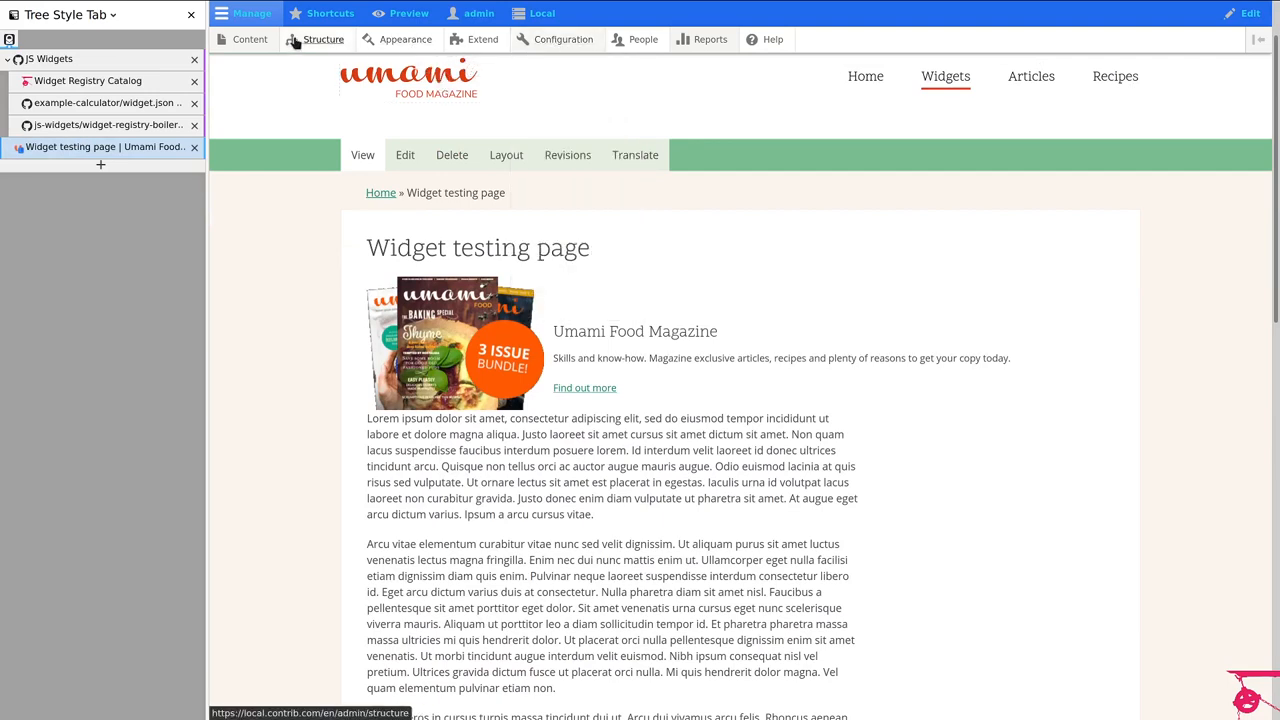
Step: Review the Basic page Widget Instance field and its storage settings referencing widget instances
click(324, 40)
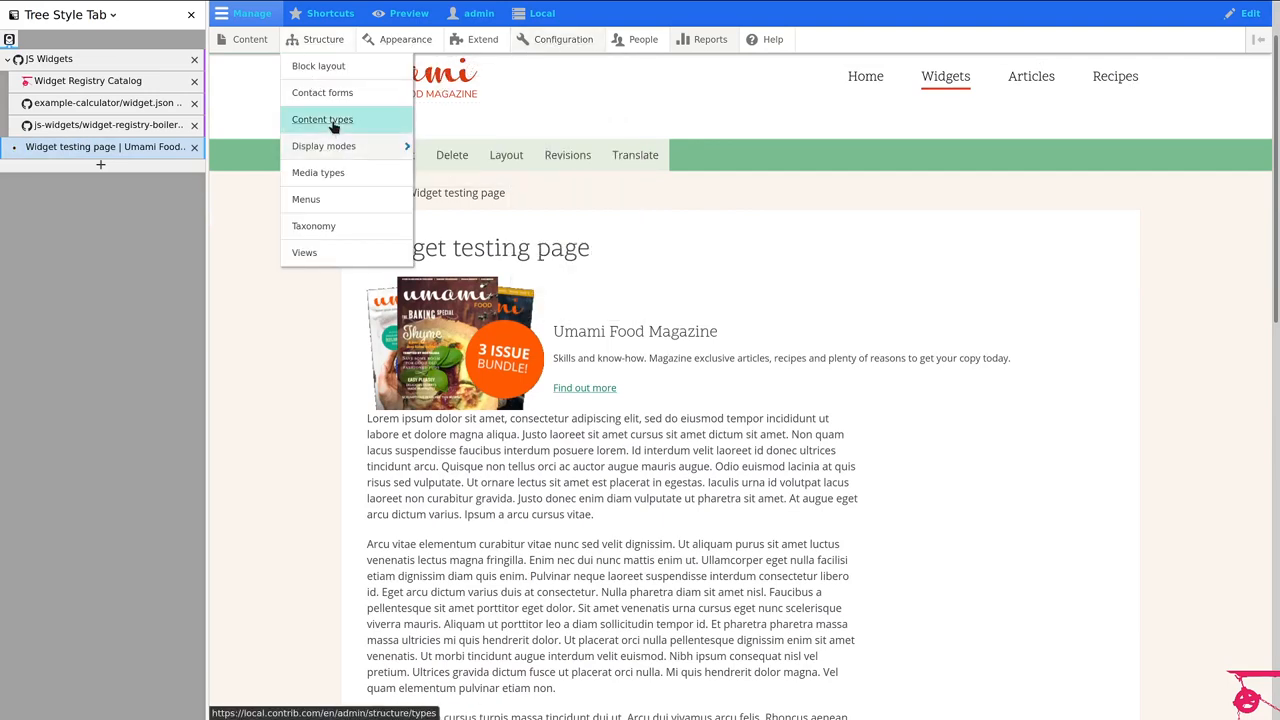
click(322, 120)
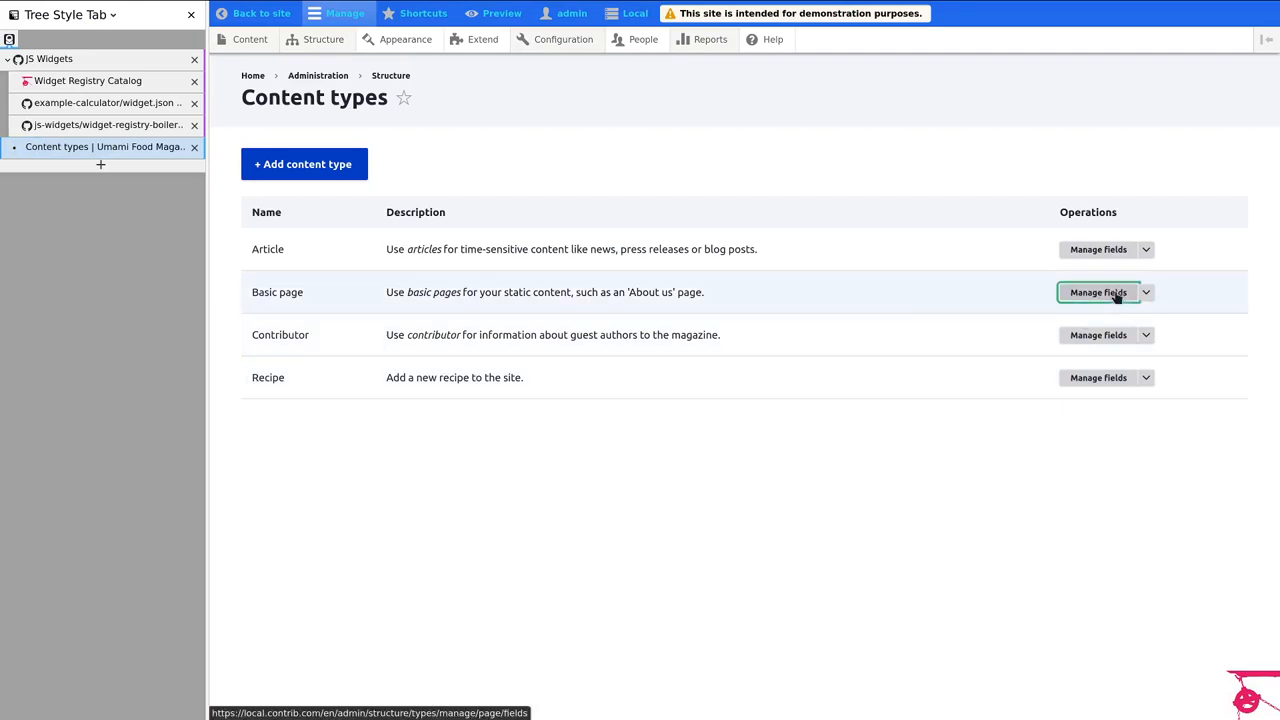
click(1098, 292)
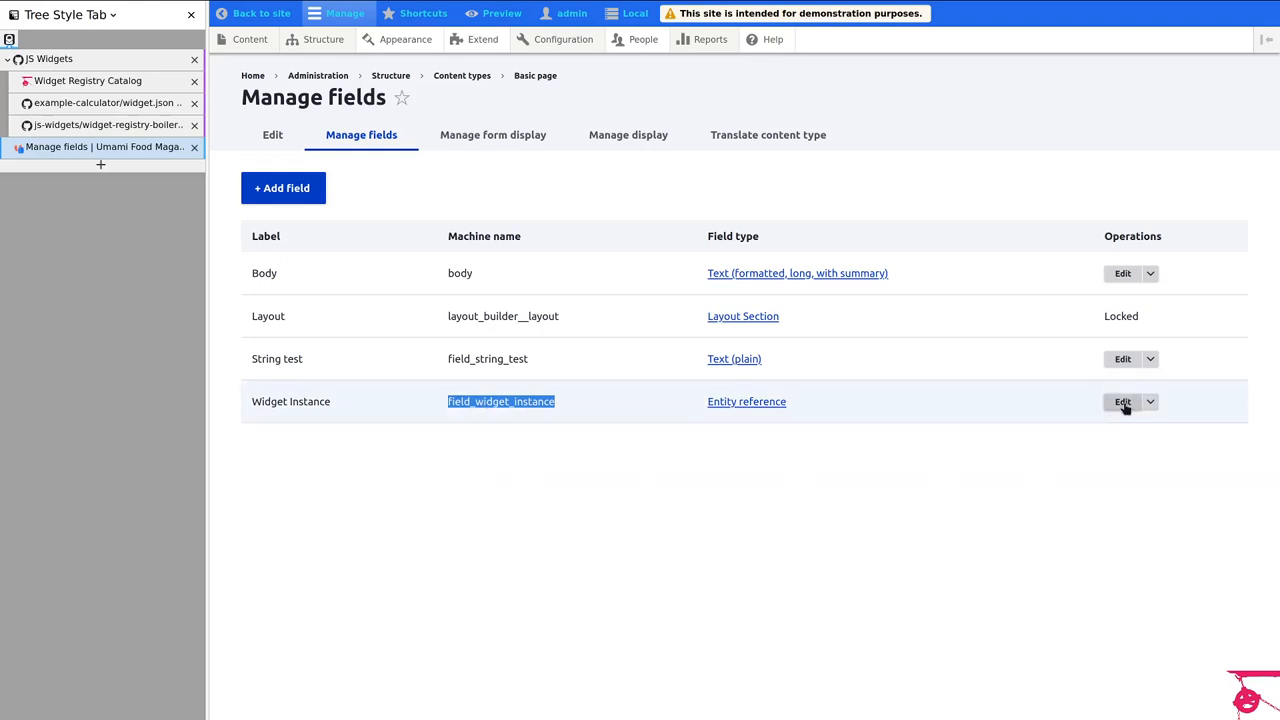
click(1122, 400)
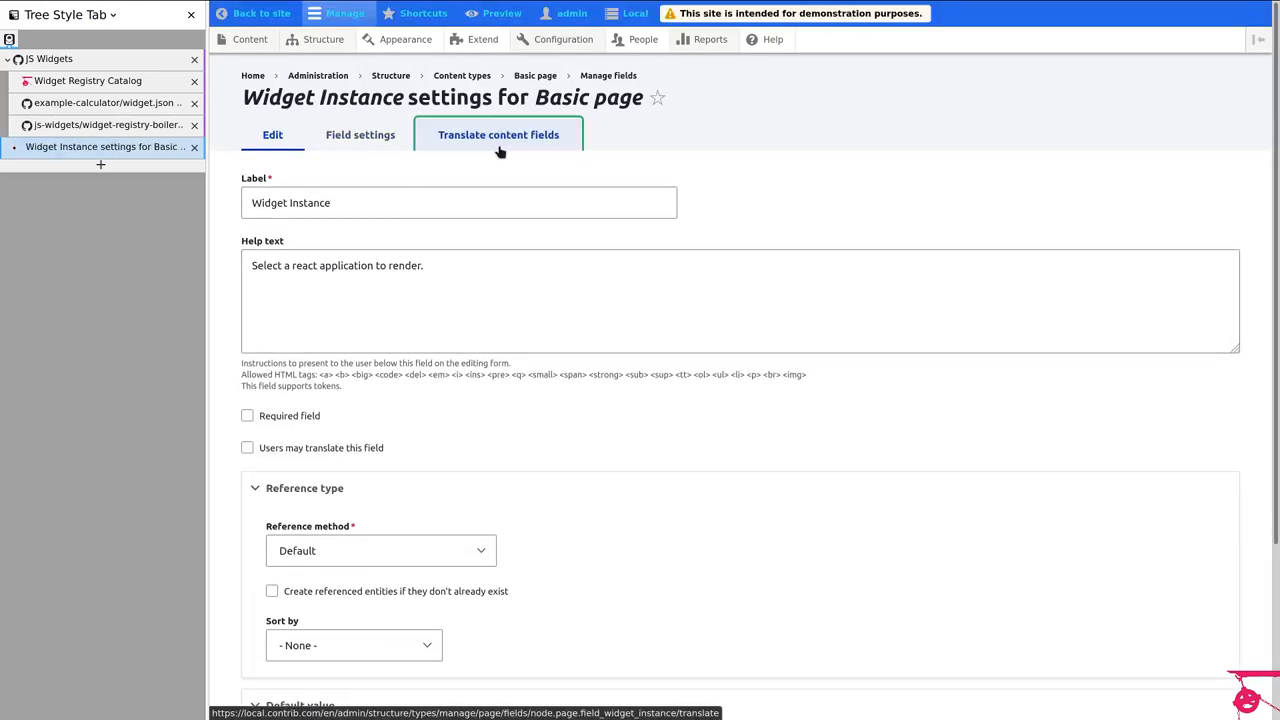
click(360, 134)
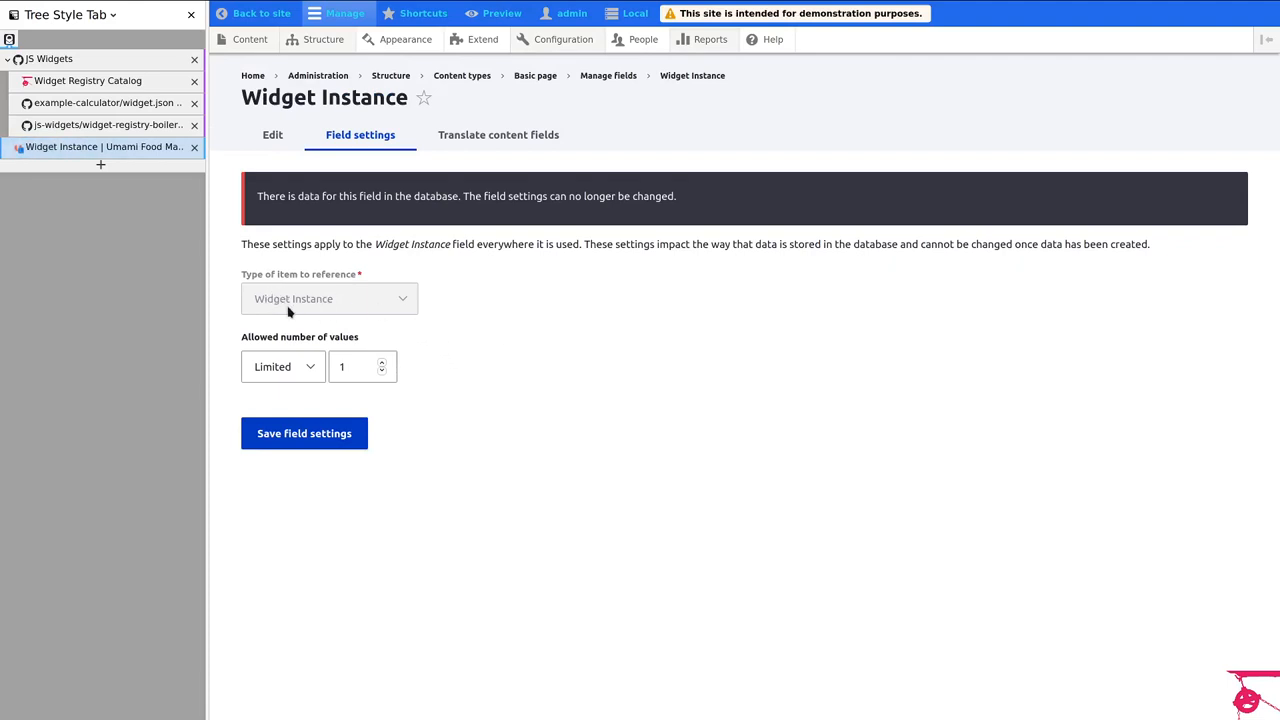
click(272, 134)
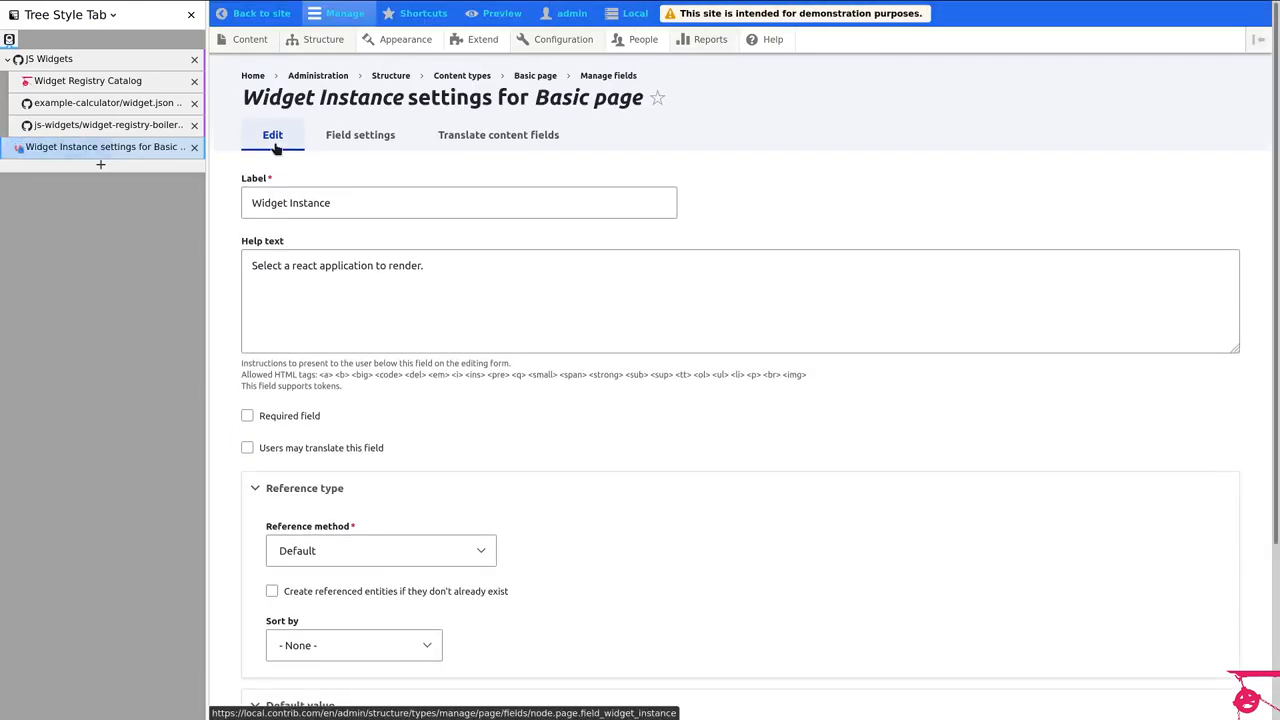
scroll(down, 3)
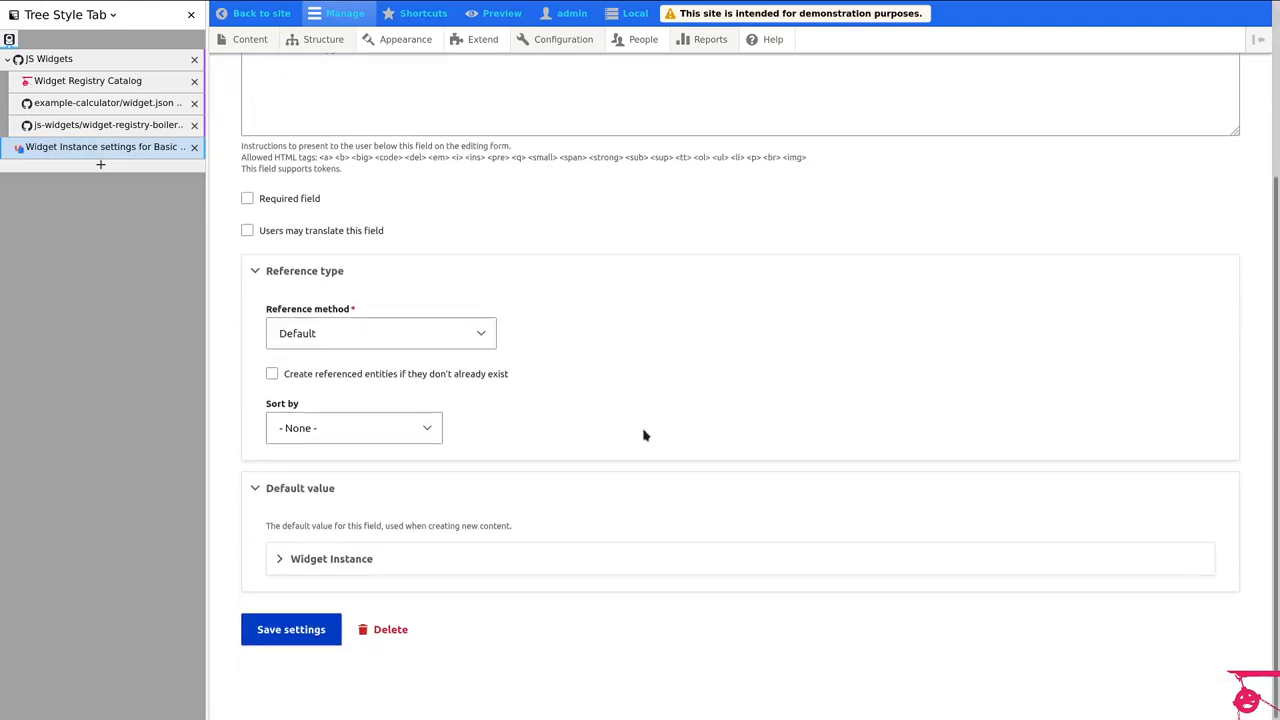
click(332, 558)
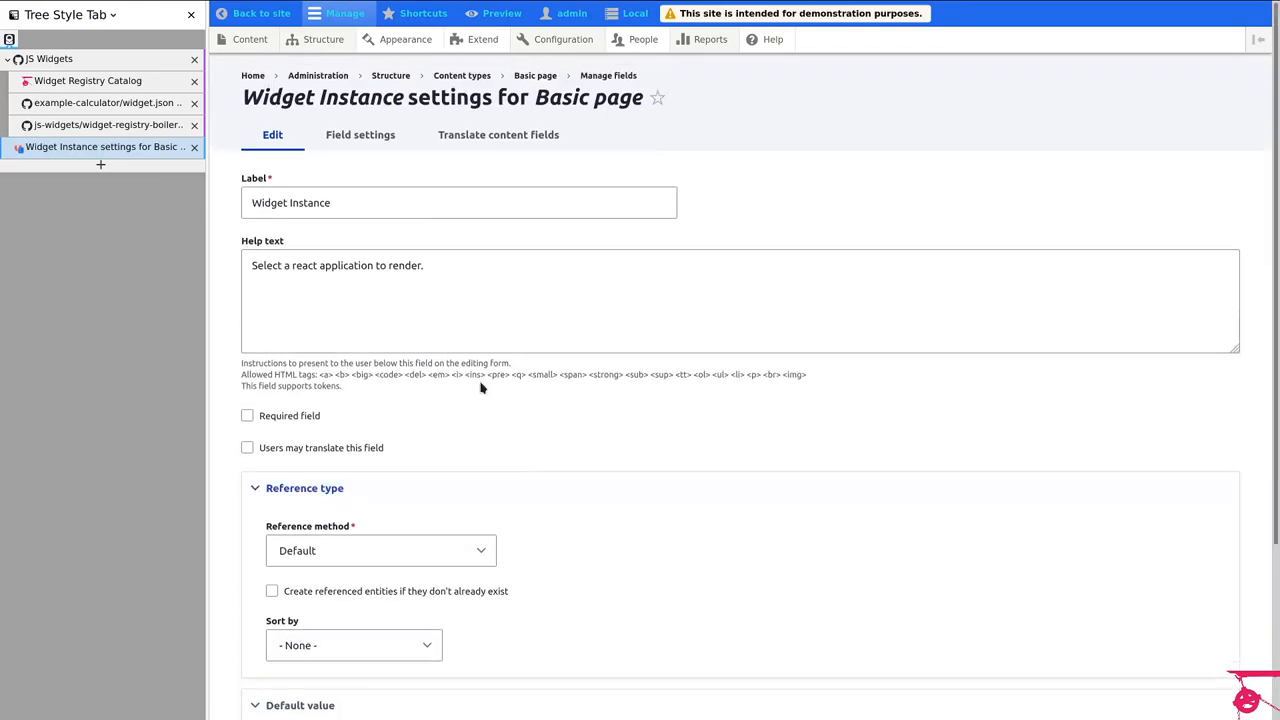
mouse_move(534, 76)
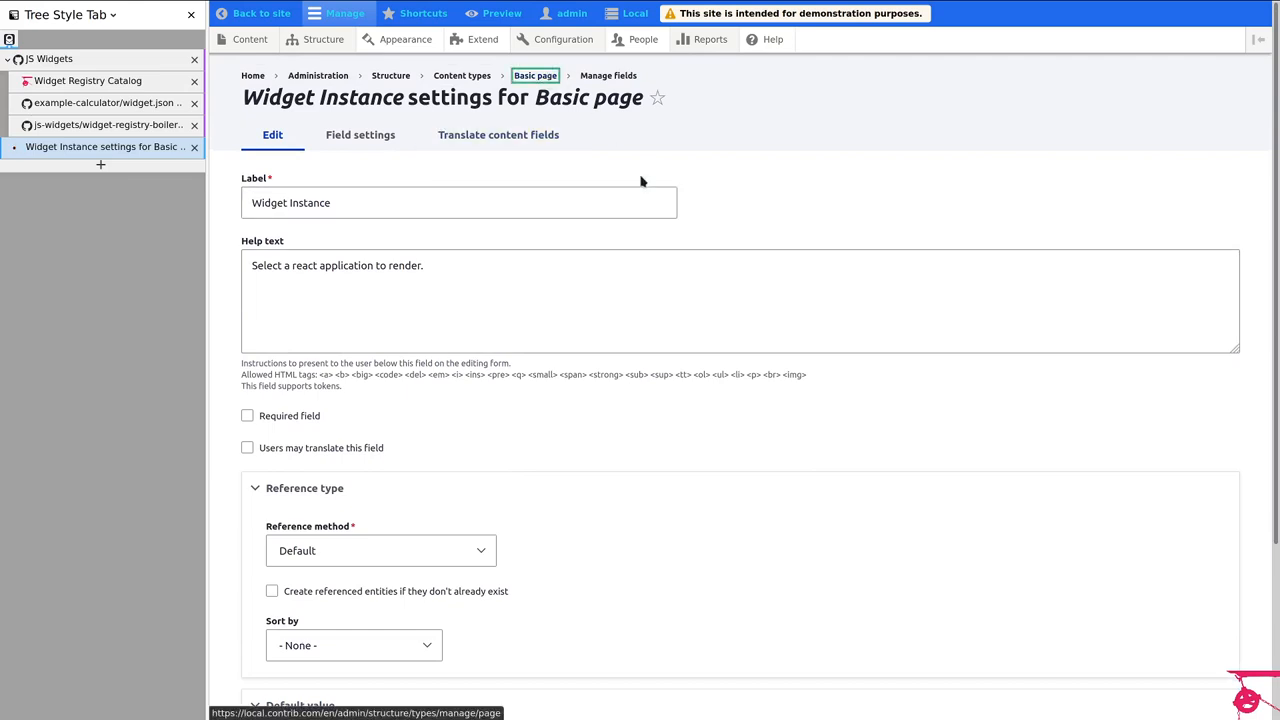
Step: Return to the Basic page content type settings and select its type name
click(492, 134)
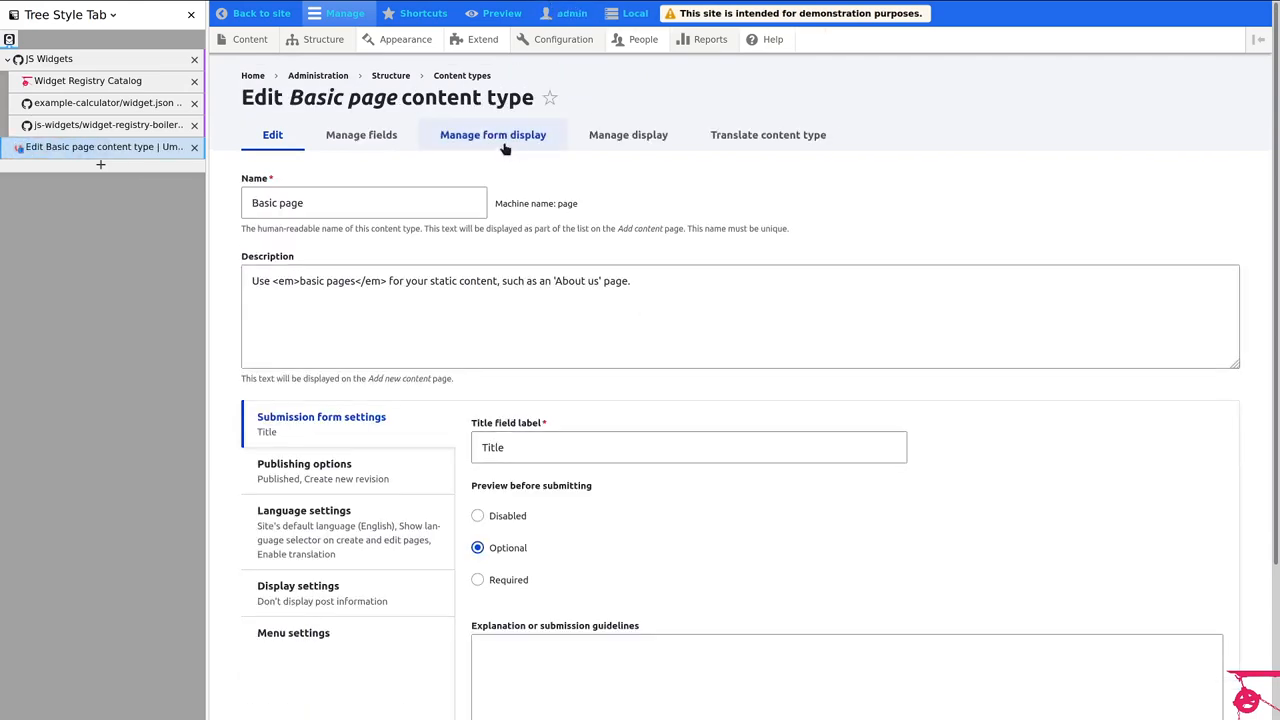
mouse_move(390, 76)
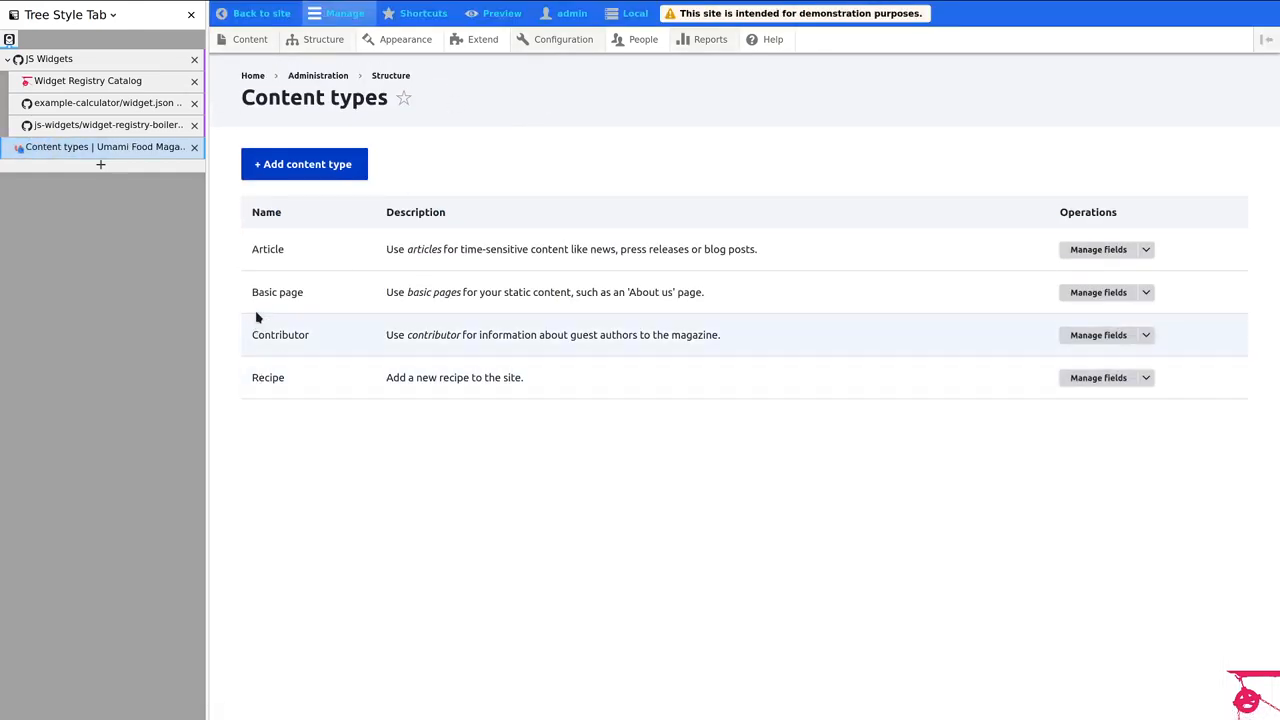
double_click(276, 292)
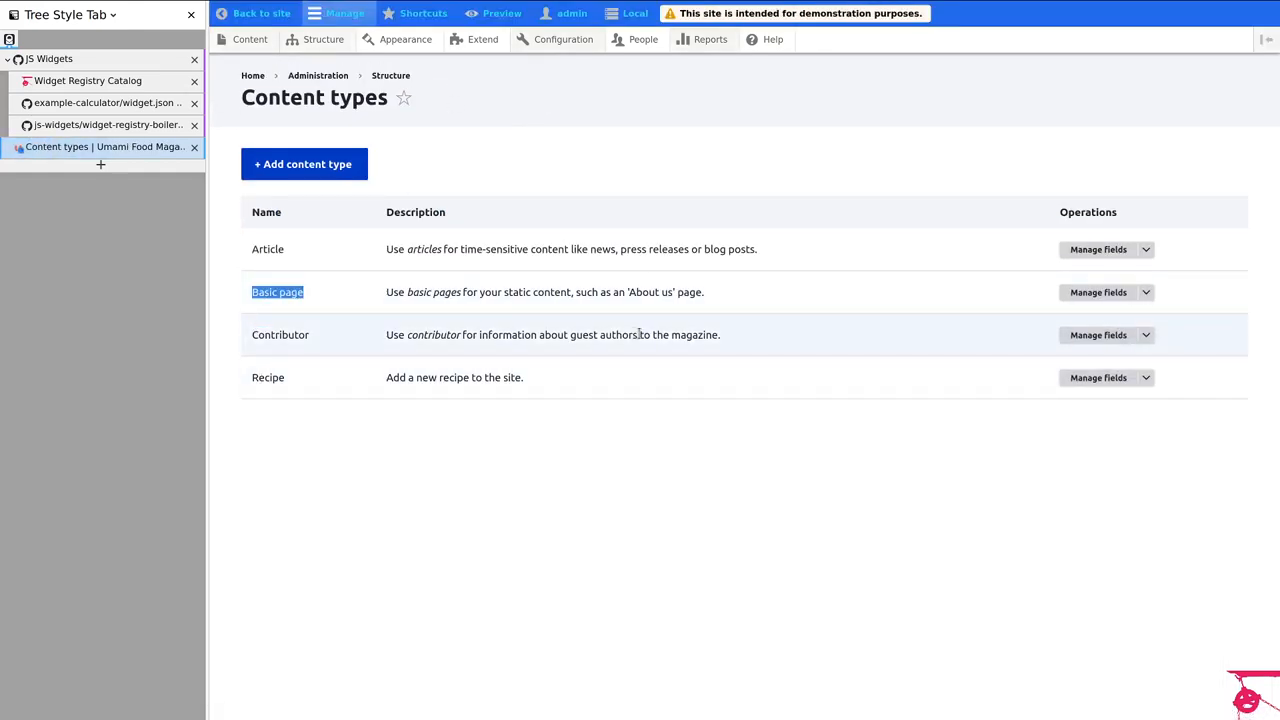
mouse_move(500, 160)
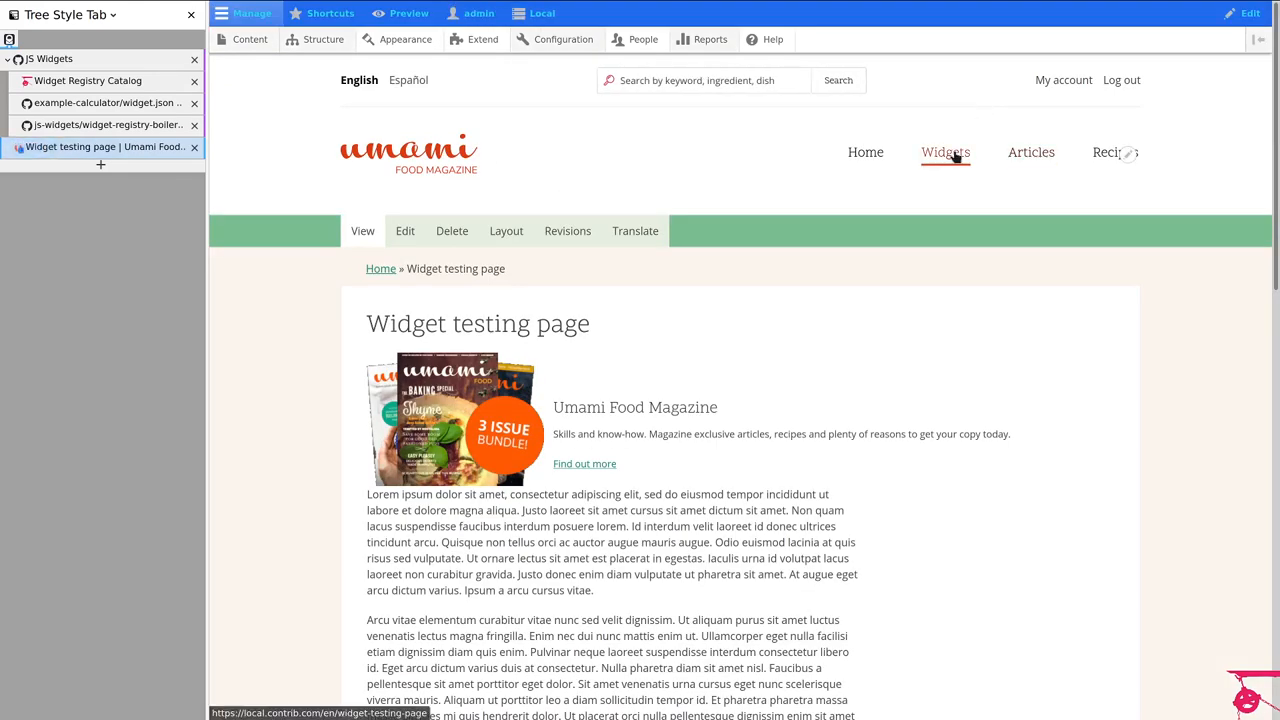
Step: Edit the Widget testing page and start selecting an entity for the Widget instance field
click(404, 232)
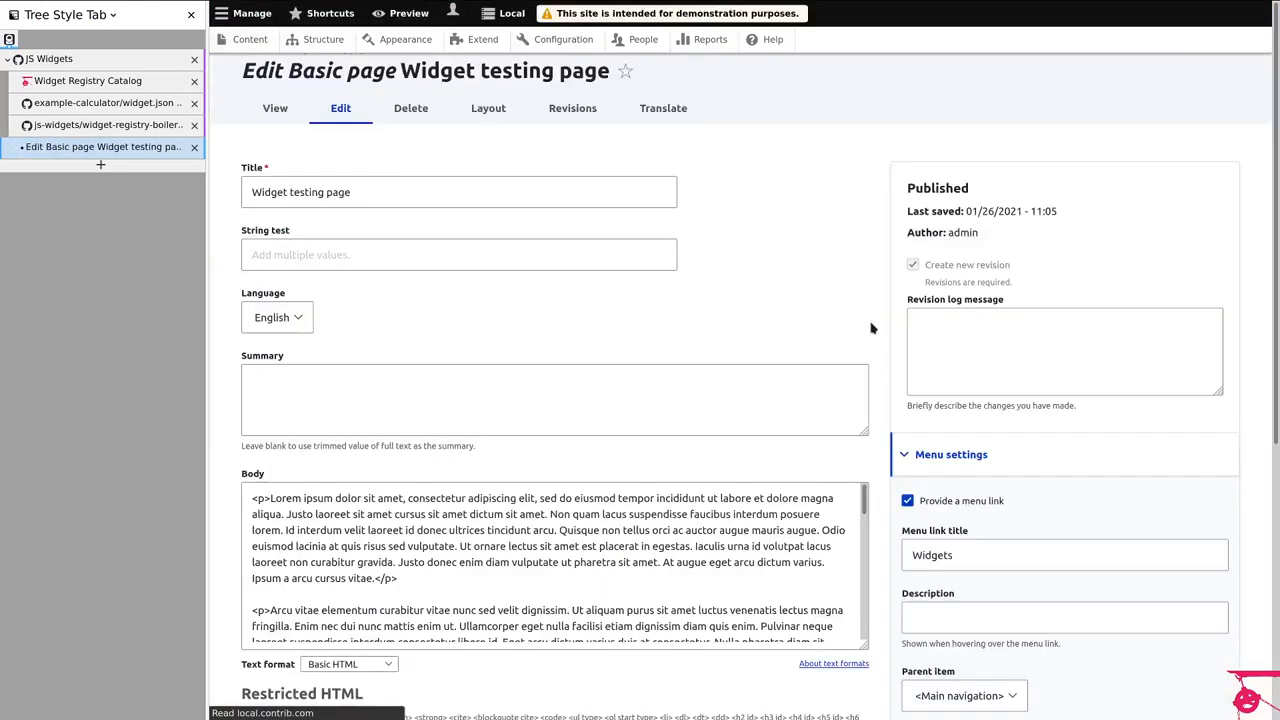
scroll(down, 3)
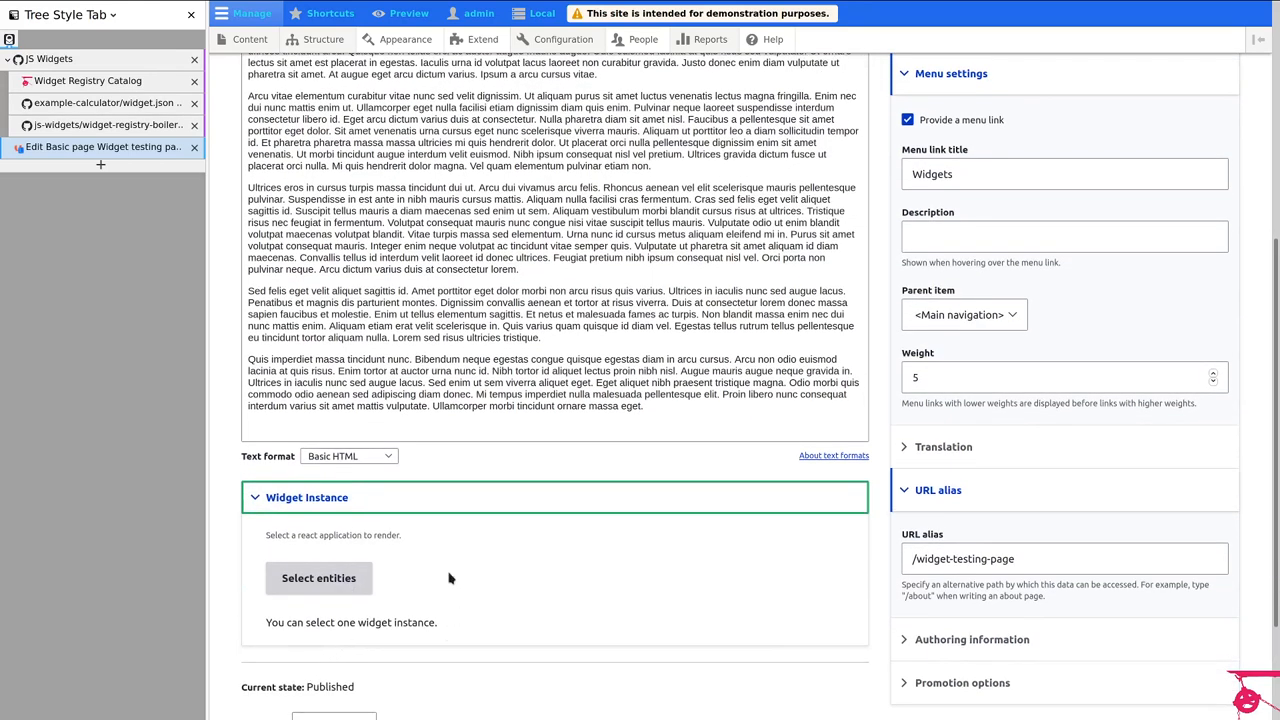
click(318, 578)
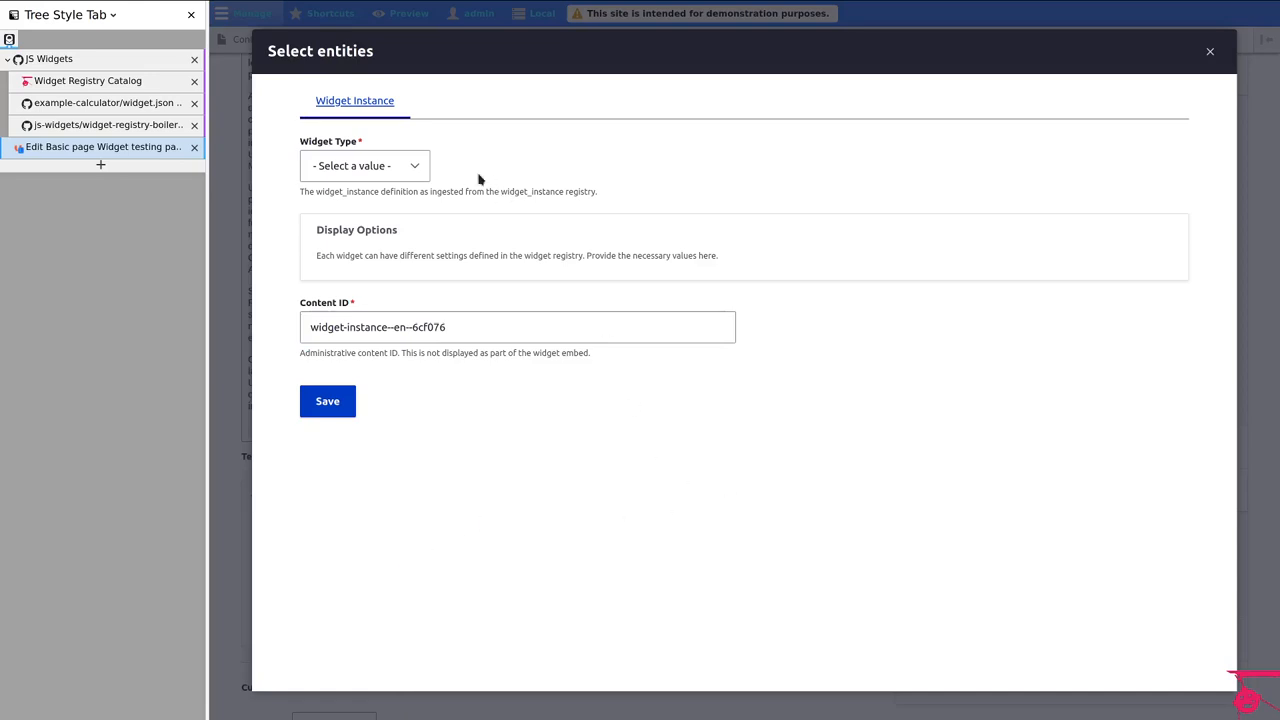
mouse_move(404, 384)
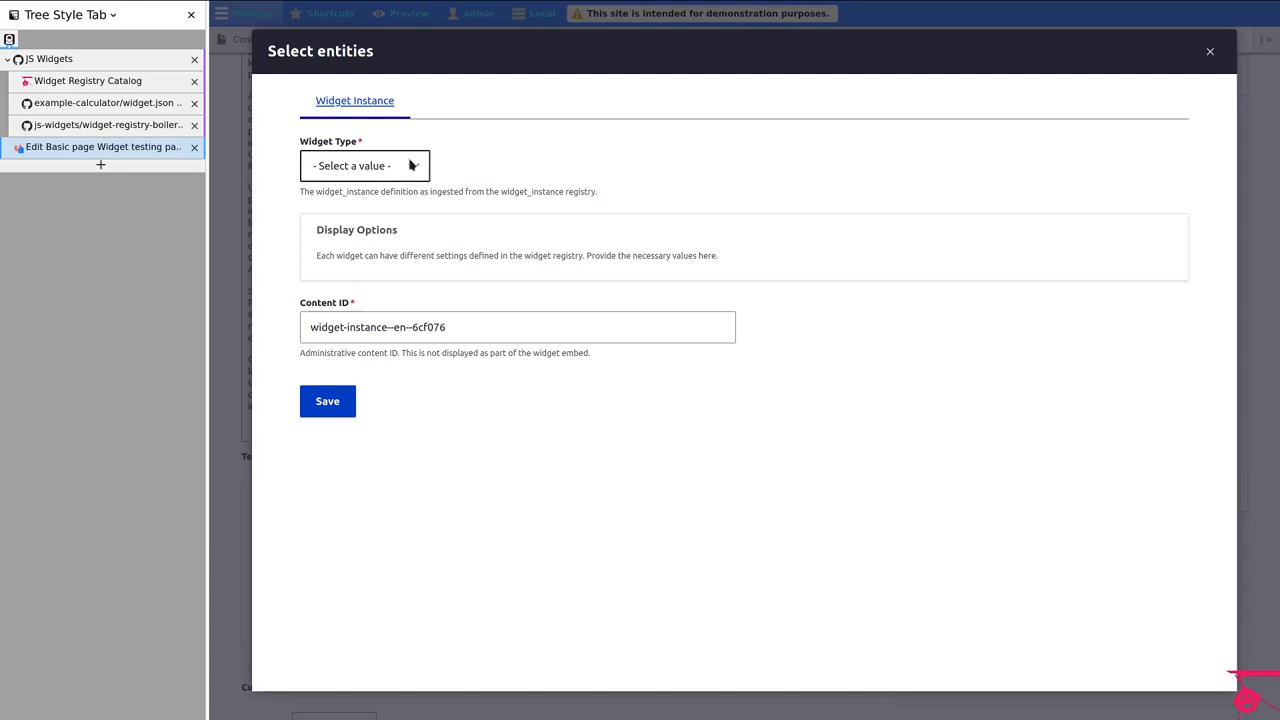
mouse_move(392, 178)
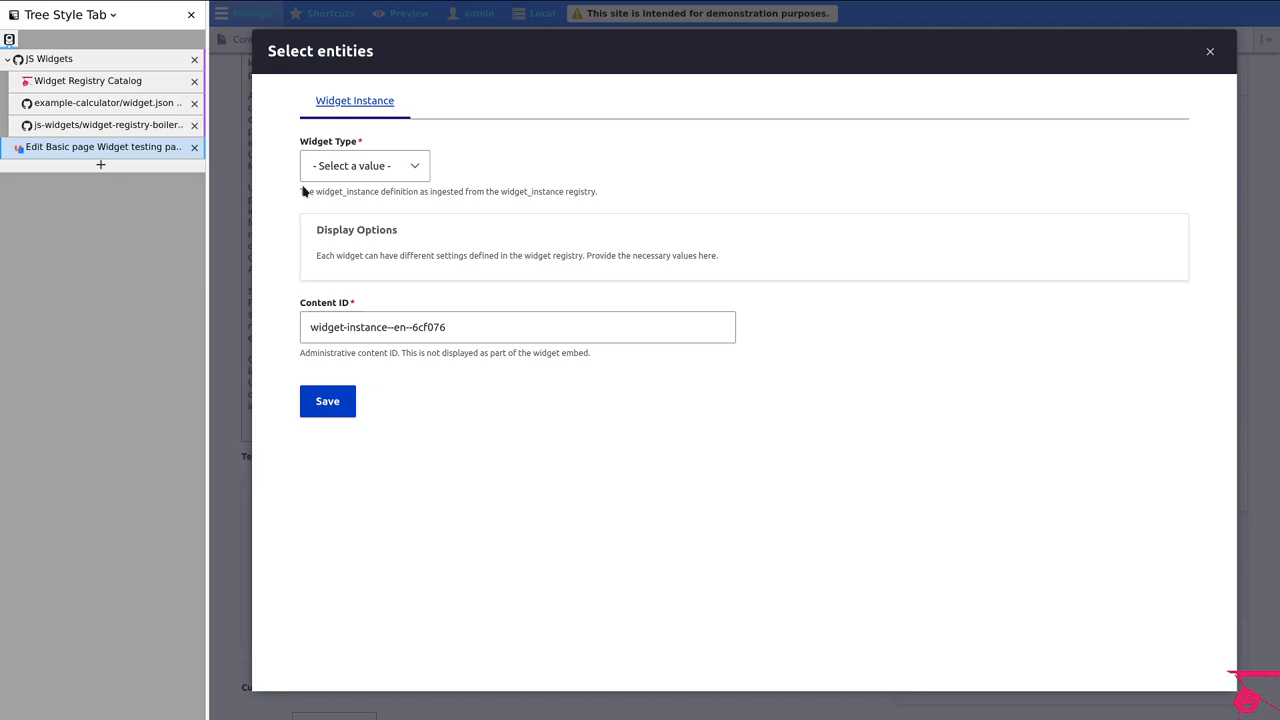
Step: Choose Example Widget as the widget type, then bring up the JS Widgets GitHub repositories
click(364, 164)
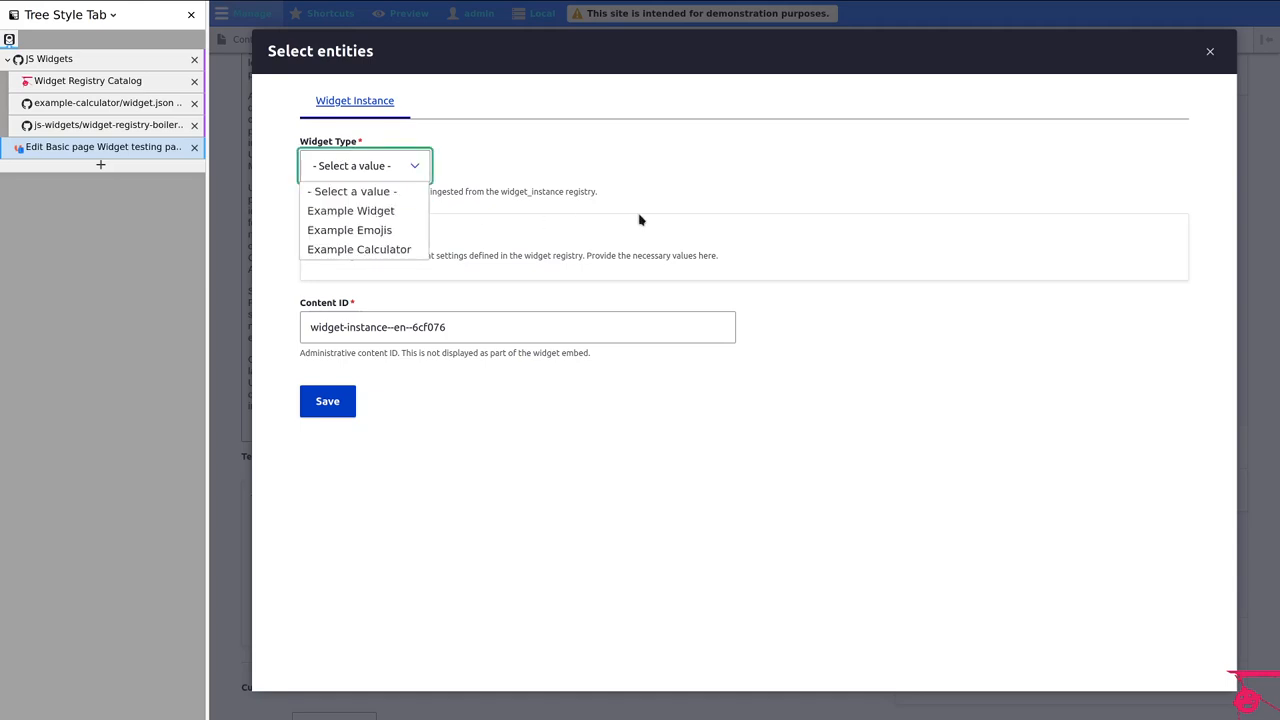
mouse_move(350, 210)
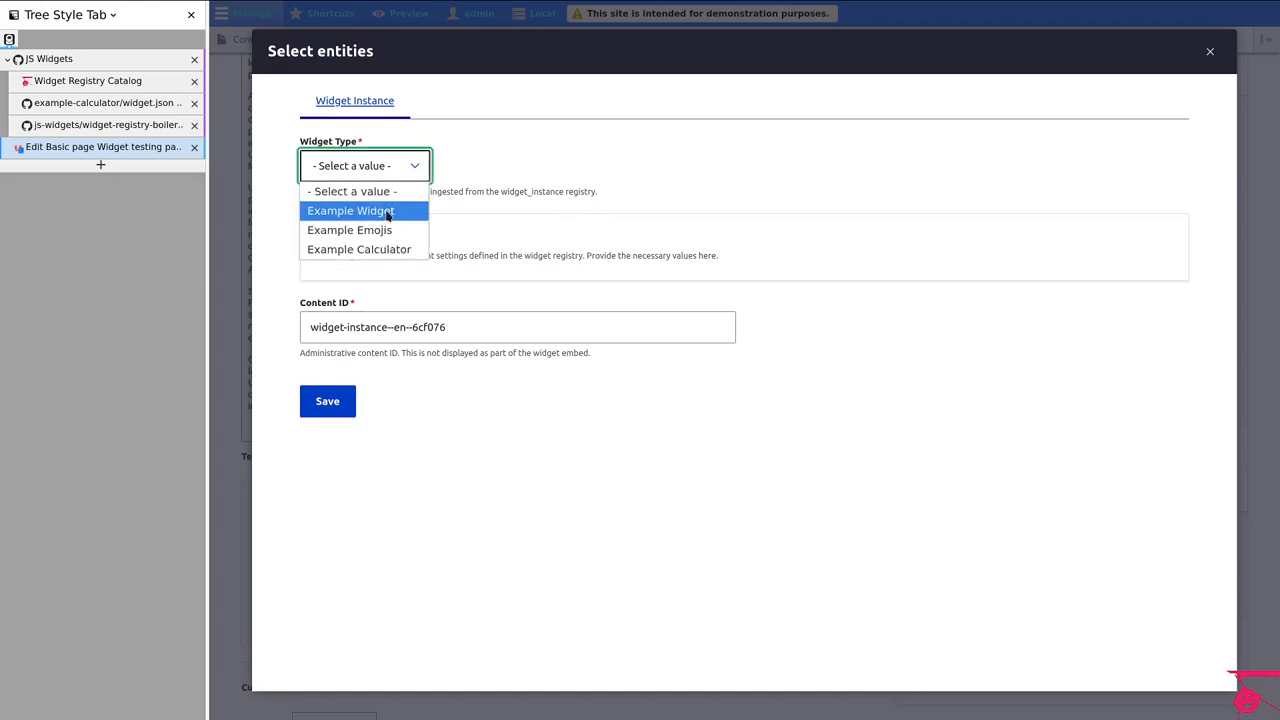
click(350, 210)
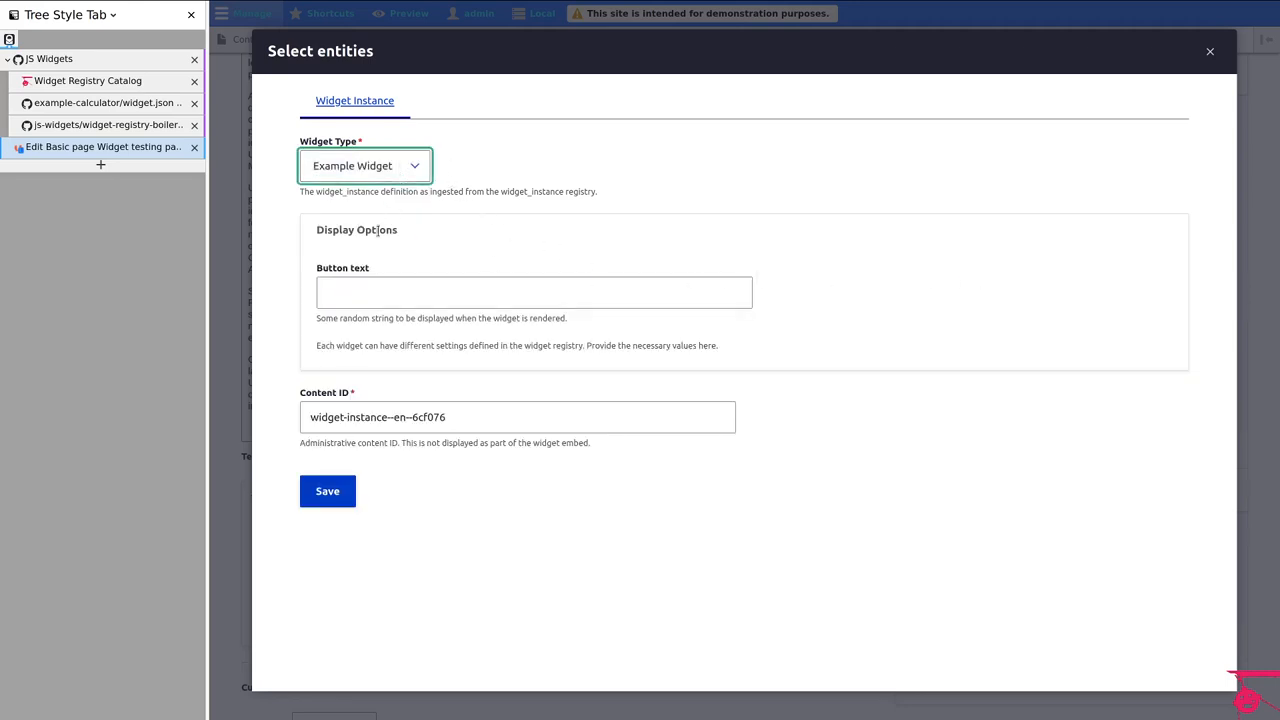
mouse_move(380, 268)
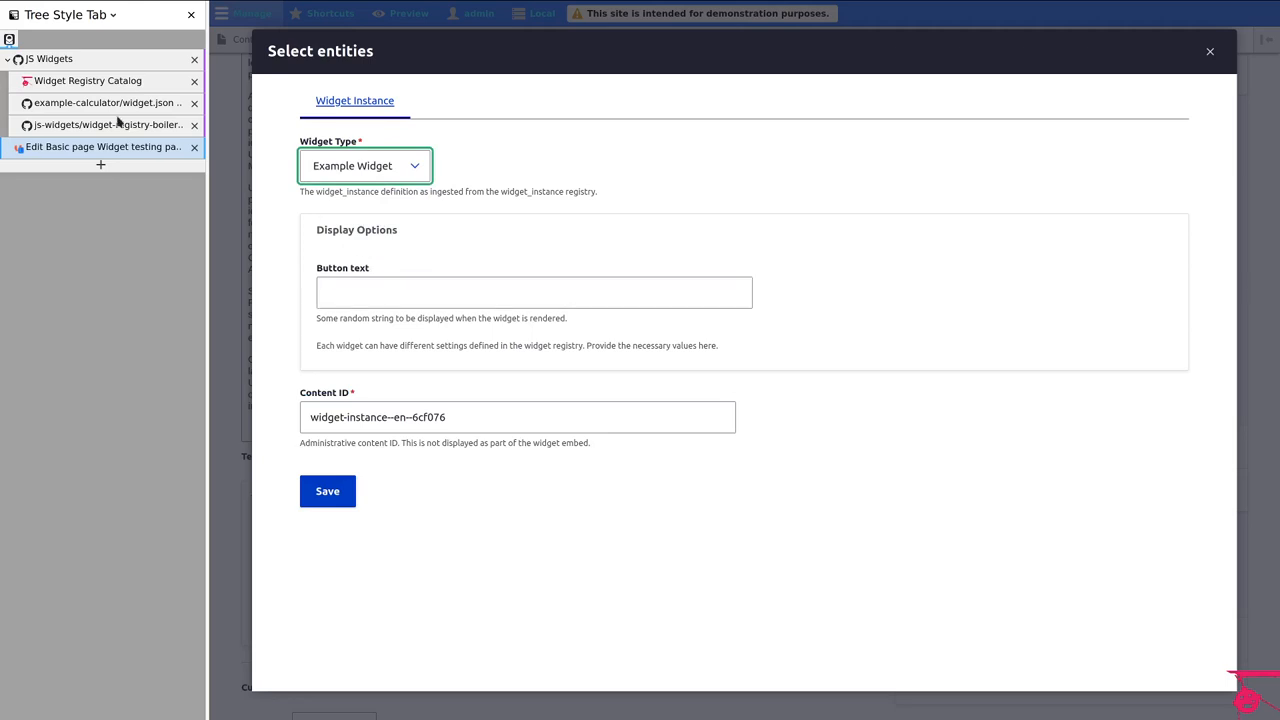
mouse_move(88, 80)
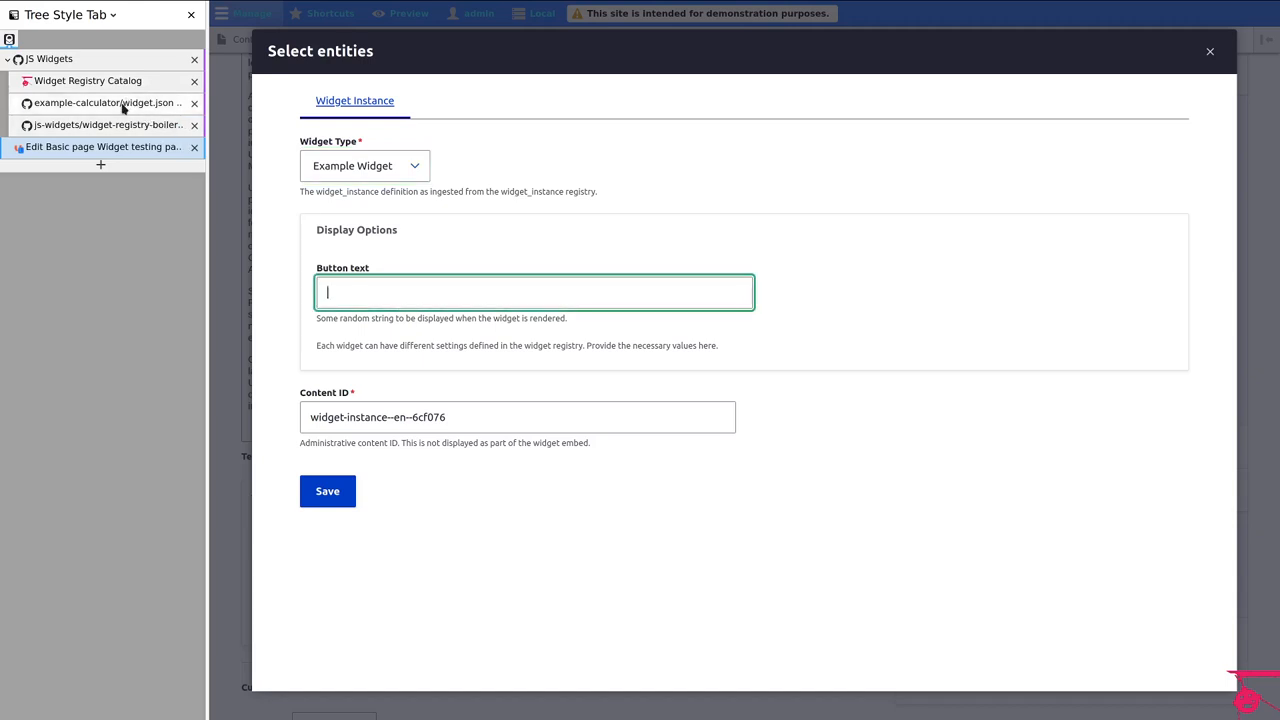
click(108, 104)
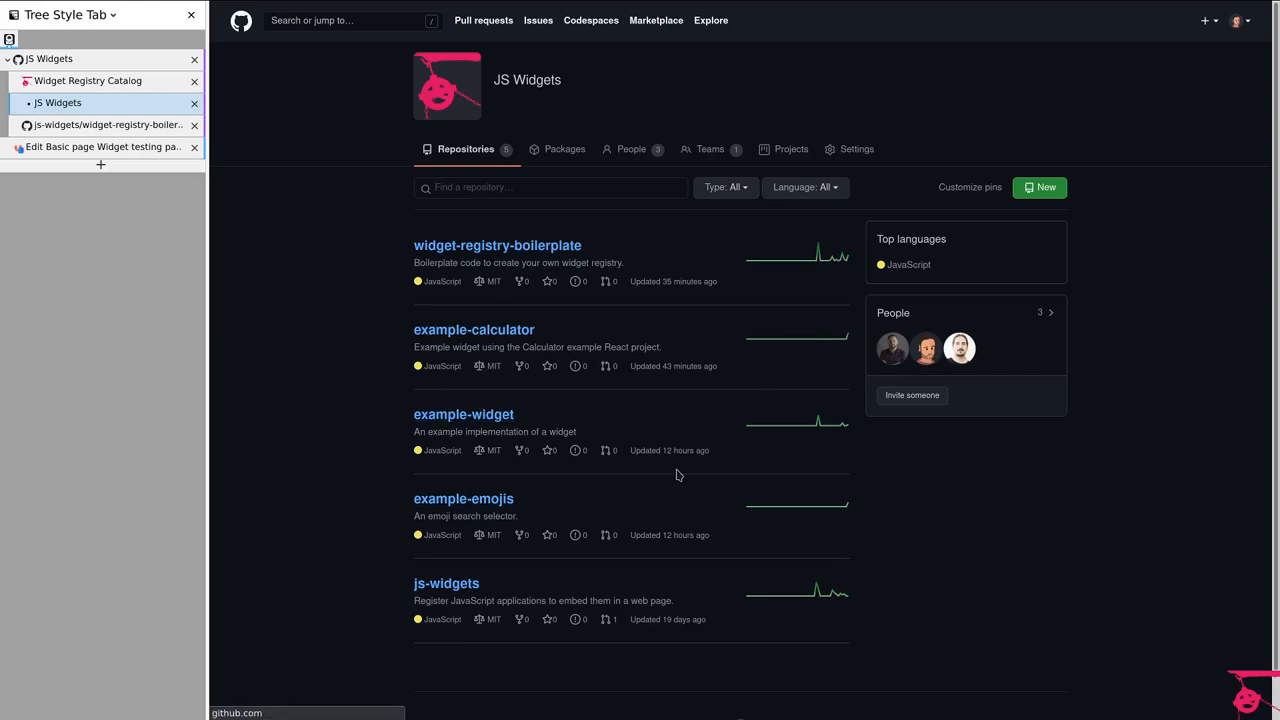
Step: Inspect the example-widget widget.json and its button-text setting definition on GitHub
click(464, 414)
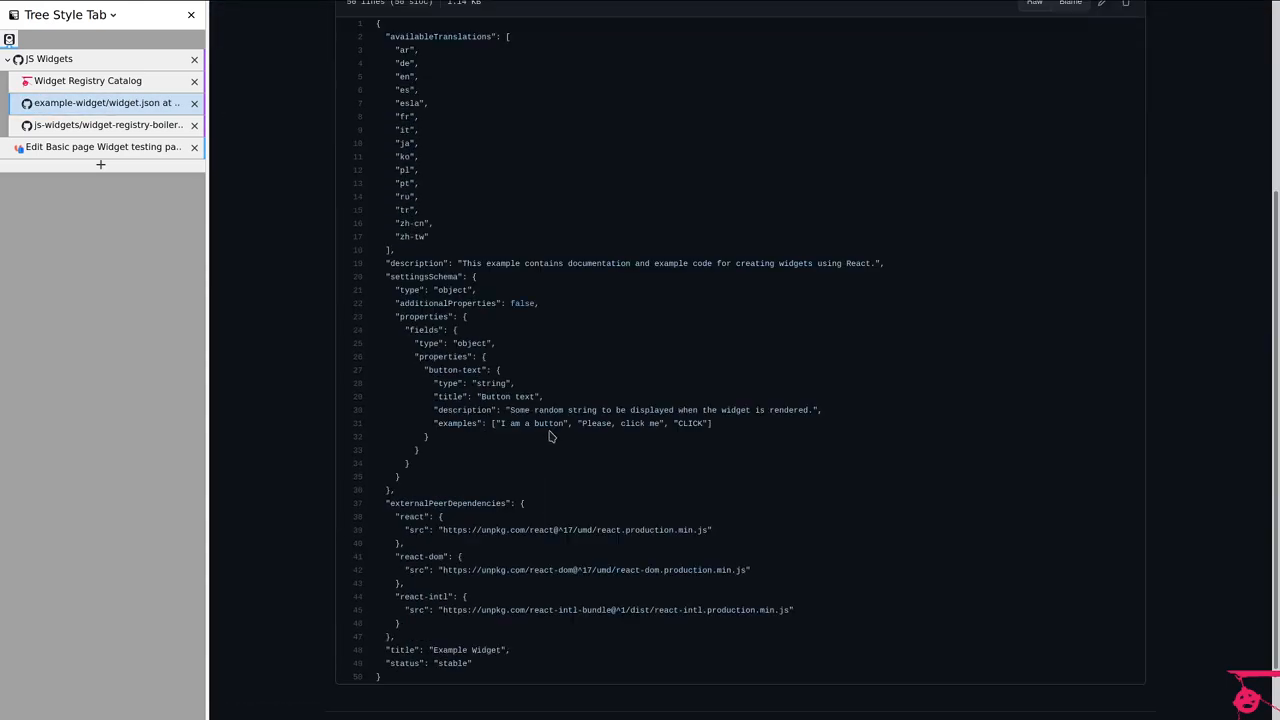
double_click(454, 370)
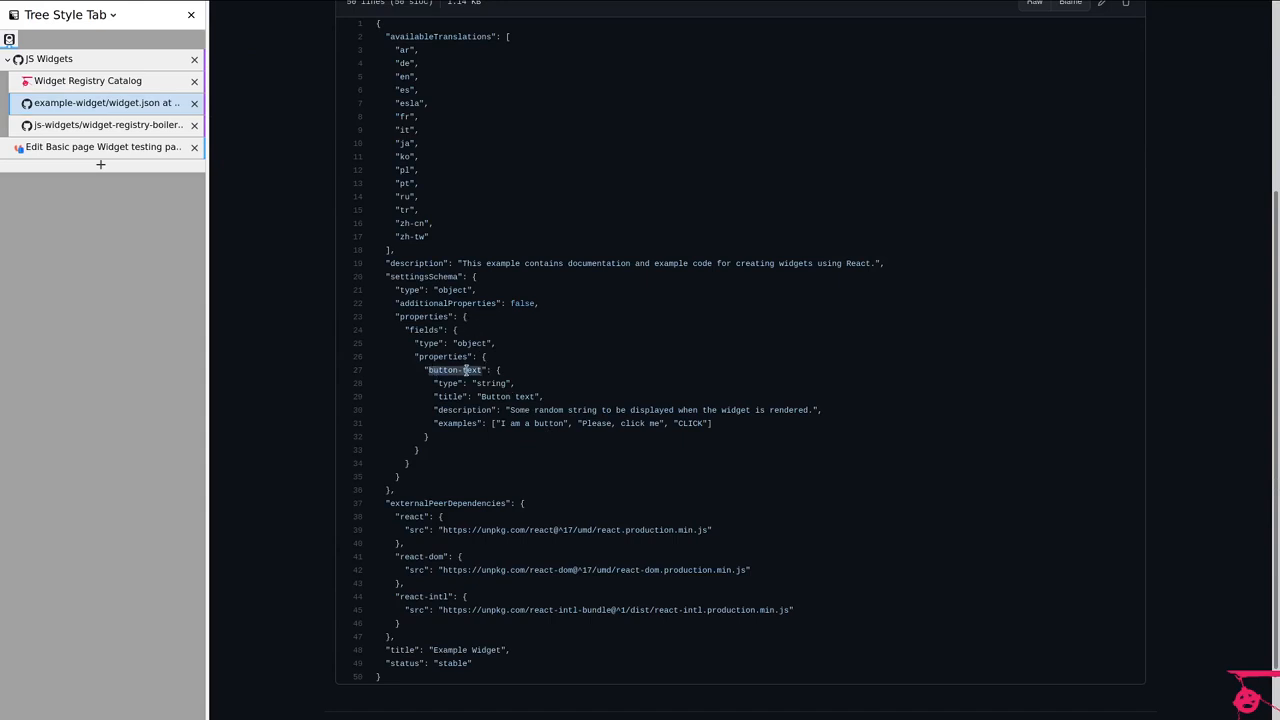
mouse_move(504, 424)
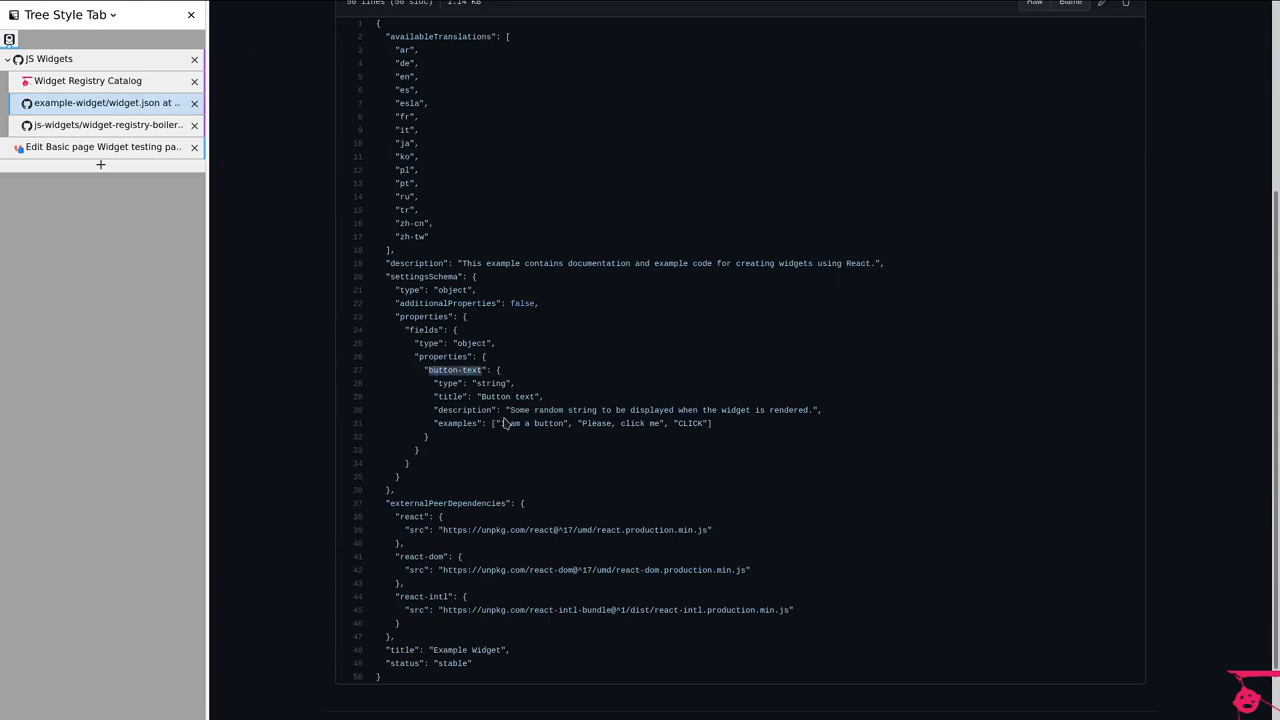
double_click(490, 384)
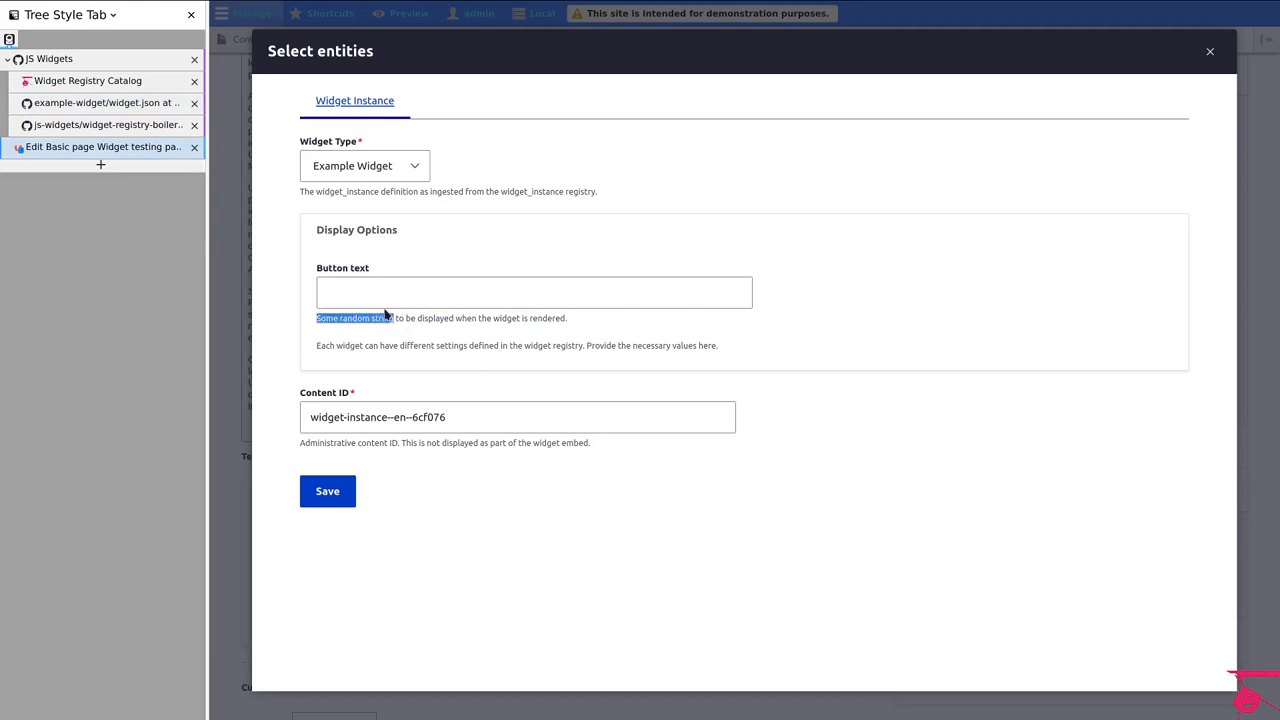
Step: View the Example Widget's Live Preview and Button text setting in the Widget Registry Catalog
click(532, 292)
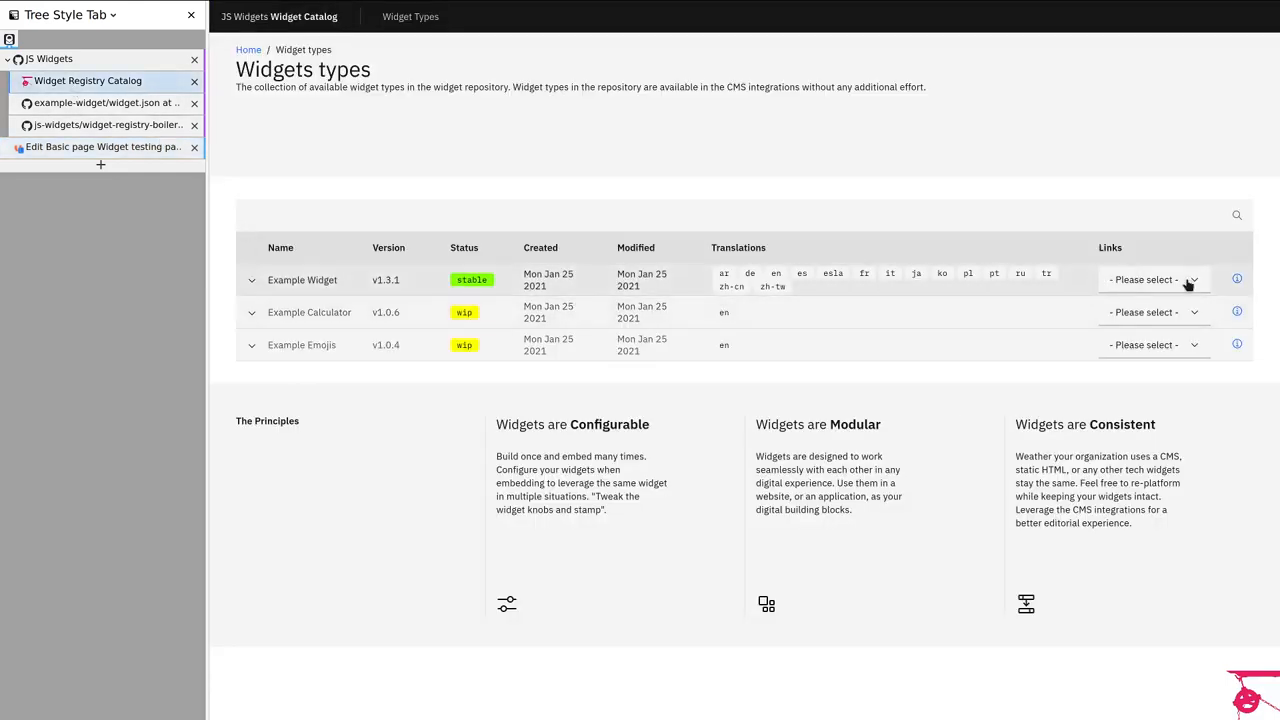
click(302, 280)
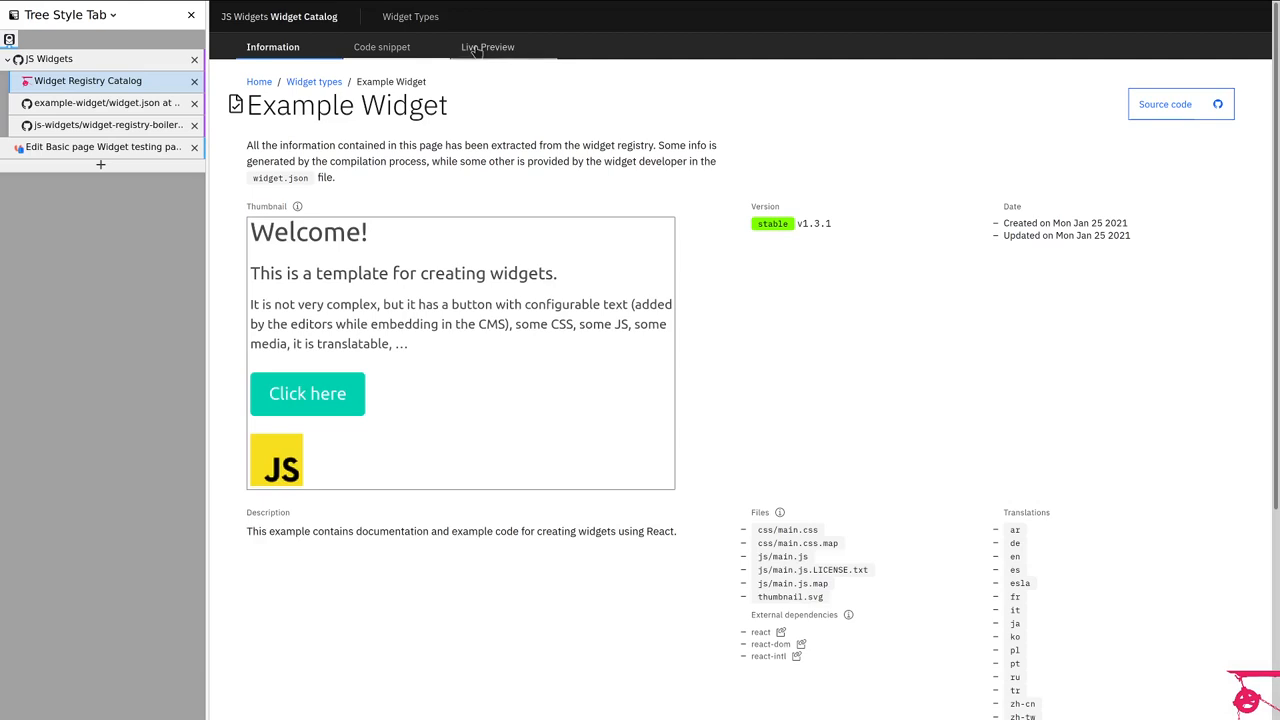
click(488, 46)
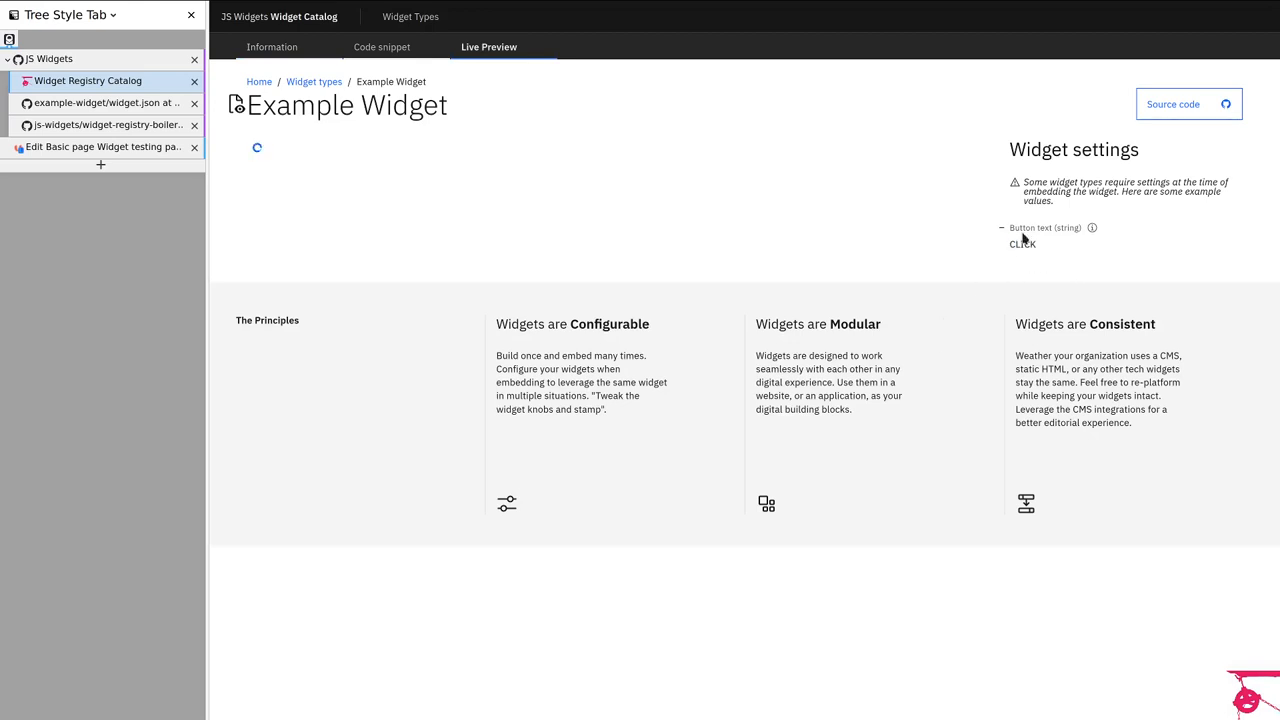
mouse_move(258, 296)
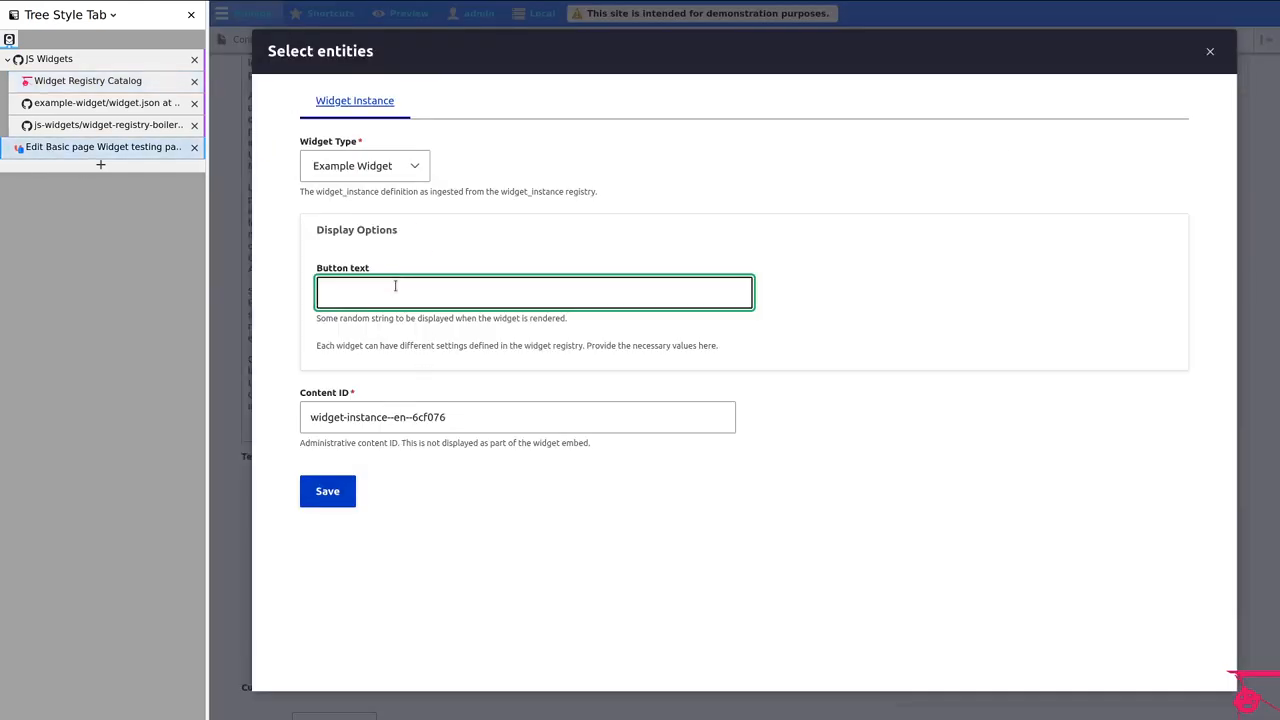
Step: Enter the Button text "I am configurable and translatable!" for the Example Widget instance
click(532, 292)
text(I am configurable and t)
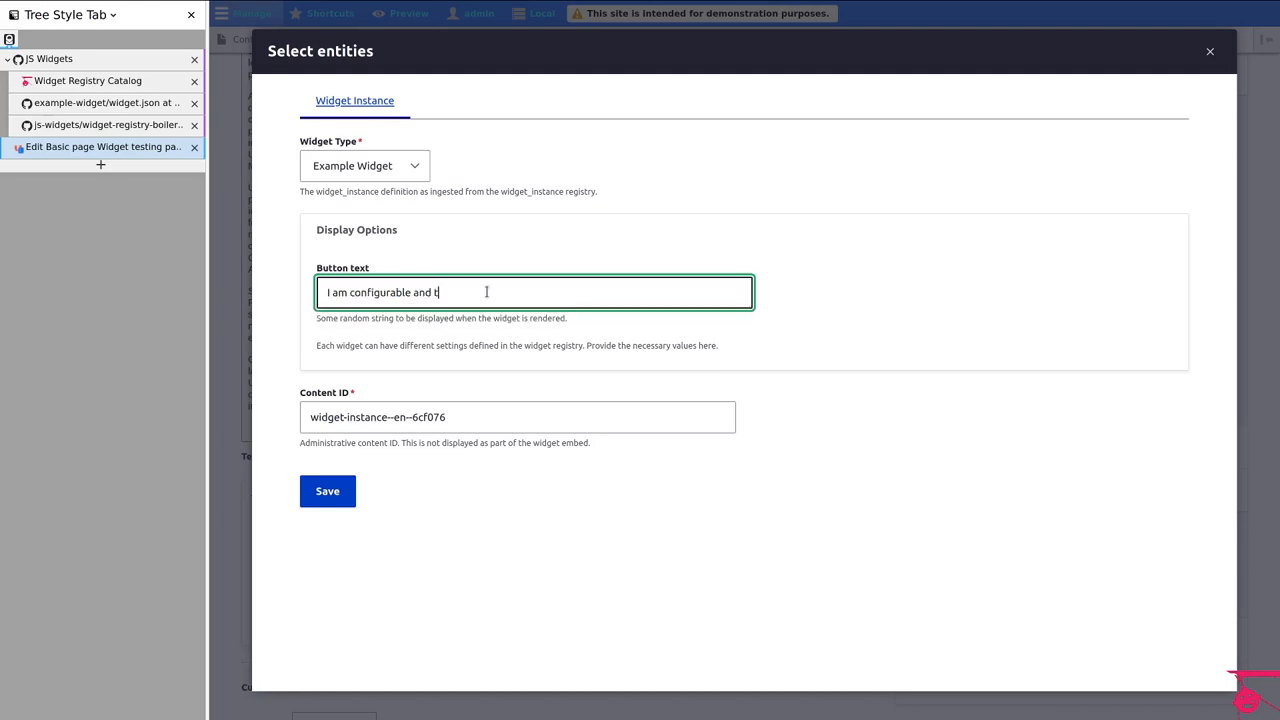
text(ranslatable!)
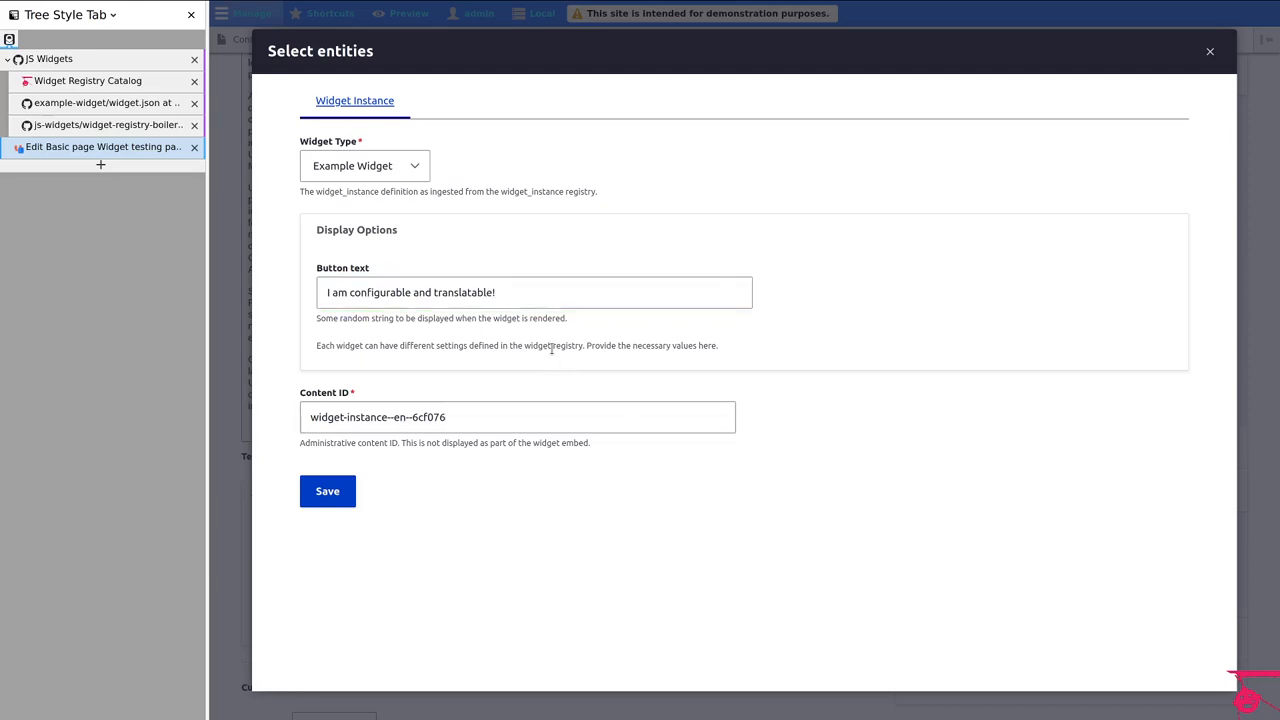
click(532, 292)
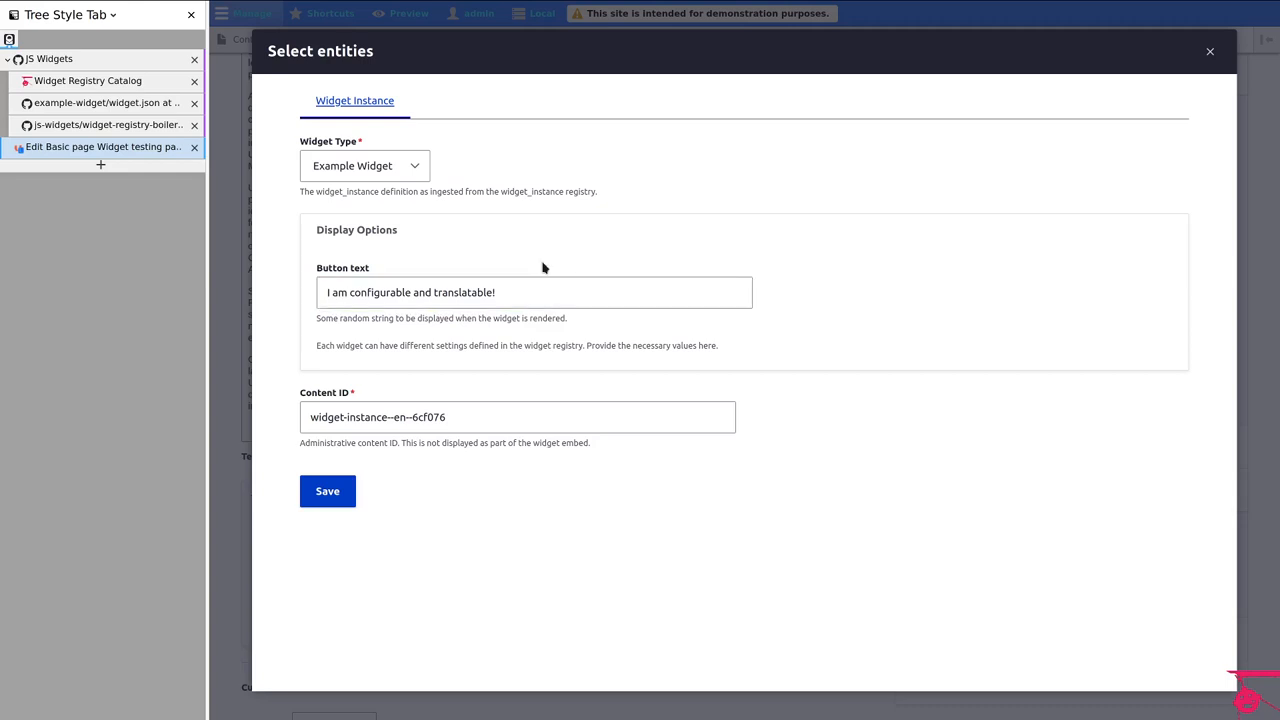
click(532, 292)
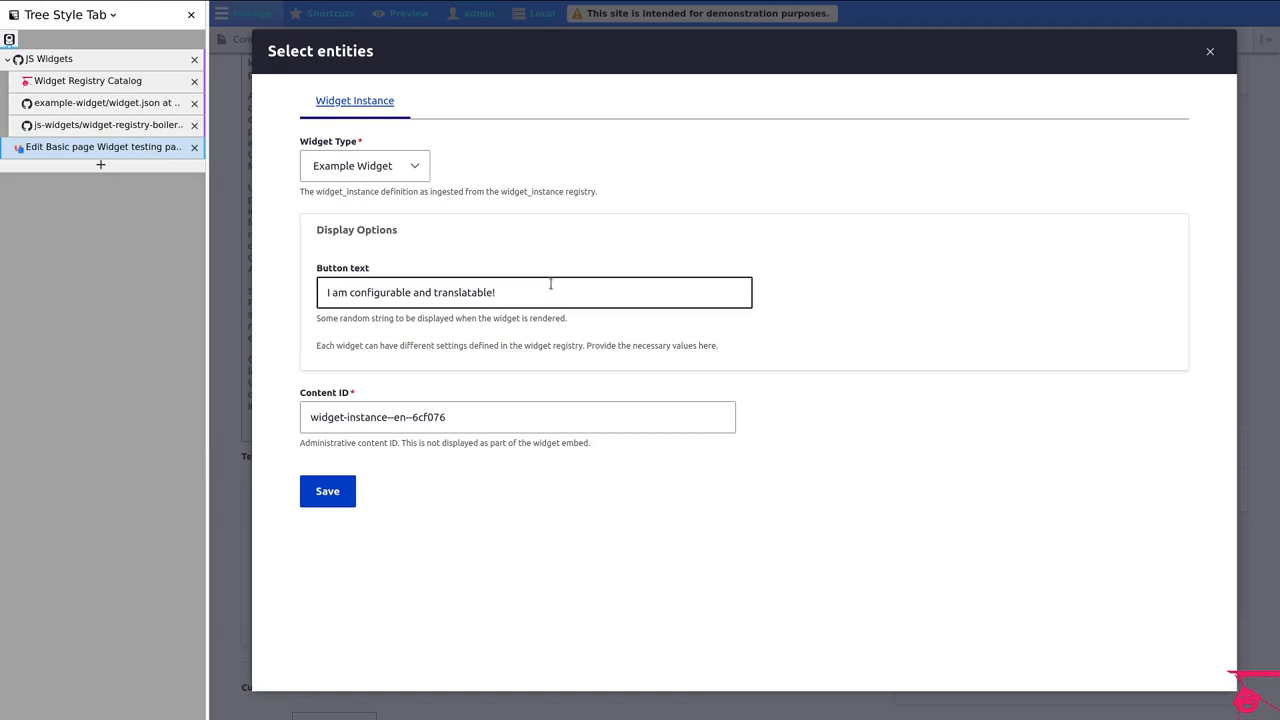
mouse_move(552, 284)
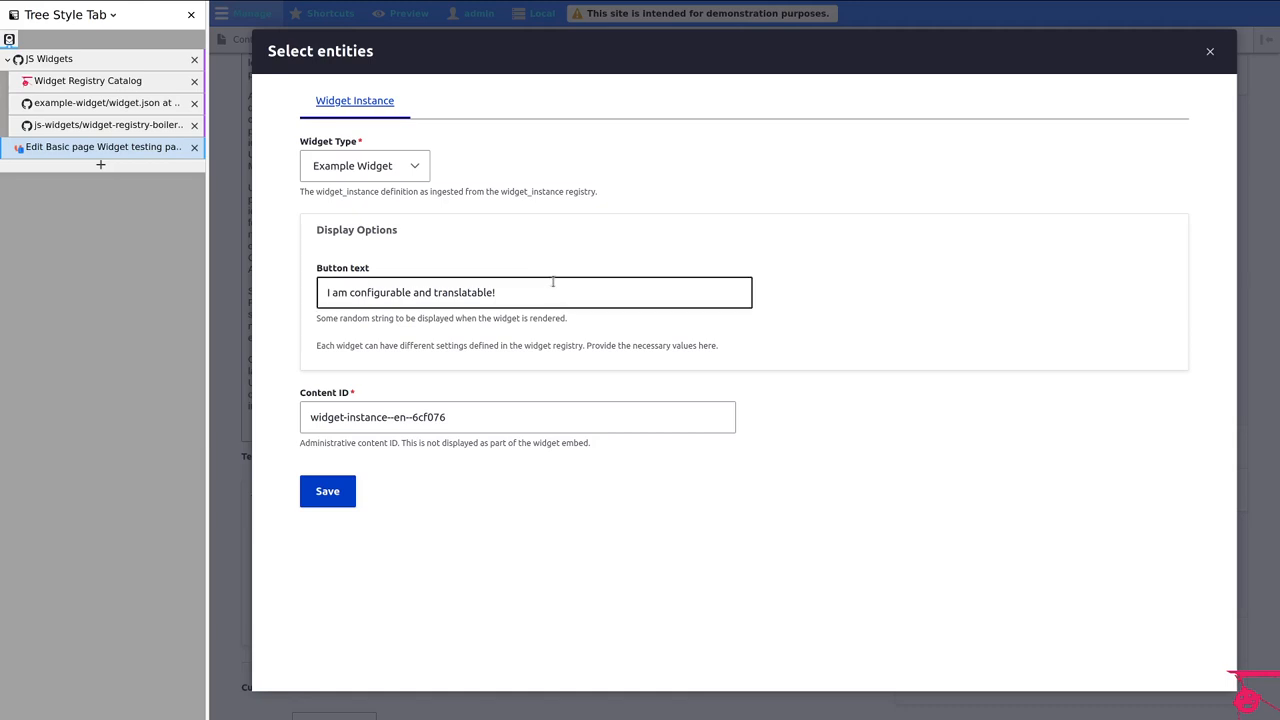
triple_click(410, 292)
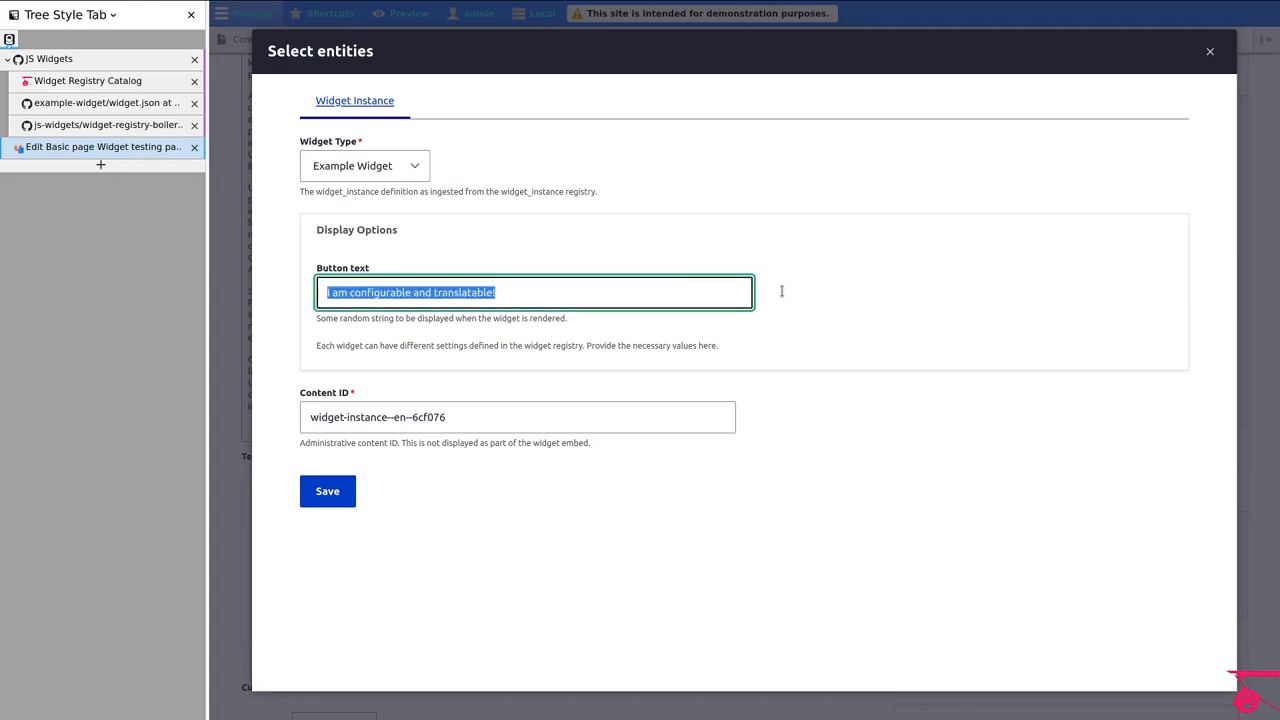
mouse_move(654, 590)
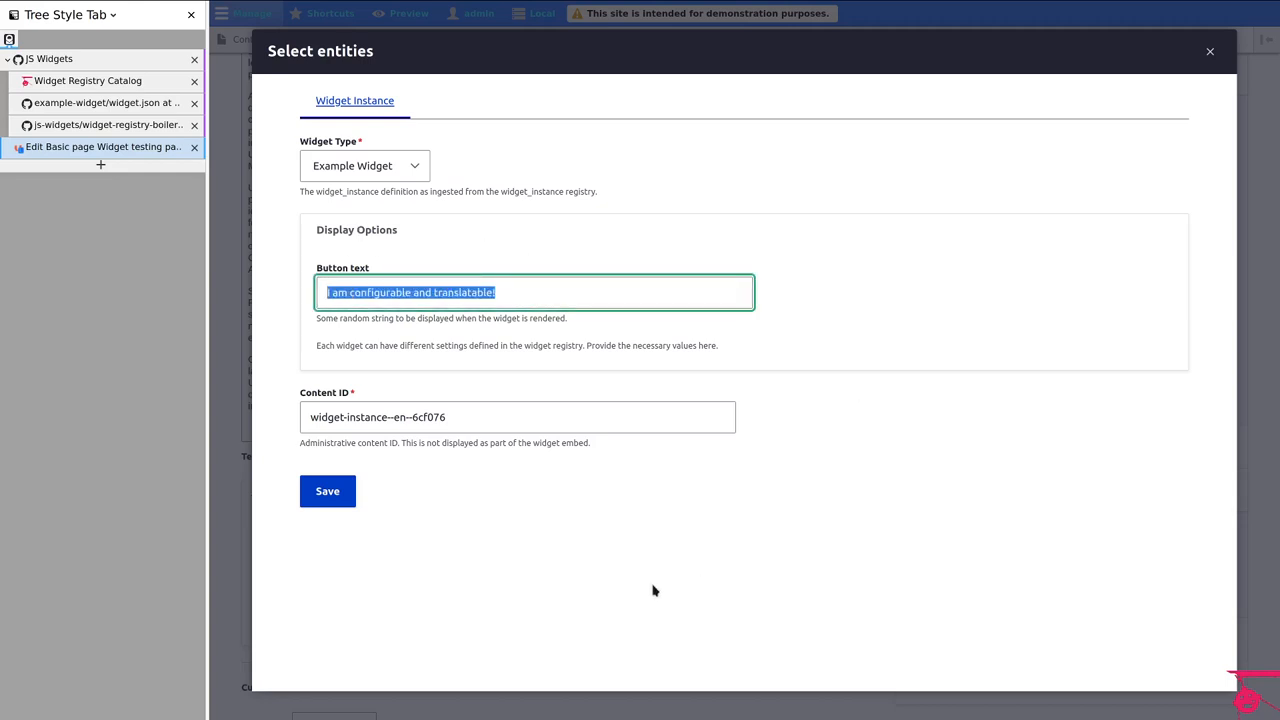
mouse_move(458, 616)
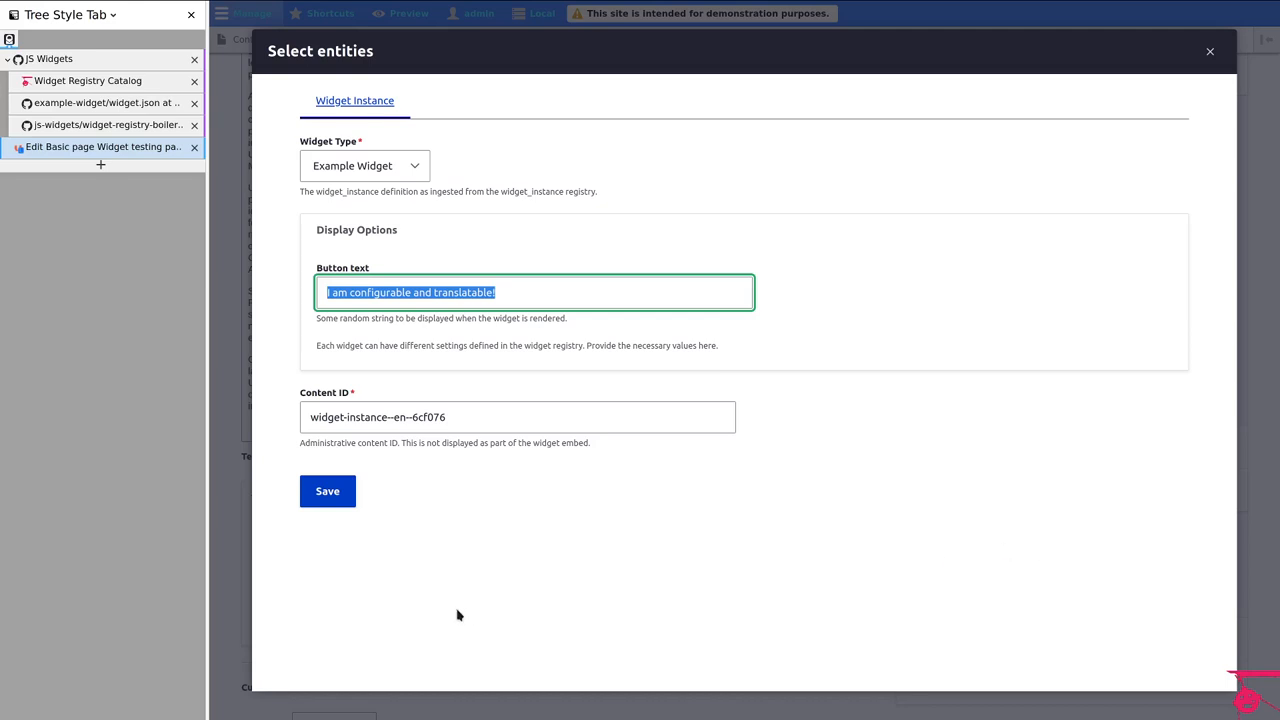
mouse_move(668, 586)
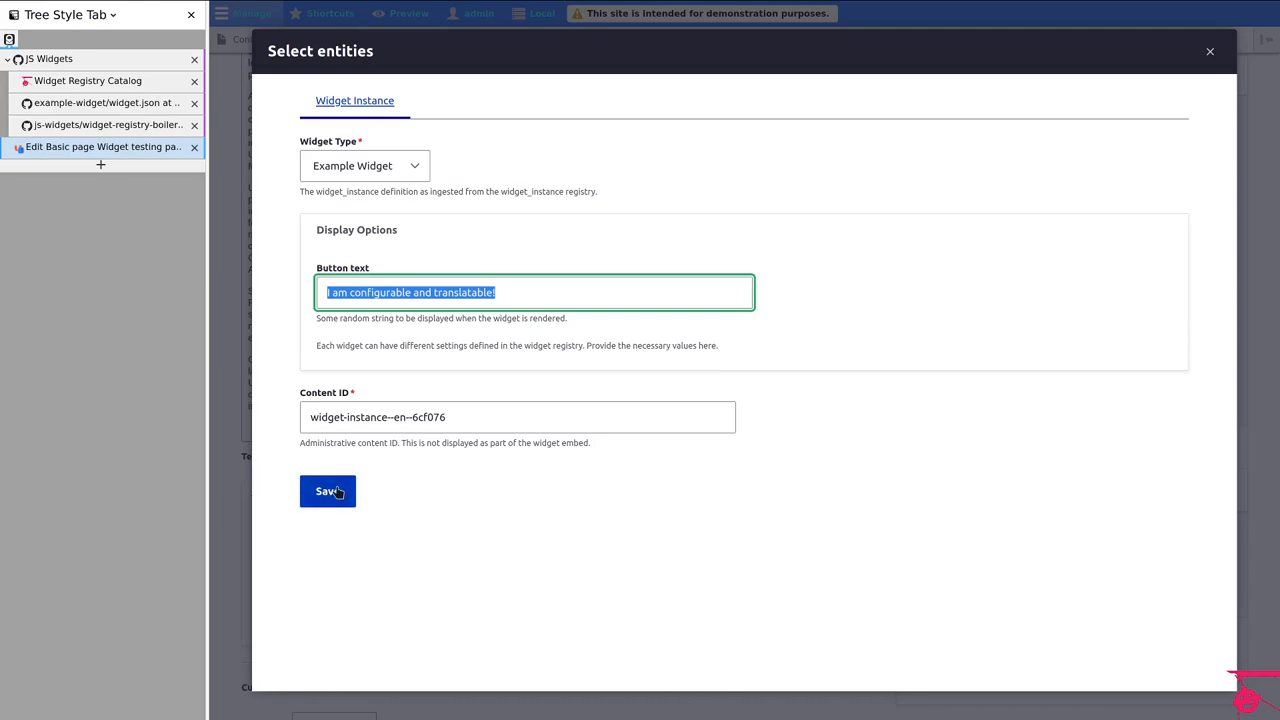
Step: Attach the widget instance, save the Widget testing page and check the rendered configurable button
click(328, 492)
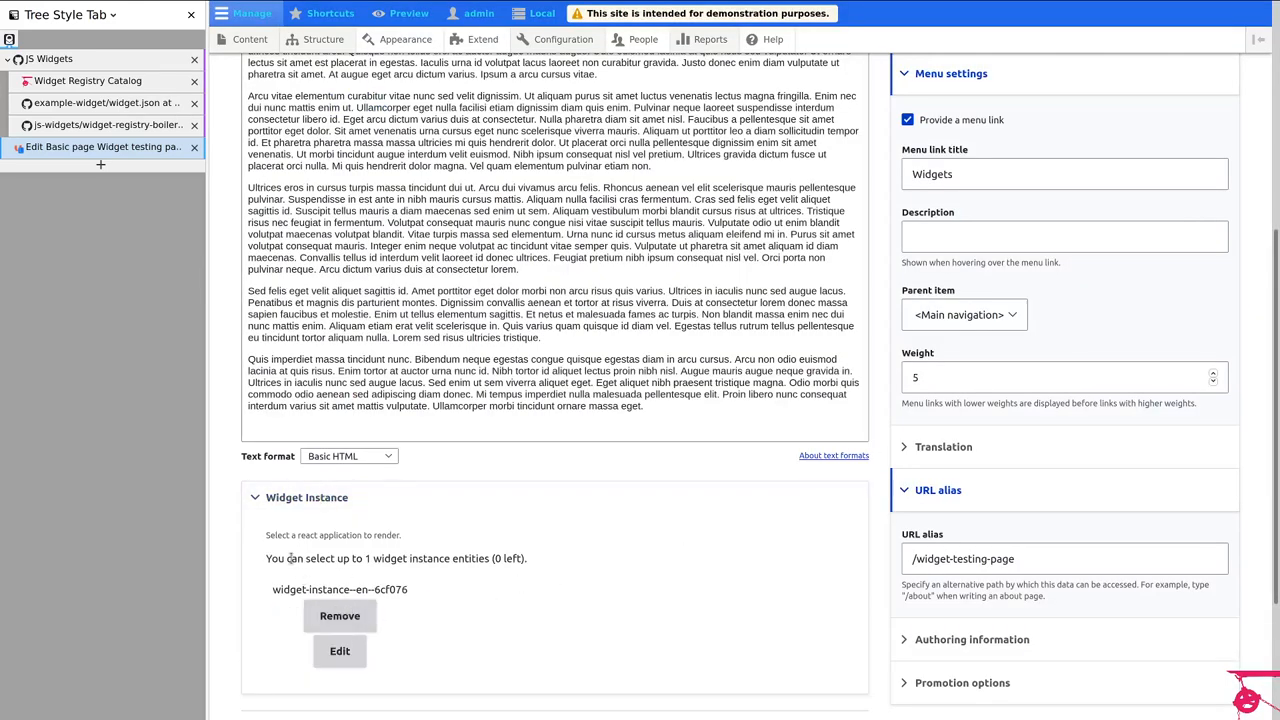
scroll(down, 3)
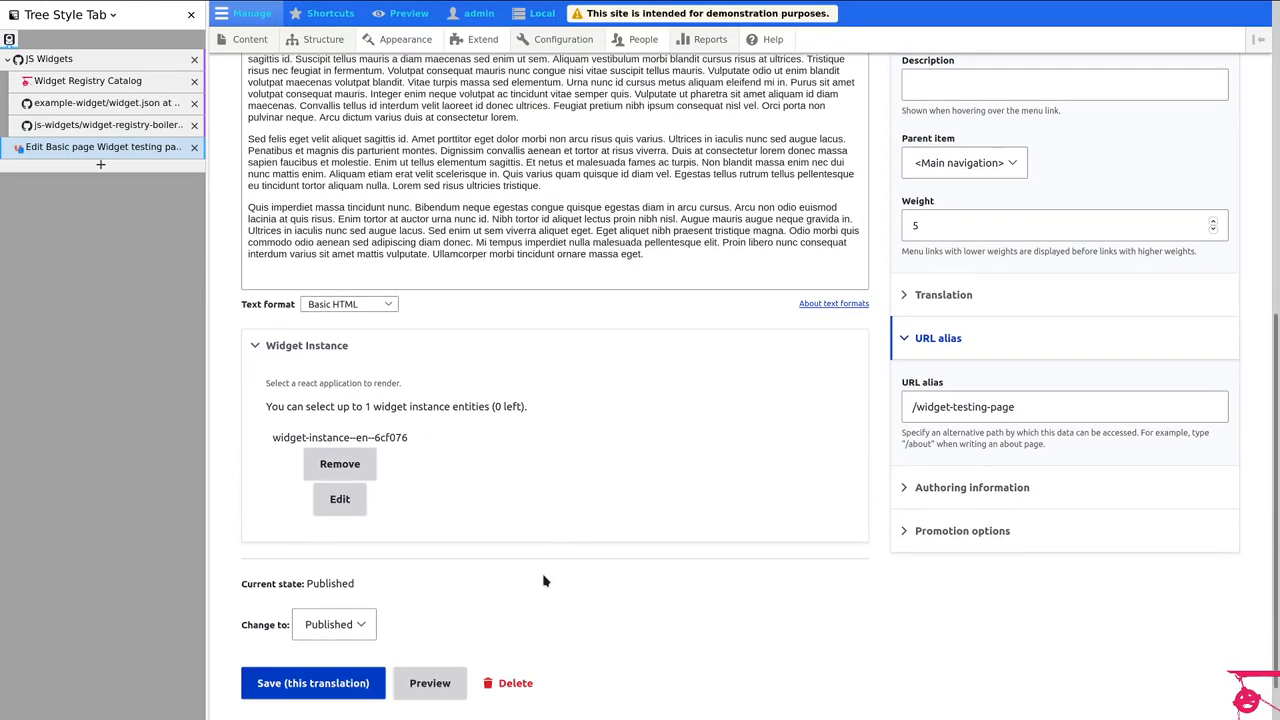
mouse_move(518, 516)
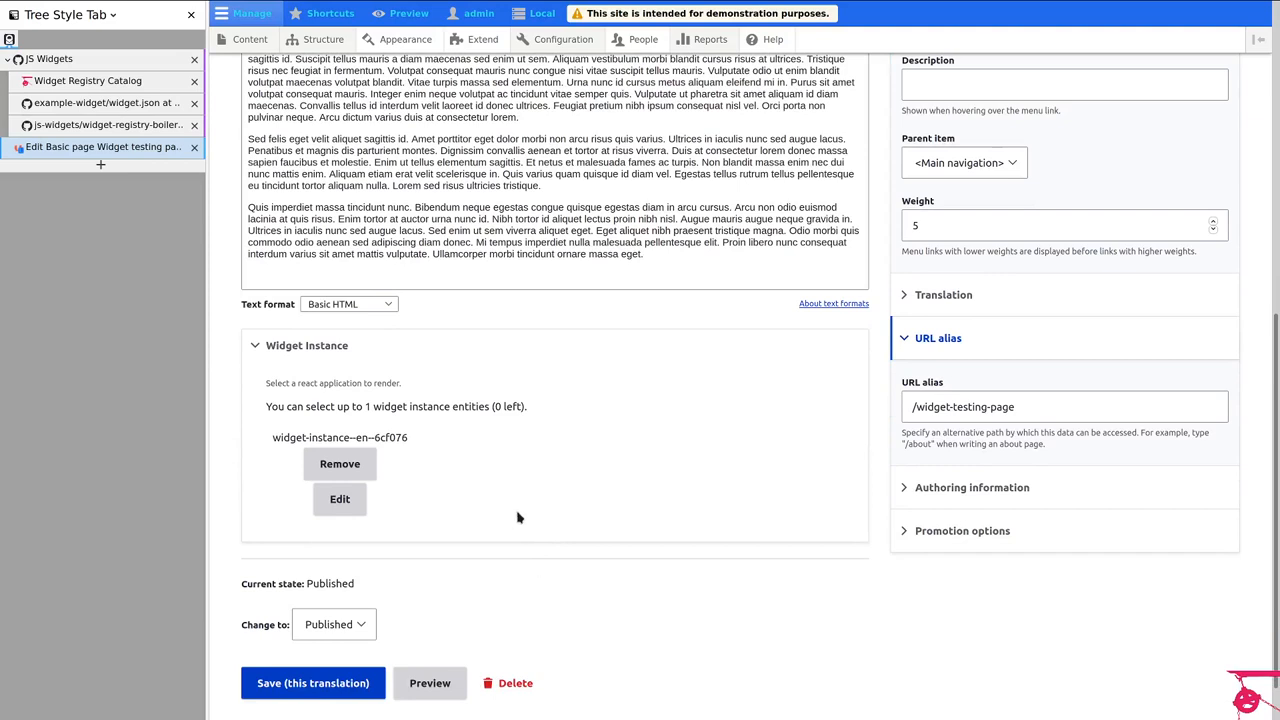
mouse_move(508, 512)
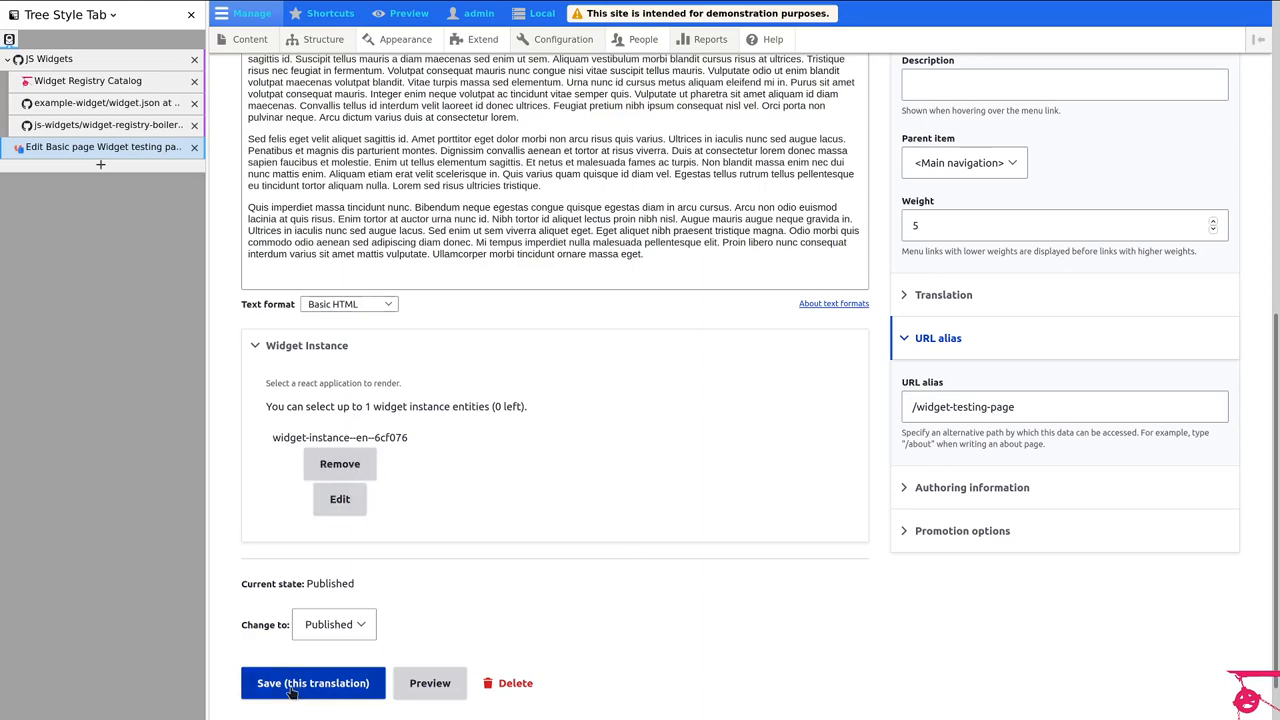
click(312, 684)
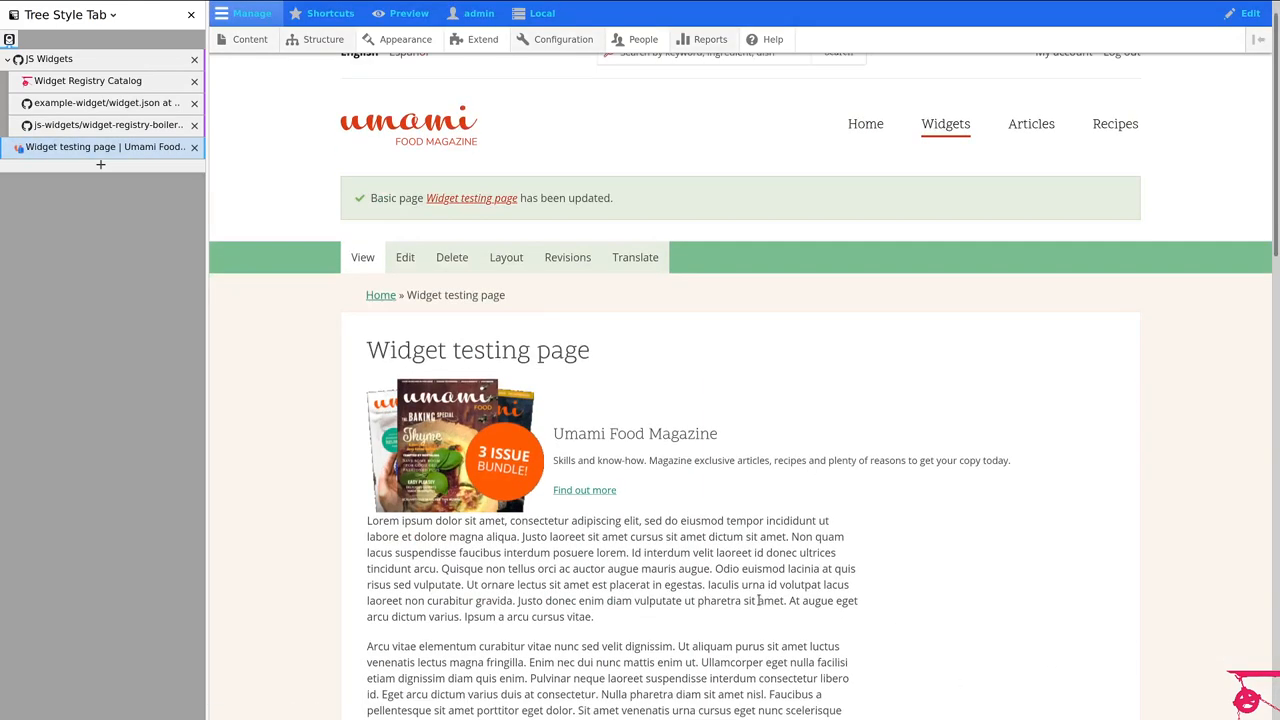
scroll(down, 3)
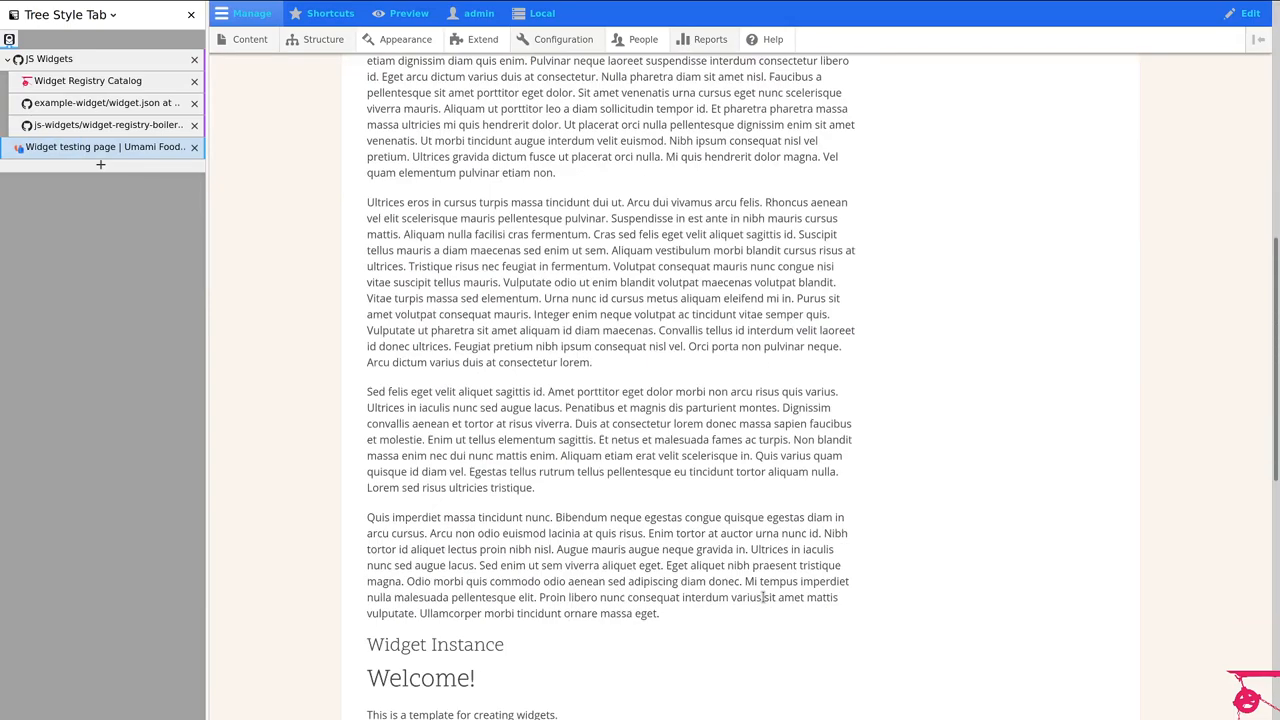
scroll(down, 3)
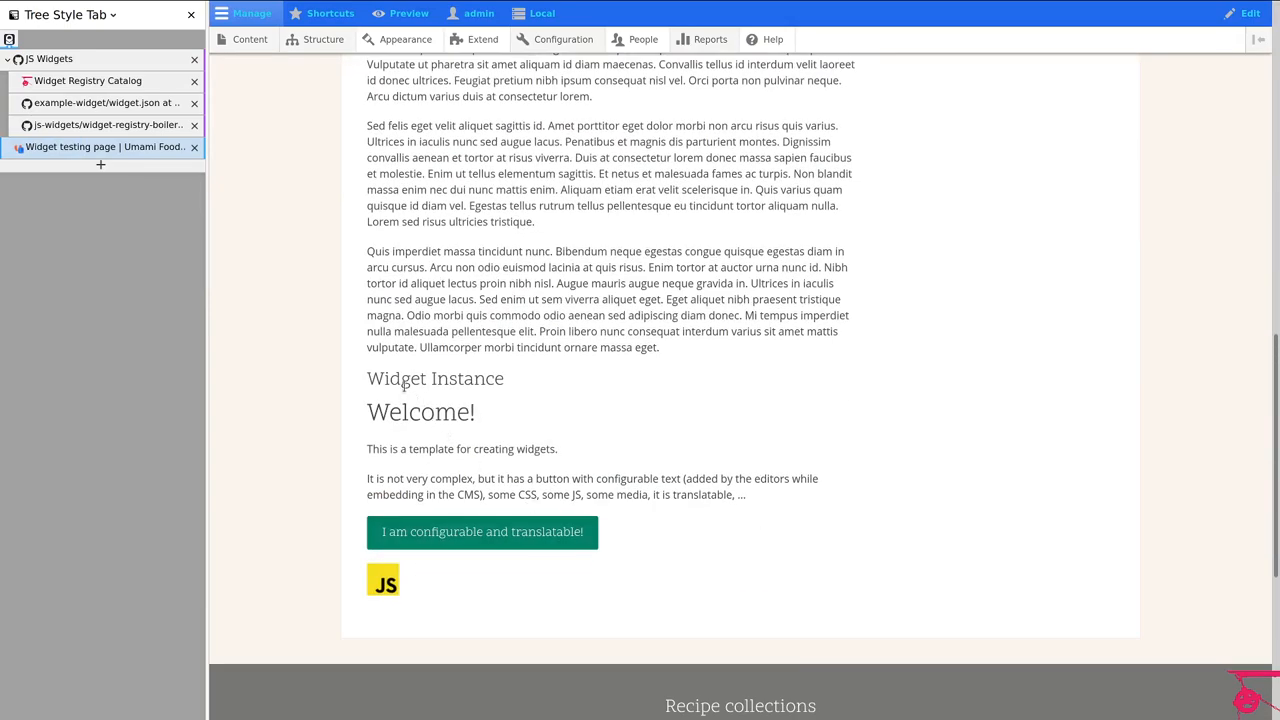
mouse_move(1000, 558)
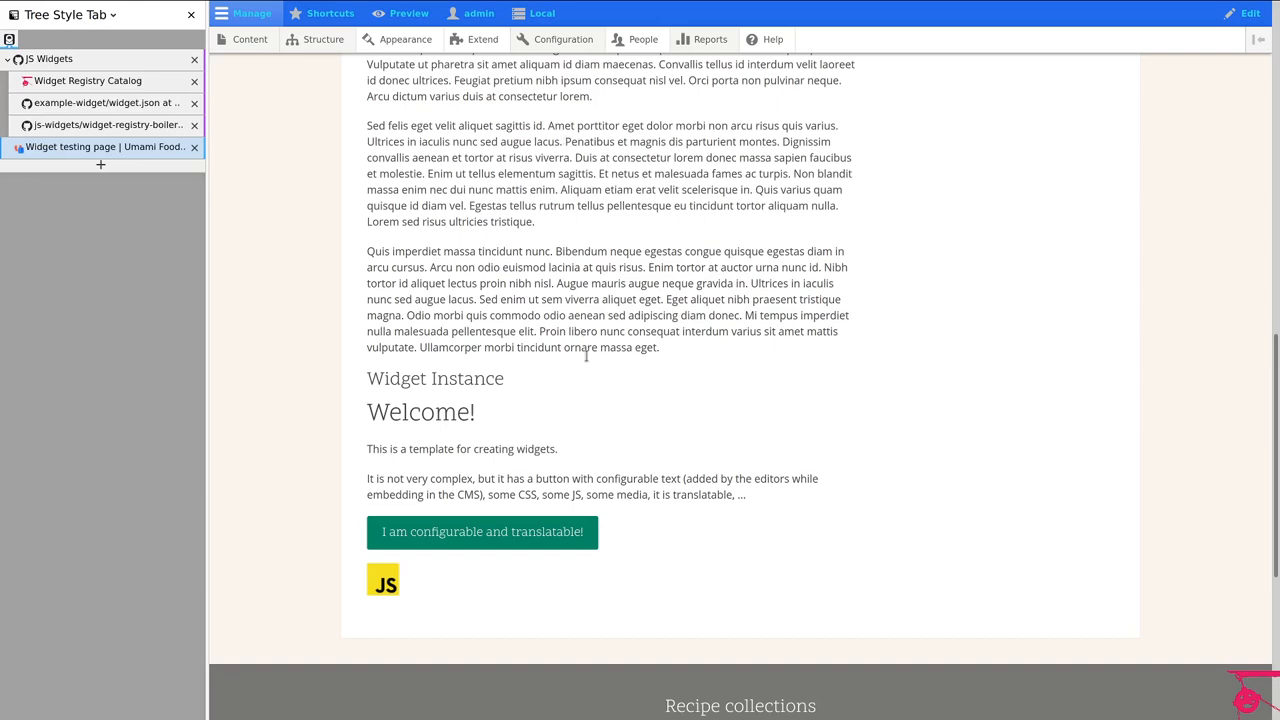
mouse_move(574, 464)
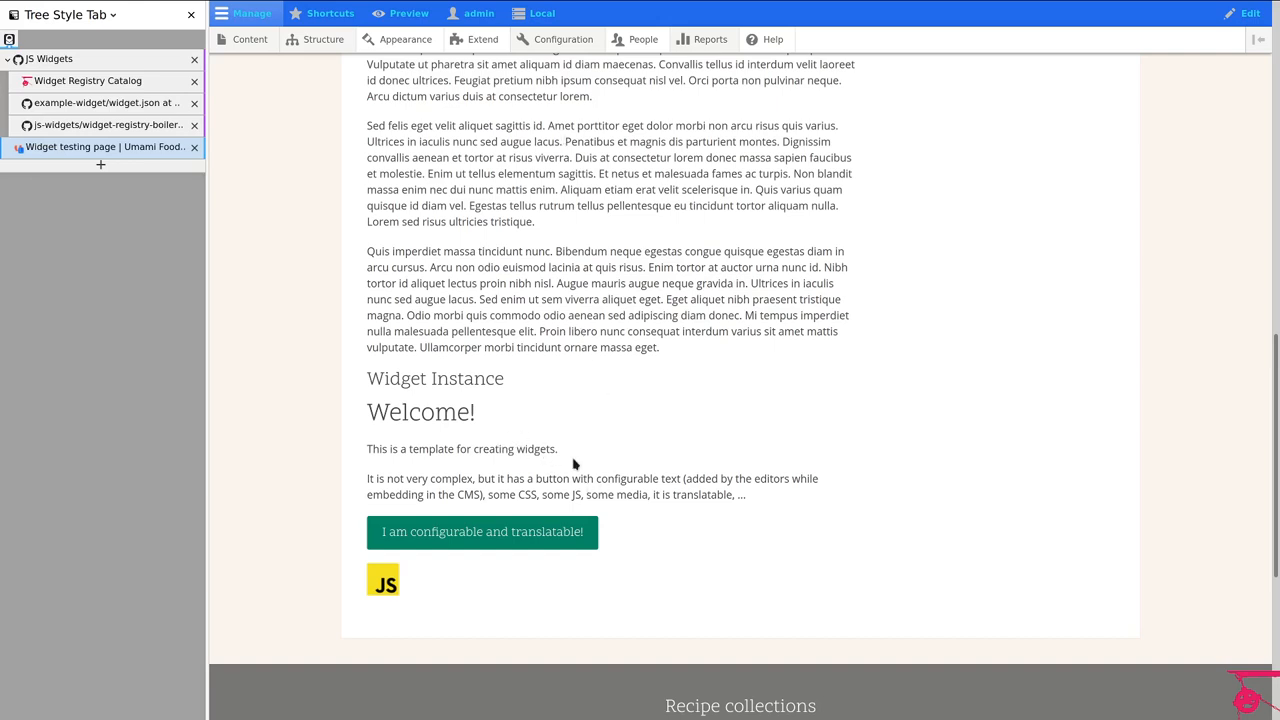
mouse_move(592, 688)
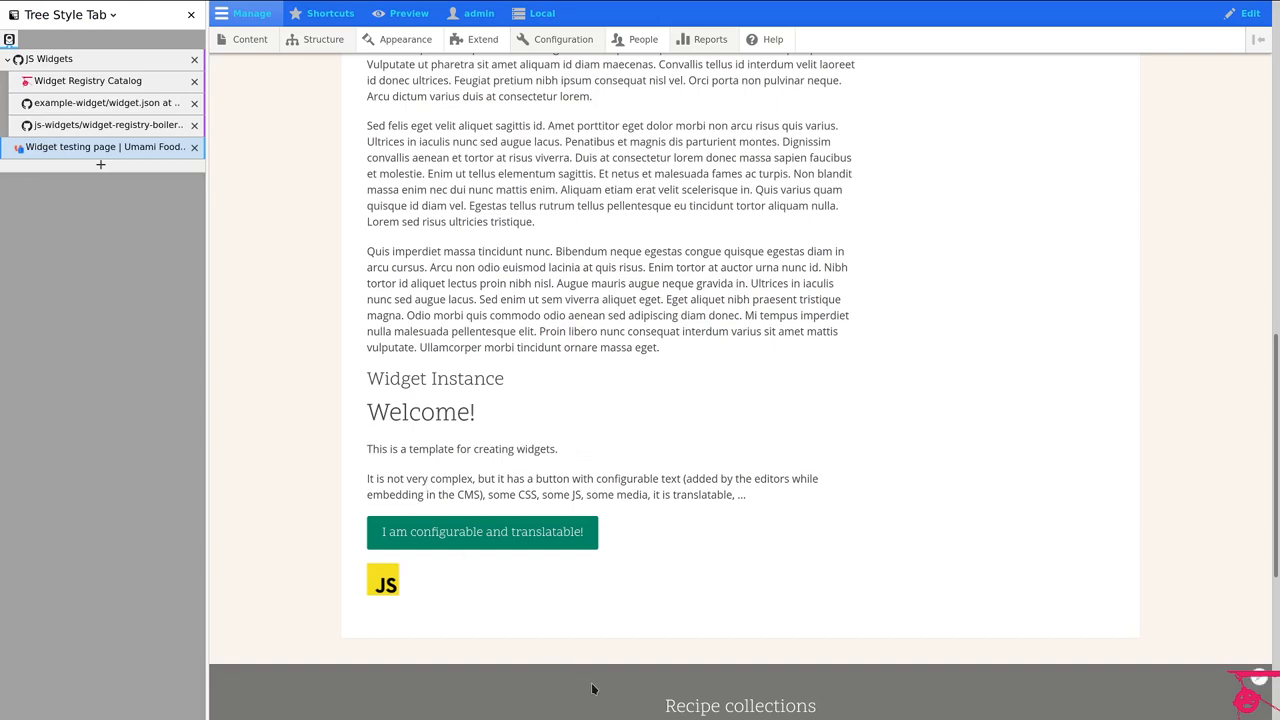
double_click(420, 412)
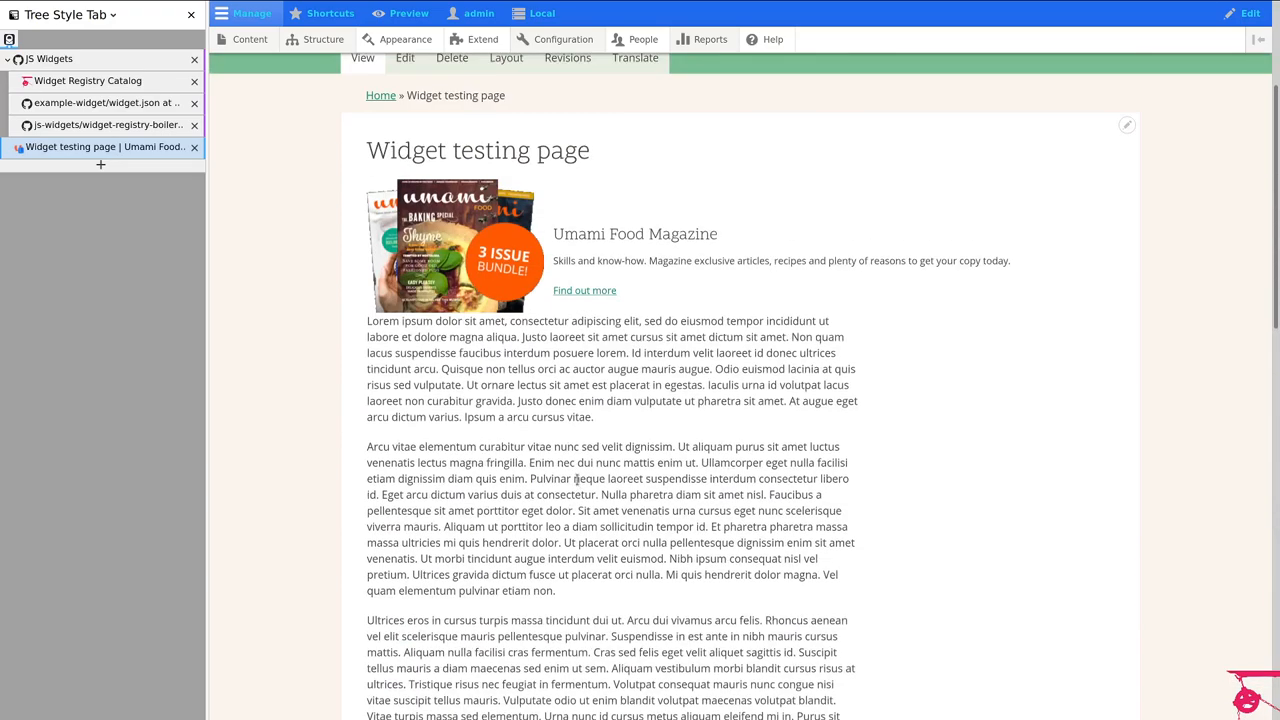
Step: Reconfigure the Widget Instance block with its title hidden and save the page's layout override
click(506, 56)
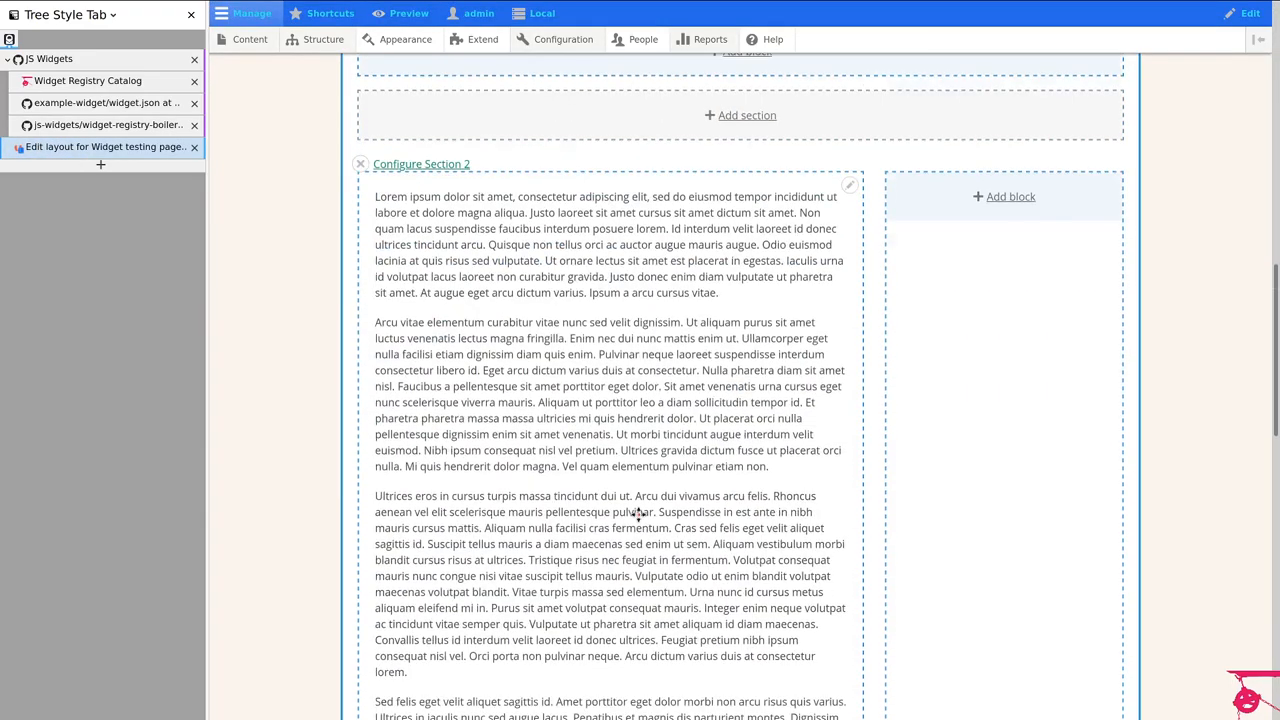
scroll(down, 3)
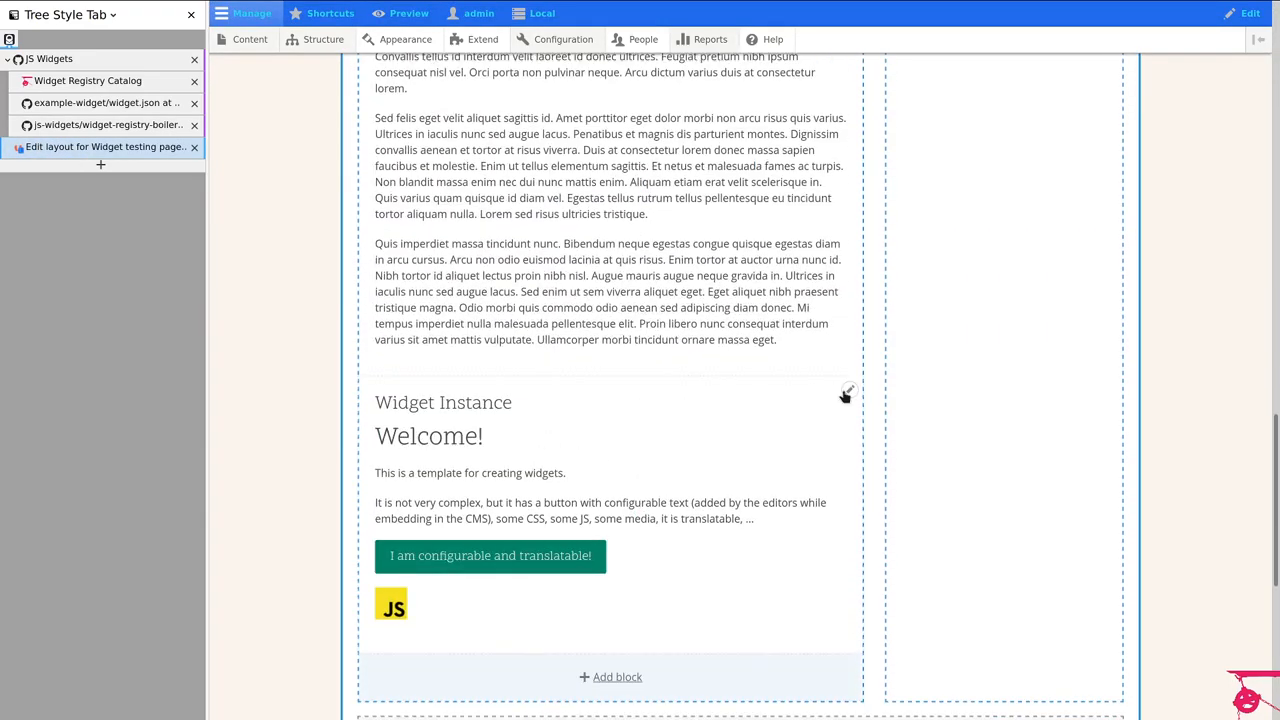
click(844, 390)
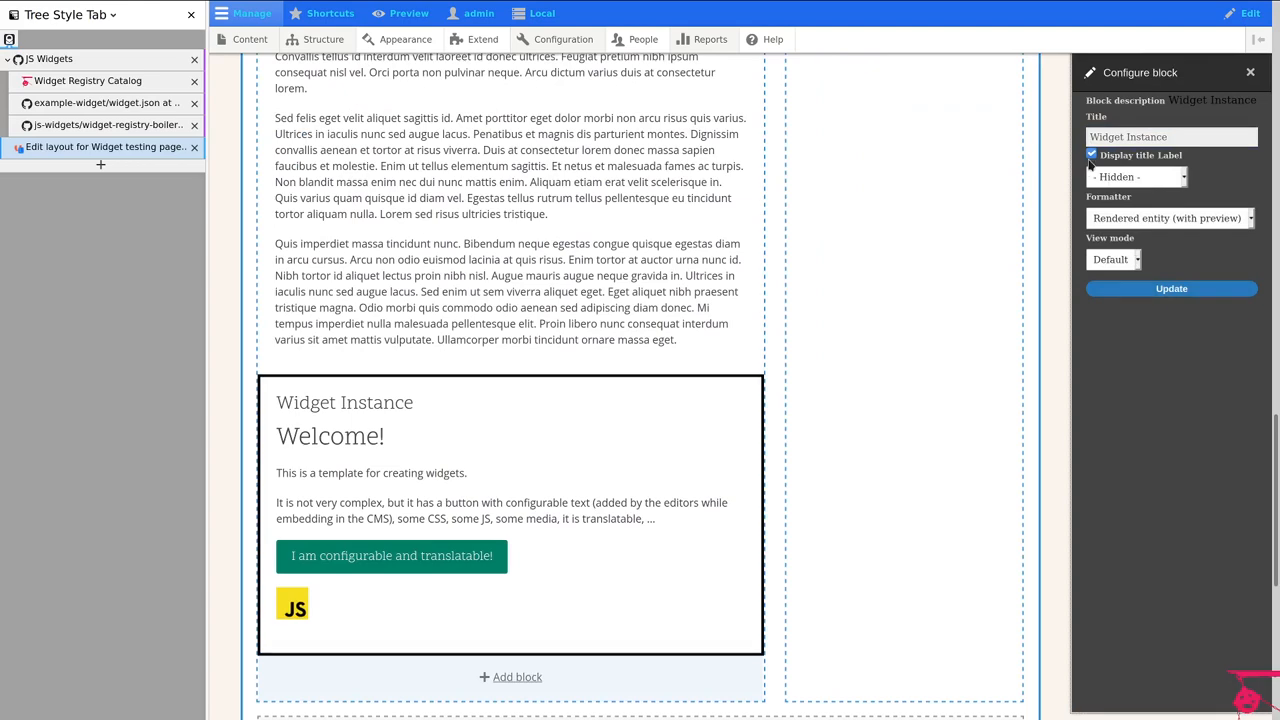
click(1092, 154)
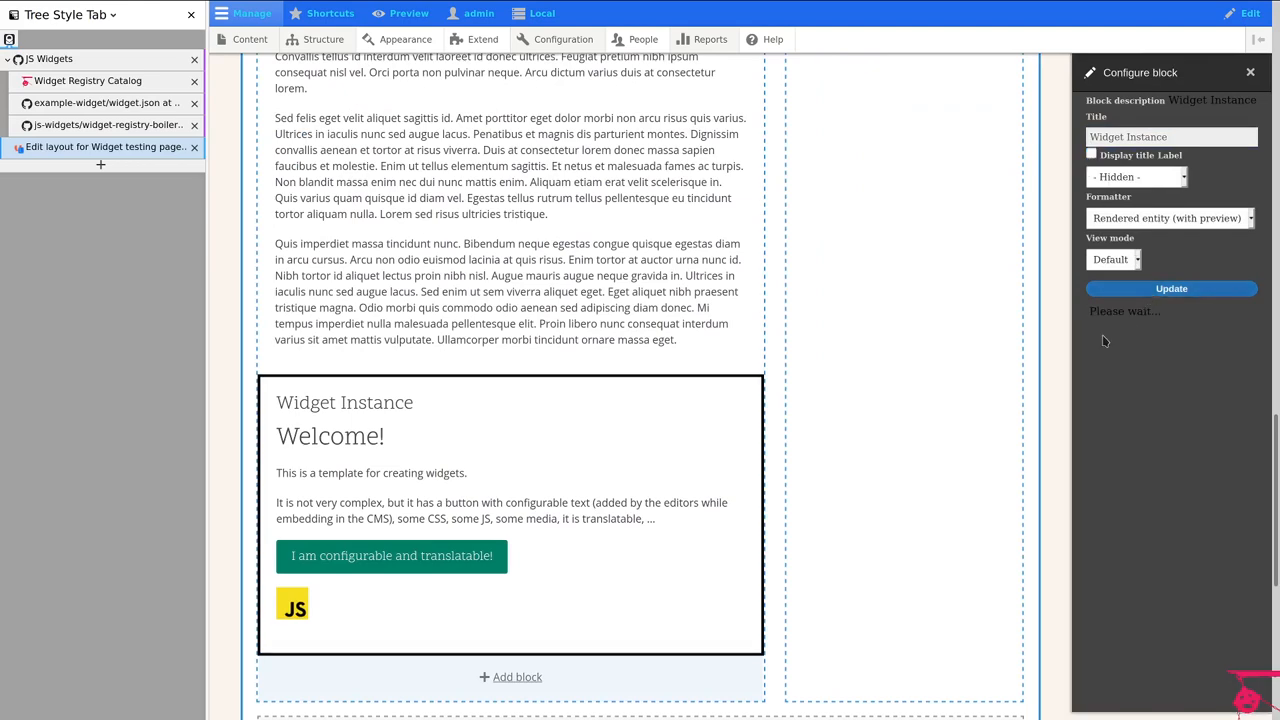
click(1172, 288)
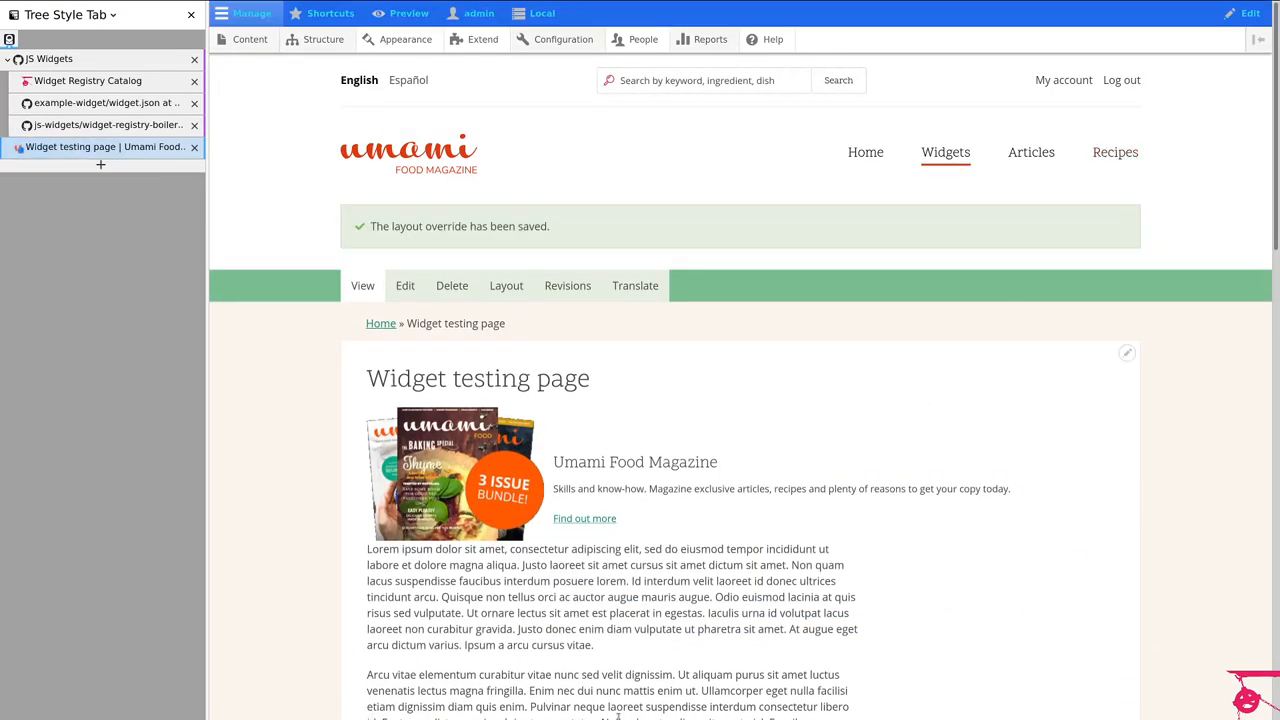
Step: Reach the custom block library via Structure > Block layout and view the Widget block type's fields
click(322, 40)
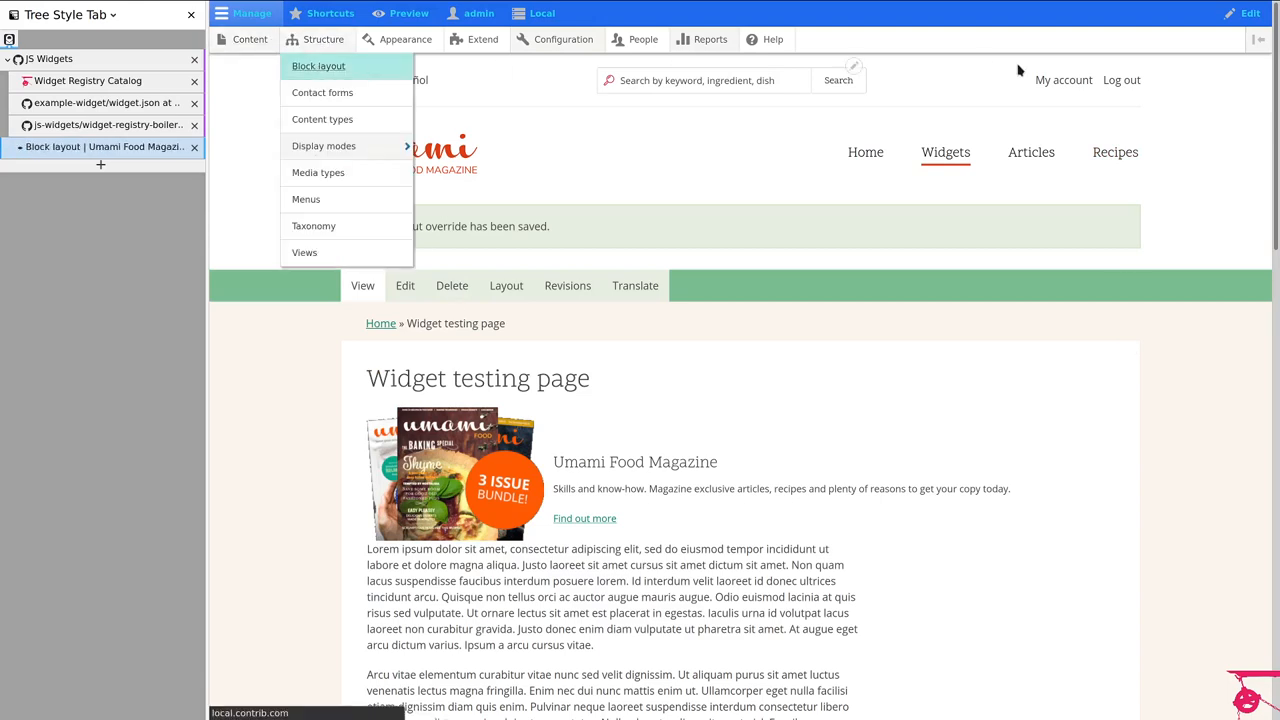
click(318, 64)
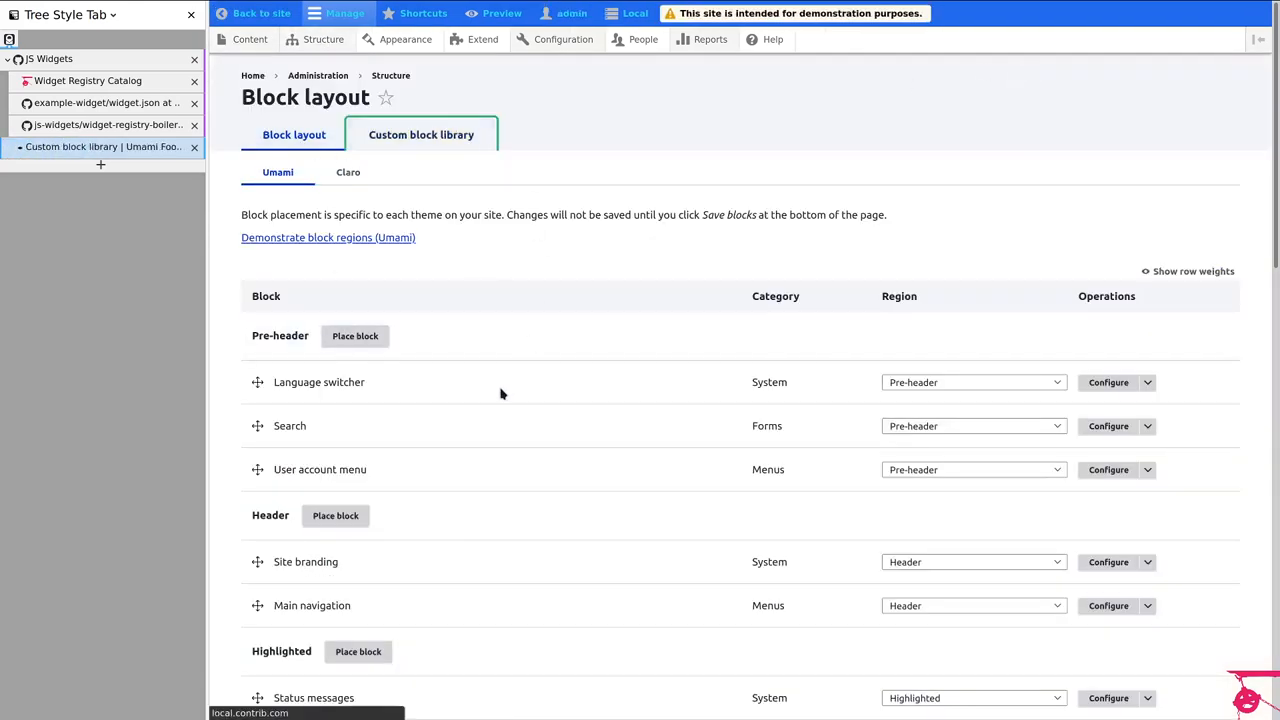
click(420, 134)
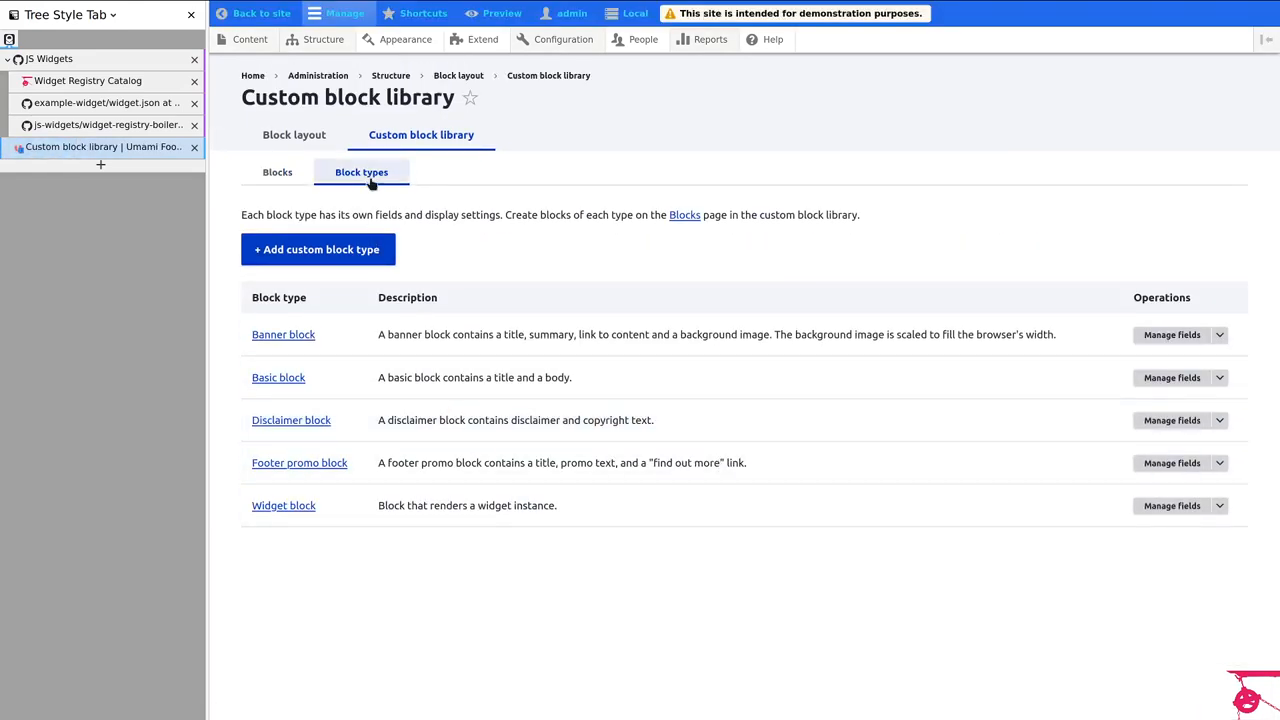
mouse_move(284, 504)
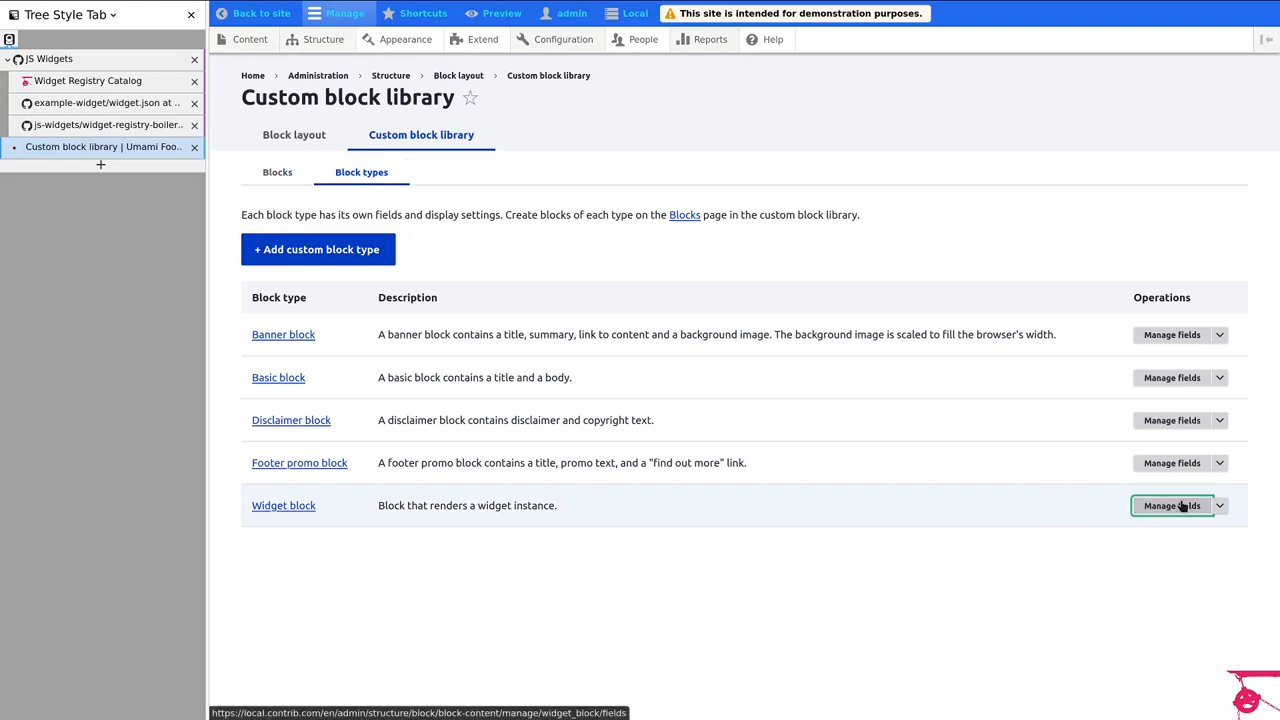
click(1172, 504)
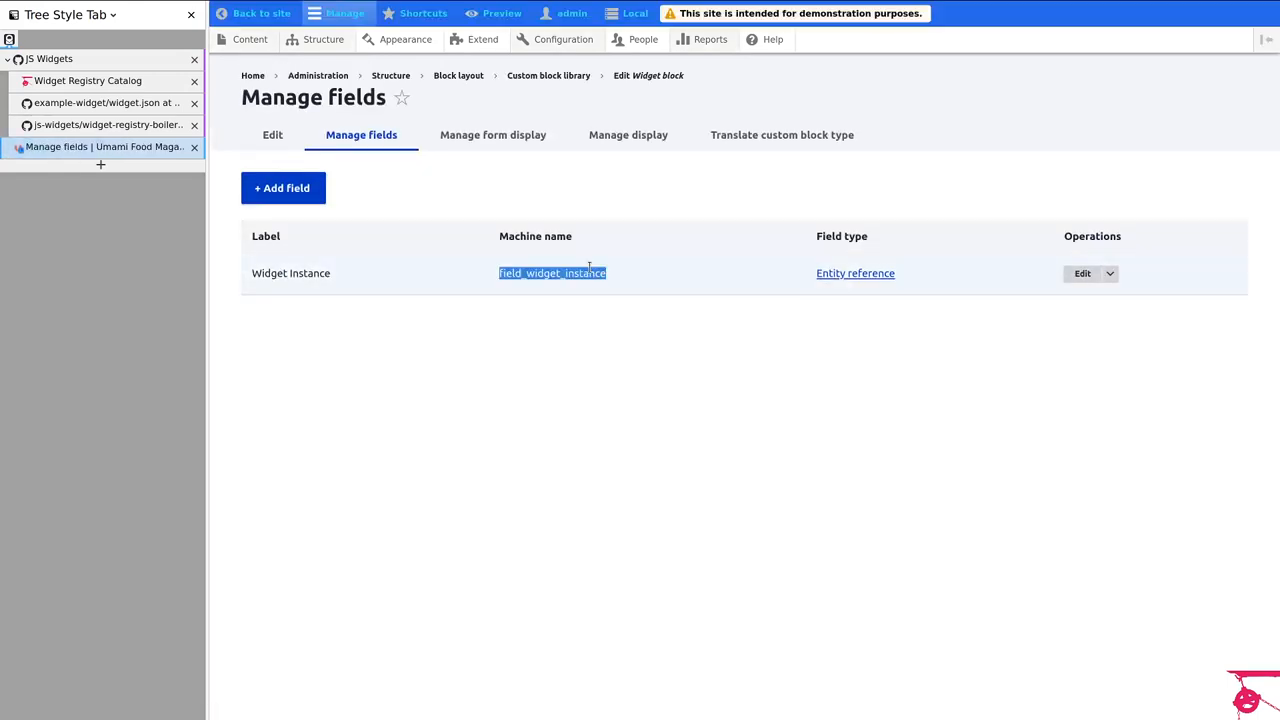
mouse_move(736, 362)
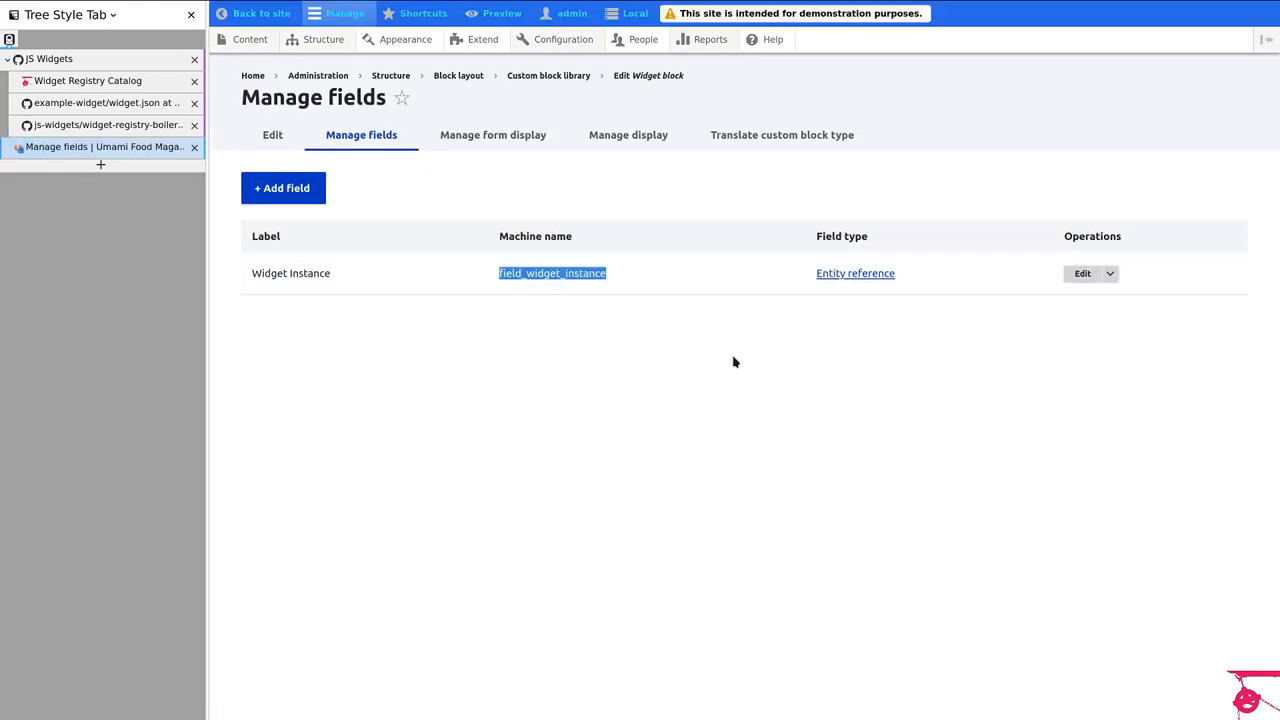
mouse_move(878, 362)
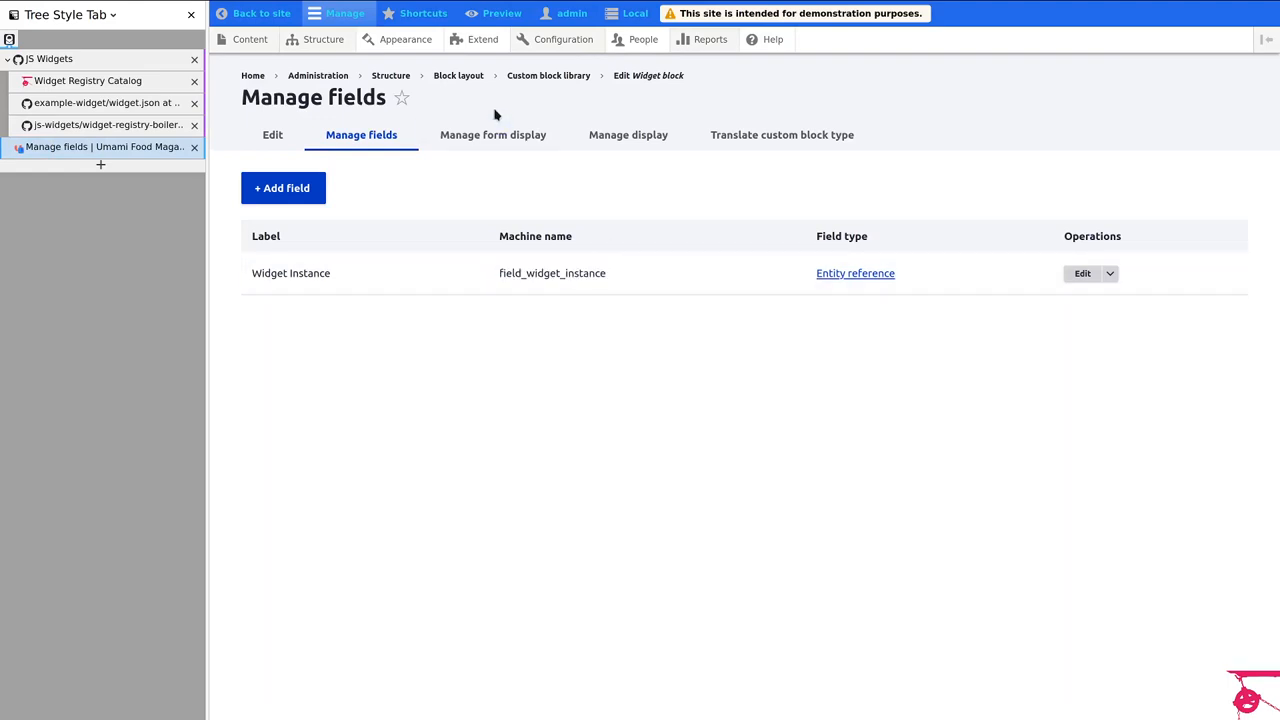
Step: Review the Widget block type's form display and display settings
click(492, 136)
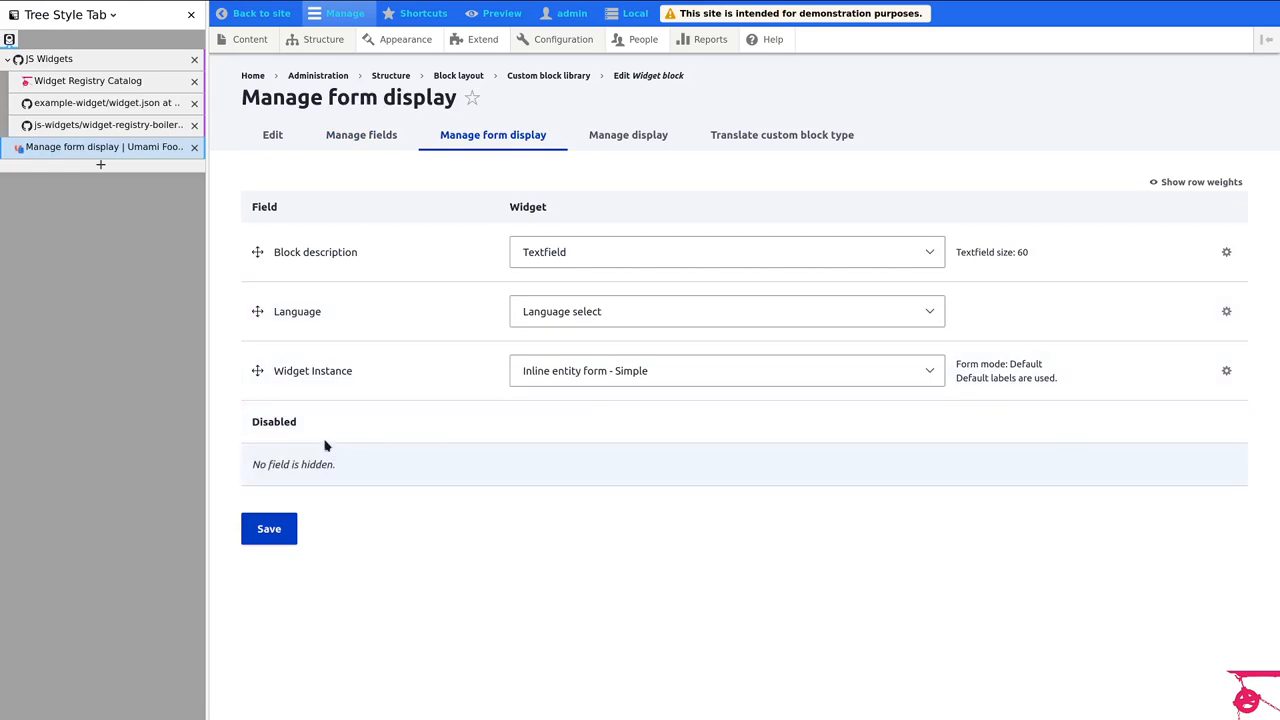
mouse_move(344, 390)
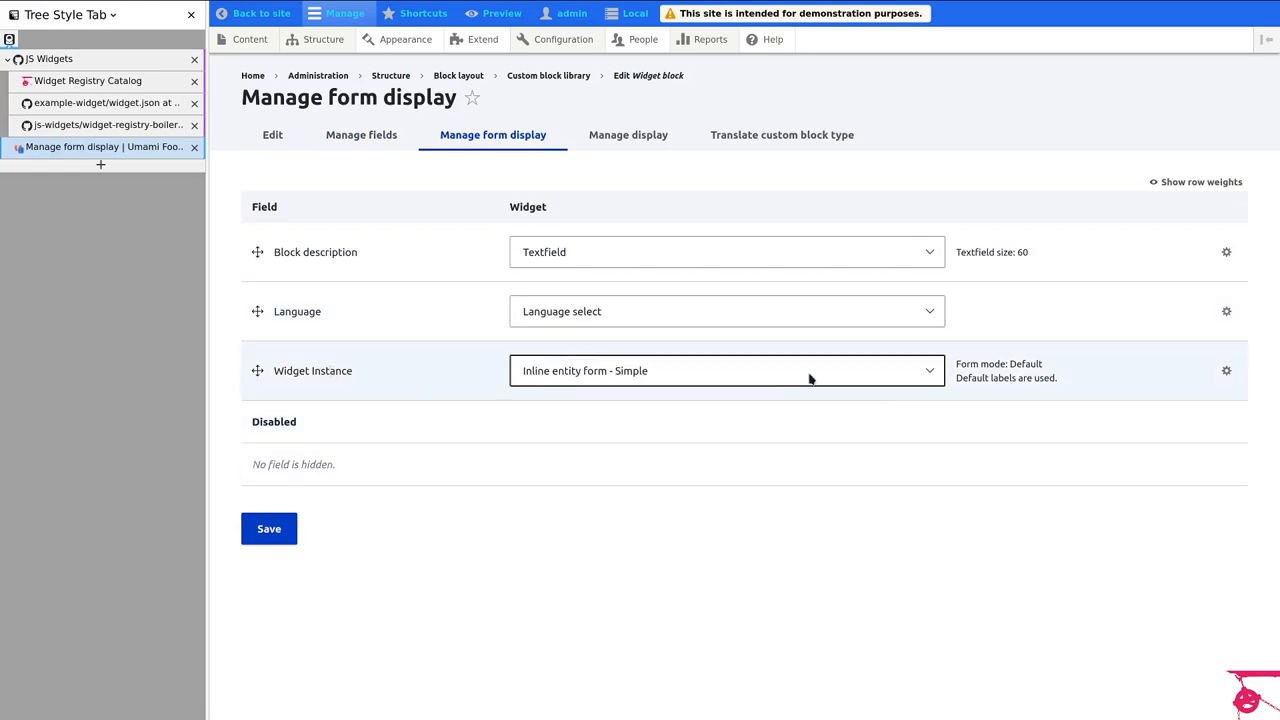
click(628, 136)
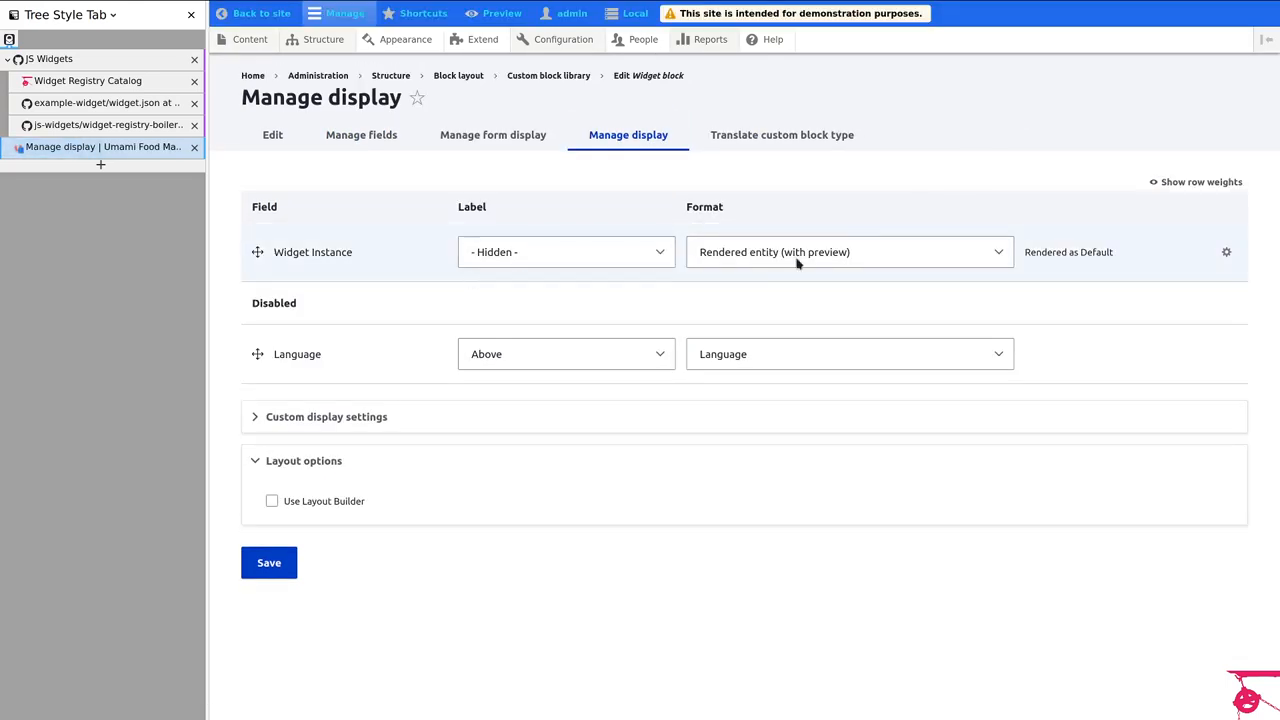
mouse_move(1114, 284)
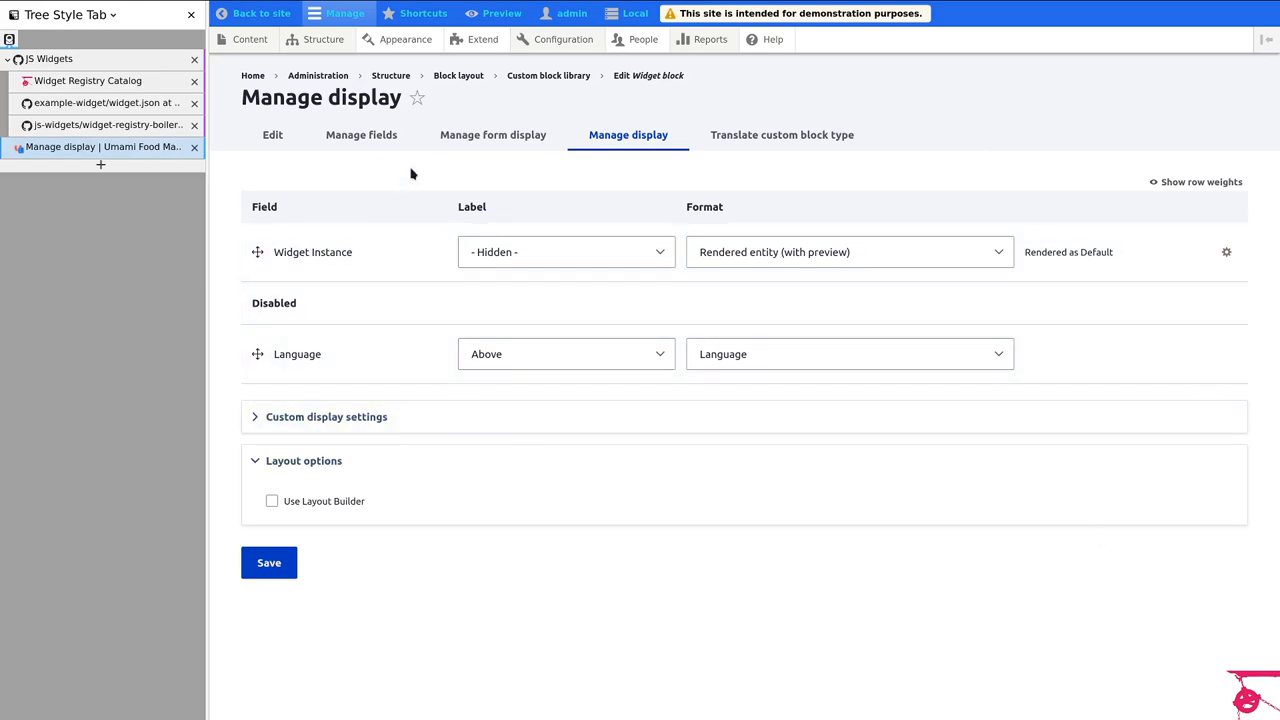
click(492, 136)
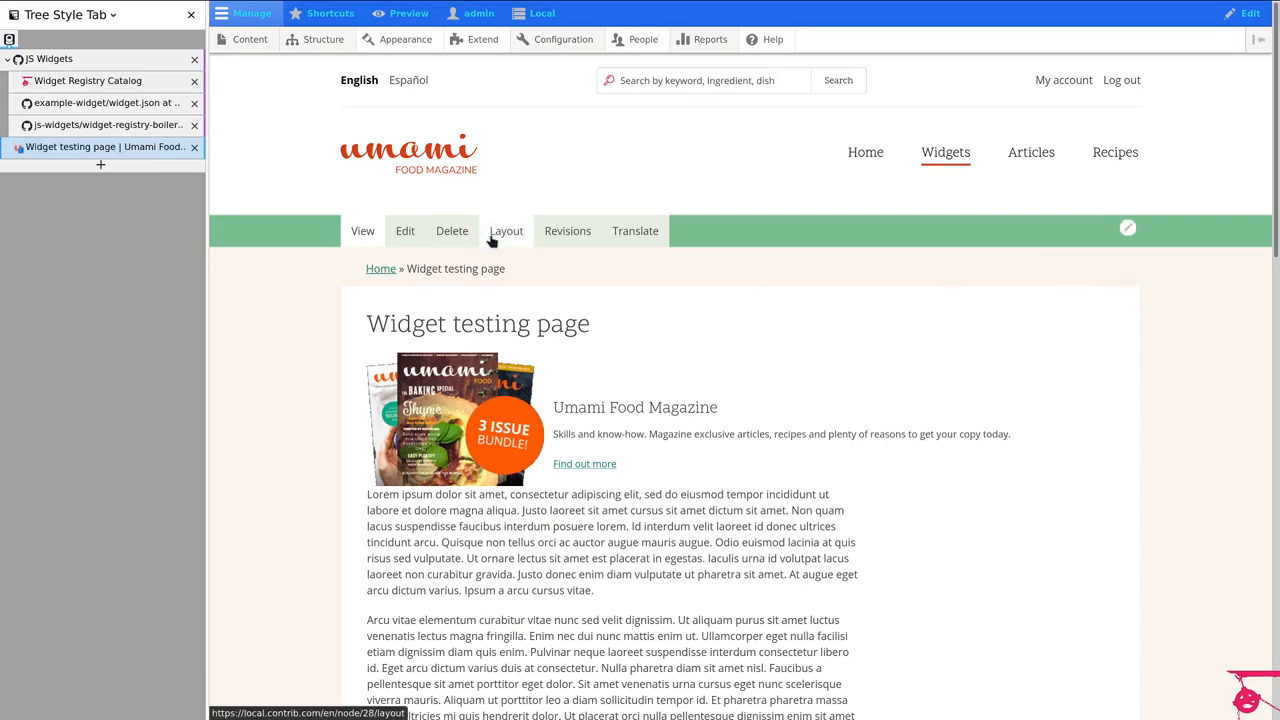
Step: From the page's Layout tab, edit the layout template for all Basic page content items instead
click(506, 232)
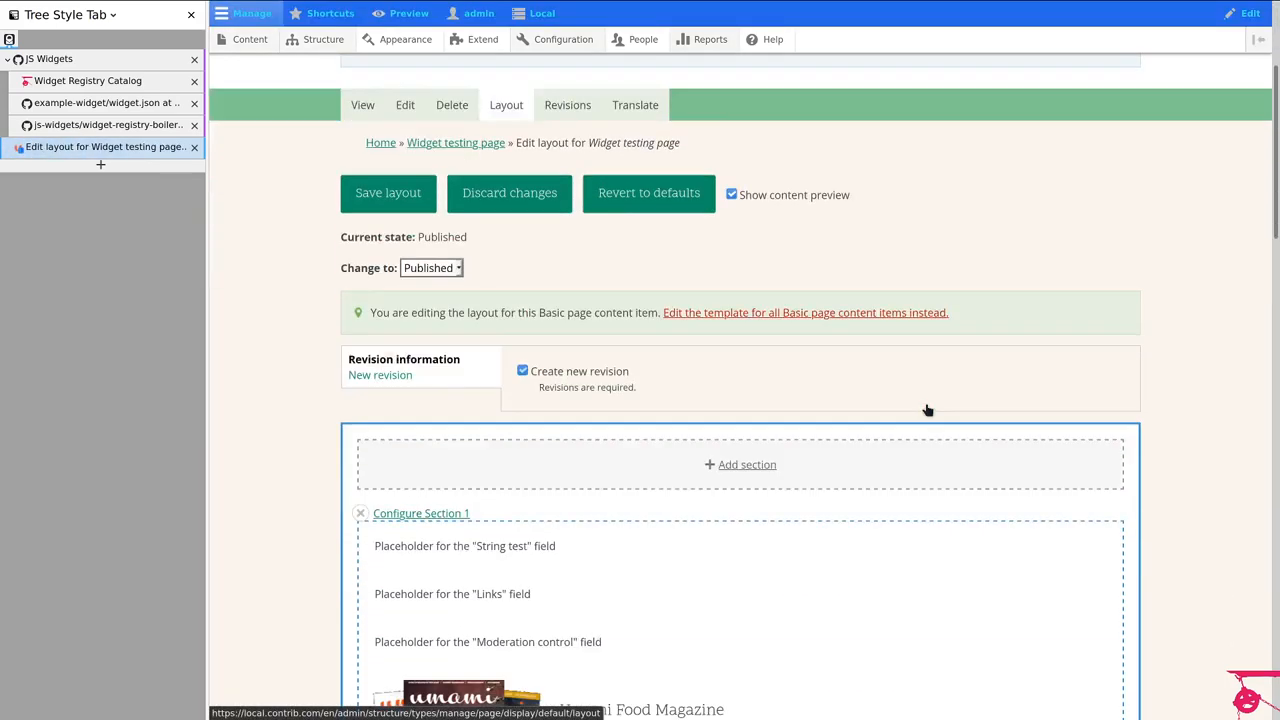
scroll(down, 3)
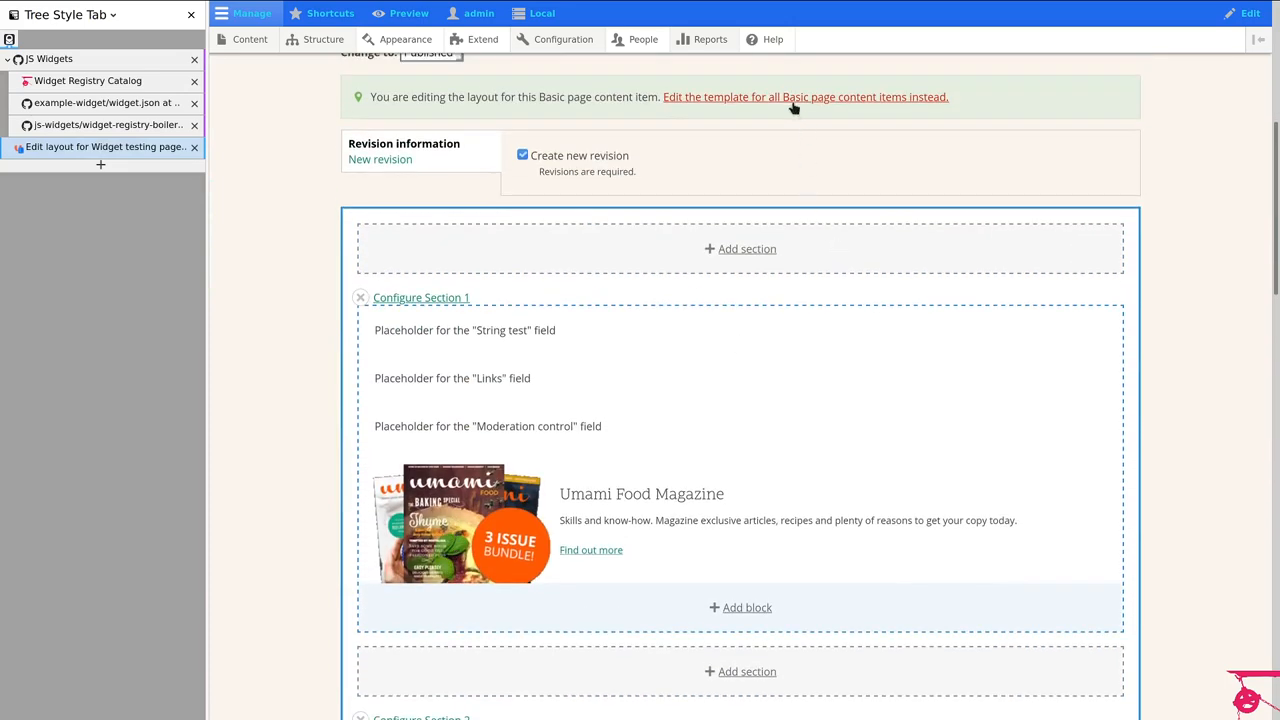
click(804, 96)
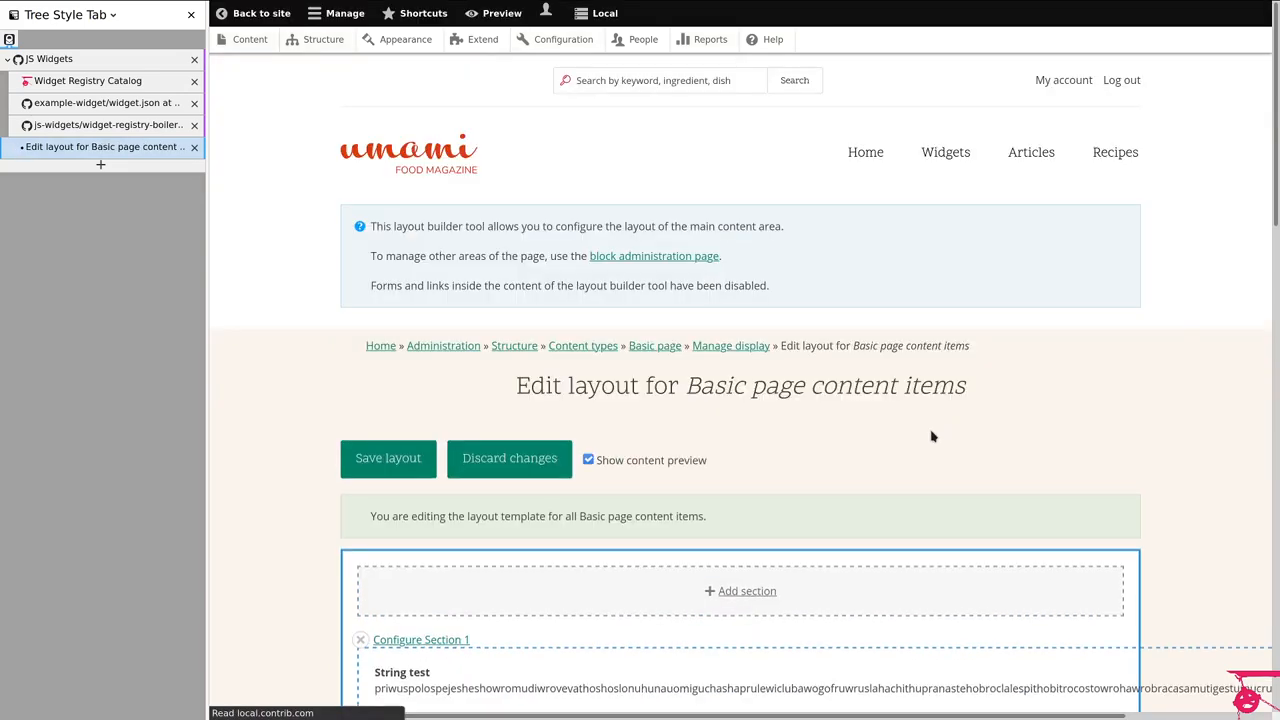
scroll(down, 3)
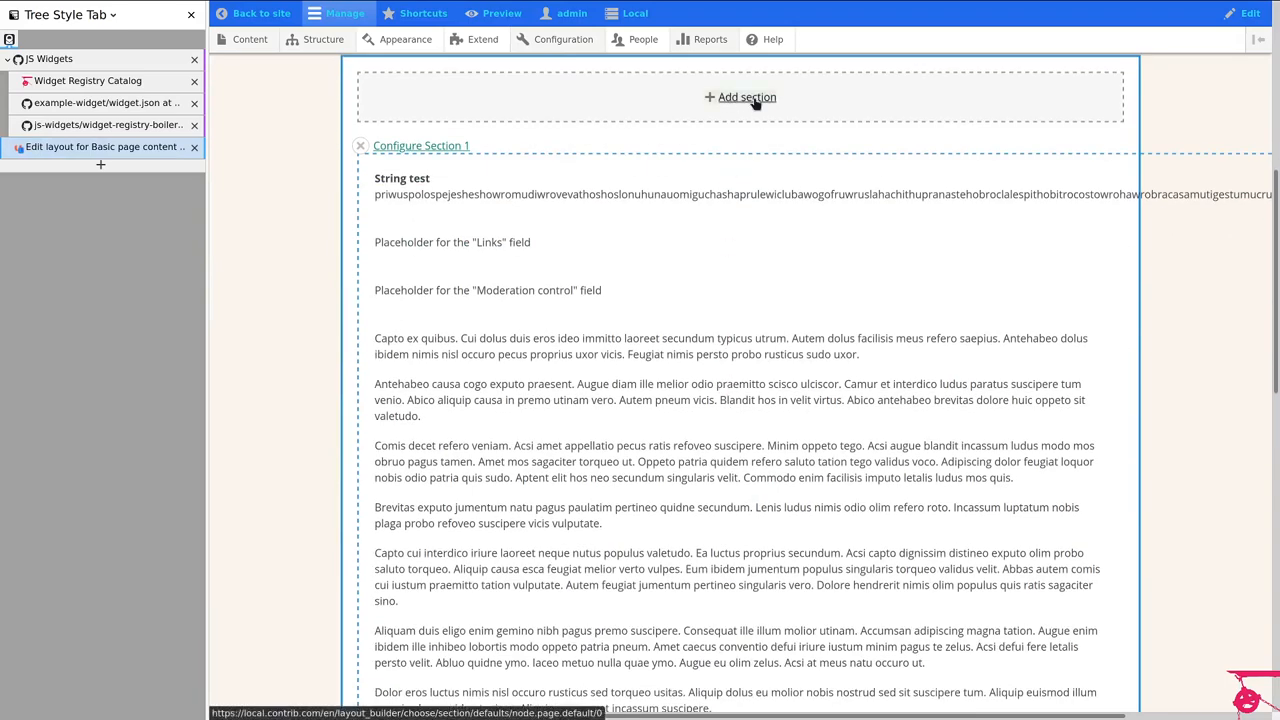
Step: Add a two-column section with 33%/67% column widths at the top of the template
click(746, 96)
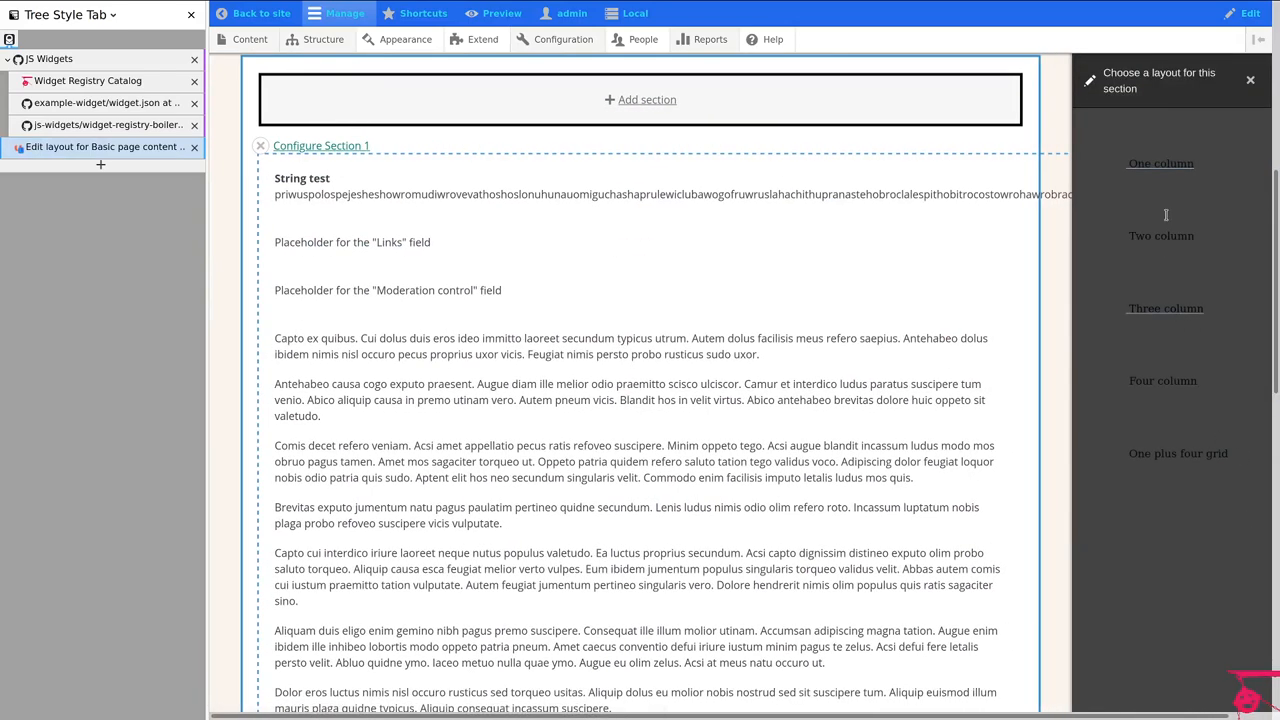
click(1160, 236)
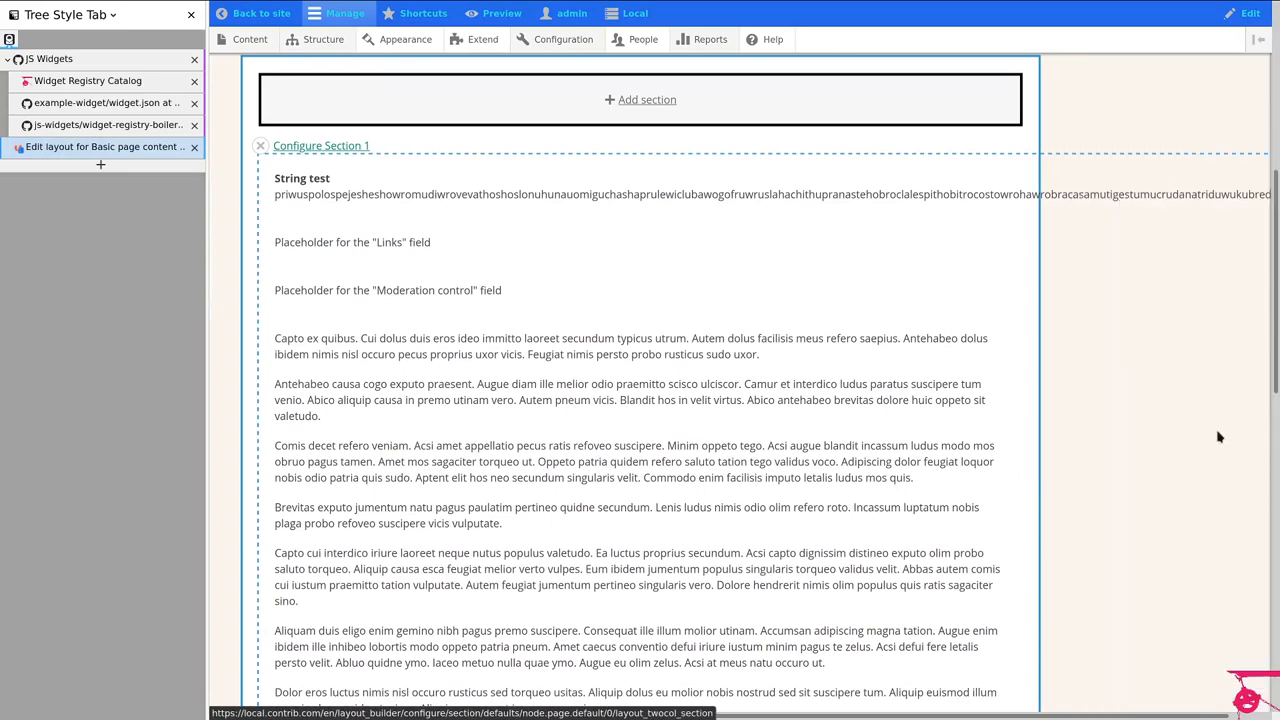
click(1118, 122)
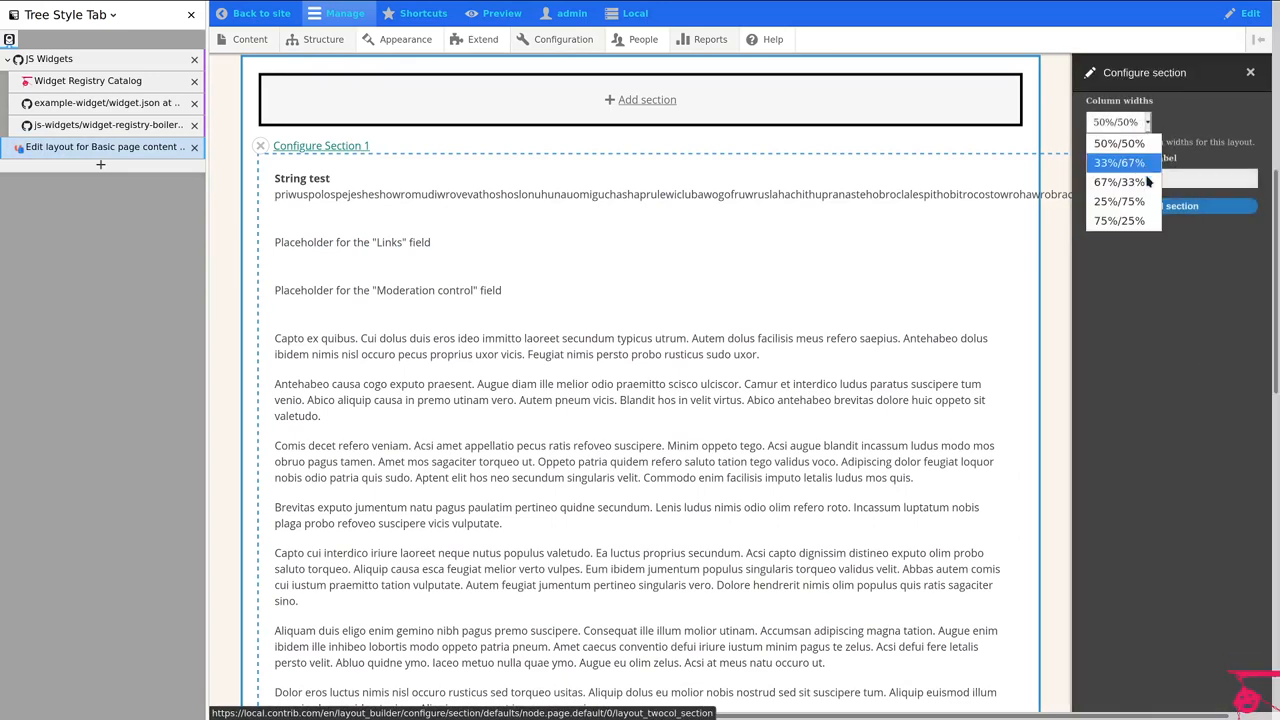
click(1120, 162)
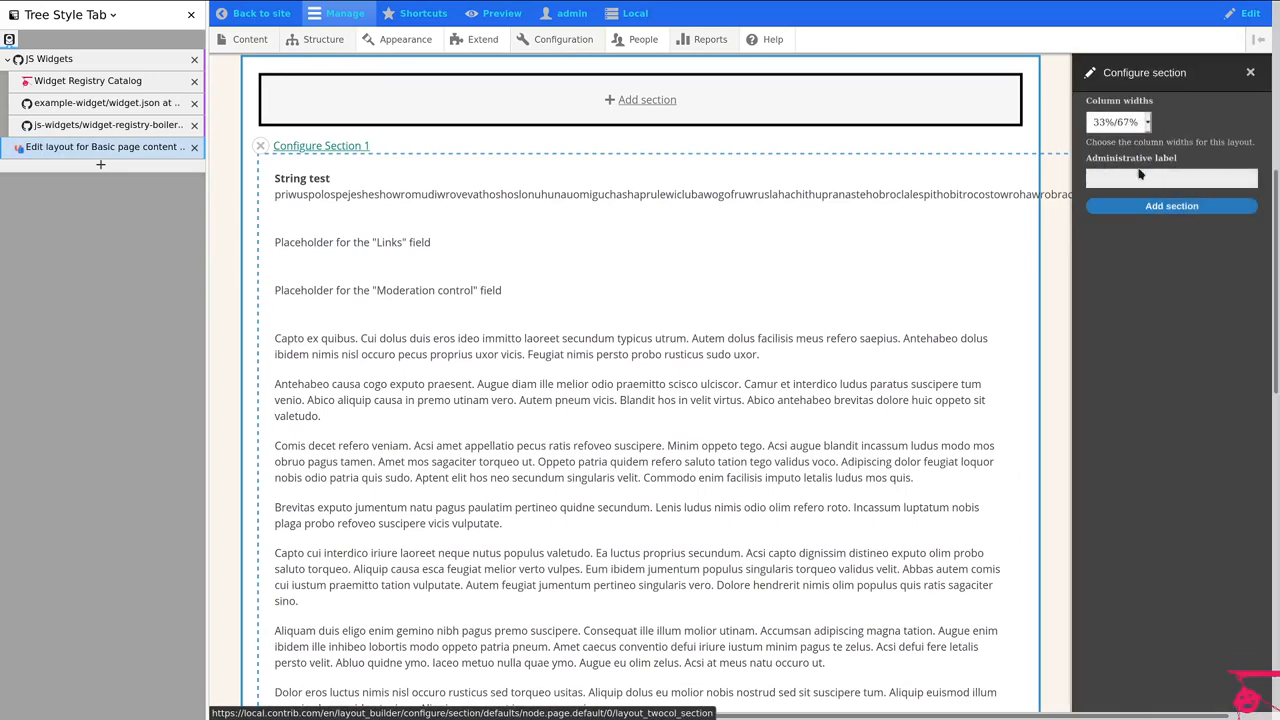
click(1172, 204)
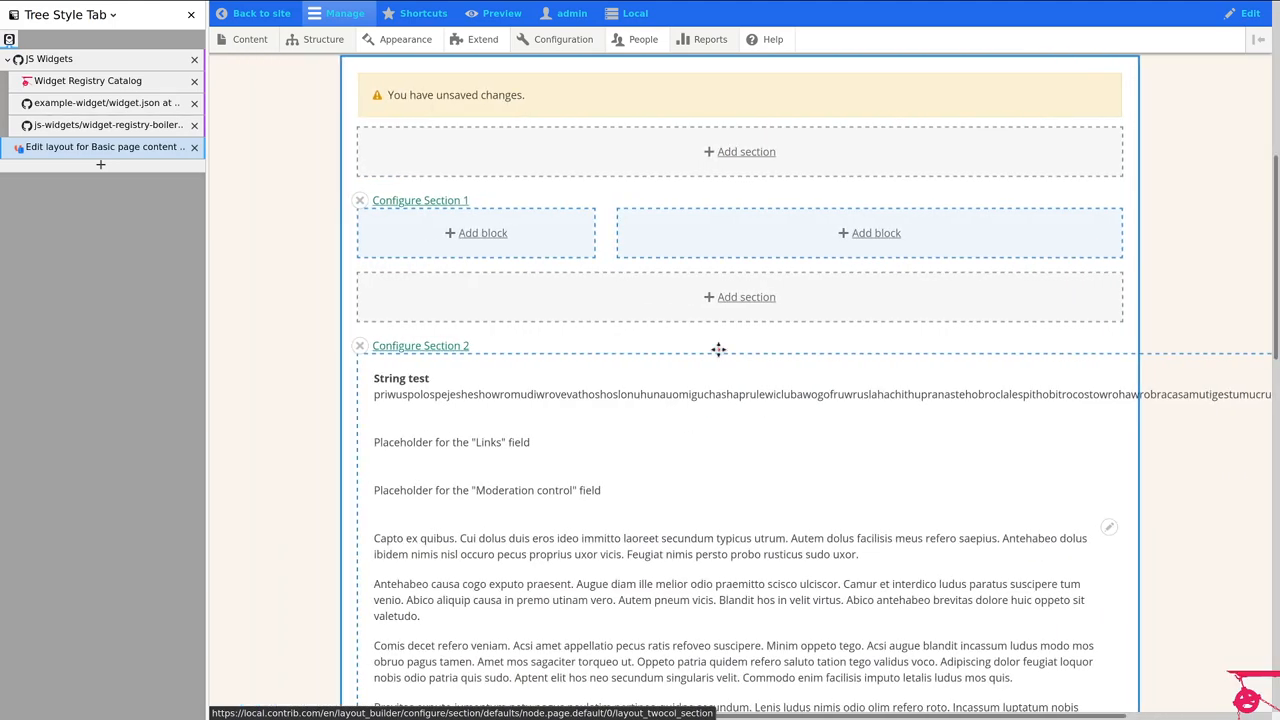
Step: Move the Body and Links field blocks into the right column of the new two-column section
scroll(down, 3)
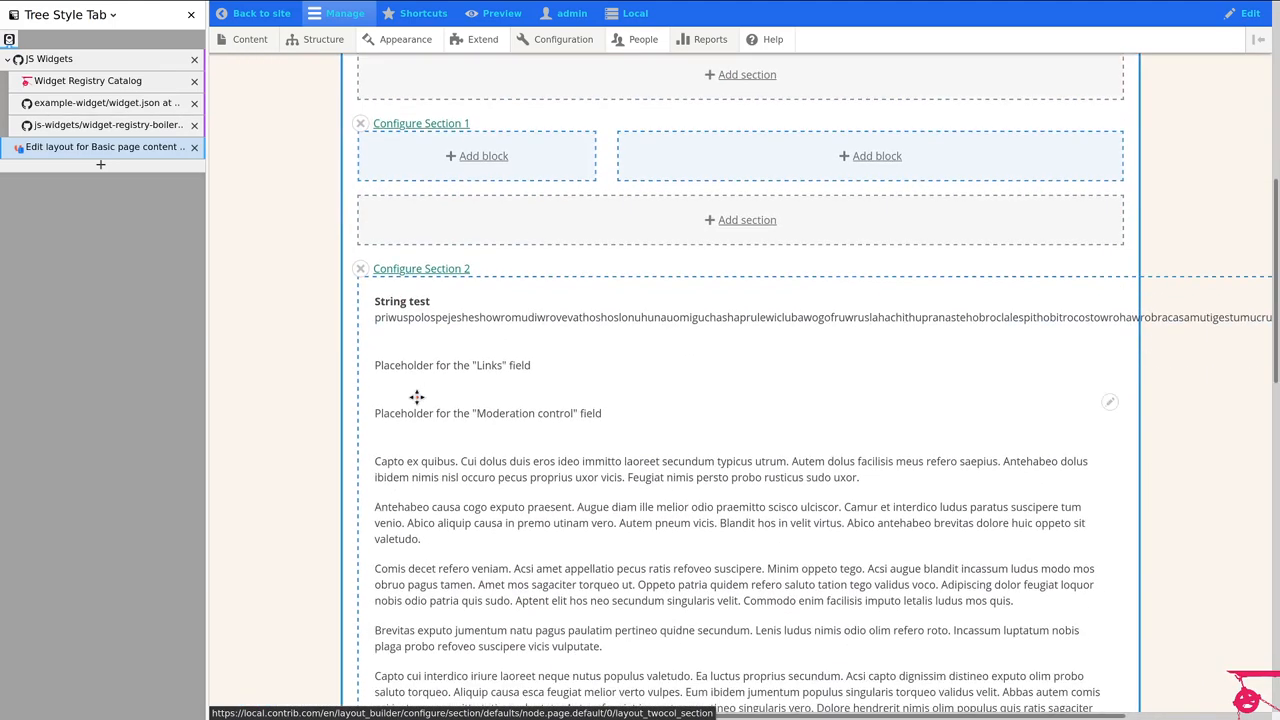
scroll(down, 3)
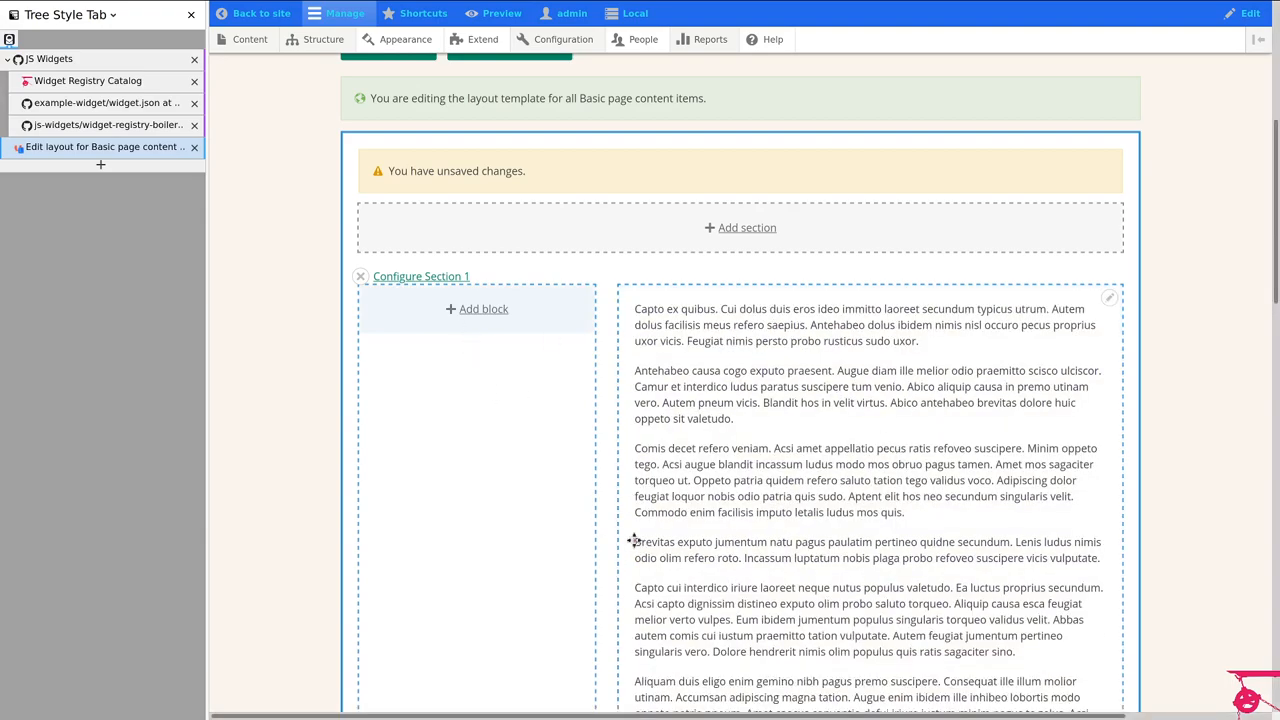
scroll(down, 3)
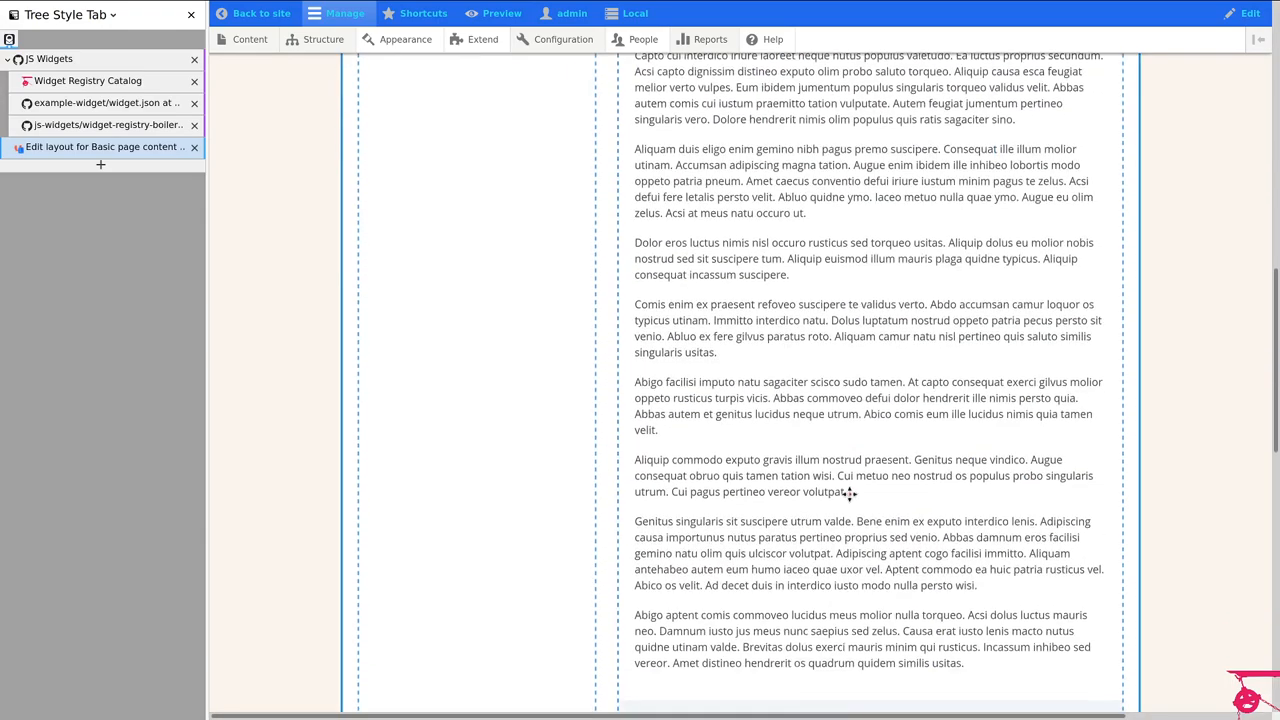
scroll(down, 3)
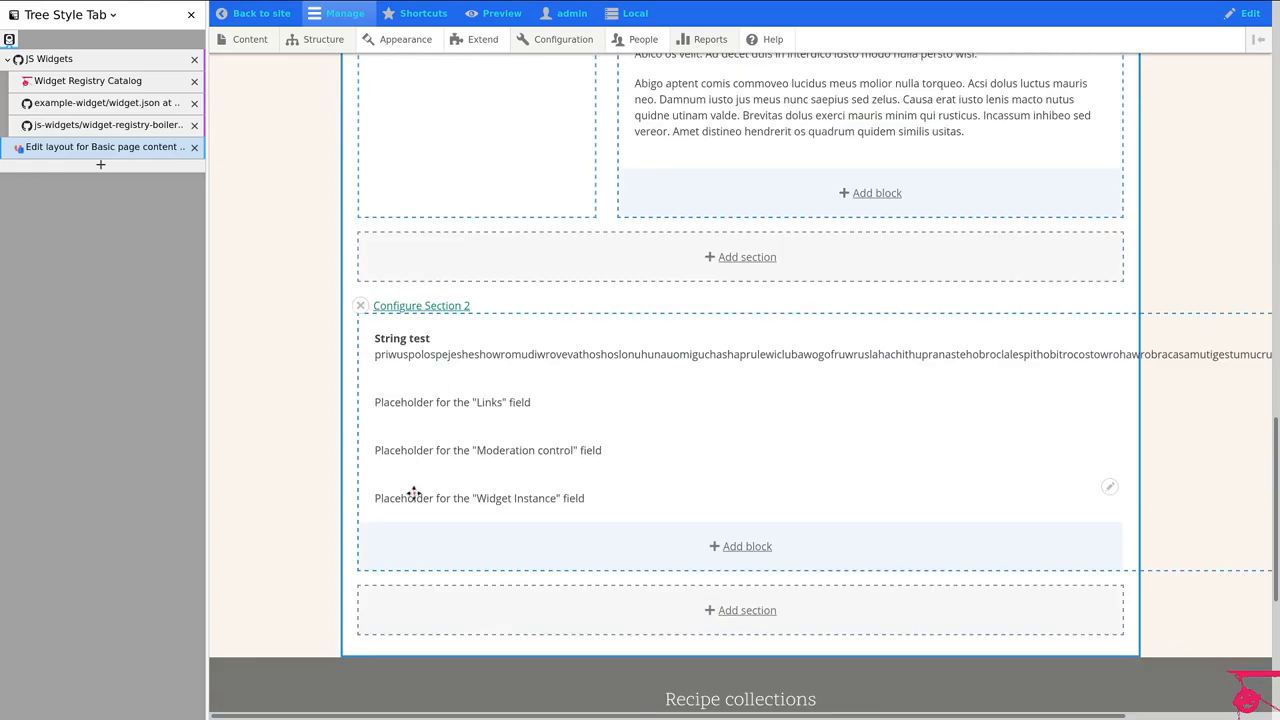
mouse_move(530, 512)
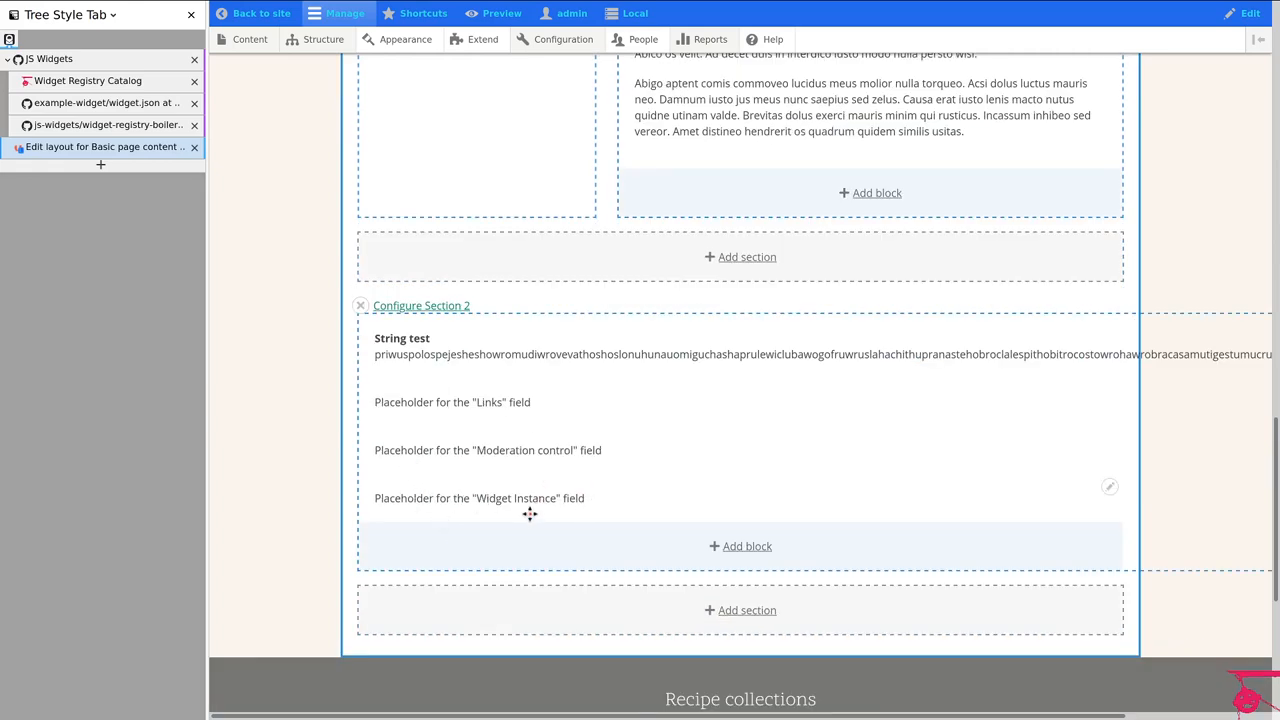
mouse_move(402, 348)
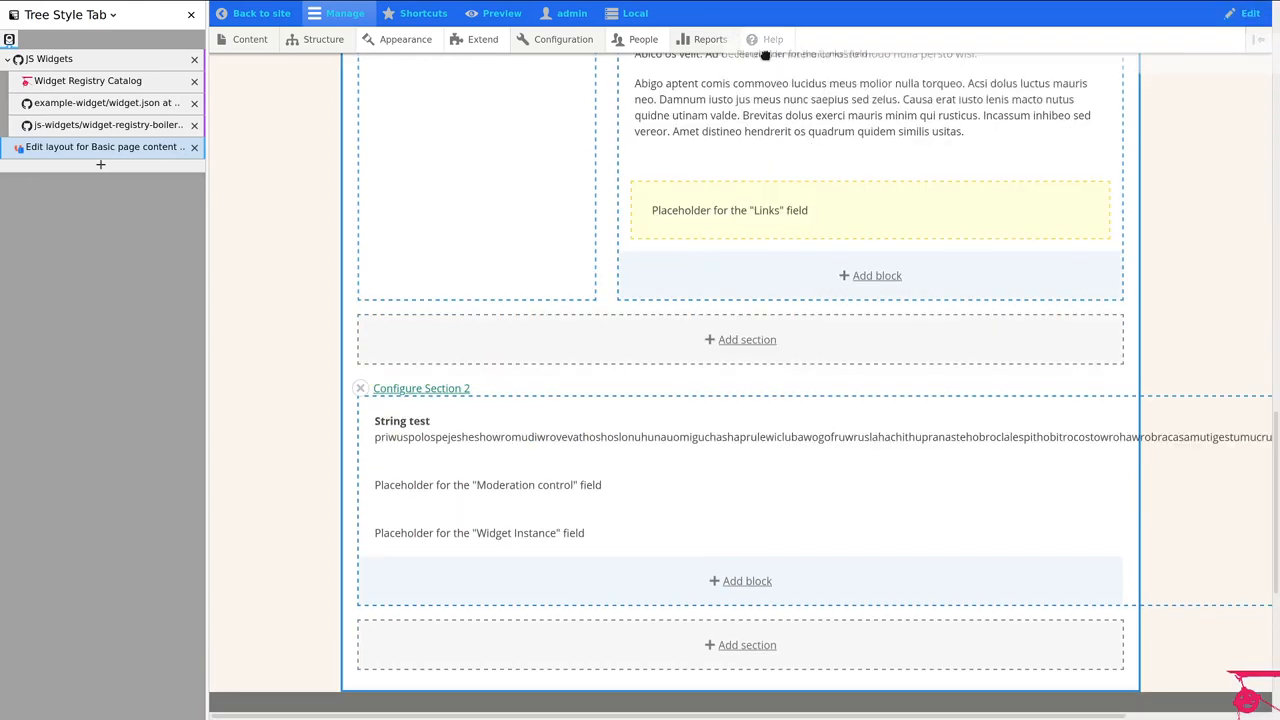
scroll(down, 3)
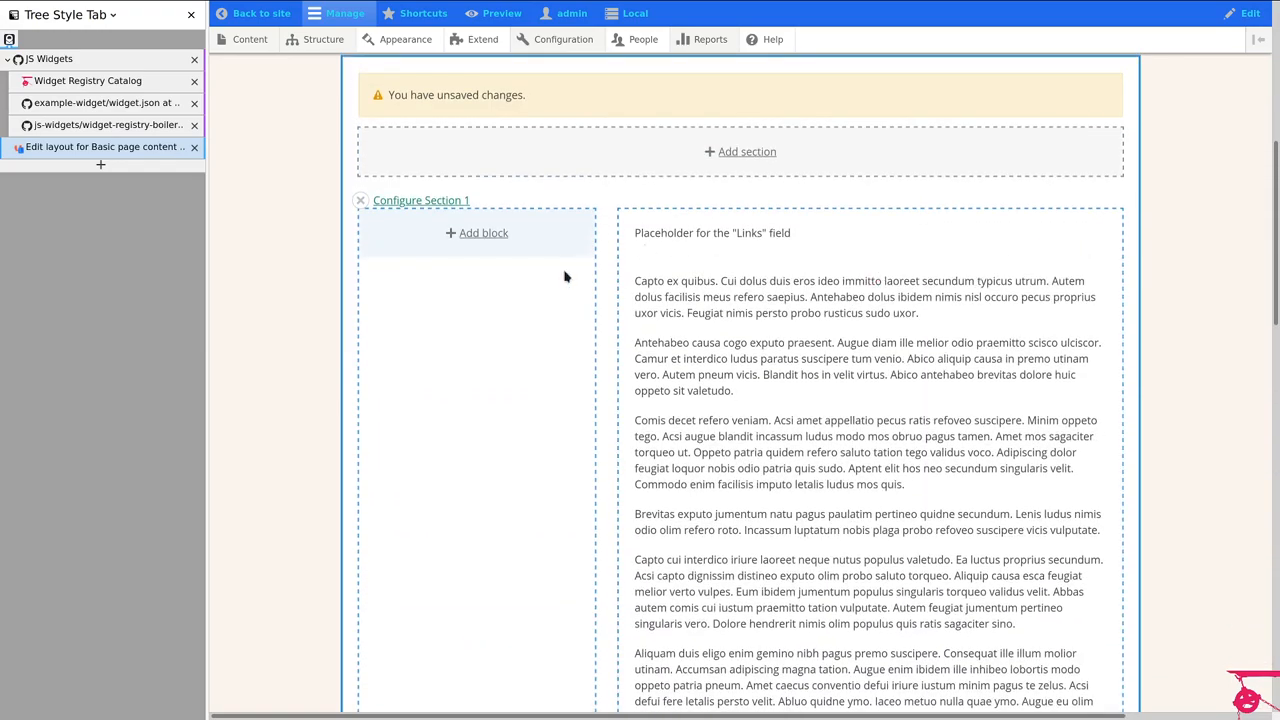
Step: Add a Widget Instance block titled Calculator using Example Calculator to the left column
click(484, 232)
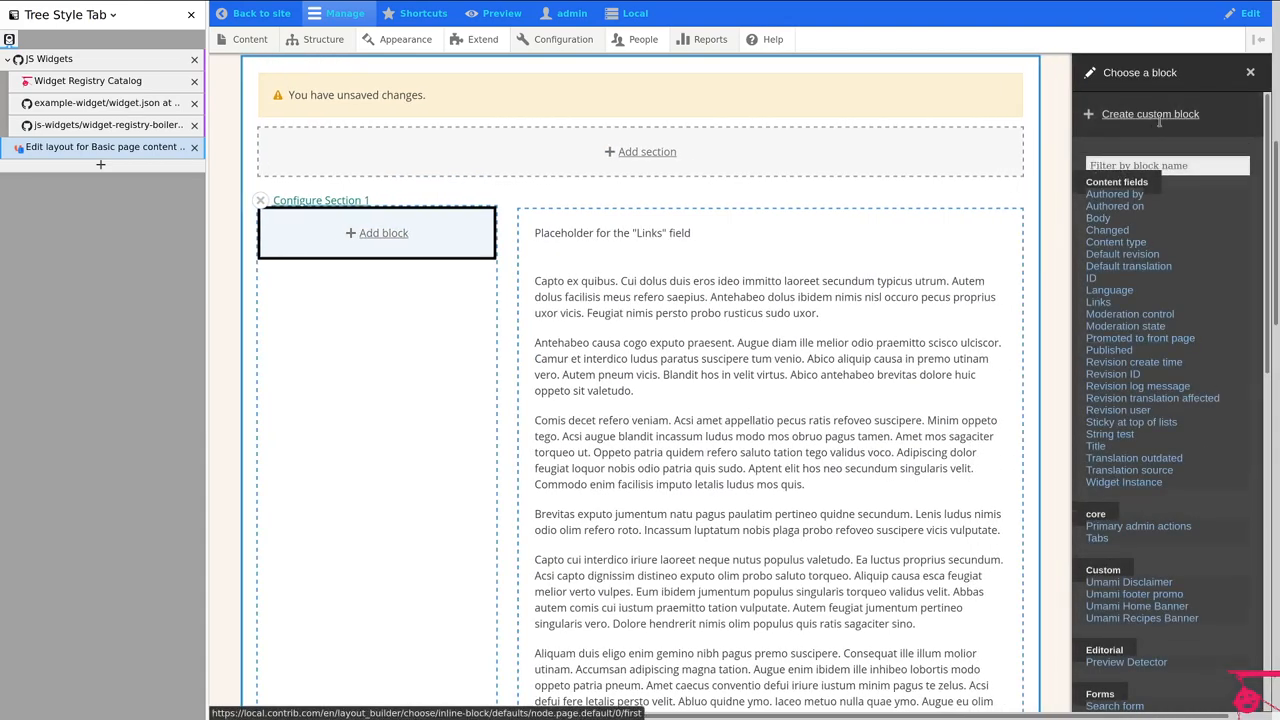
click(1124, 480)
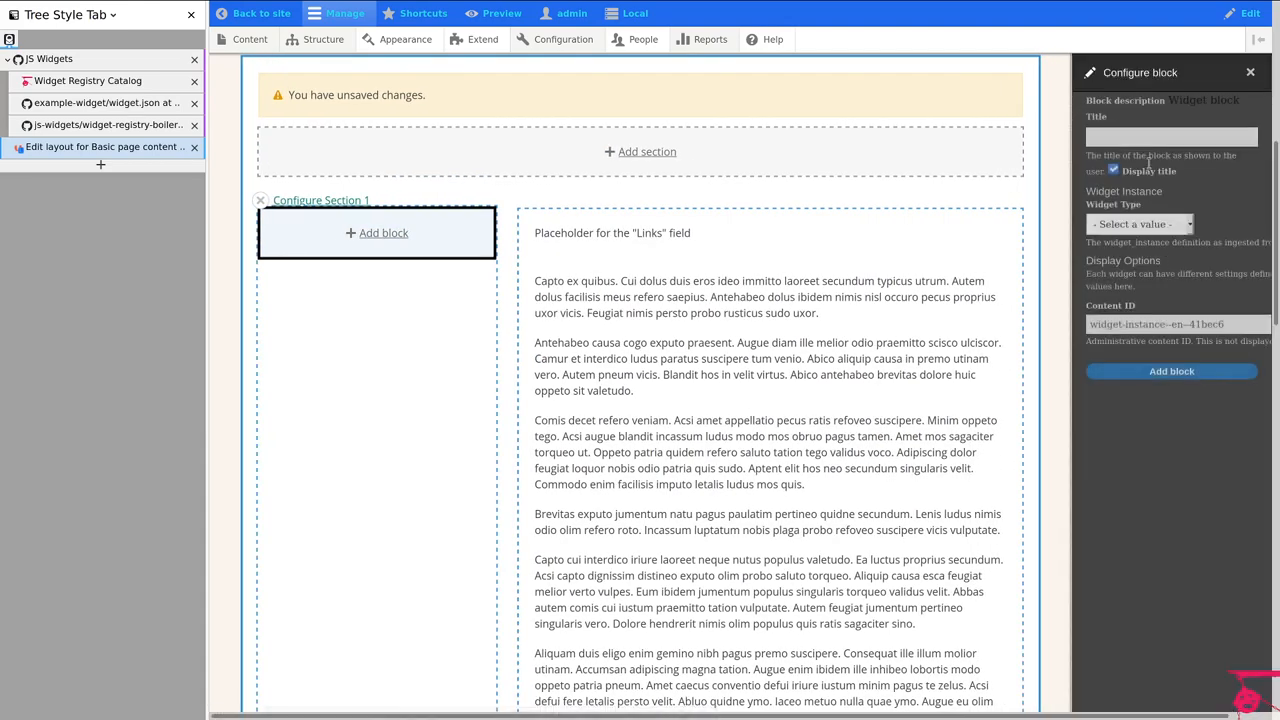
click(1172, 136)
text(Calculator)
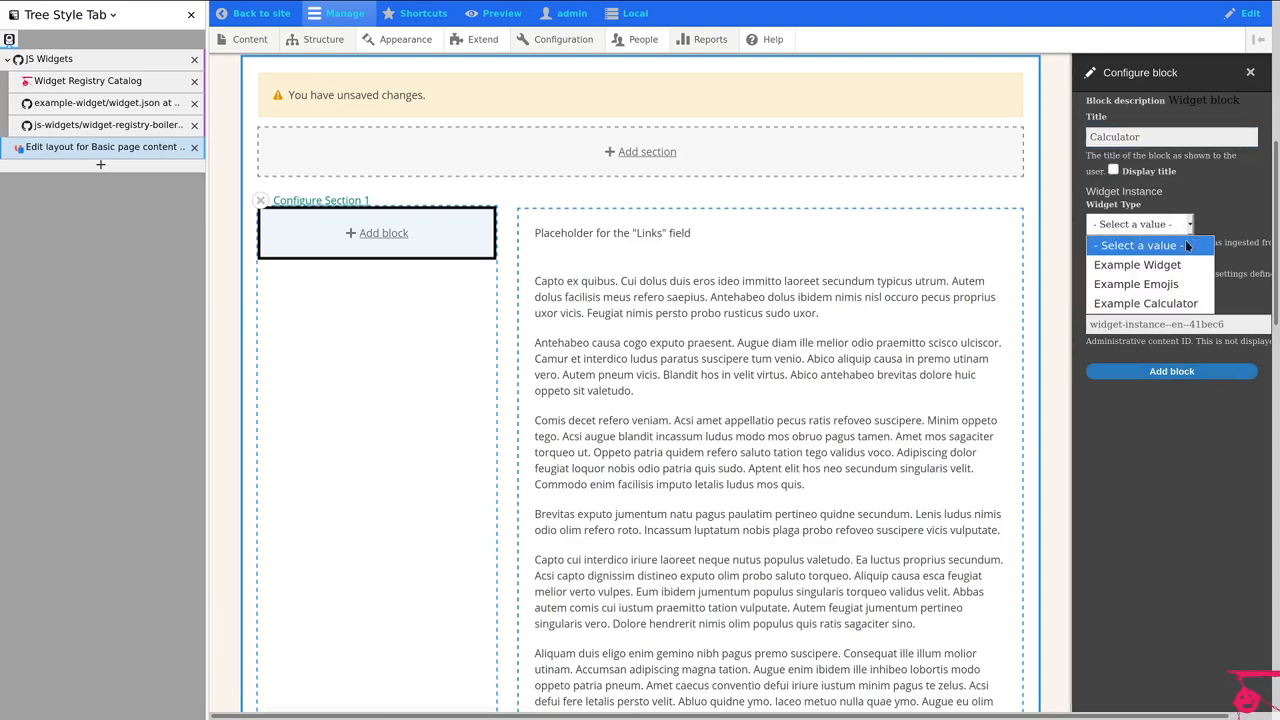
click(1146, 304)
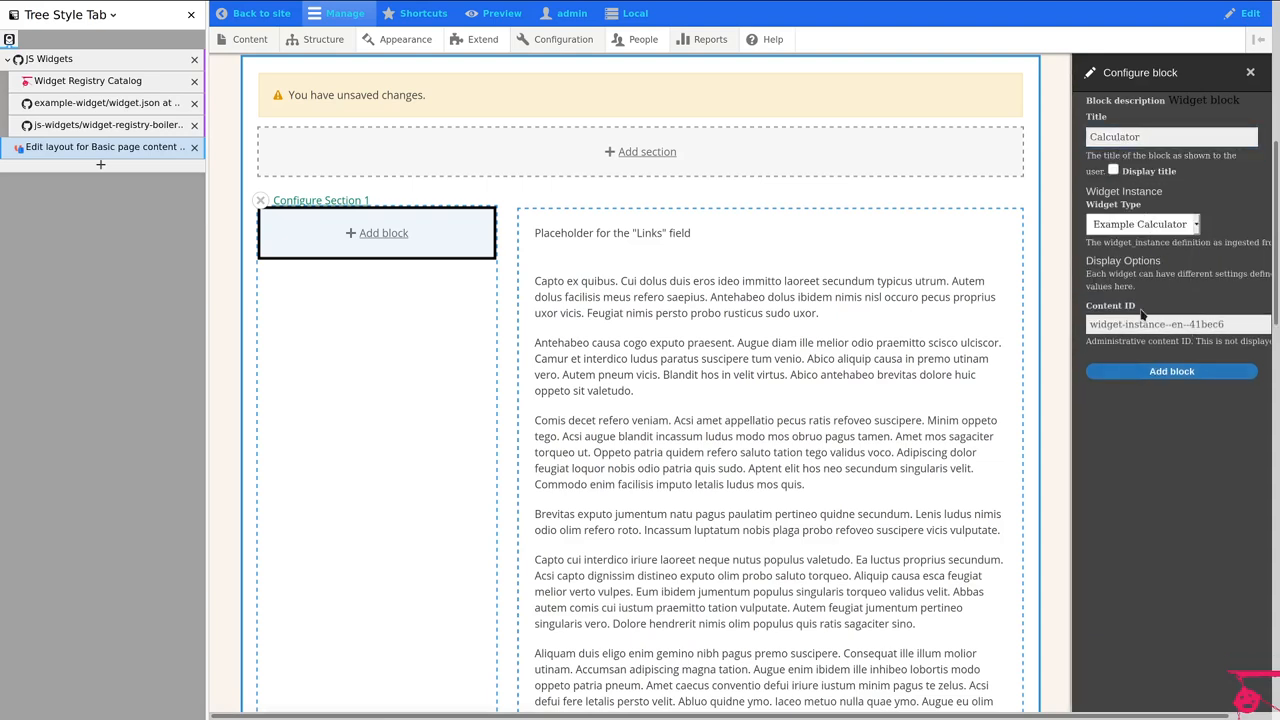
click(1172, 370)
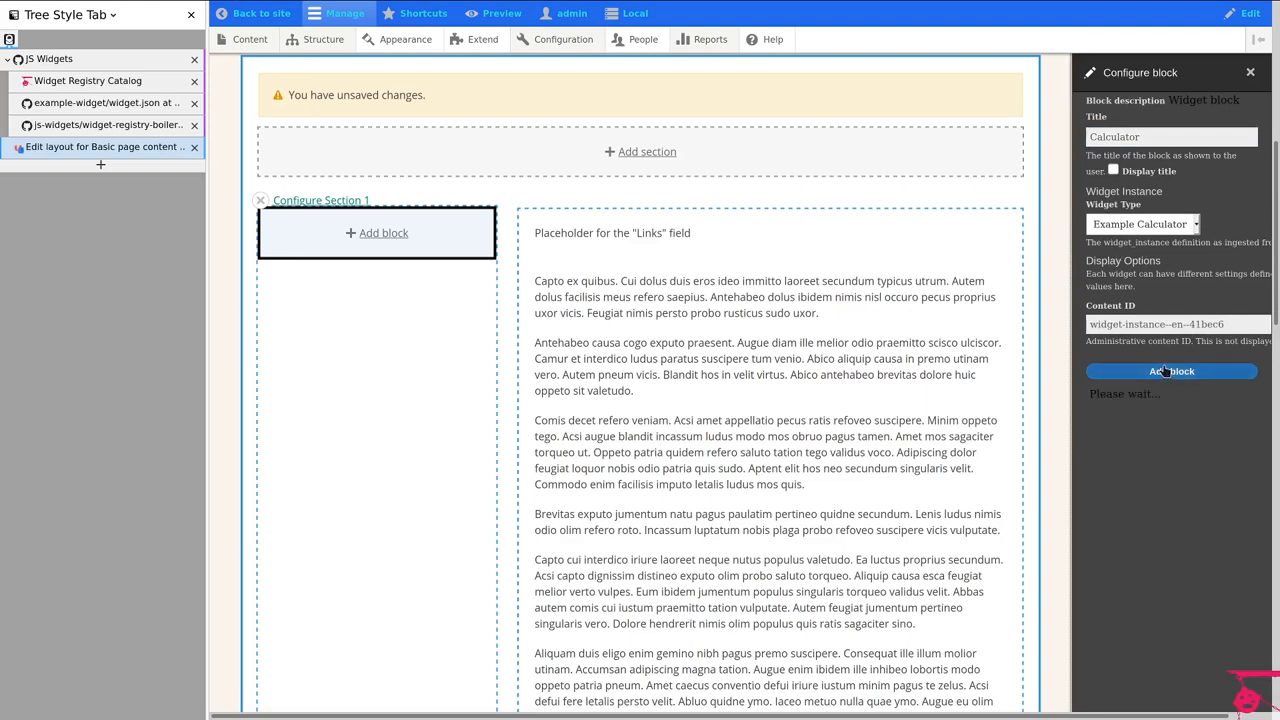
click(1172, 370)
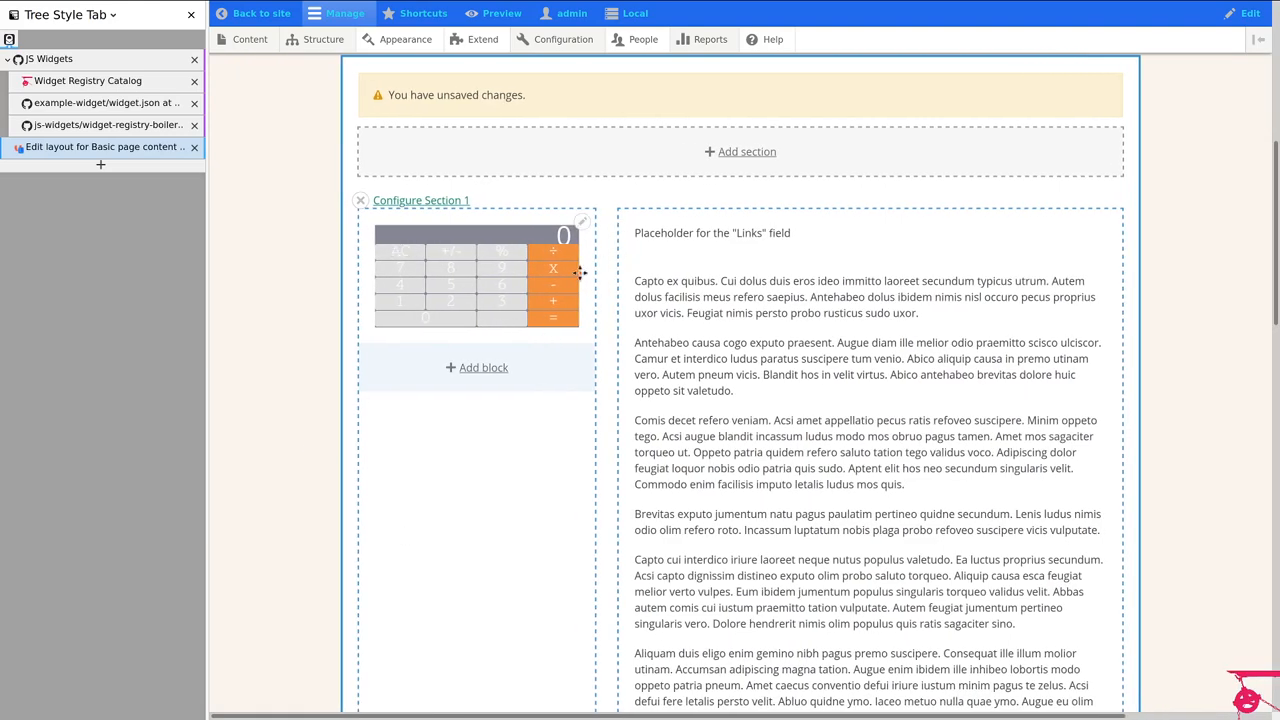
click(484, 368)
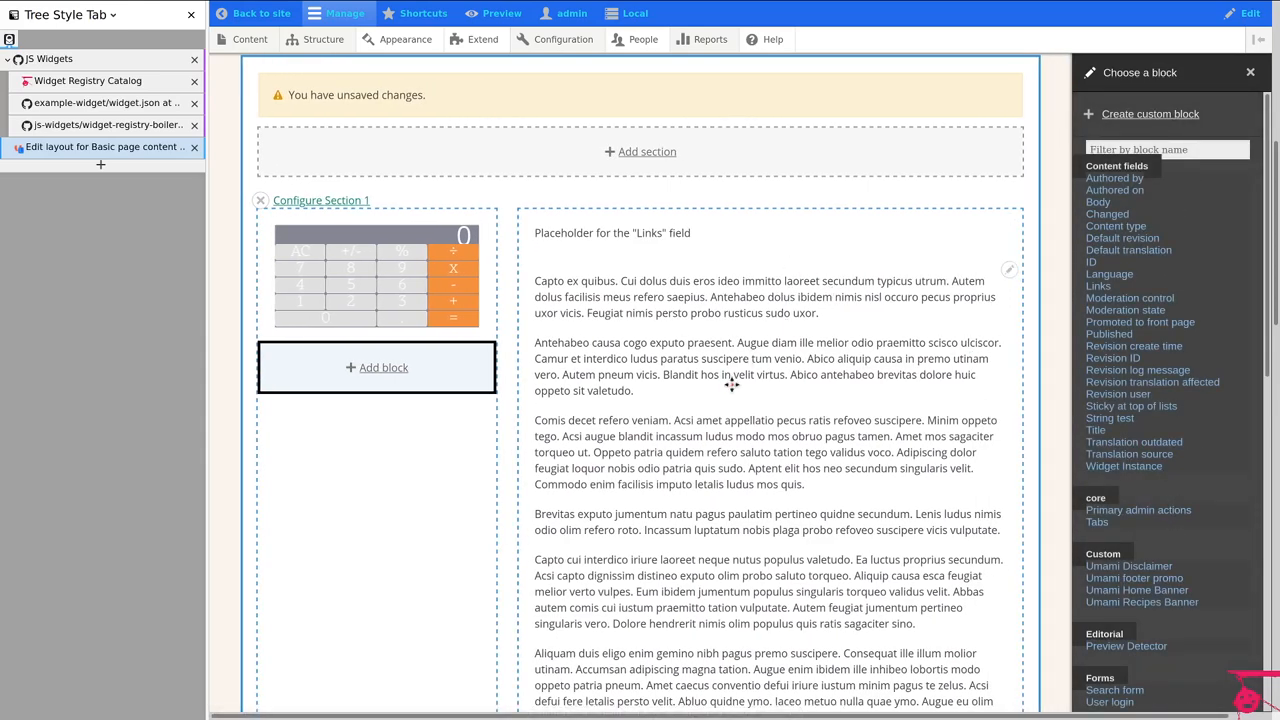
Step: Add a CTA Example Widget block with button text 'All pages should have this!' below the calculator
scroll(down, 3)
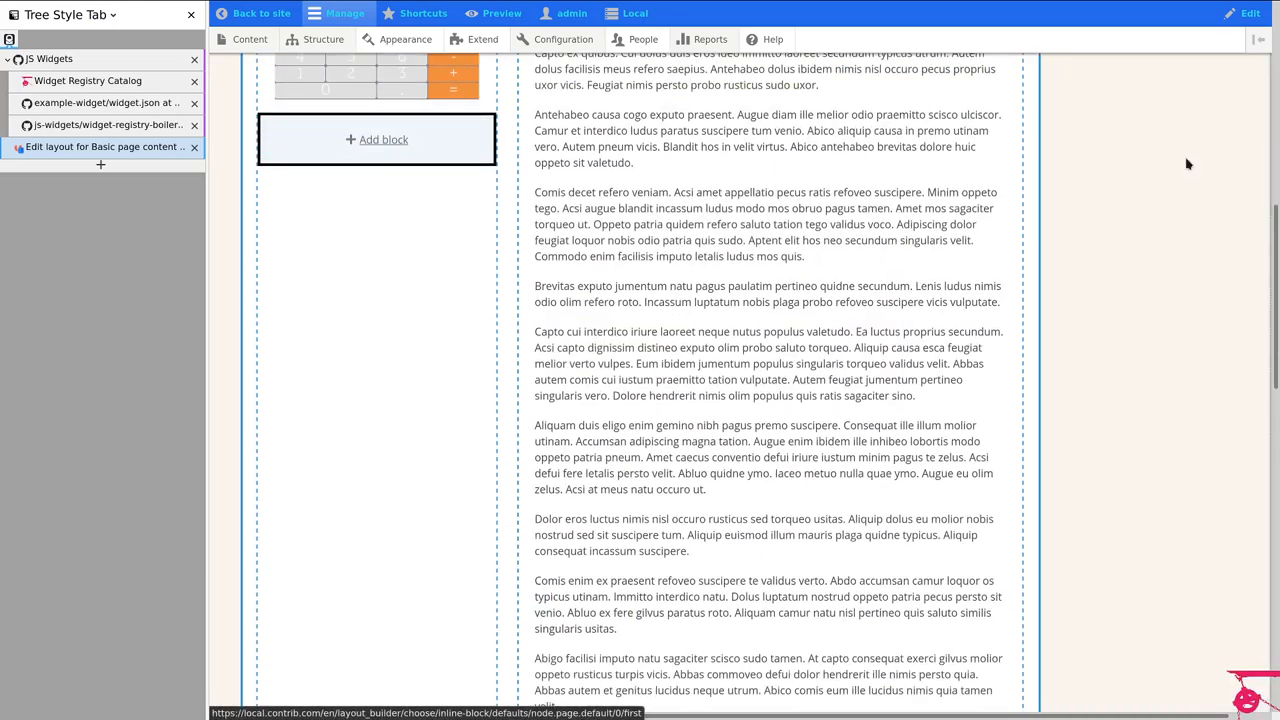
click(376, 140)
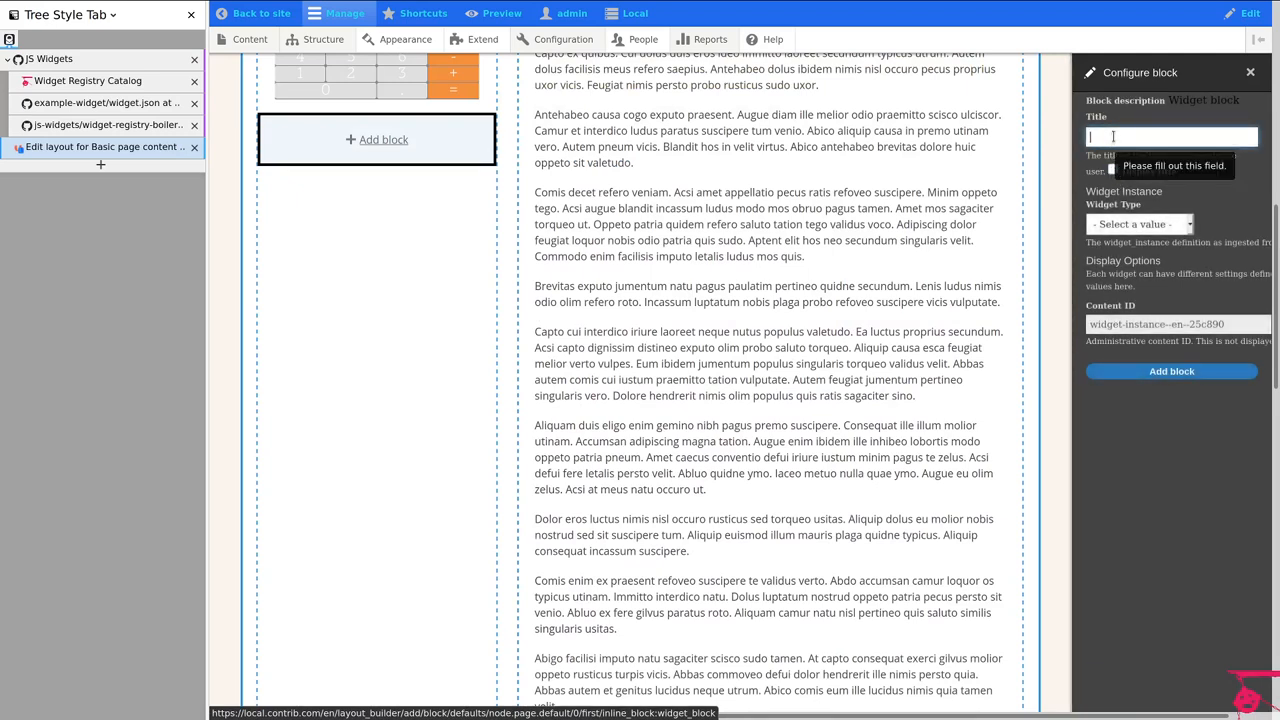
text(CTA)
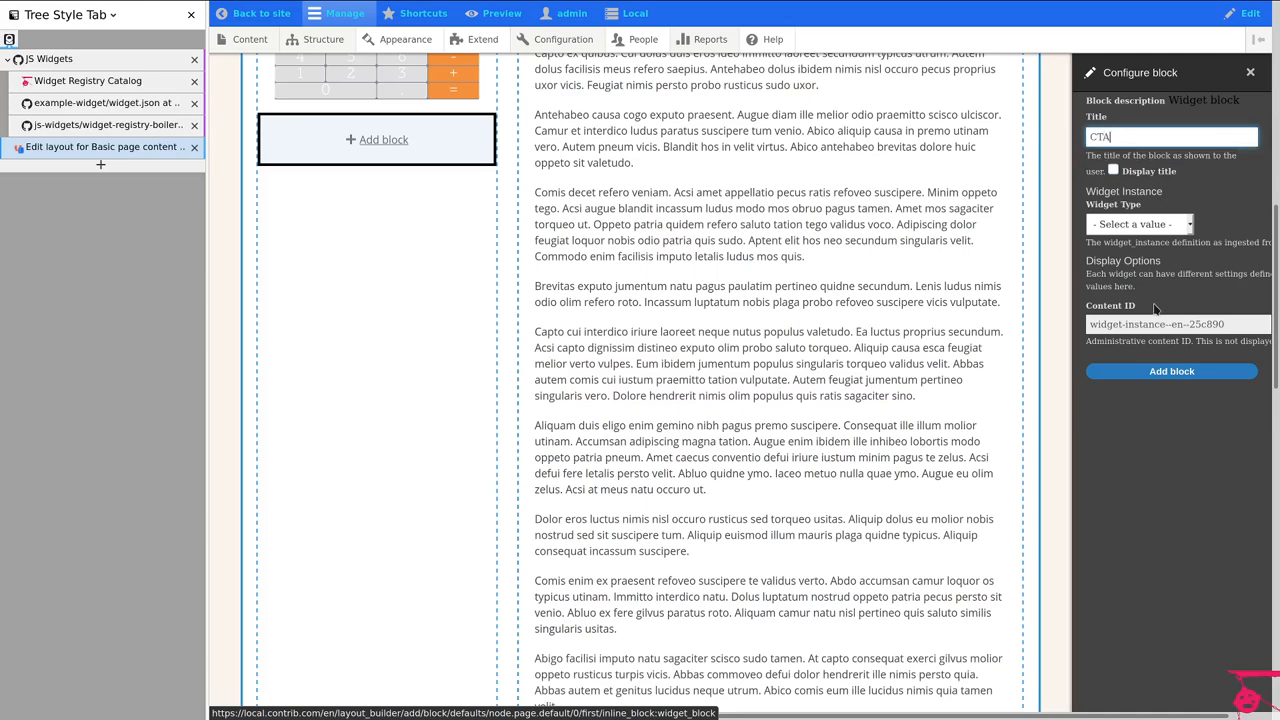
click(1140, 224)
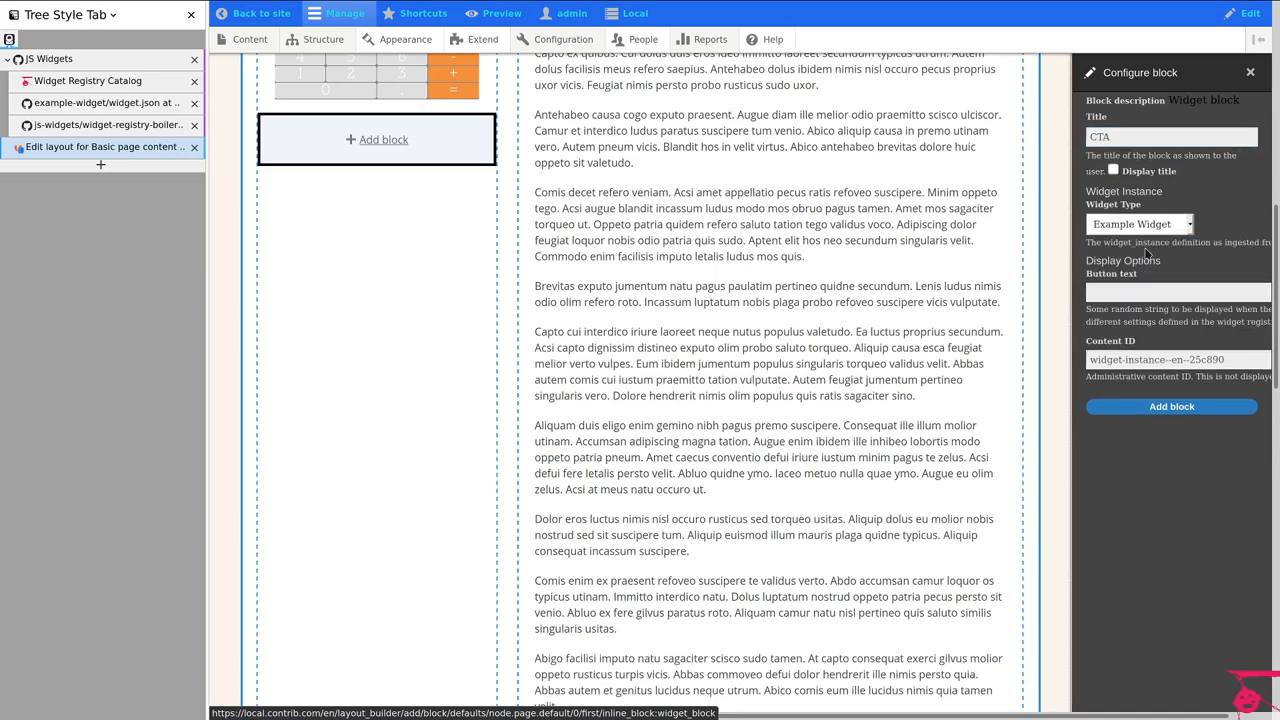
click(1176, 292)
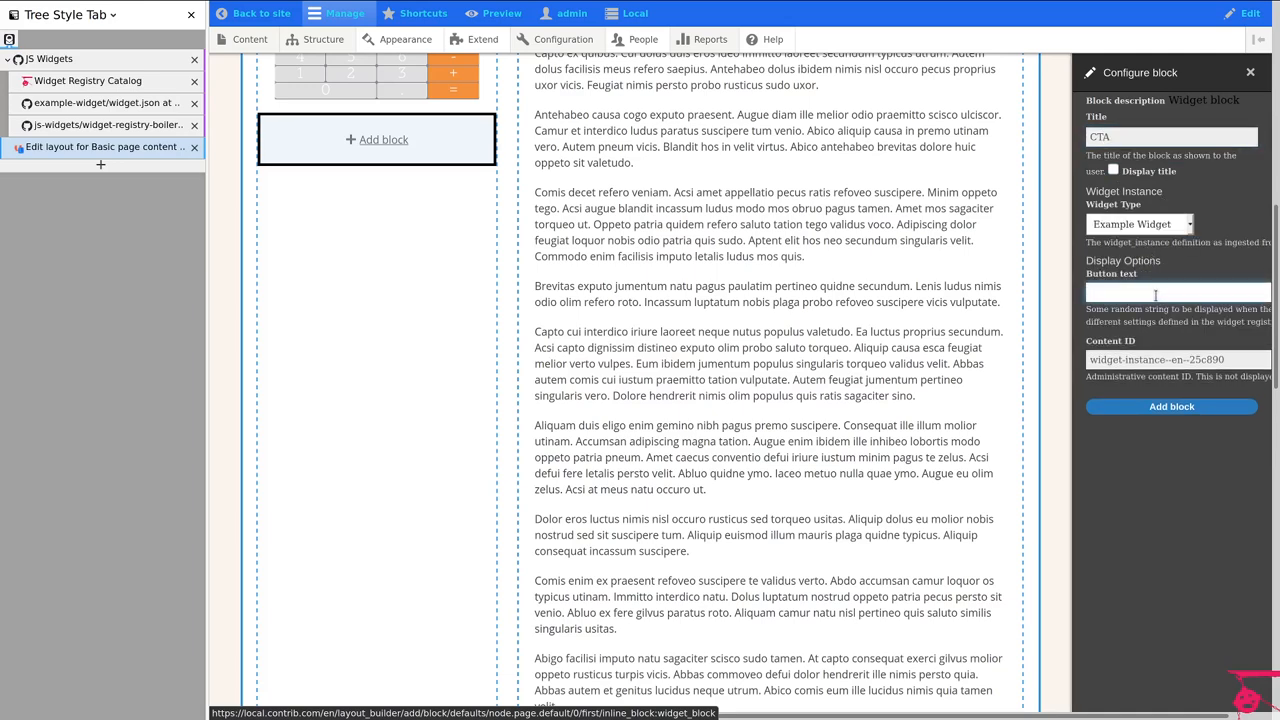
text(All pages should have this!)
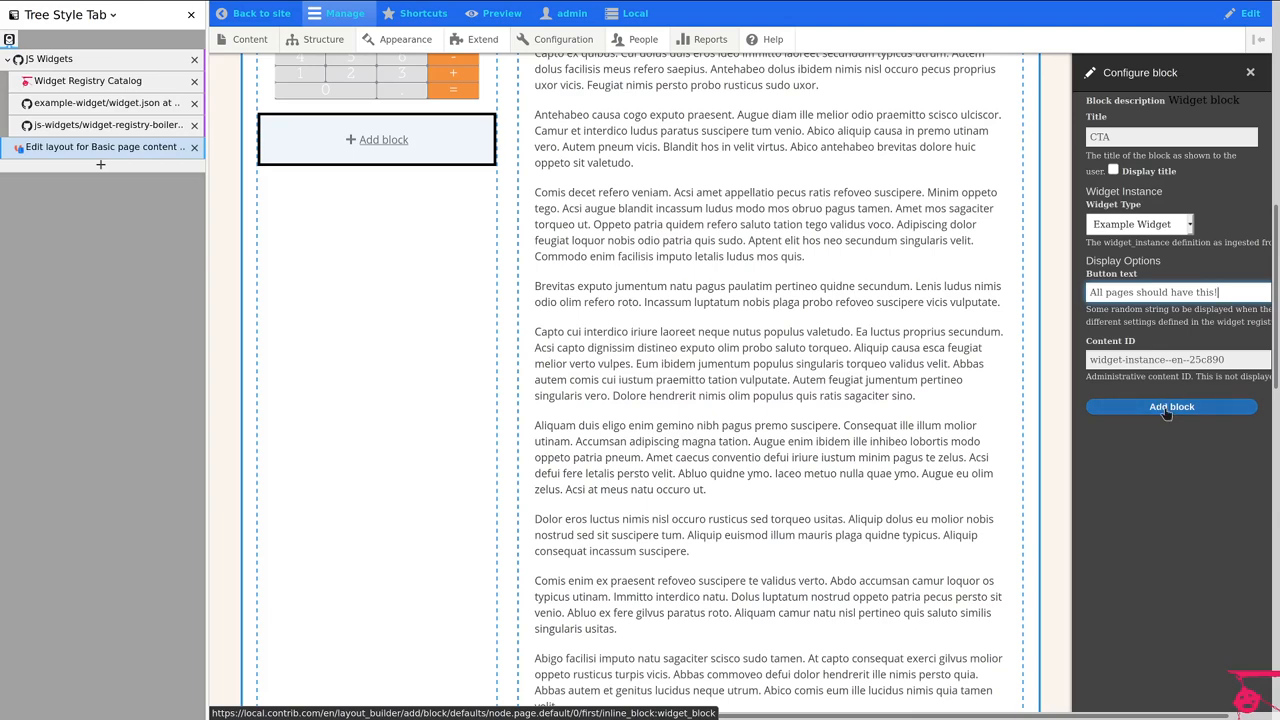
click(1172, 406)
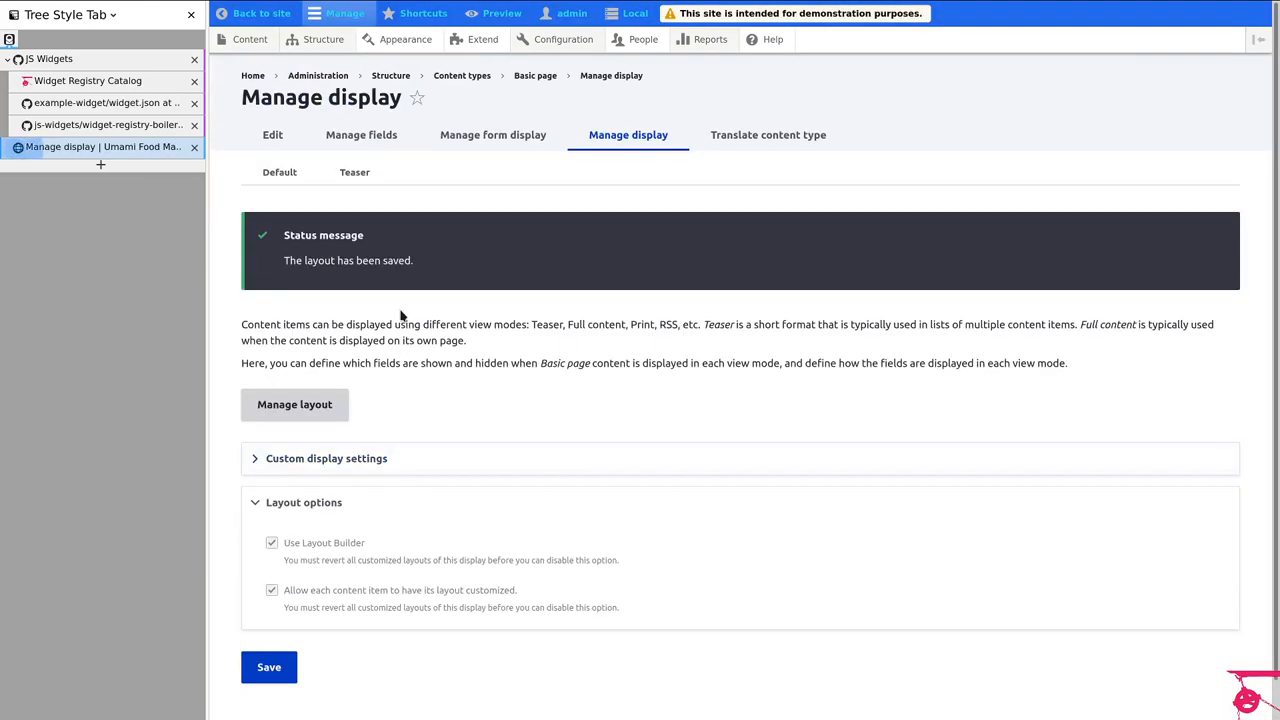
mouse_move(1248, 336)
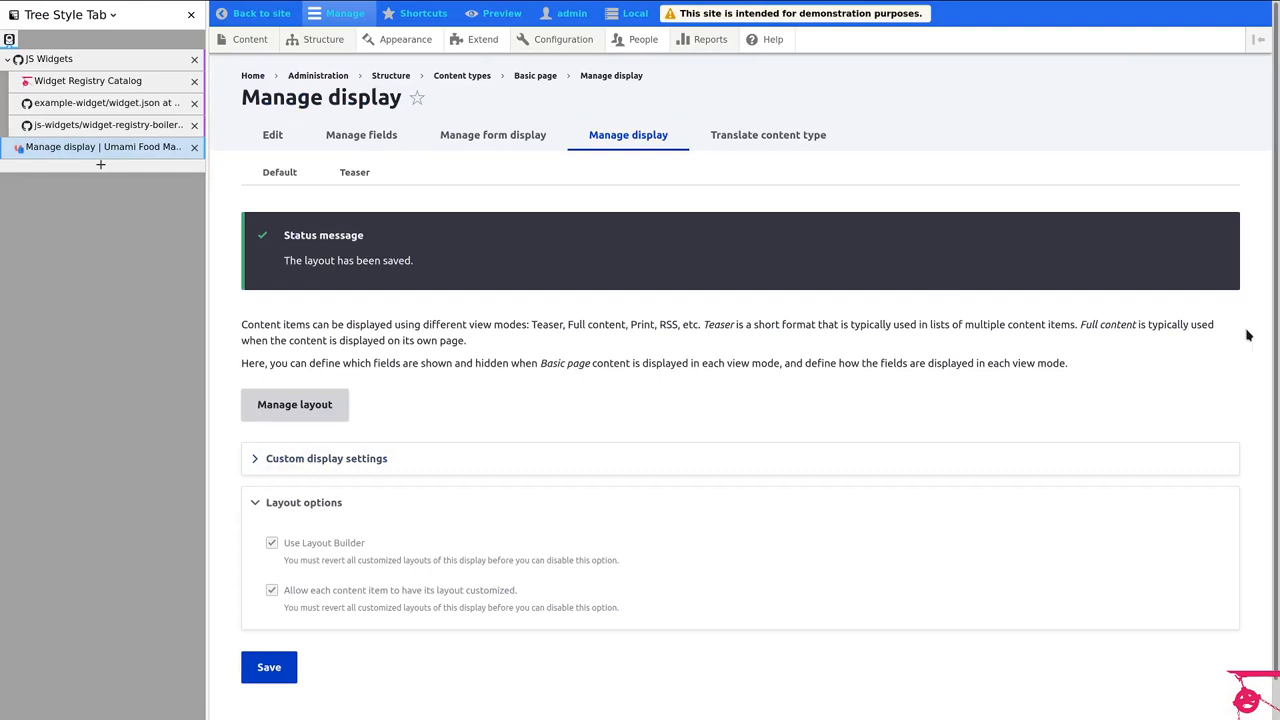
mouse_move(204, 100)
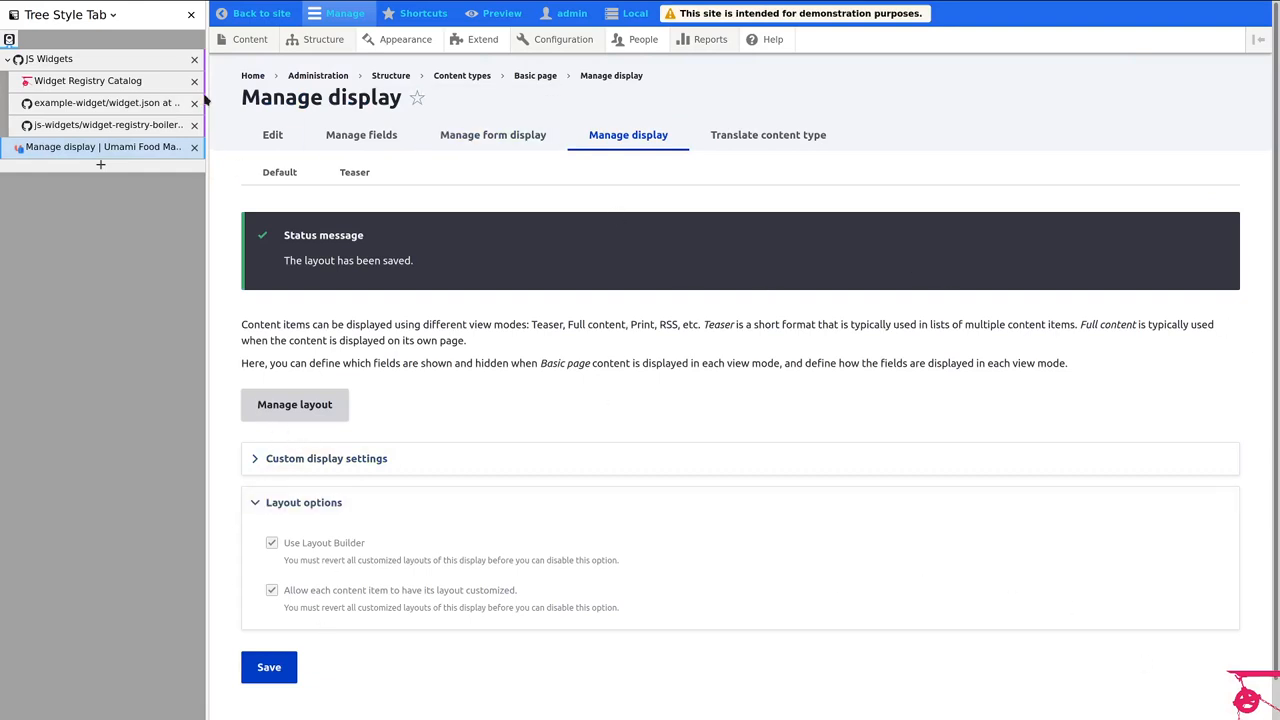
mouse_move(260, 12)
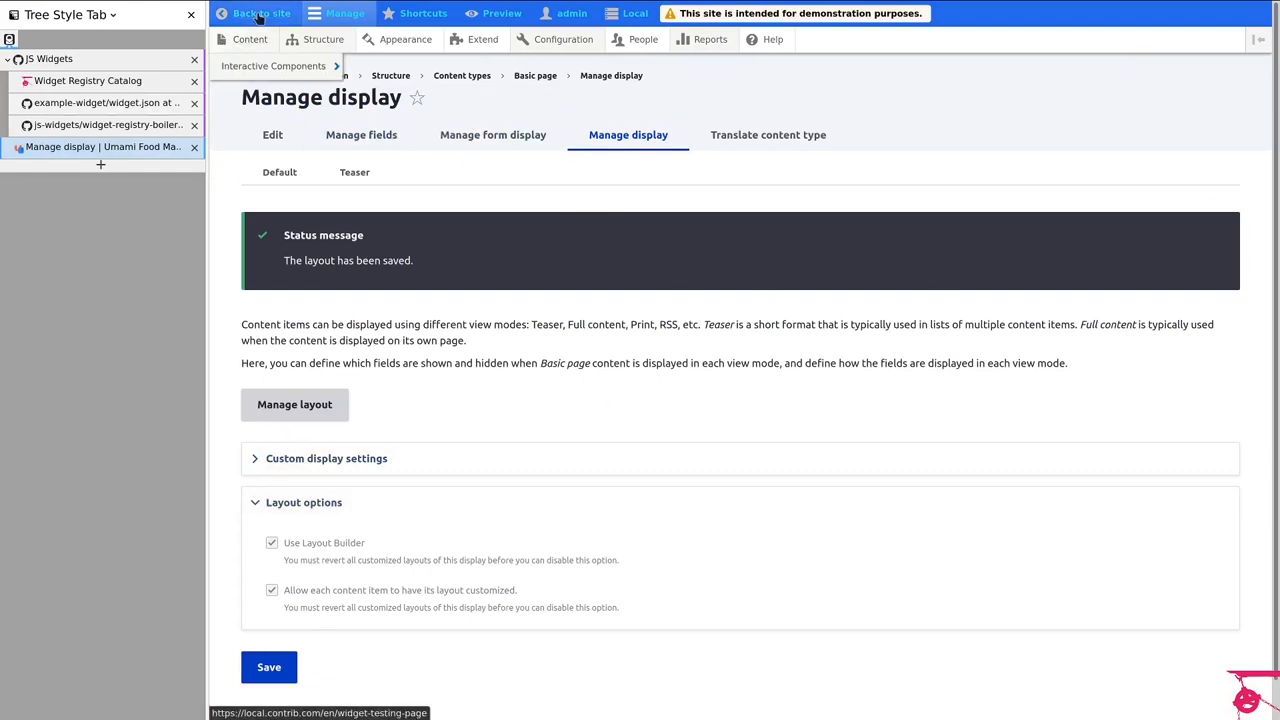
Step: Return to the Widget testing page on the site, then go to the Content administration list
click(260, 12)
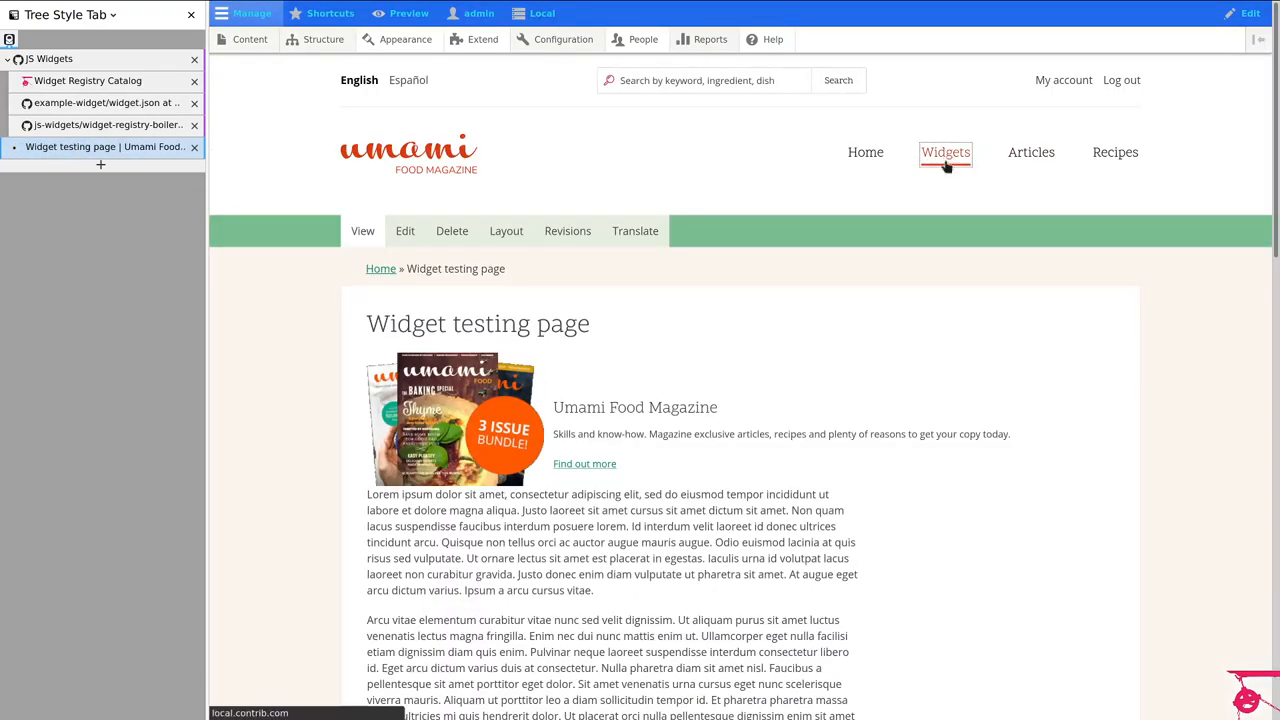
scroll(down, 3)
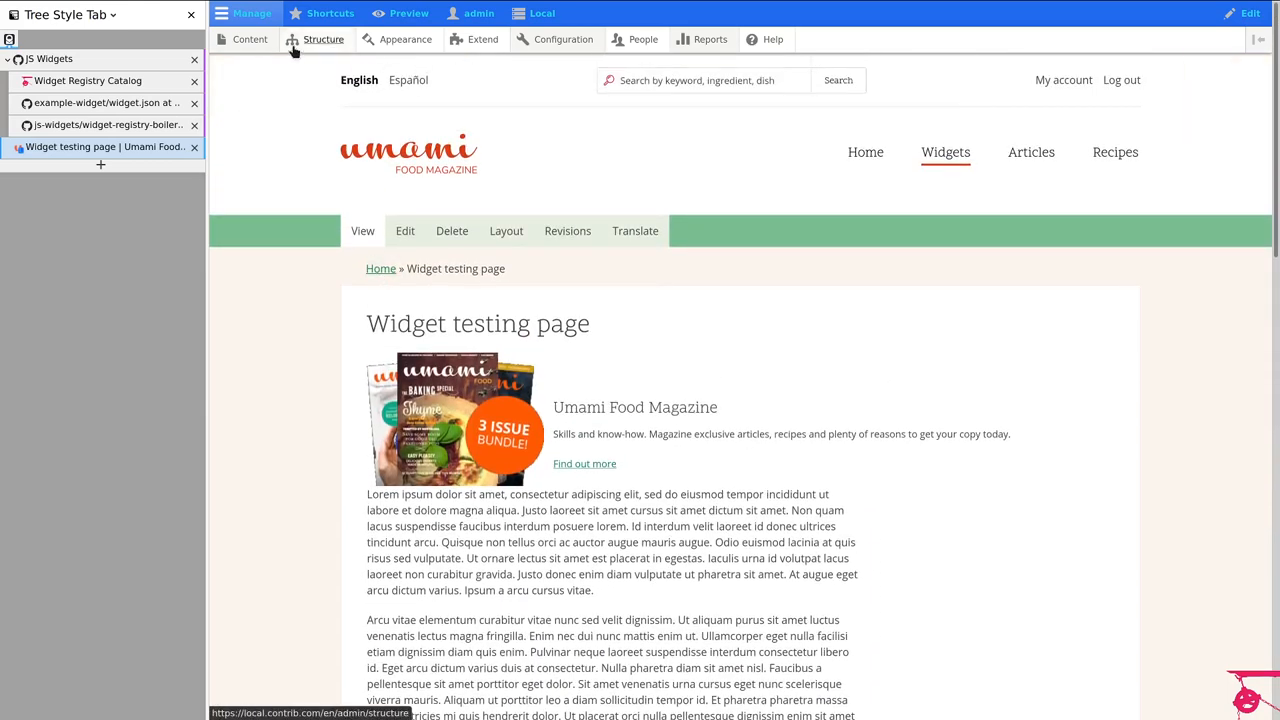
click(250, 40)
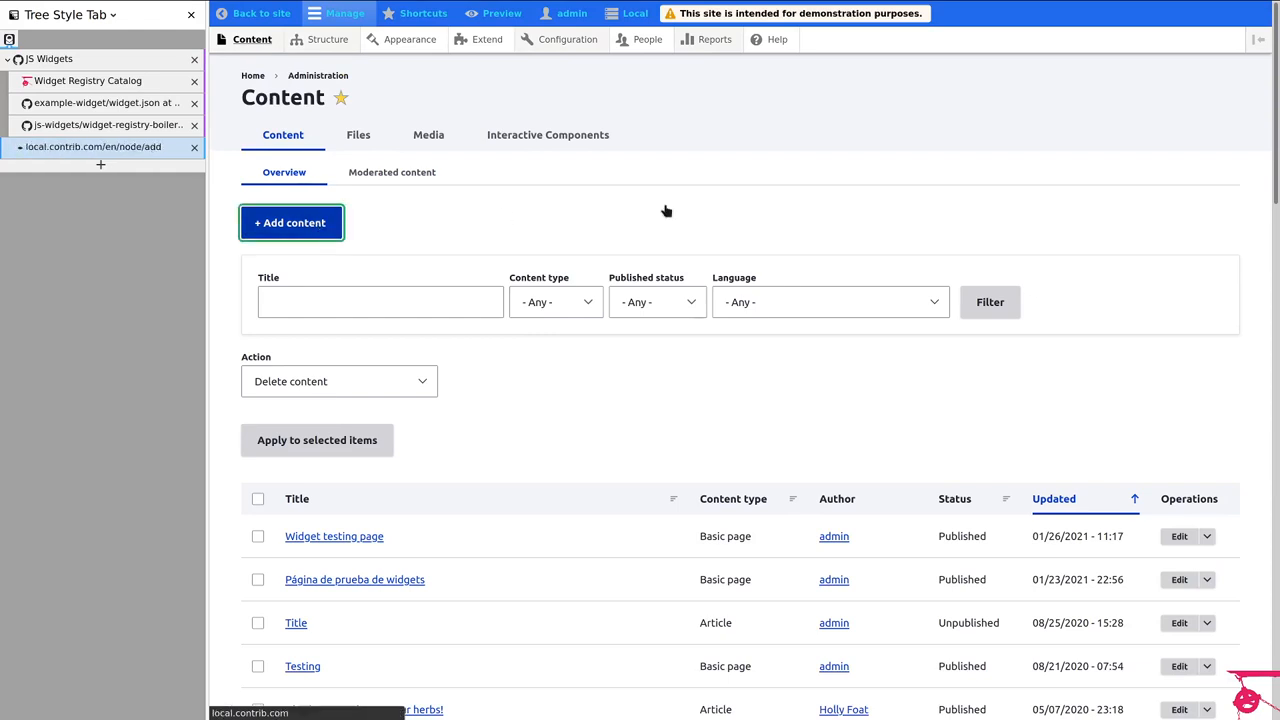
Step: Create and save a new Basic page titled Lorem with body Ipsum
click(290, 222)
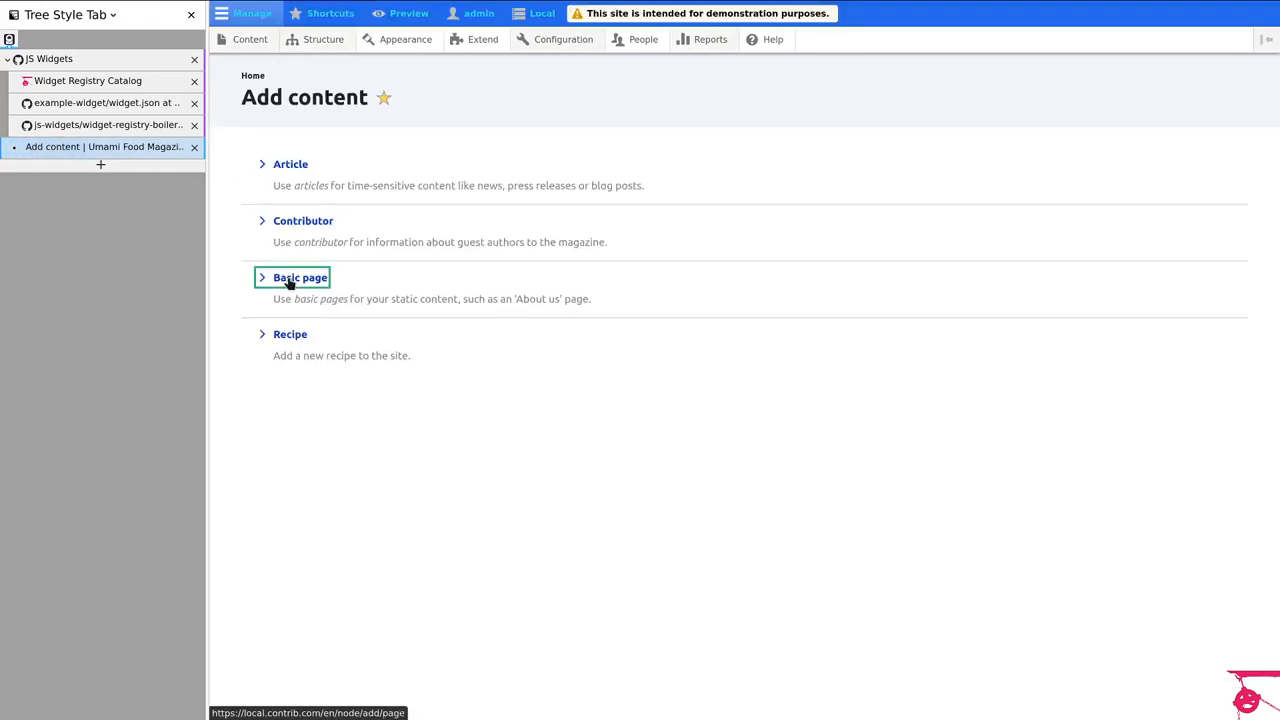
click(300, 276)
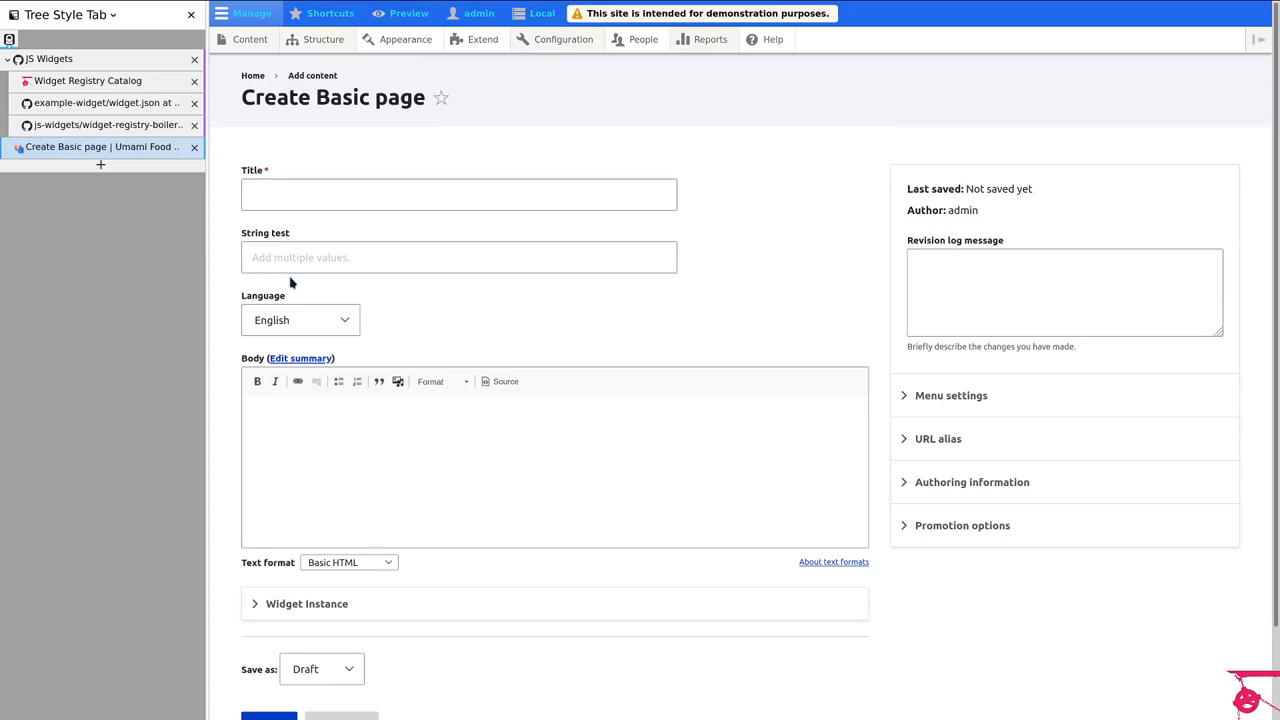
text(Lorem)
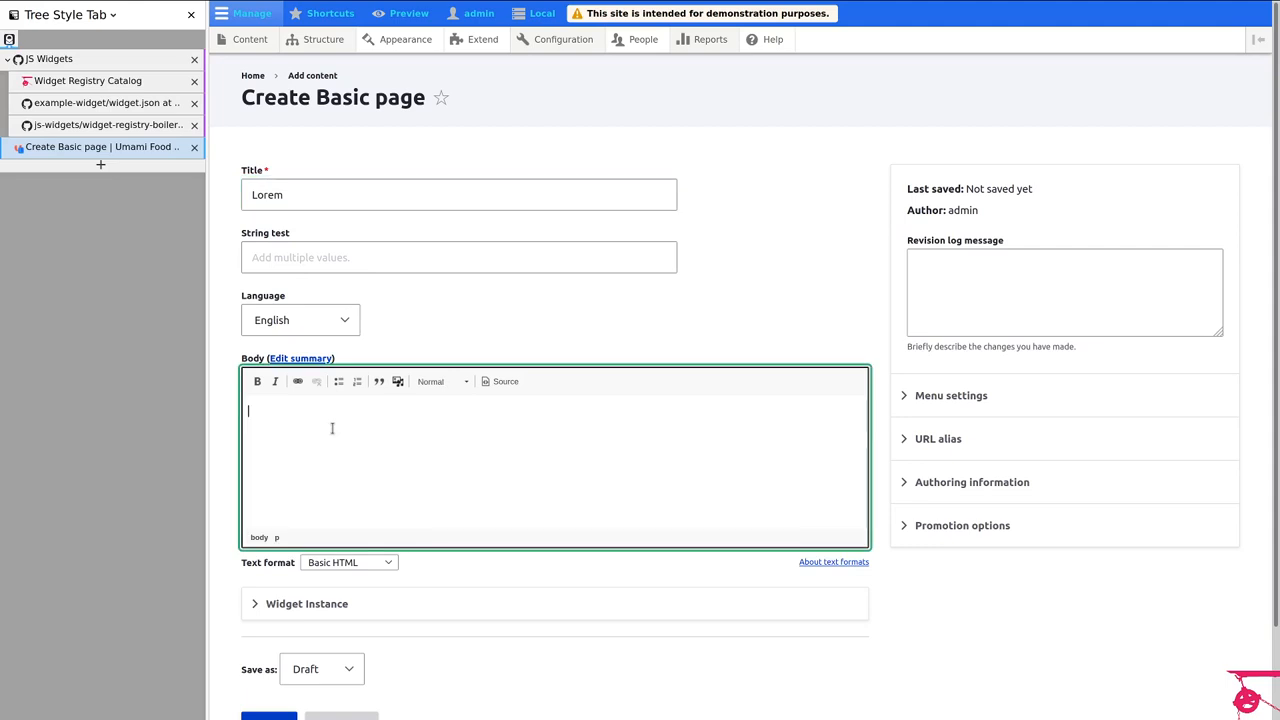
text(Ipsum)
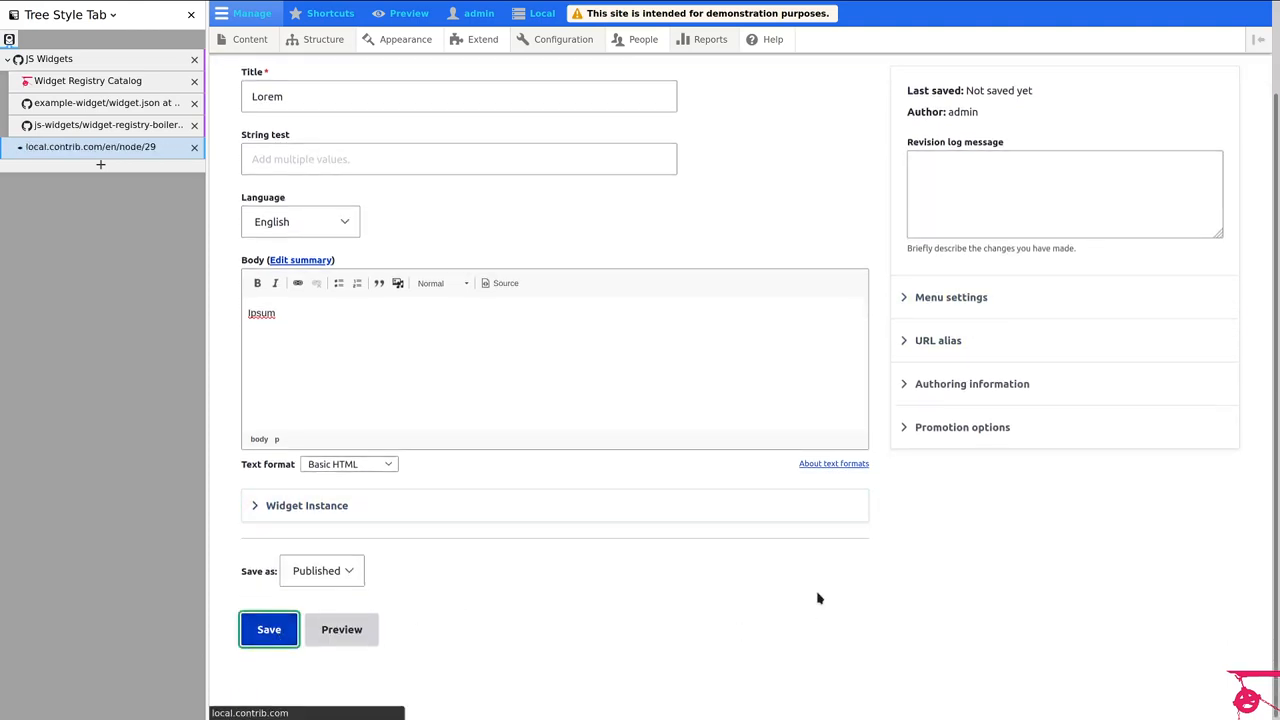
click(268, 628)
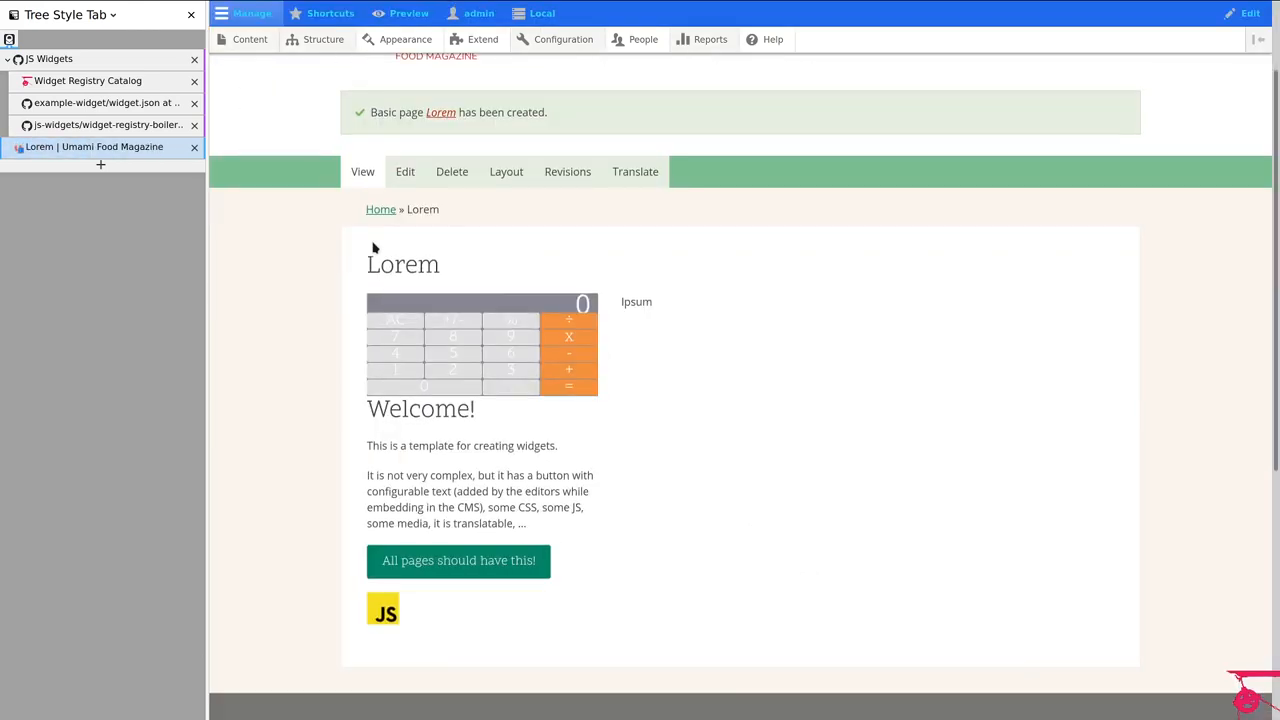
Step: Try the calculator on the Lorem page, then navigate to the Widget testing page via Widgets
double_click(636, 300)
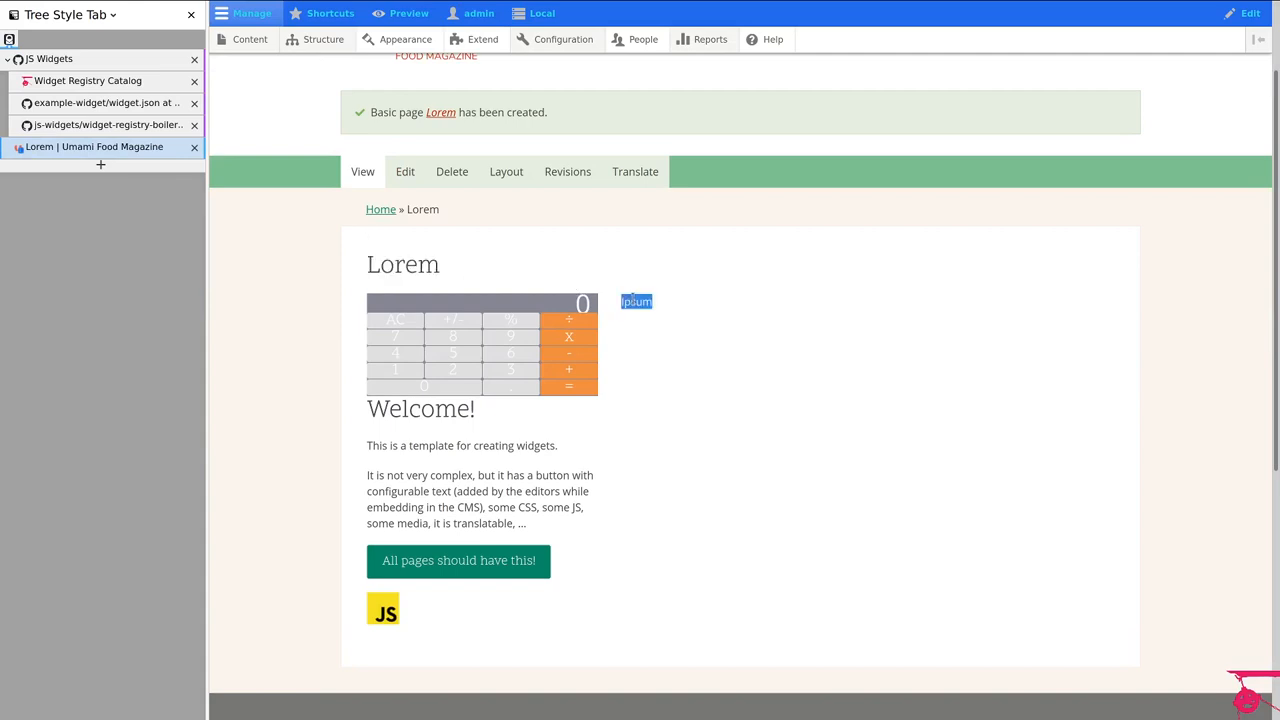
click(510, 336)
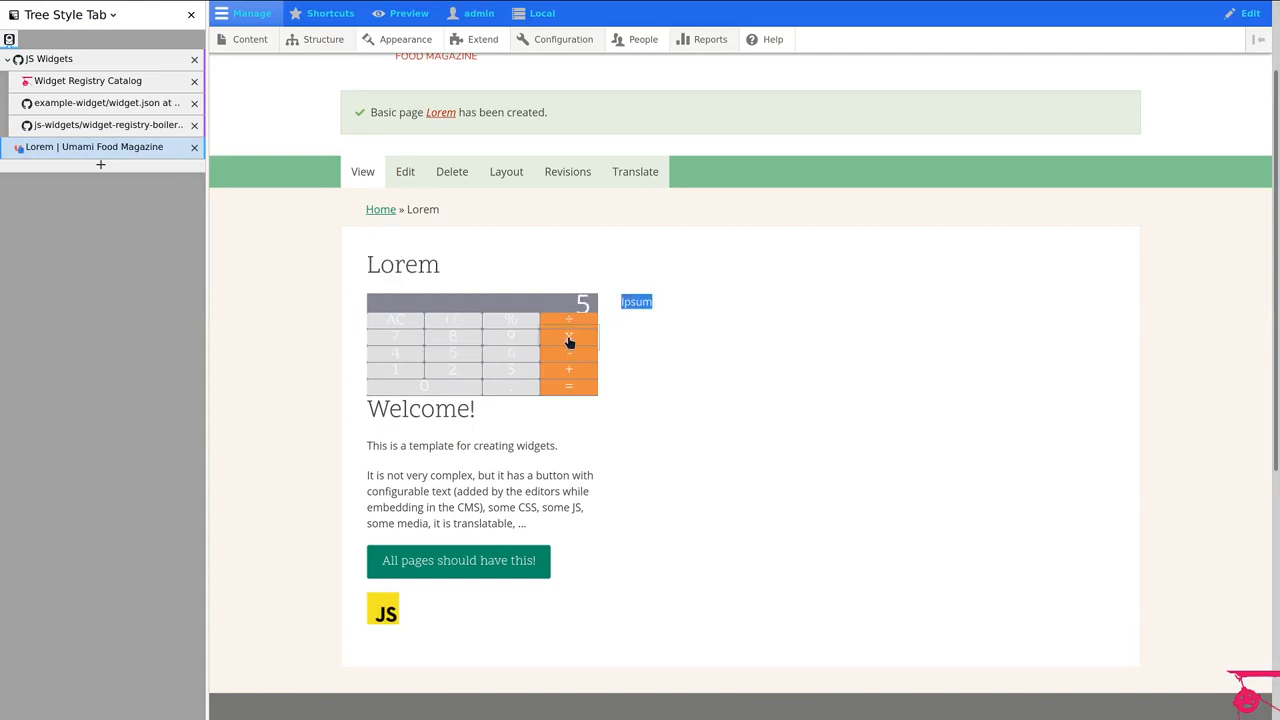
scroll(down, 3)
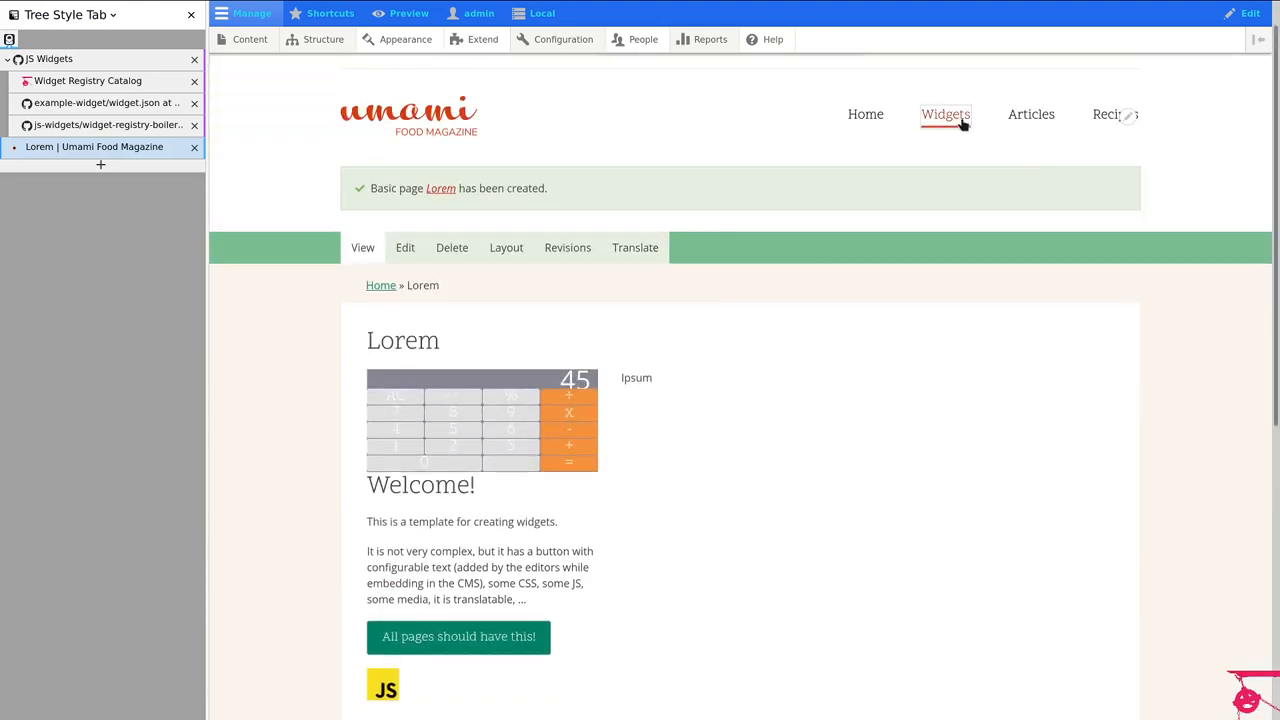
click(944, 114)
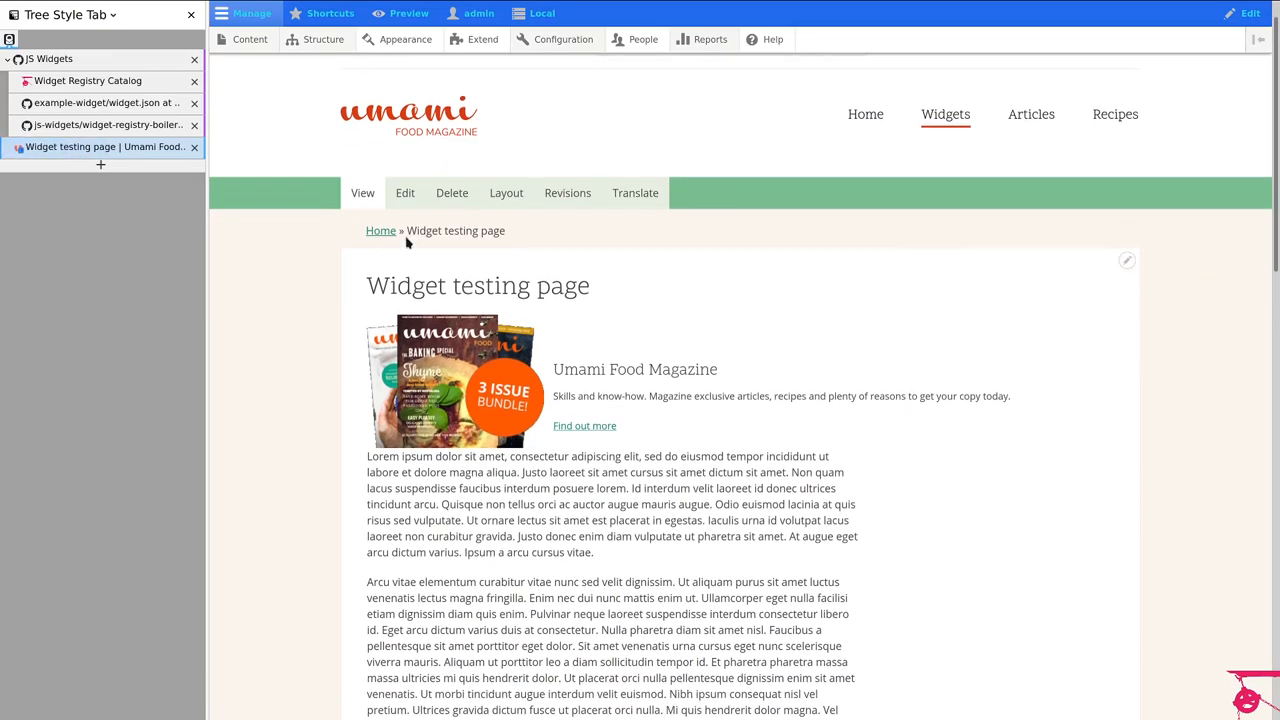
click(404, 192)
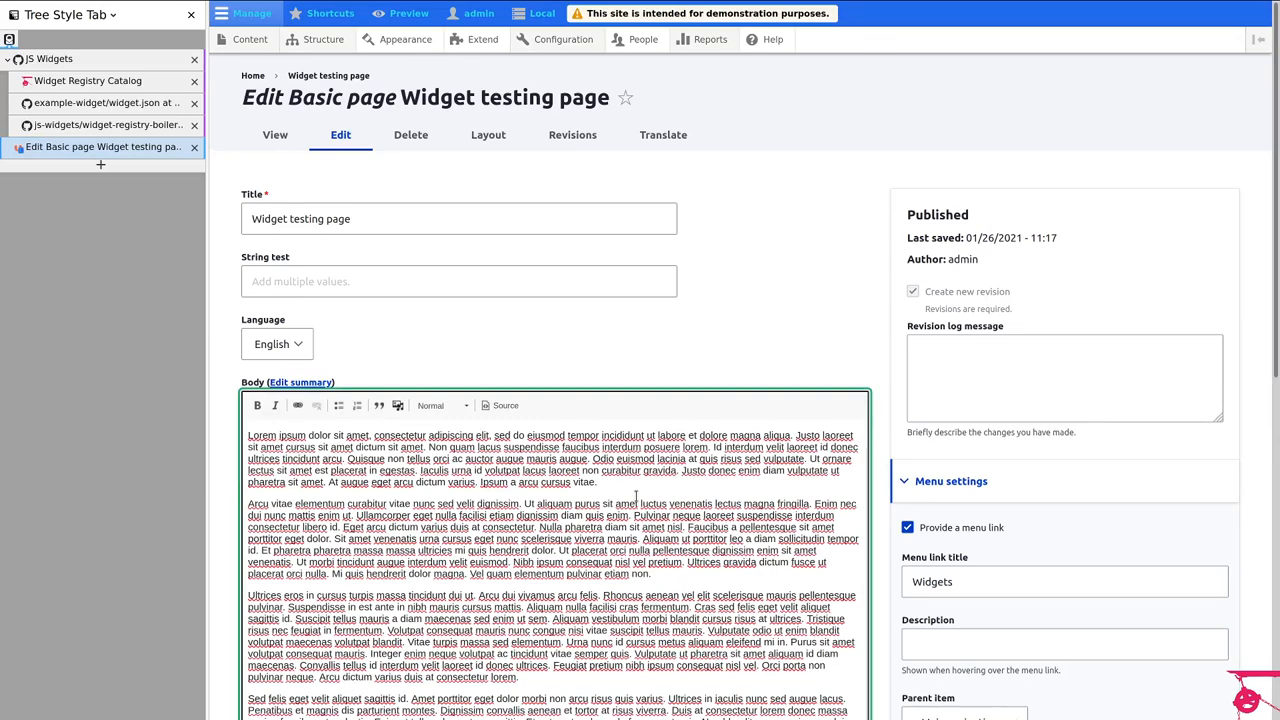
click(598, 482)
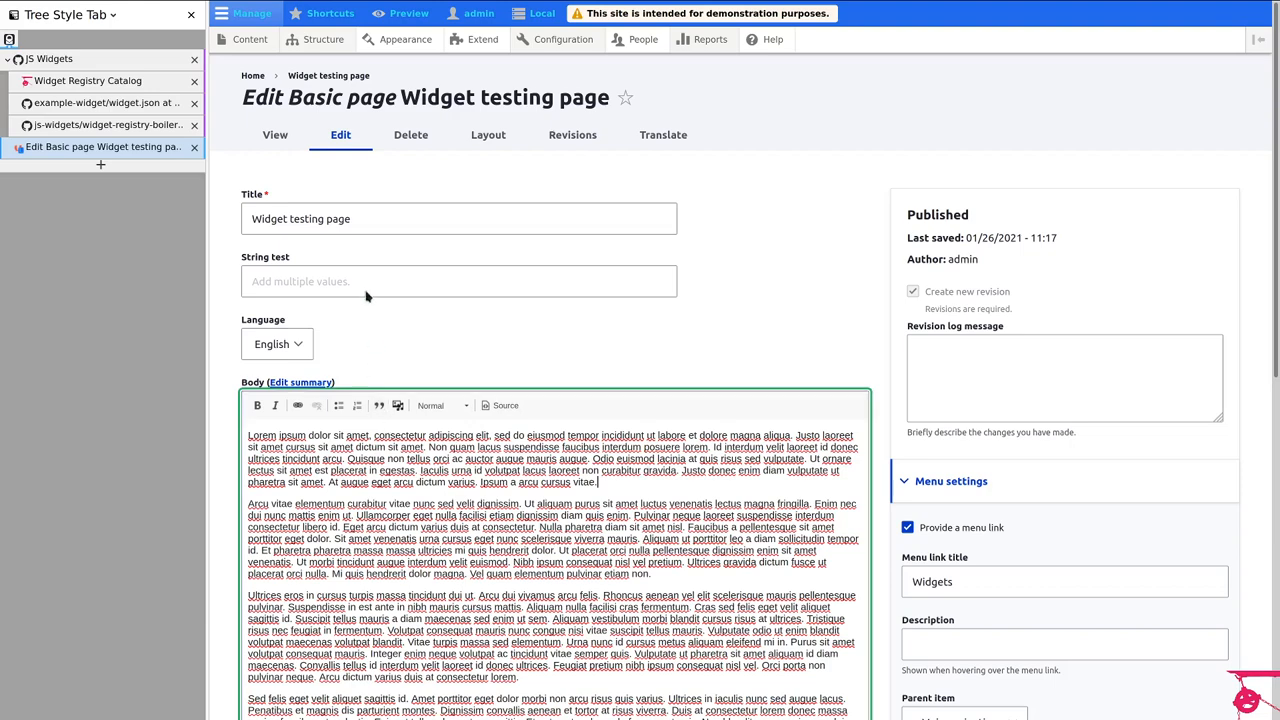
click(276, 136)
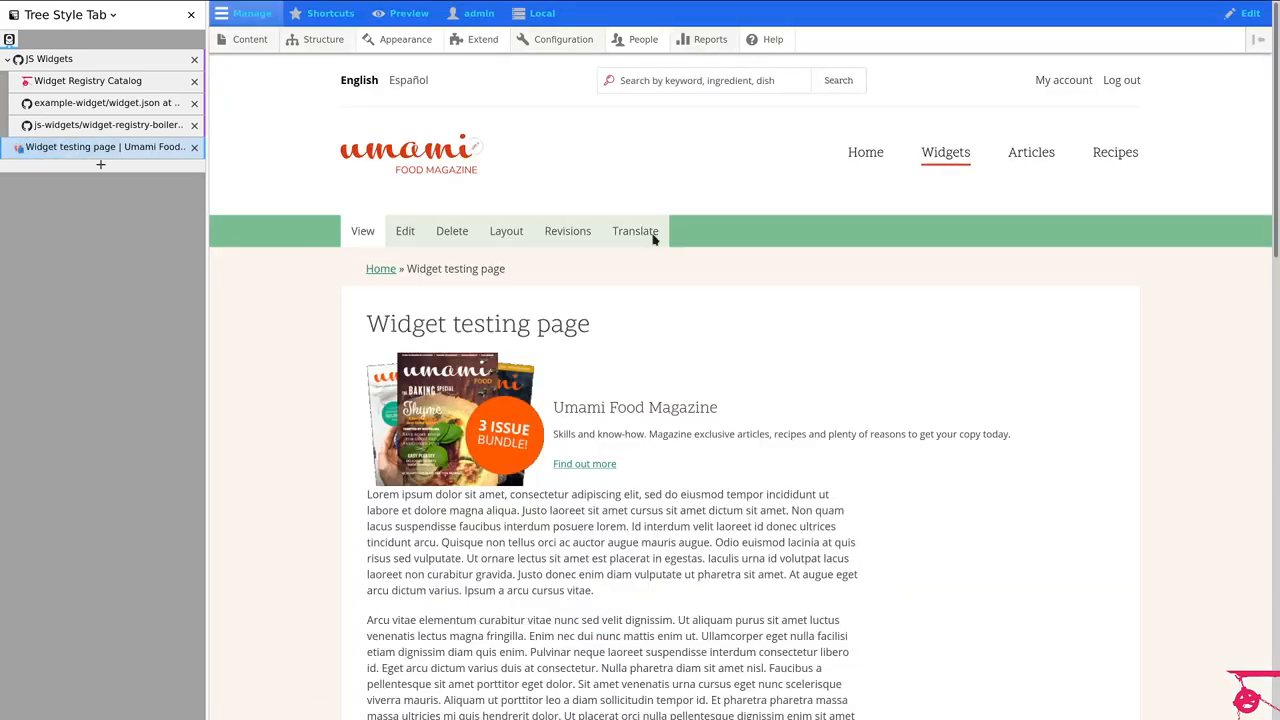
Step: Add an inline custom Widget block with the calculator to the sidebar and save the layout override
click(506, 232)
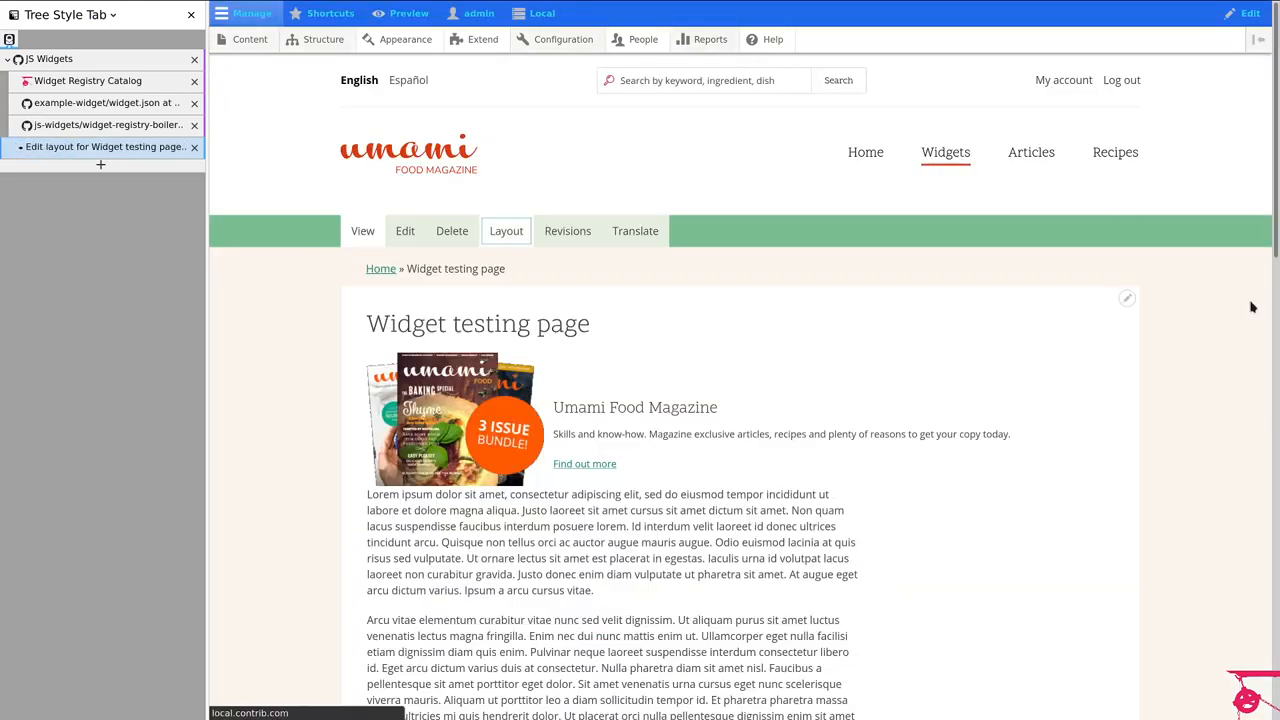
click(506, 232)
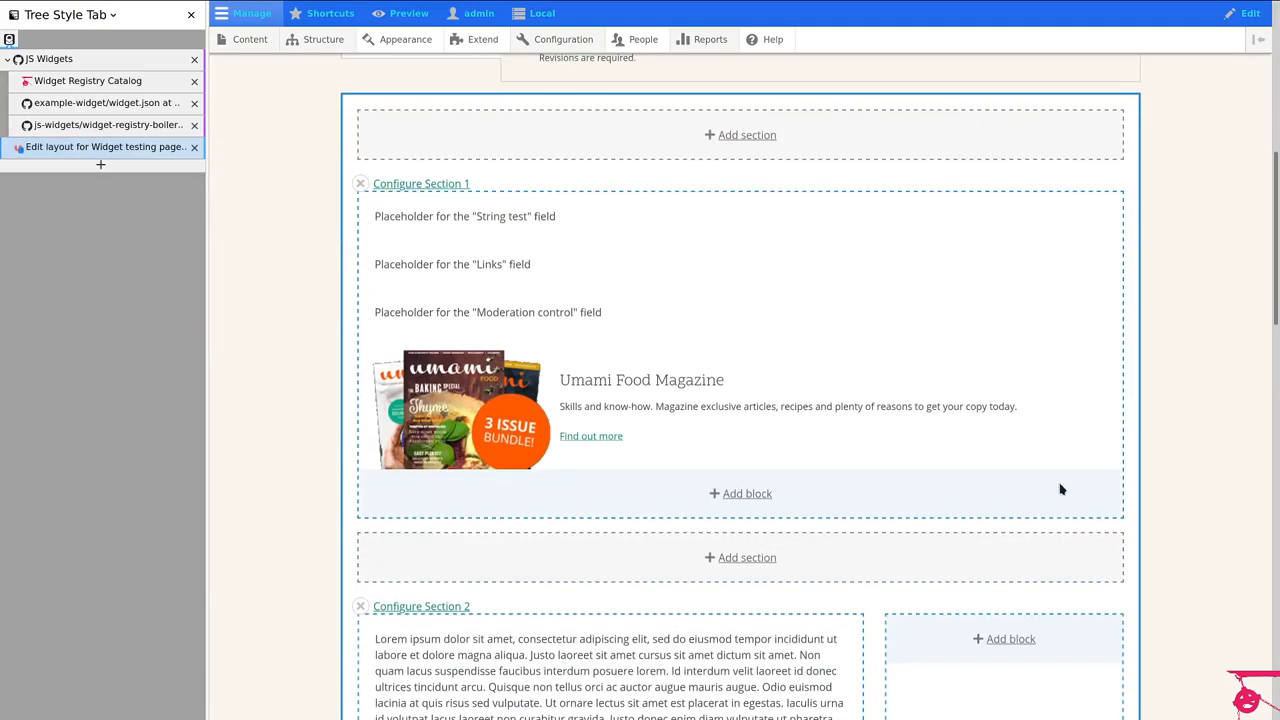
click(1010, 638)
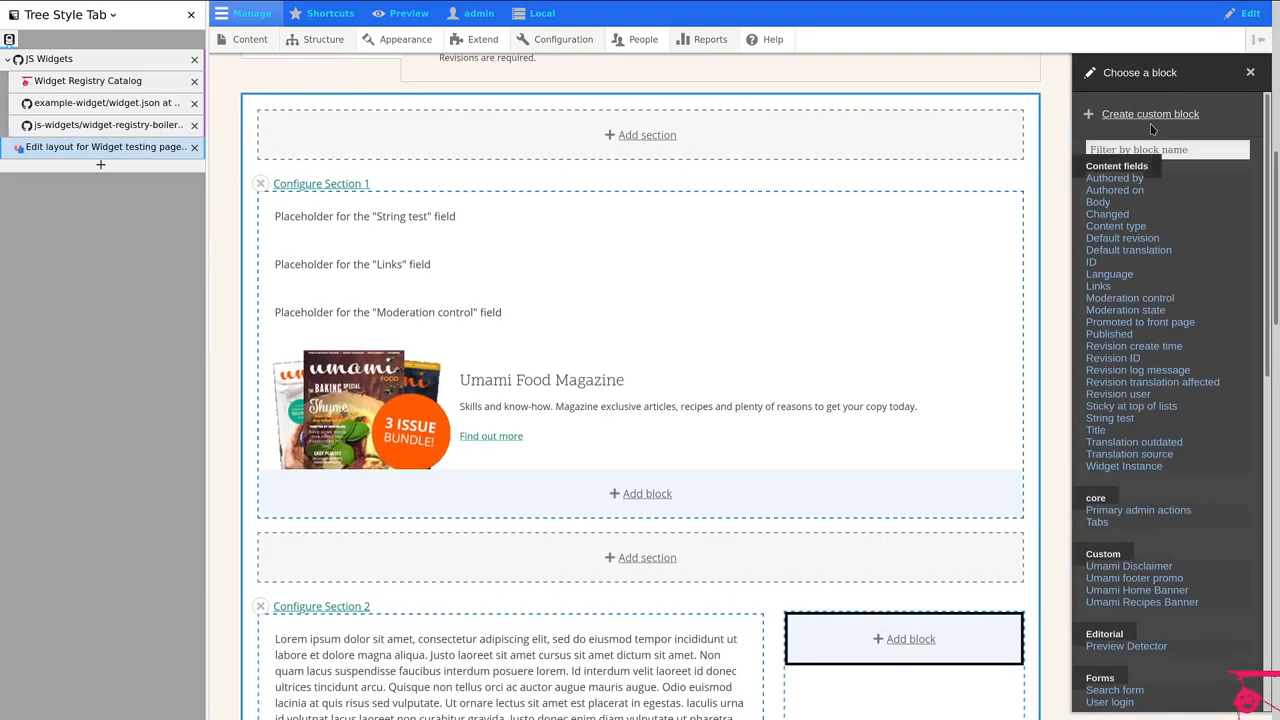
click(1150, 112)
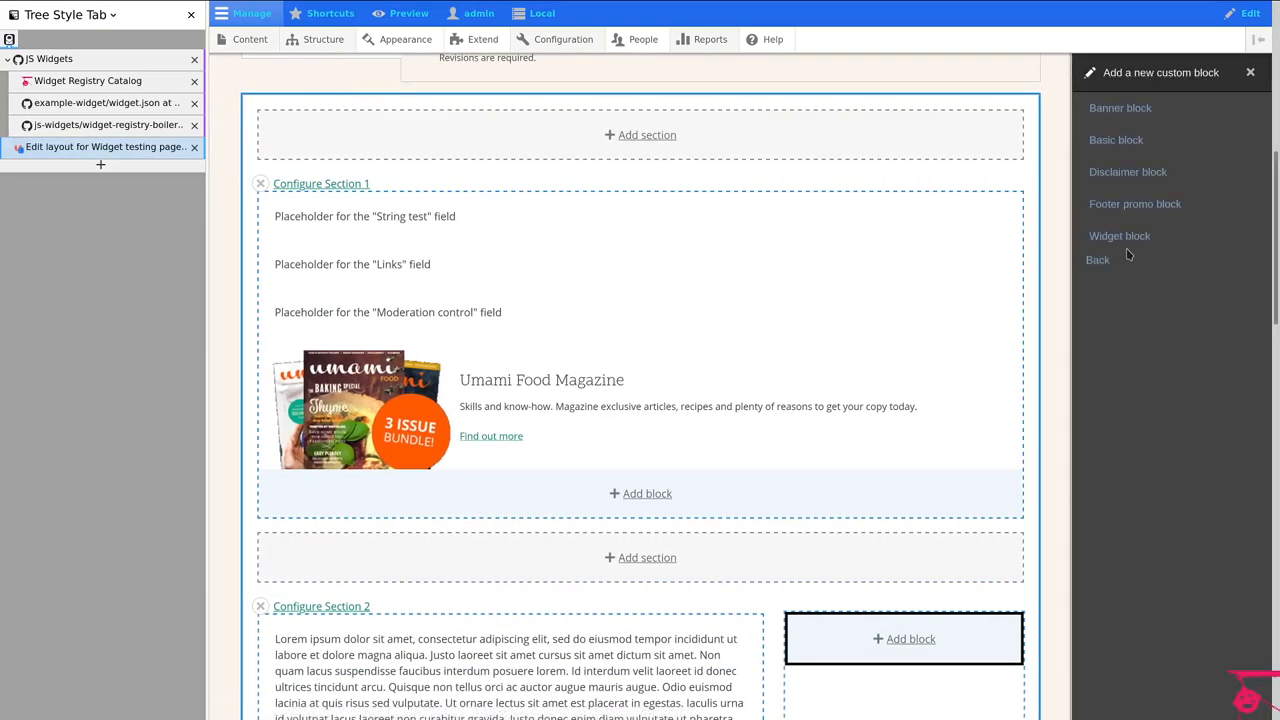
click(1120, 236)
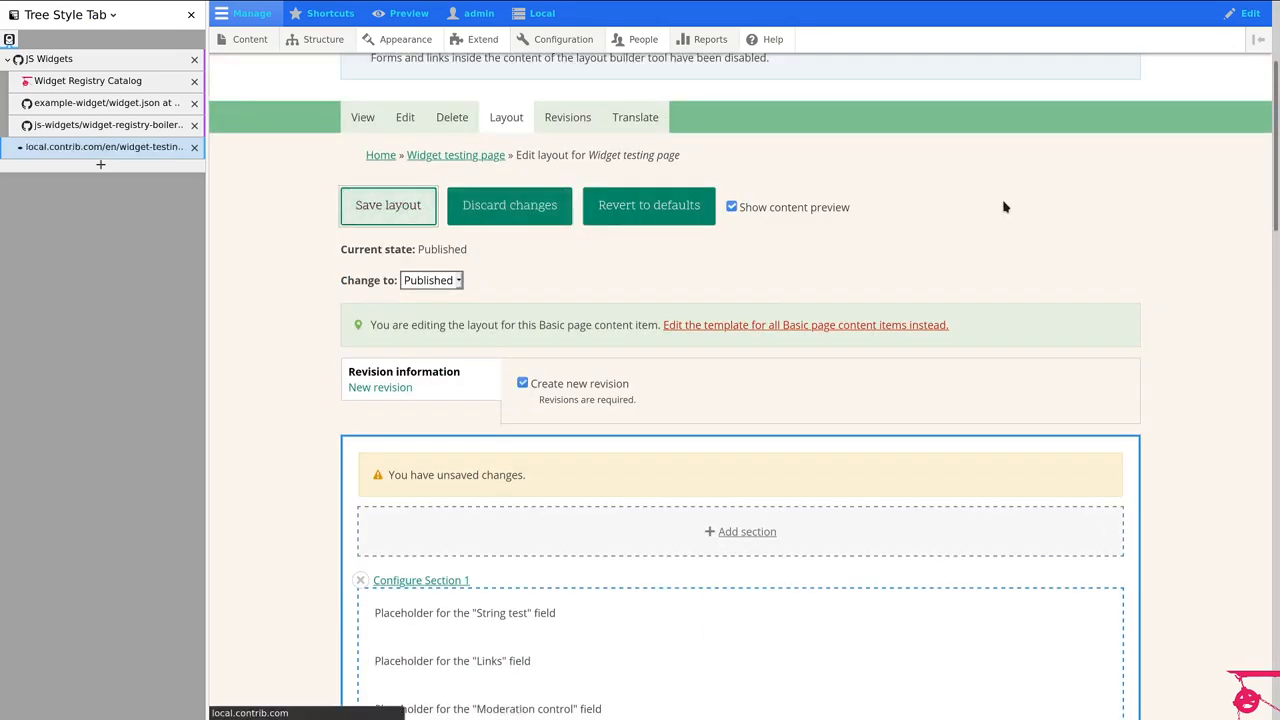
click(388, 204)
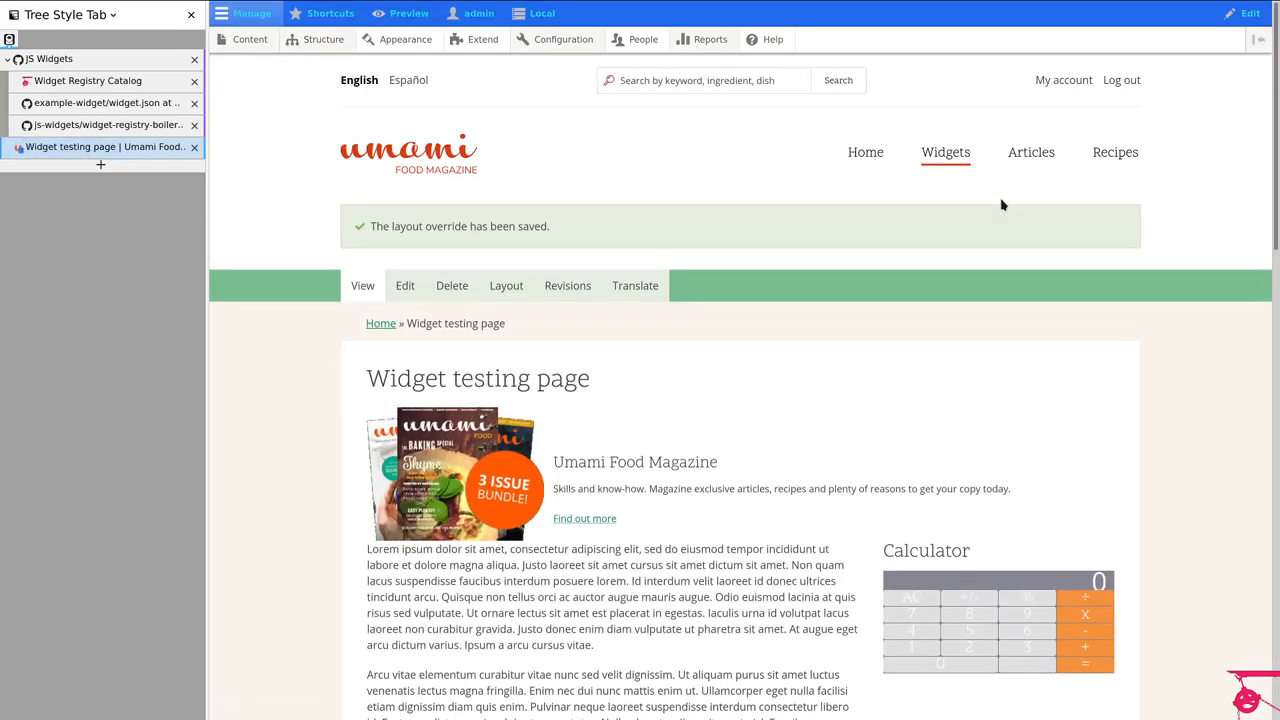